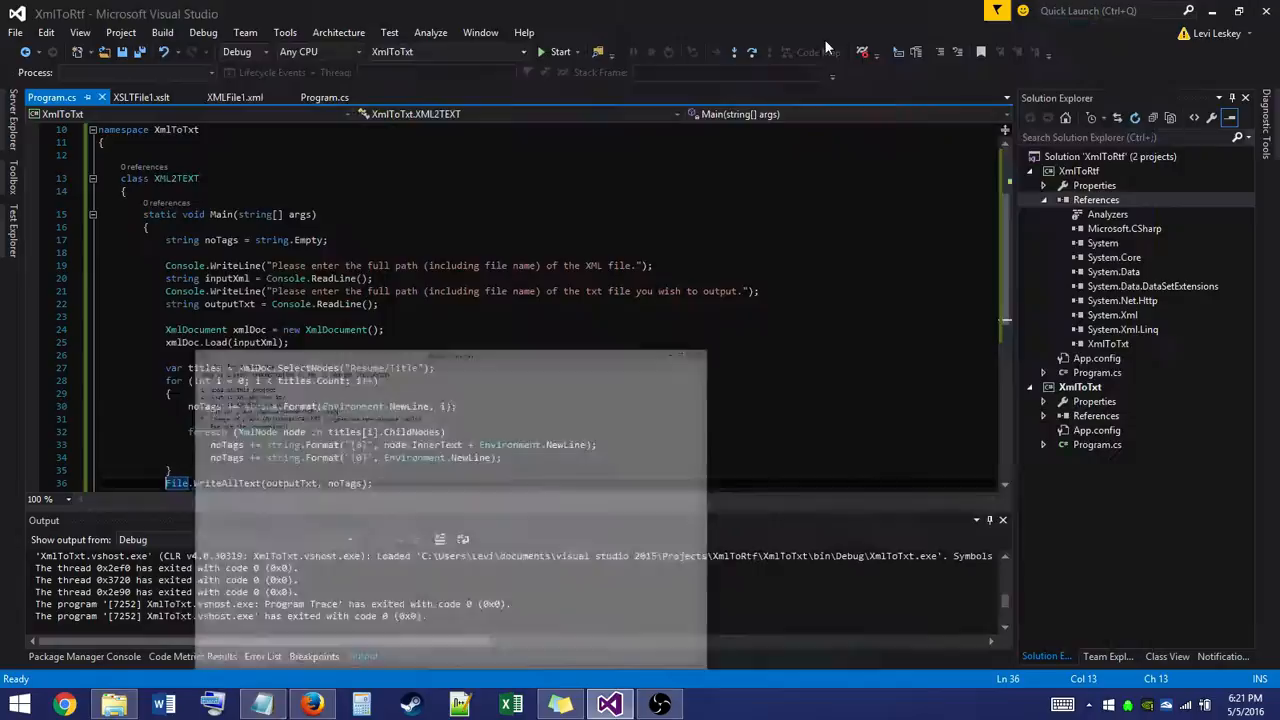
Show XMLFile1.xml and scroll through the resume's education, skills and work Title/Field elements
{"action": "left_click", "coordinate": [236, 96]}
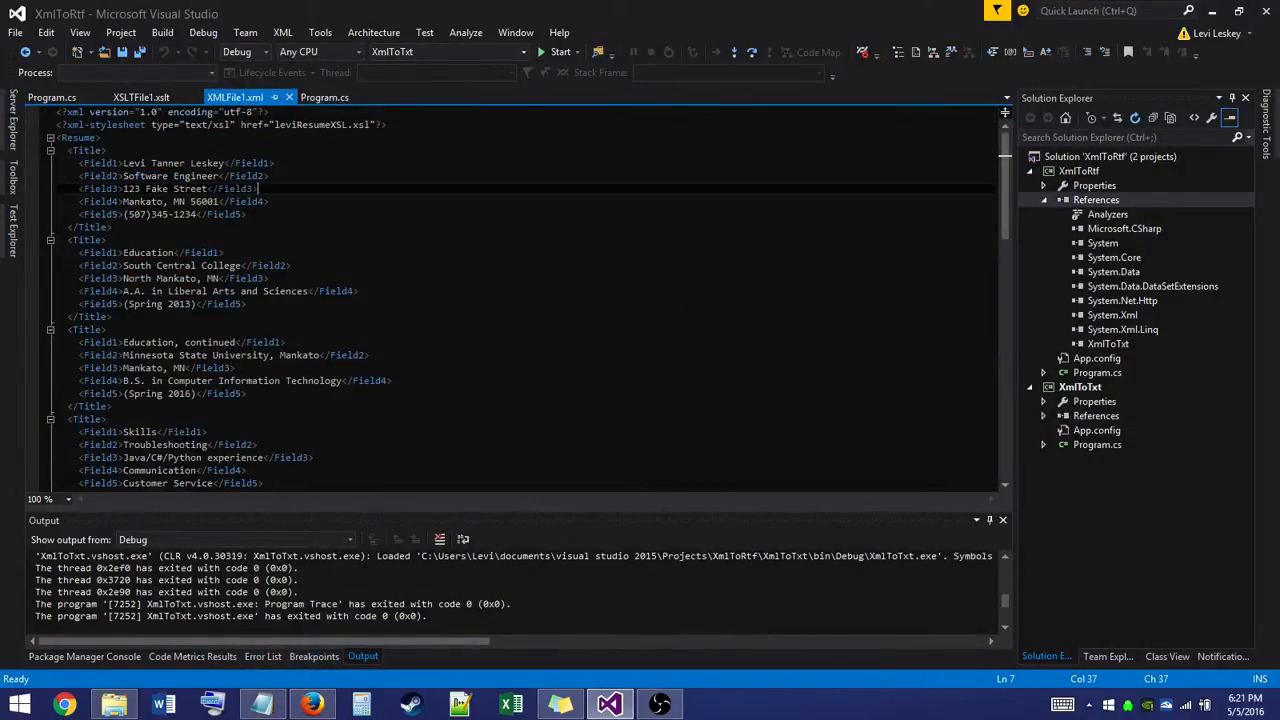
{"action": "scroll", "scroll_direction": "down", "scroll_amount": 3}
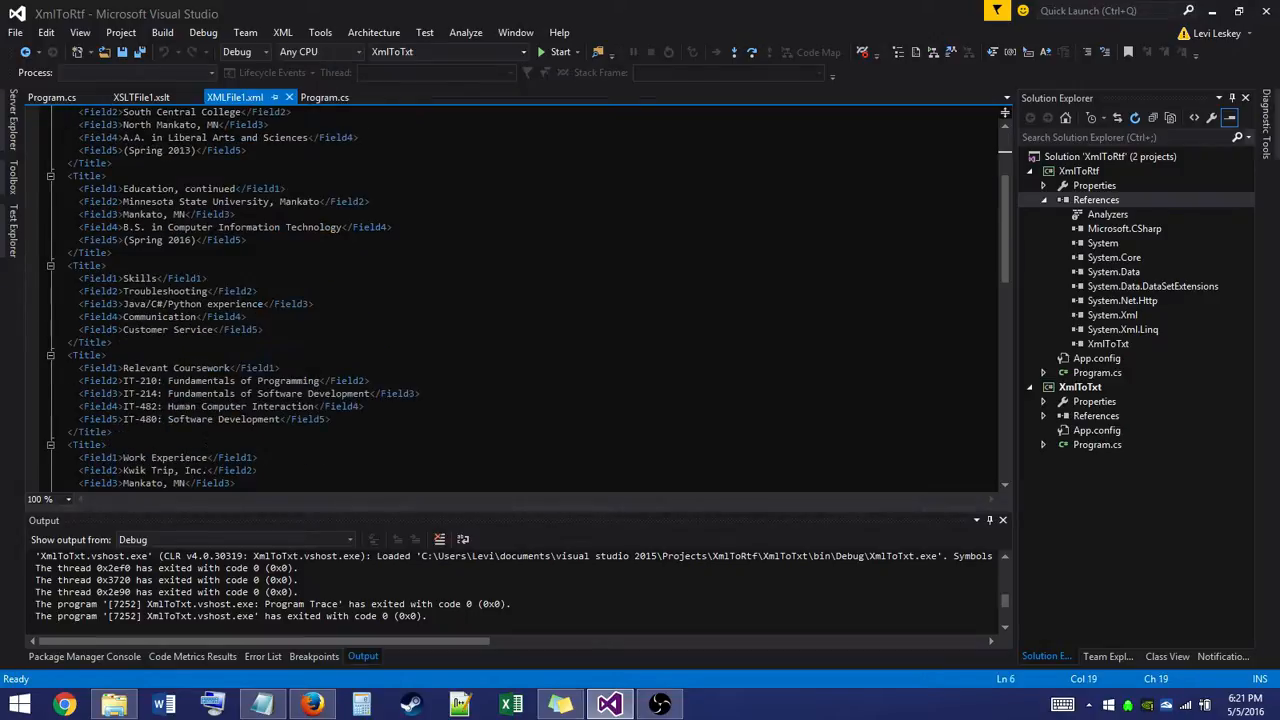
{"action": "scroll", "scroll_direction": "down", "scroll_amount": 3}
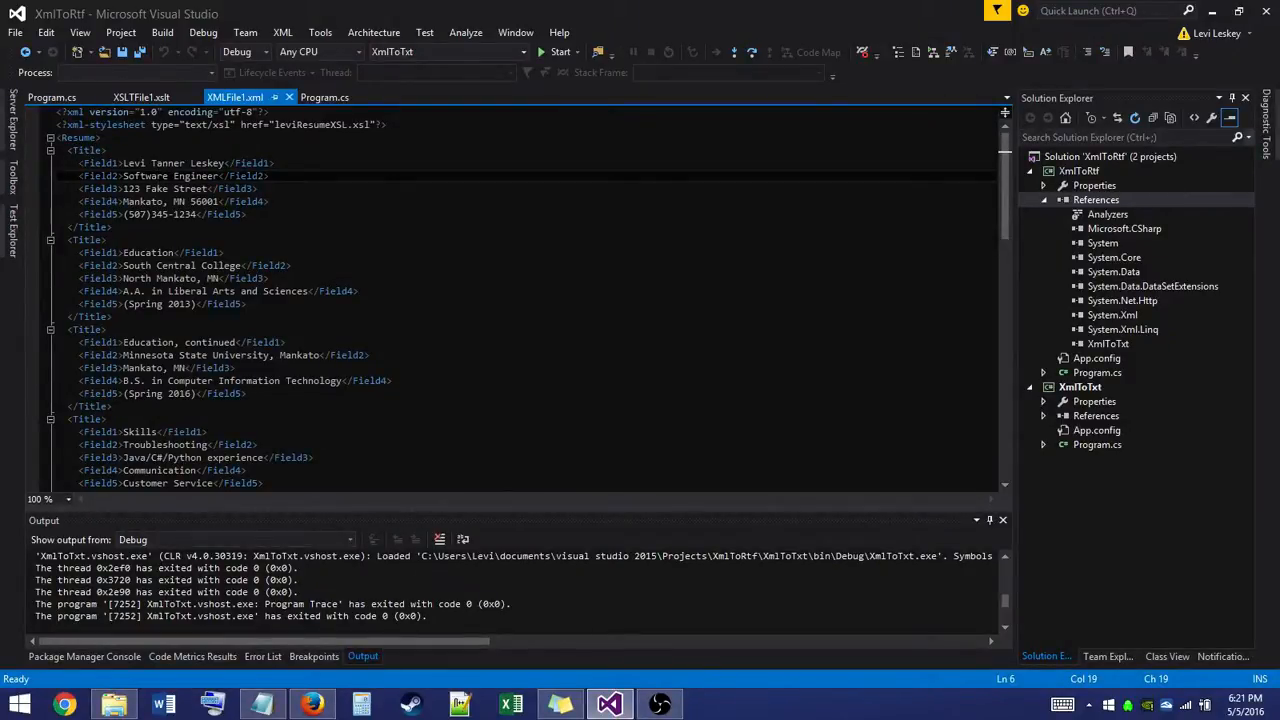
{"action": "scroll", "scroll_direction": "down", "scroll_amount": 3}
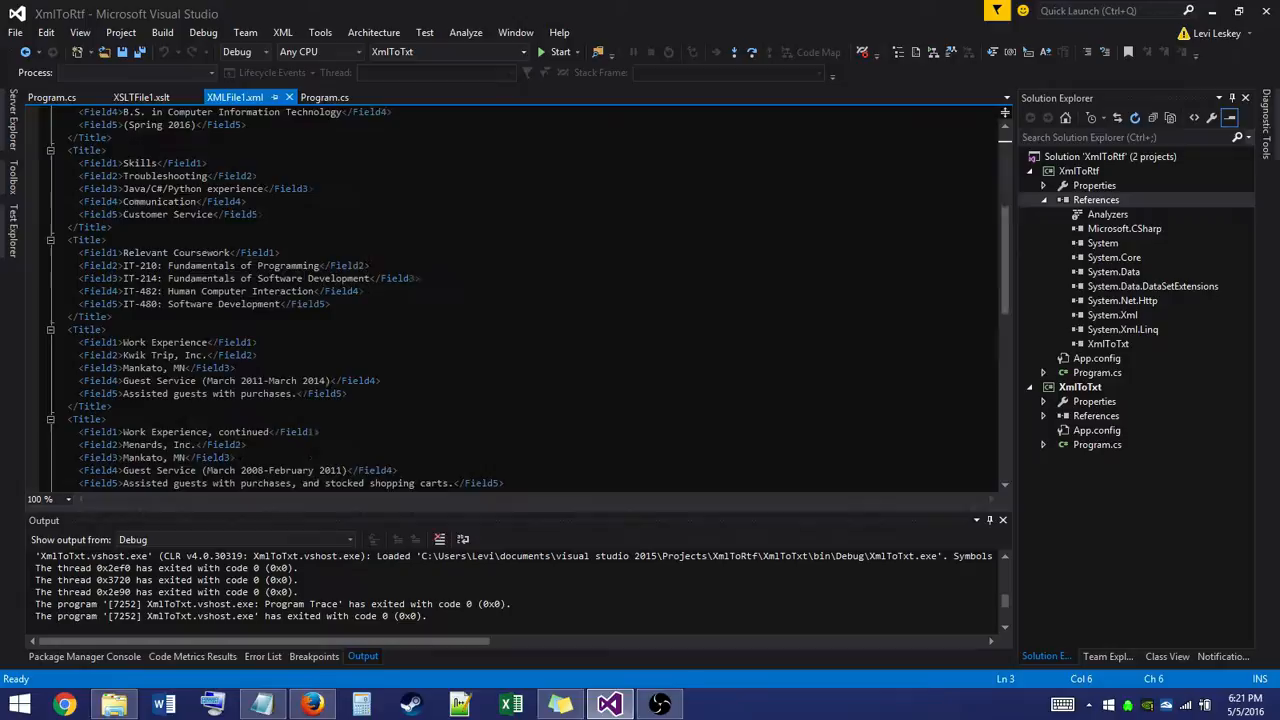
{"action": "scroll", "scroll_direction": "down", "scroll_amount": 3}
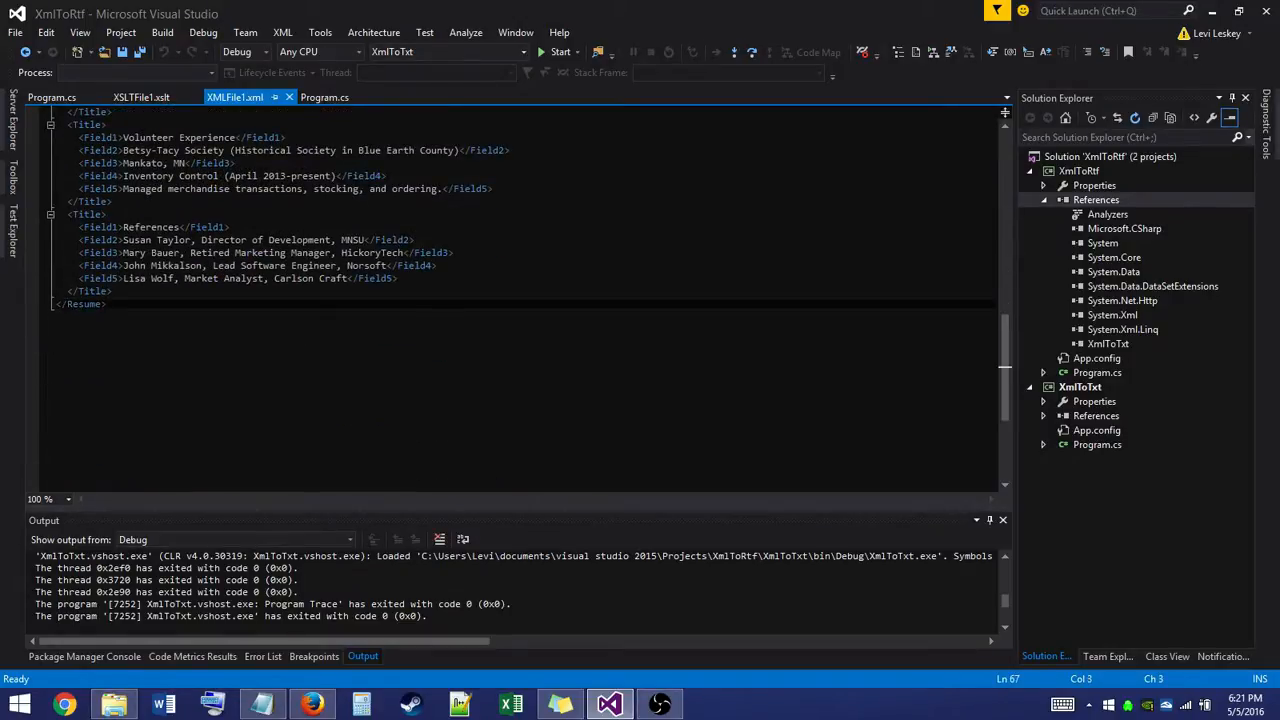
{"action": "scroll", "scroll_direction": "down", "scroll_amount": 3}
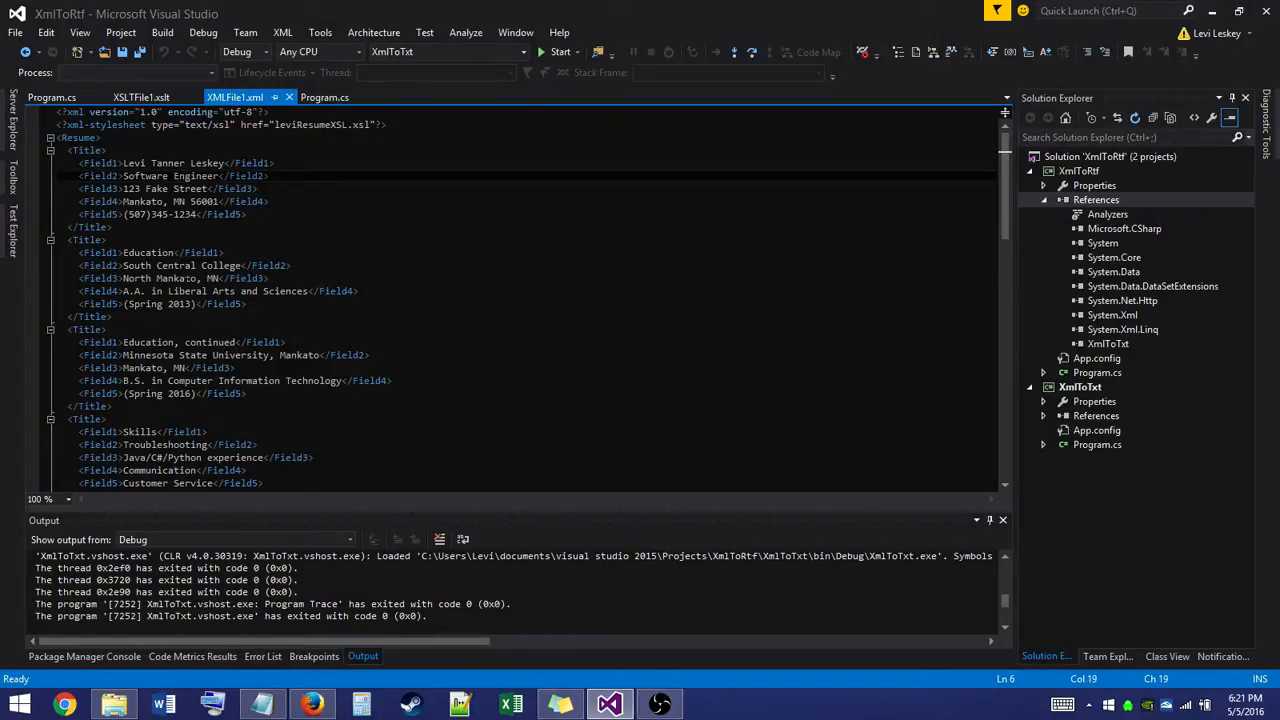
{"action": "scroll", "scroll_direction": "down", "scroll_amount": 3}
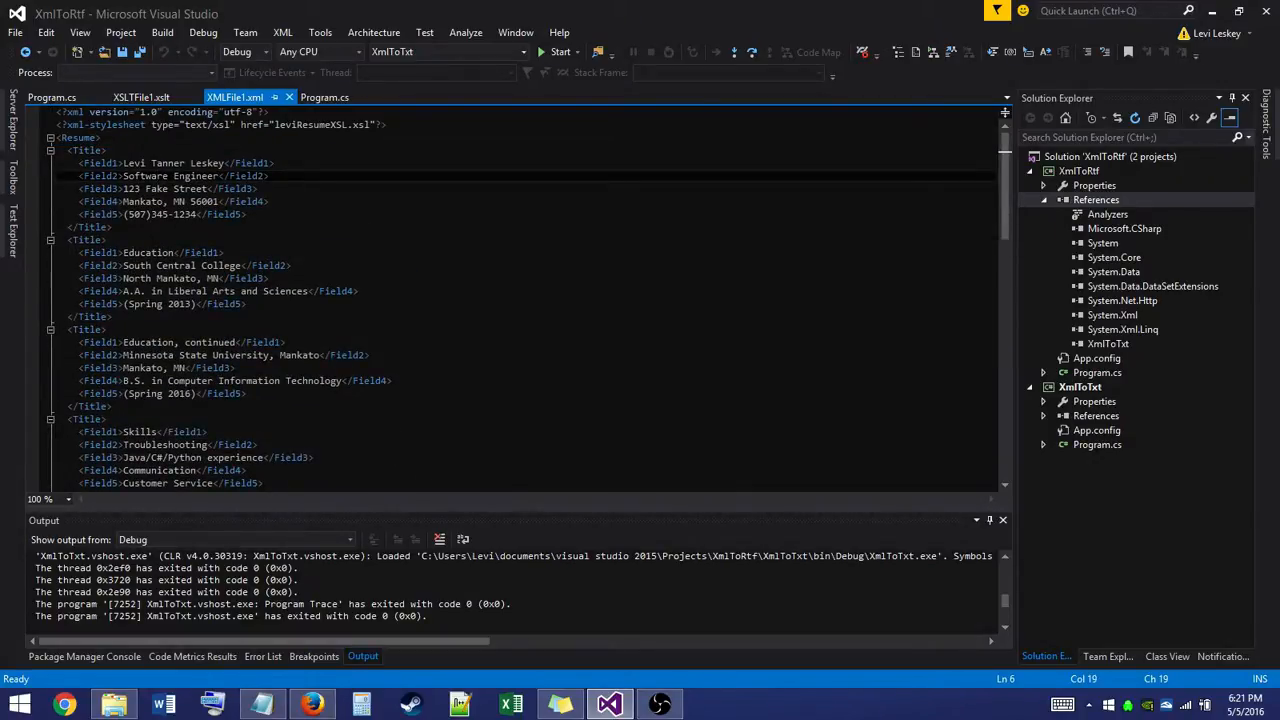
Review XSLTFile1.xslt, then show XmlToRtf Program.cs with its XslCompiledTransform calls
{"action": "left_click", "coordinate": [140, 96]}
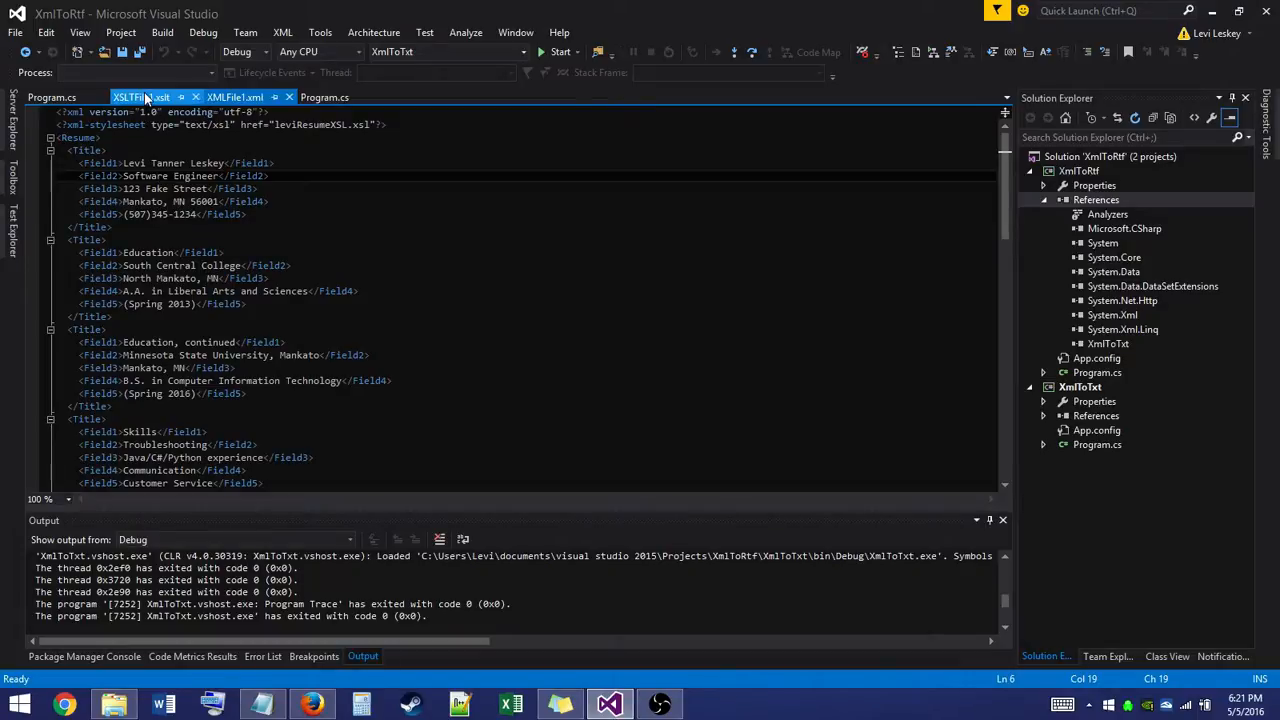
{"action": "left_click", "coordinate": [136, 96]}
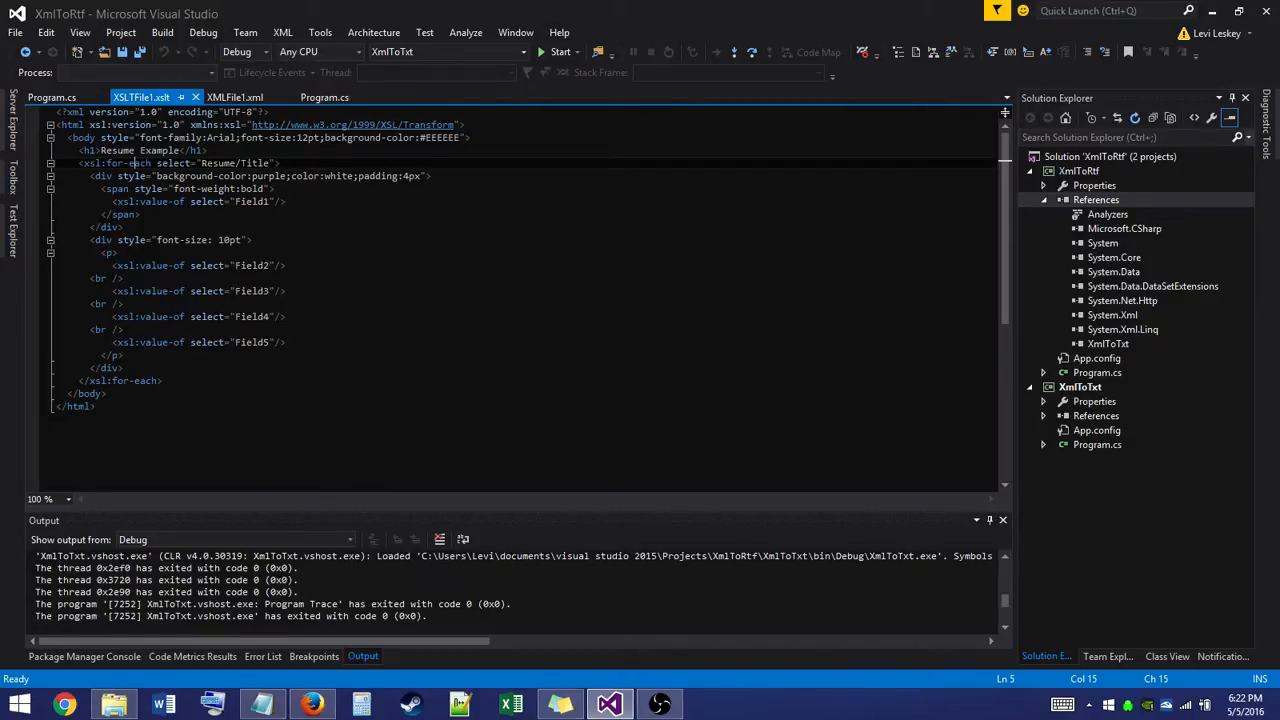
{"action": "left_click", "coordinate": [236, 96]}
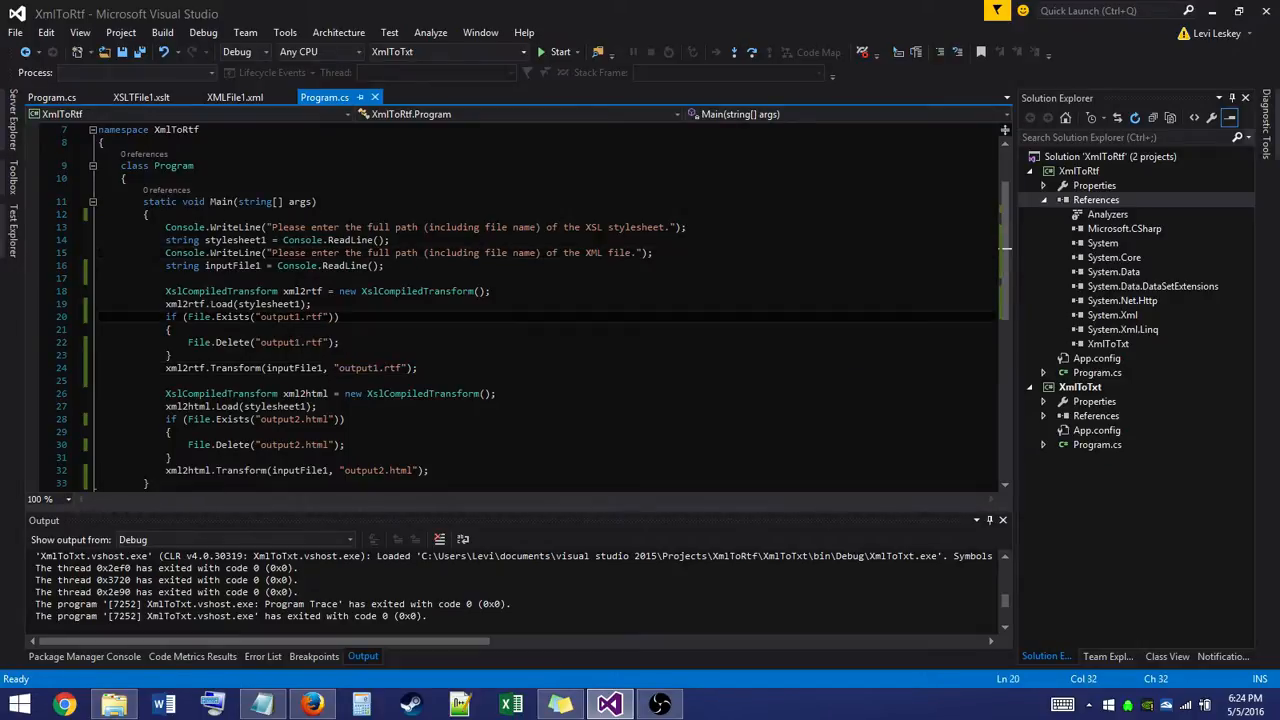
Run the XmlToRtf project so its console prompts for the XSL stylesheet path
{"action": "scroll", "scroll_direction": "down", "scroll_amount": 3}
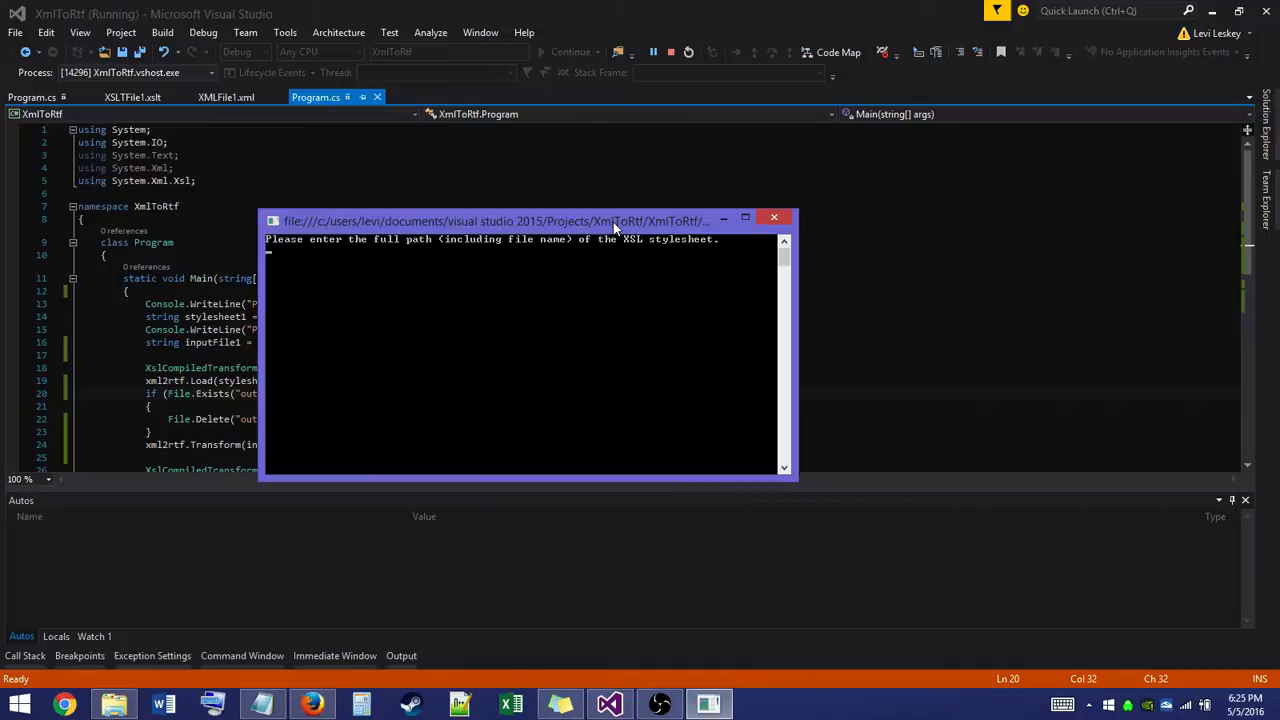
Enter the full path to XSLTFile1.xslt in the XmlToRtf project's bin\Debug folder at the console prompt
{"action": "type", "text": "C:\\"}
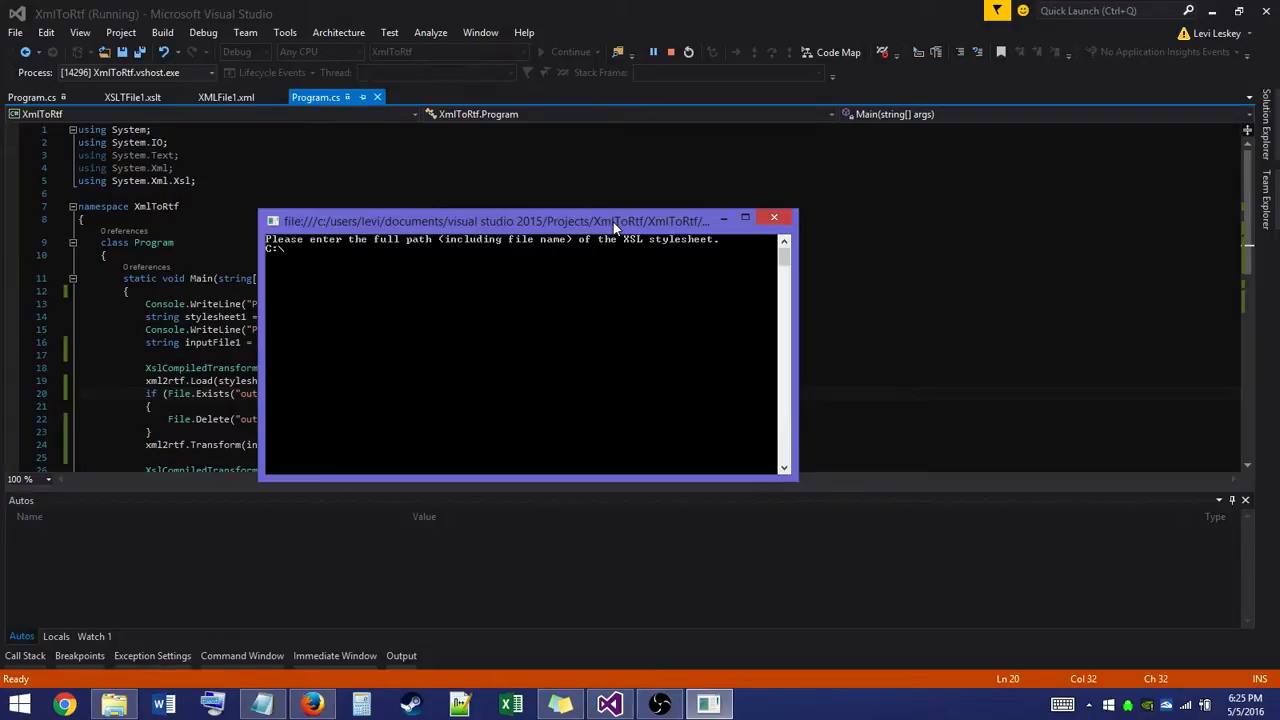
{"action": "type", "text": "USer"}
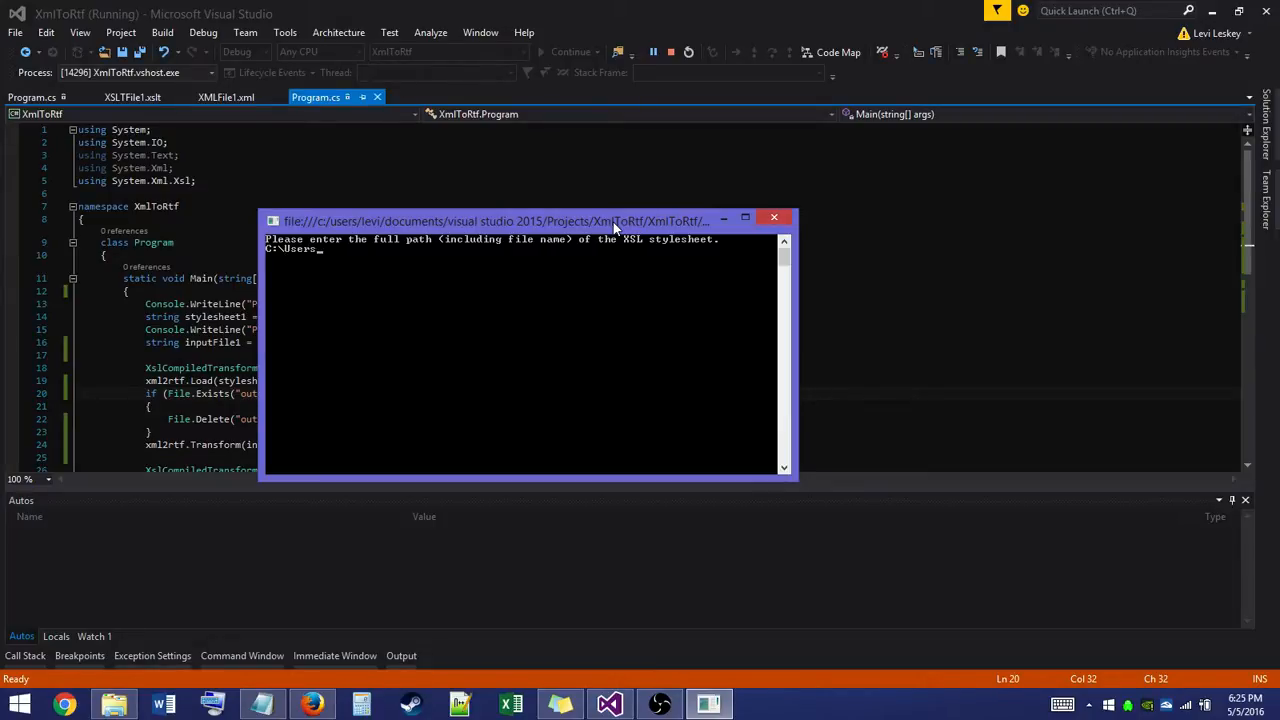
{"action": "type", "text": "\\Levi\\D"}
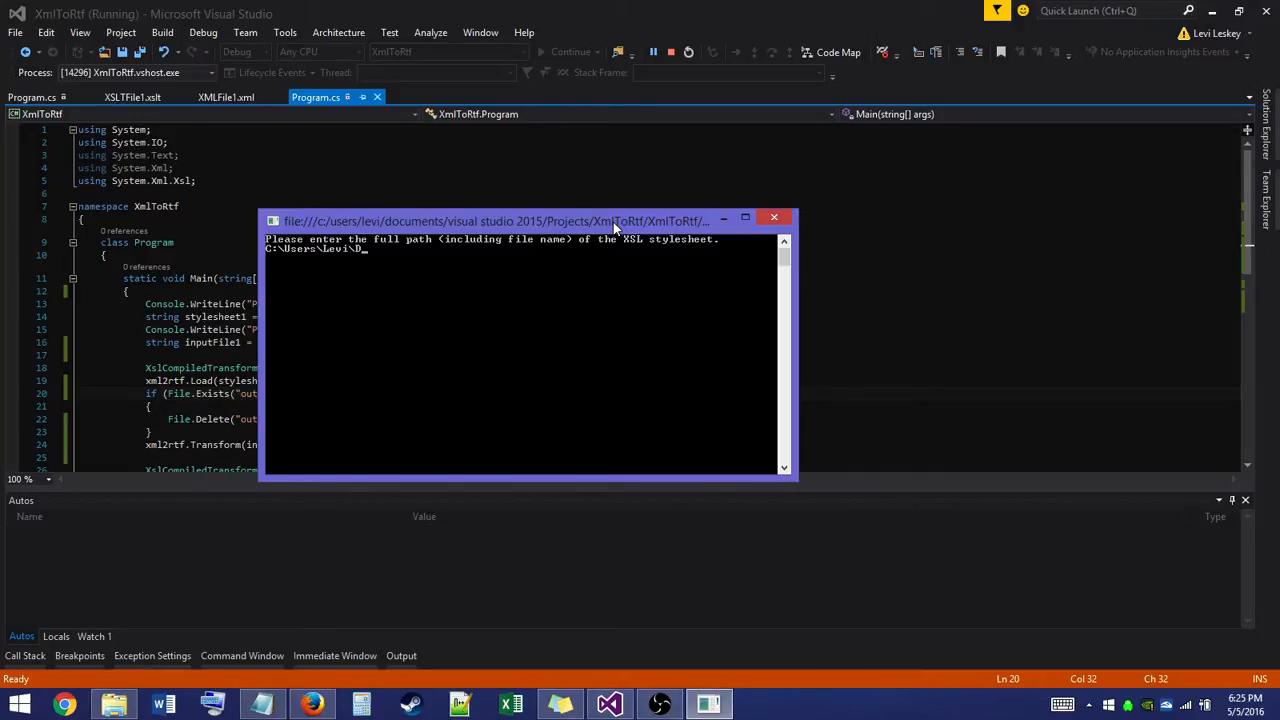
{"action": "type", "text": "ocuments\\"}
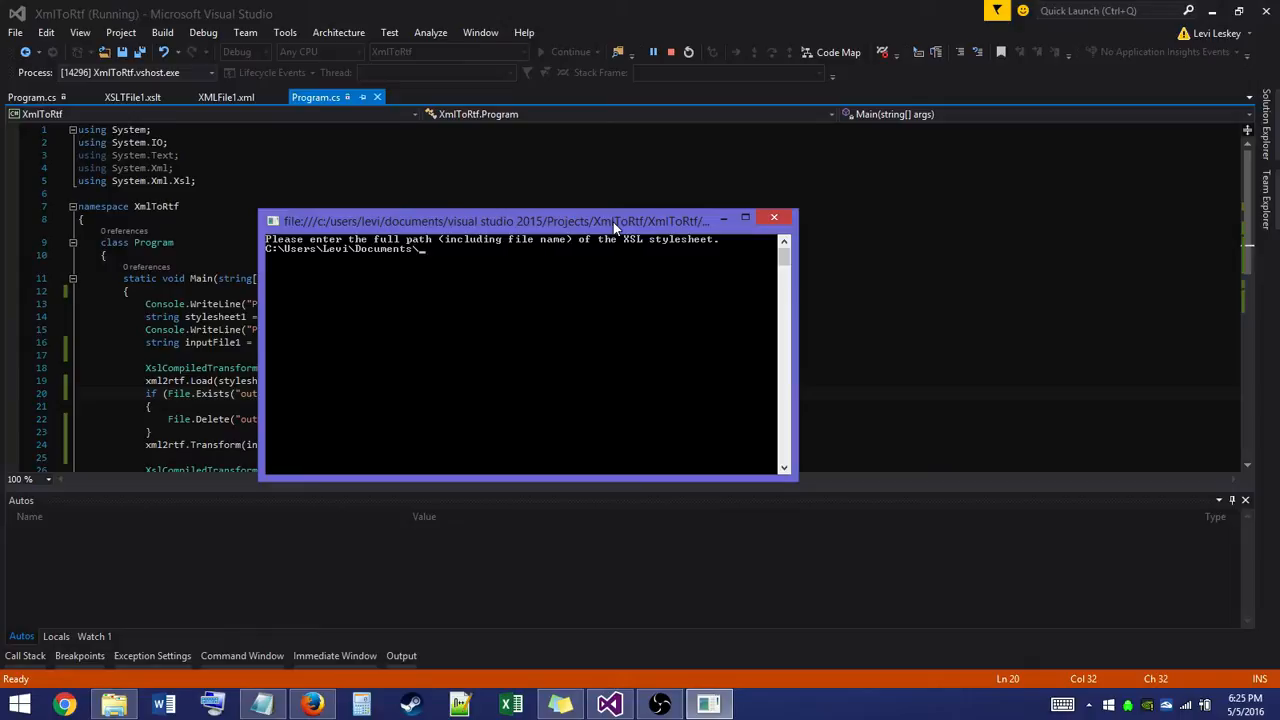
{"action": "type", "text": "Visual Studio"}
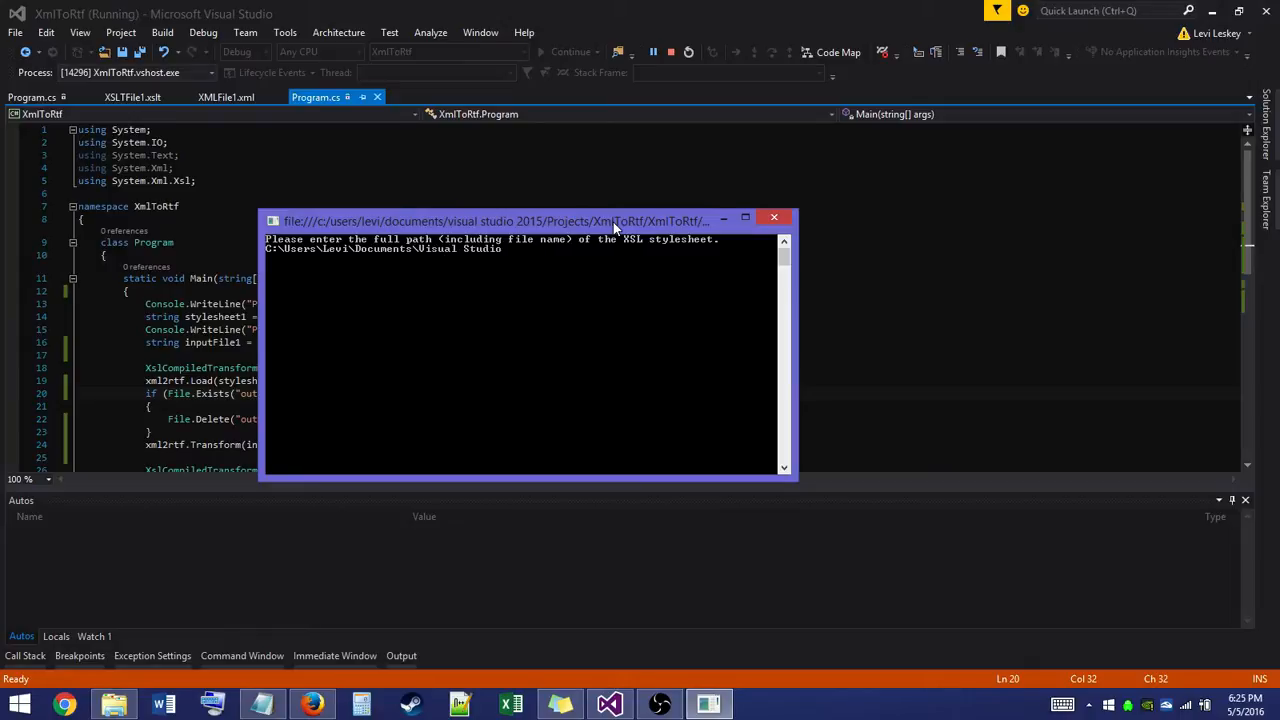
{"action": "type", "text": "2015\\"}
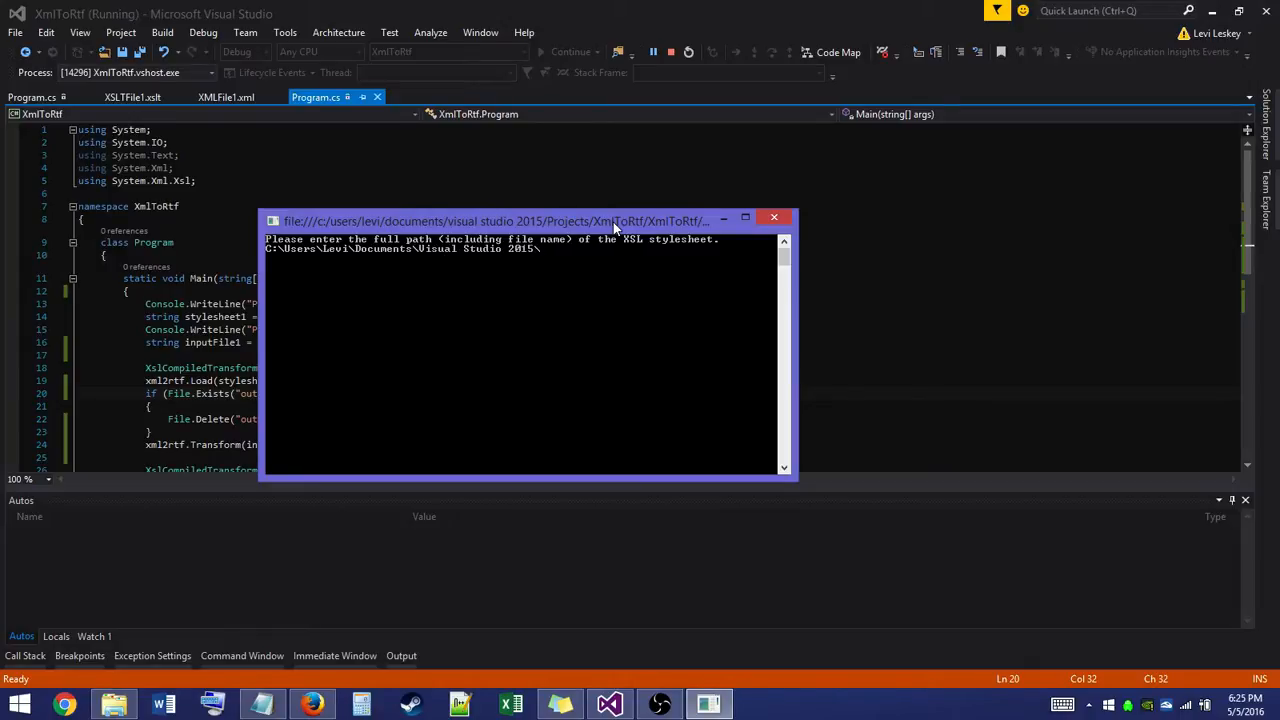
{"action": "type", "text": "\\Projects"}
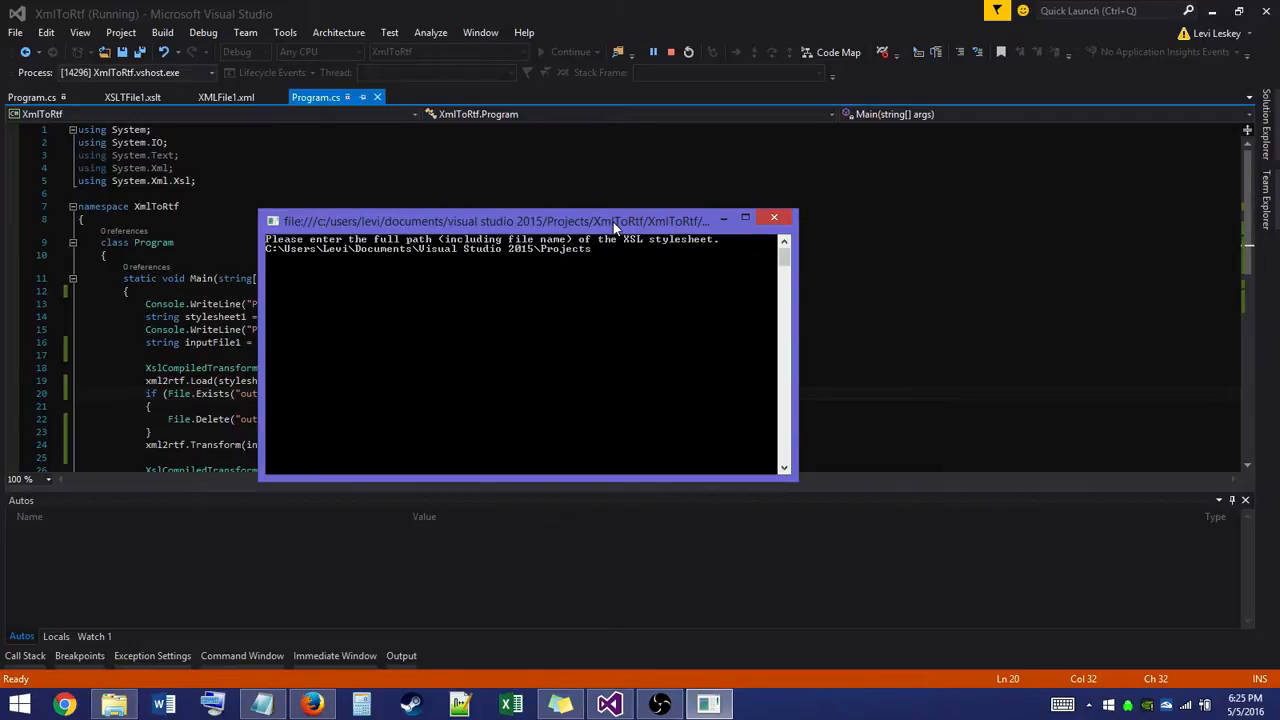
{"action": "type", "text": "\\"}
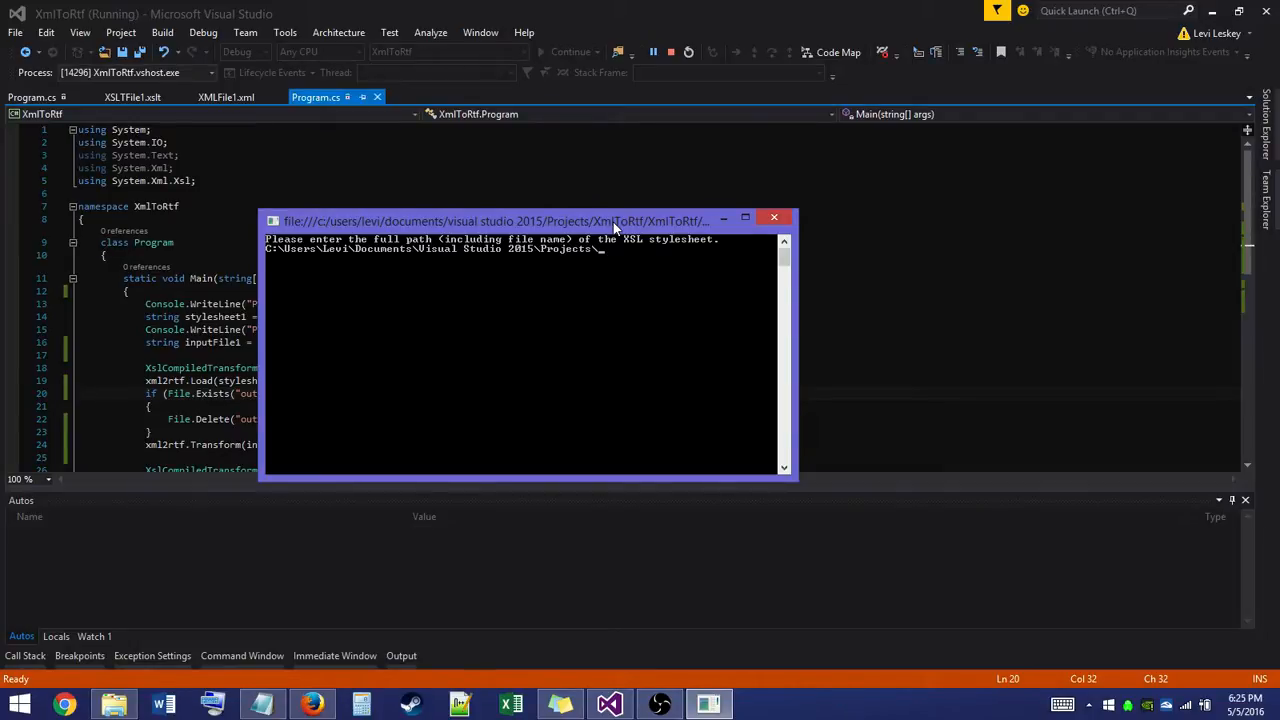
{"action": "type", "text": "XmlTo"}
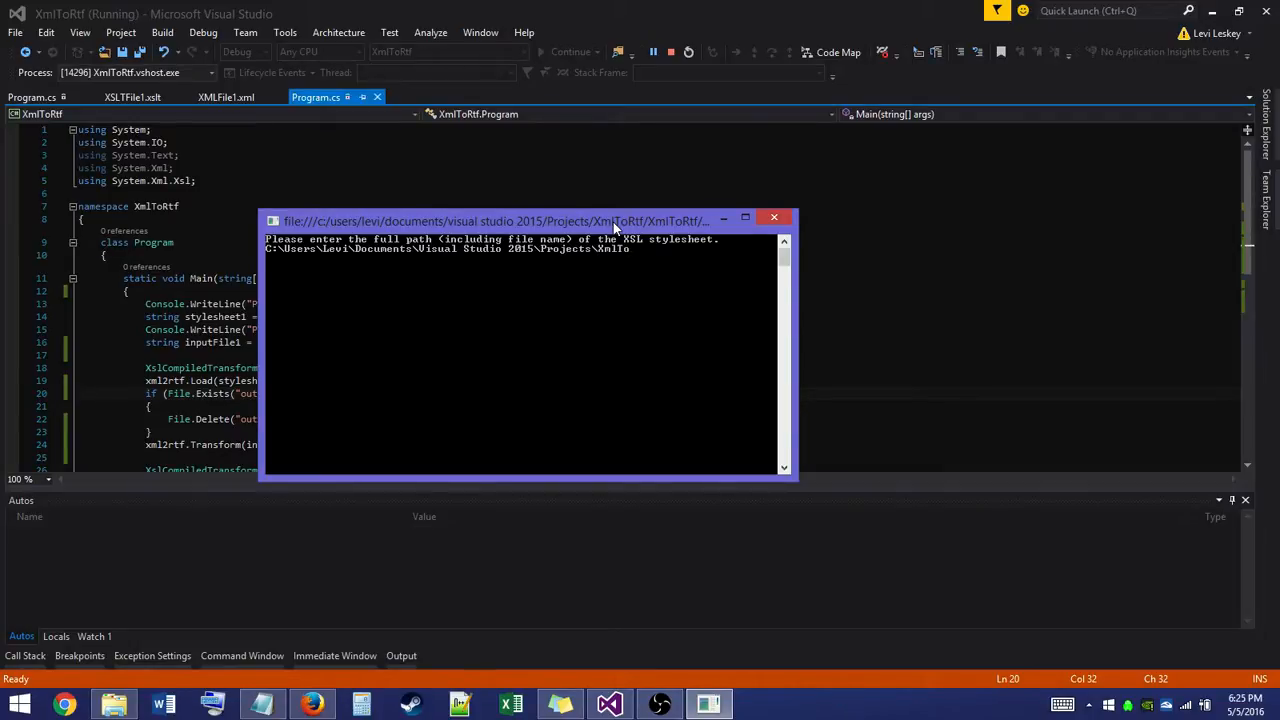
{"action": "type", "text": "Rtf\\"}
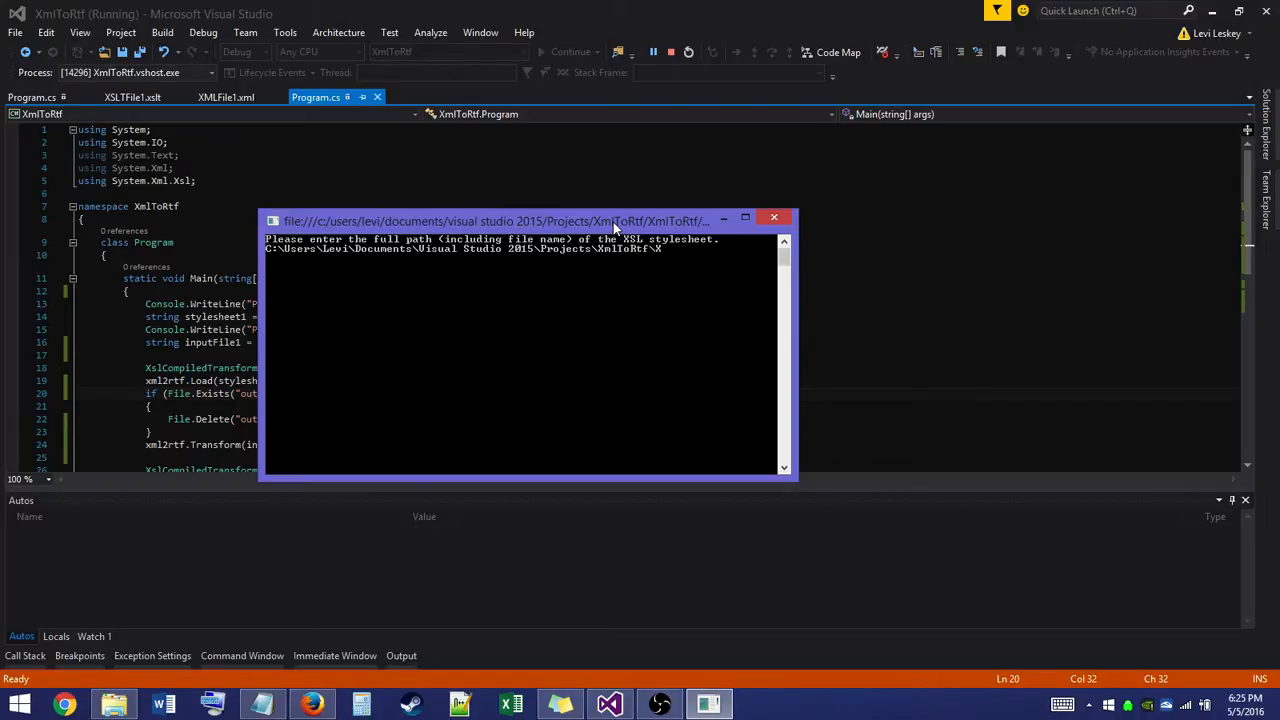
{"action": "type", "text": "XmlToT"}
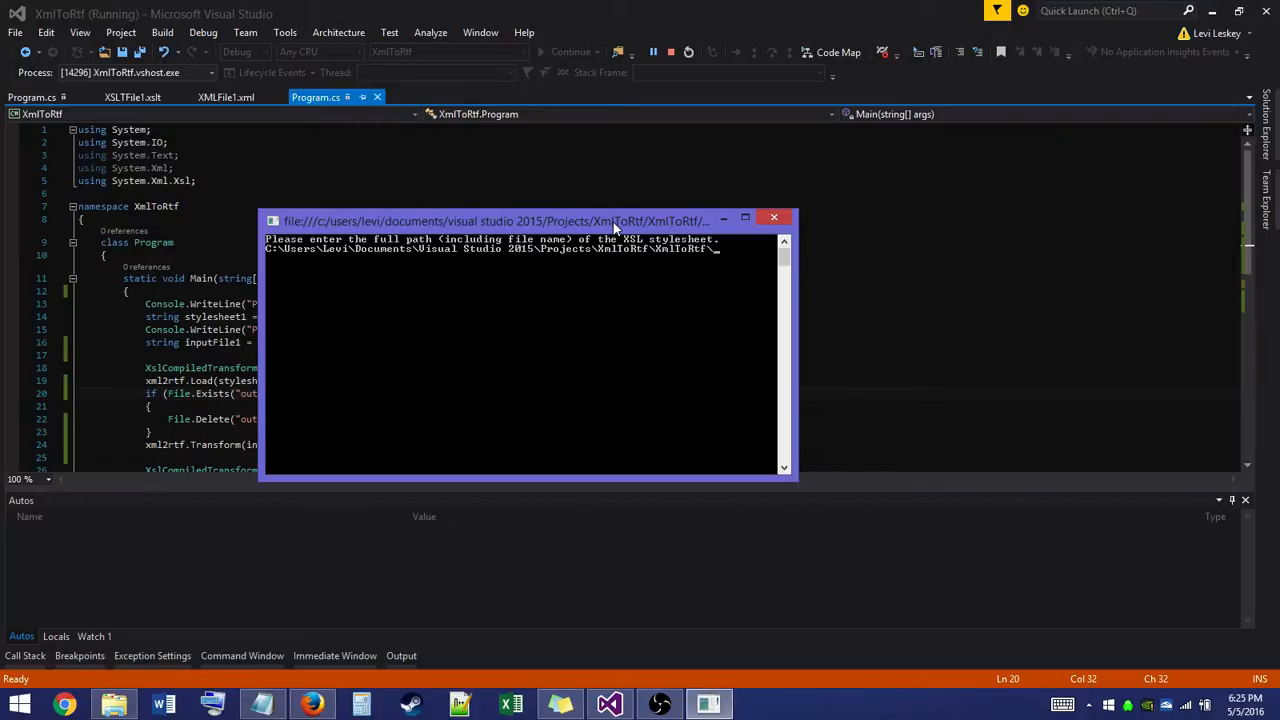
{"action": "type", "text": "bin\\Debug\\"}
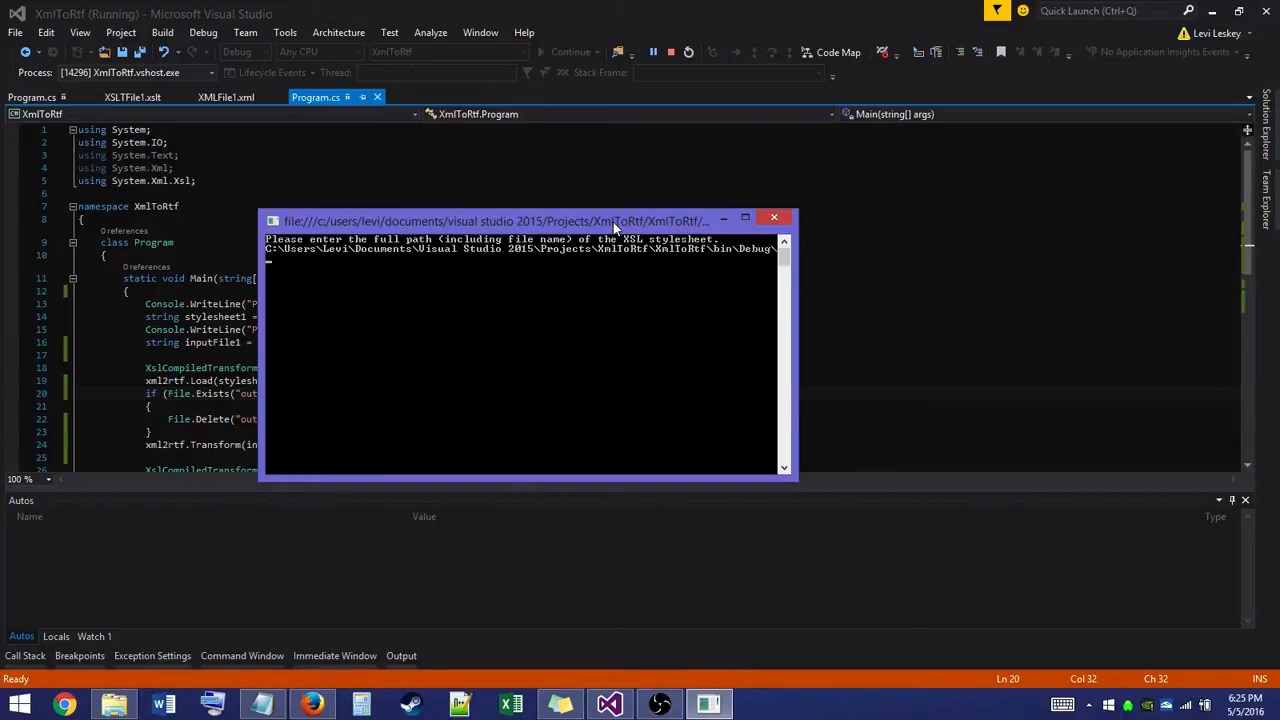
{"action": "type", "text": "x"}
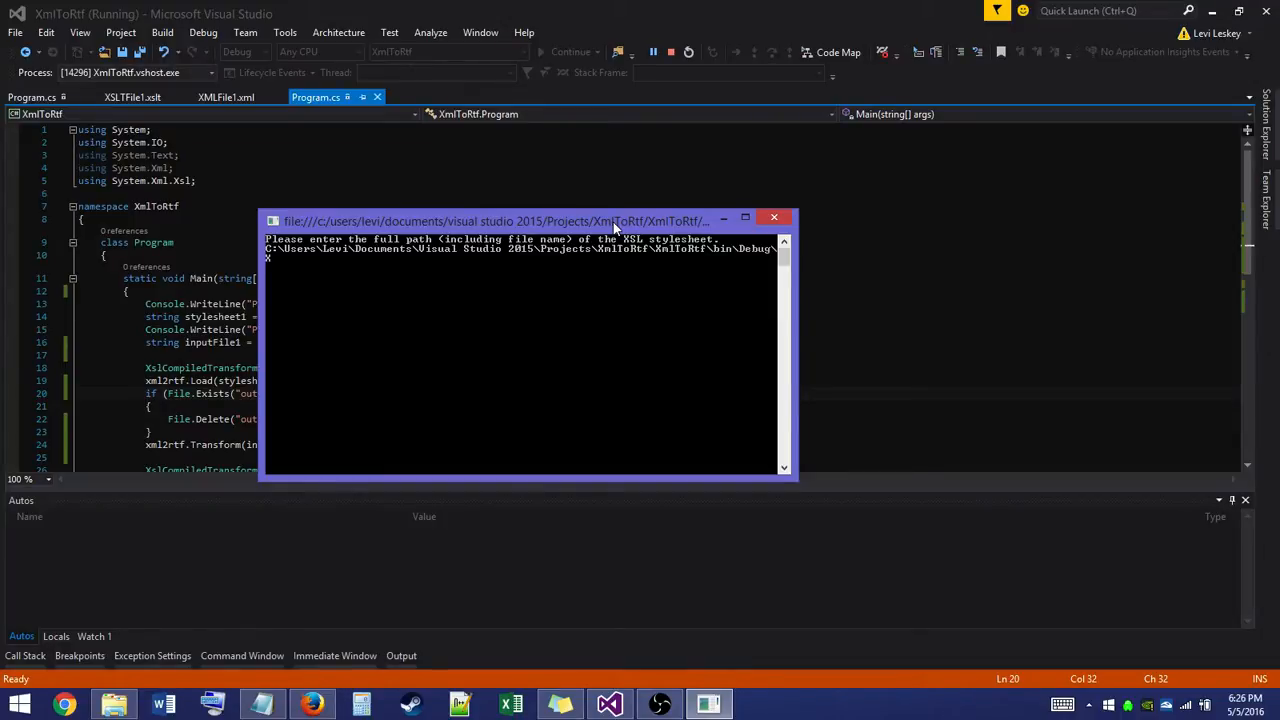
{"action": "type", "text": "XSLTFile1.xsl"}
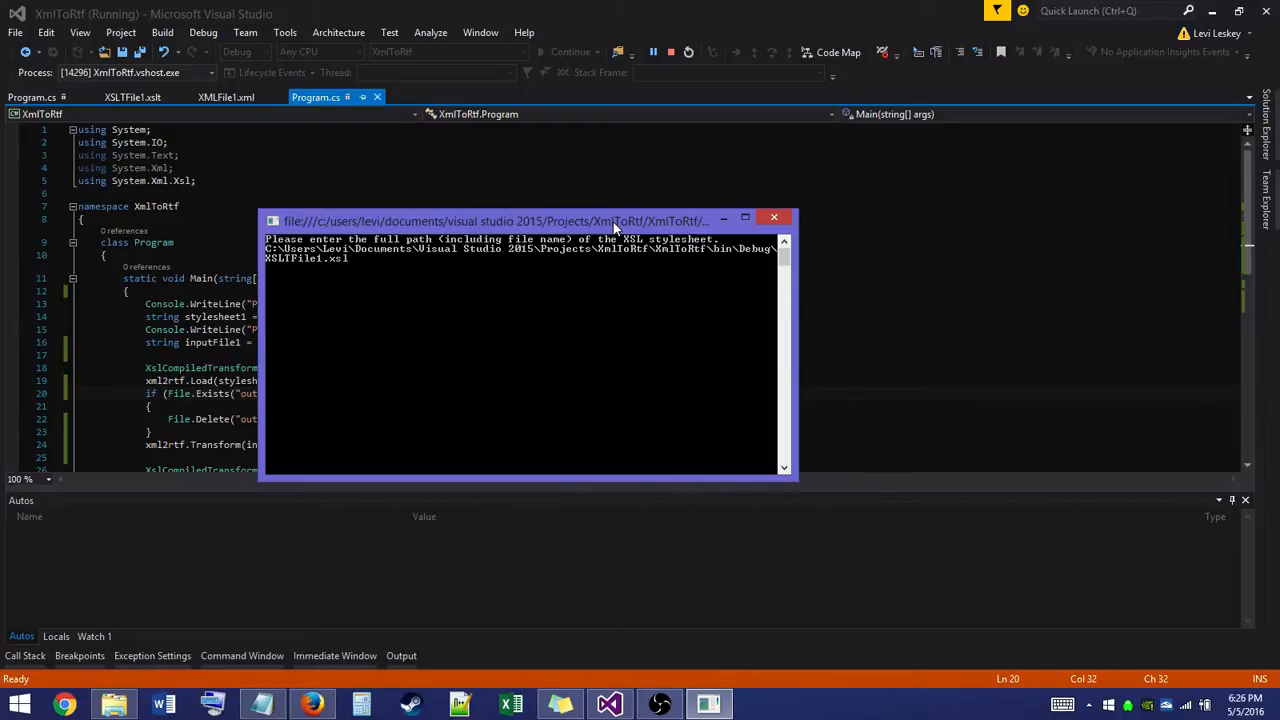
{"action": "type", "text": "t"}
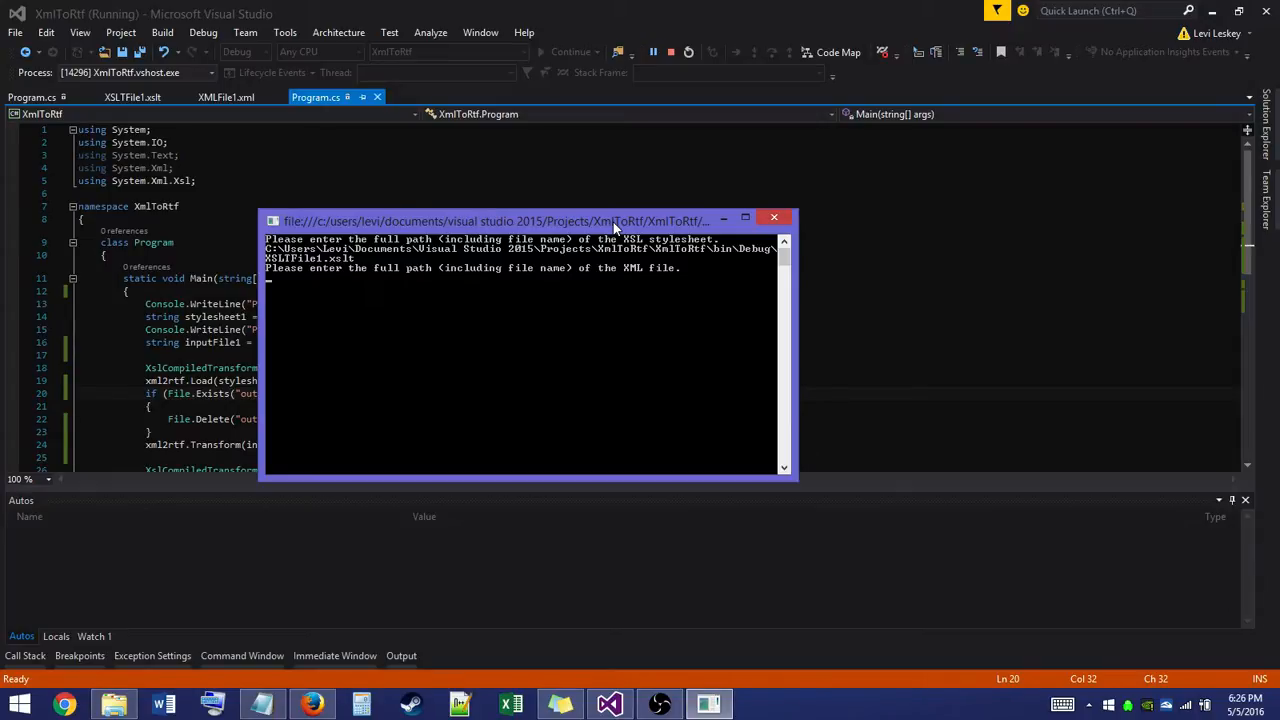
Enter the XML file's path in the XmlToRtf bin\Debug folder at the second console prompt
{"action": "type", "text": "C:\\Users\\Levi\\Documents\\Visual Studio 2015\\Projects\\XmlToRtf\\XmlToRtf\\bin\\Debug\\XSLTFile1.xslt"}
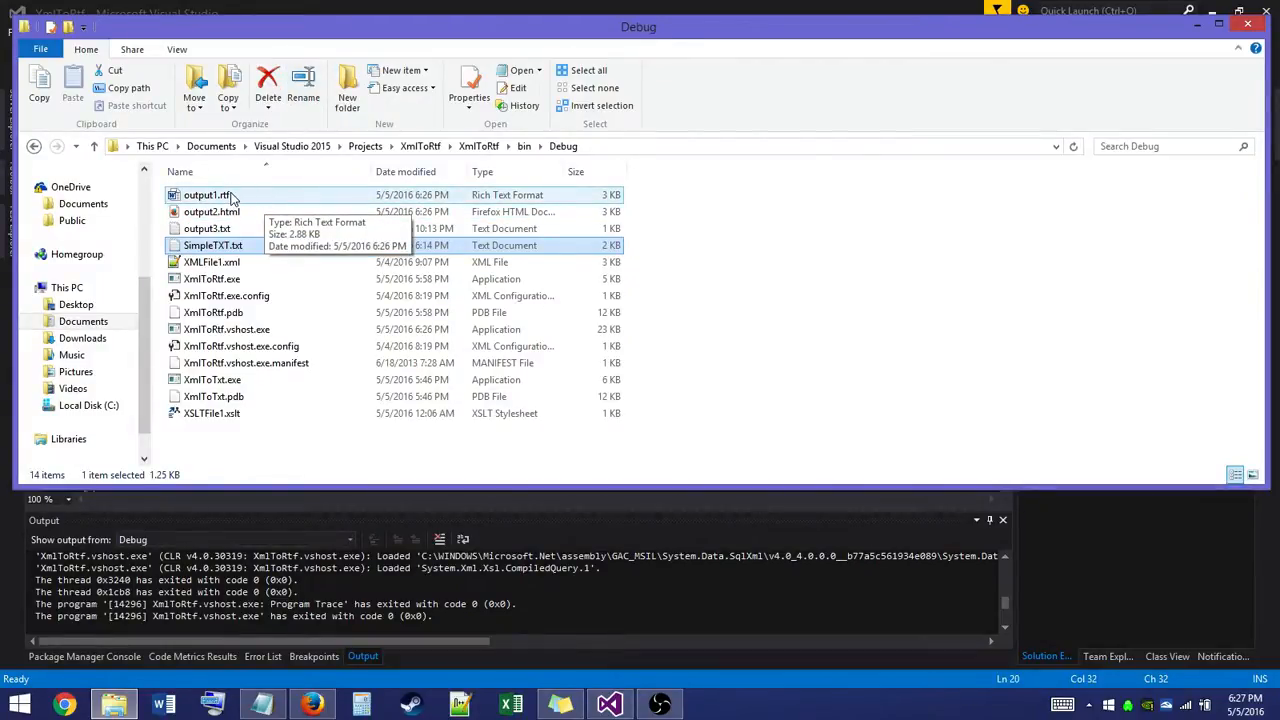
Open the generated output1.rtf from the Debug folder in Word
{"action": "double_click", "coordinate": [208, 196]}
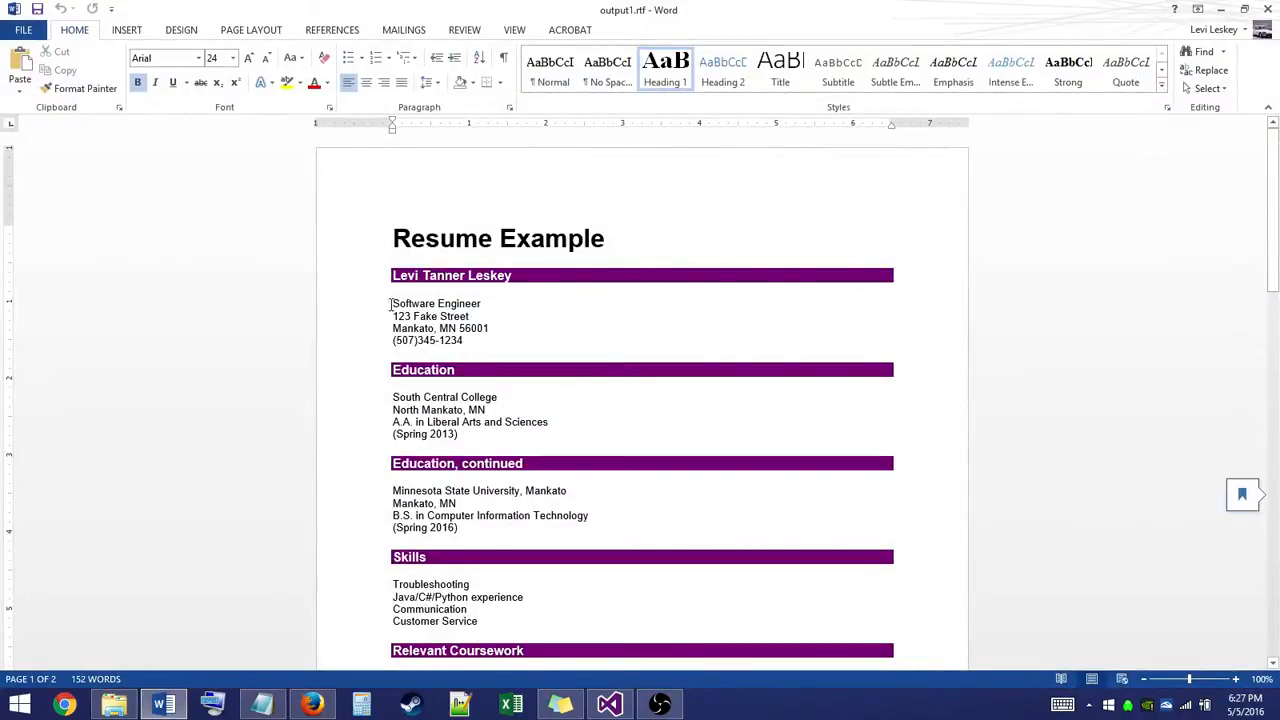
Look over the RTF resume's contact lines in Word, then show output2.html in Firefox
{"action": "left_click_drag", "start_coordinate": [392, 304], "coordinate": [462, 340]}
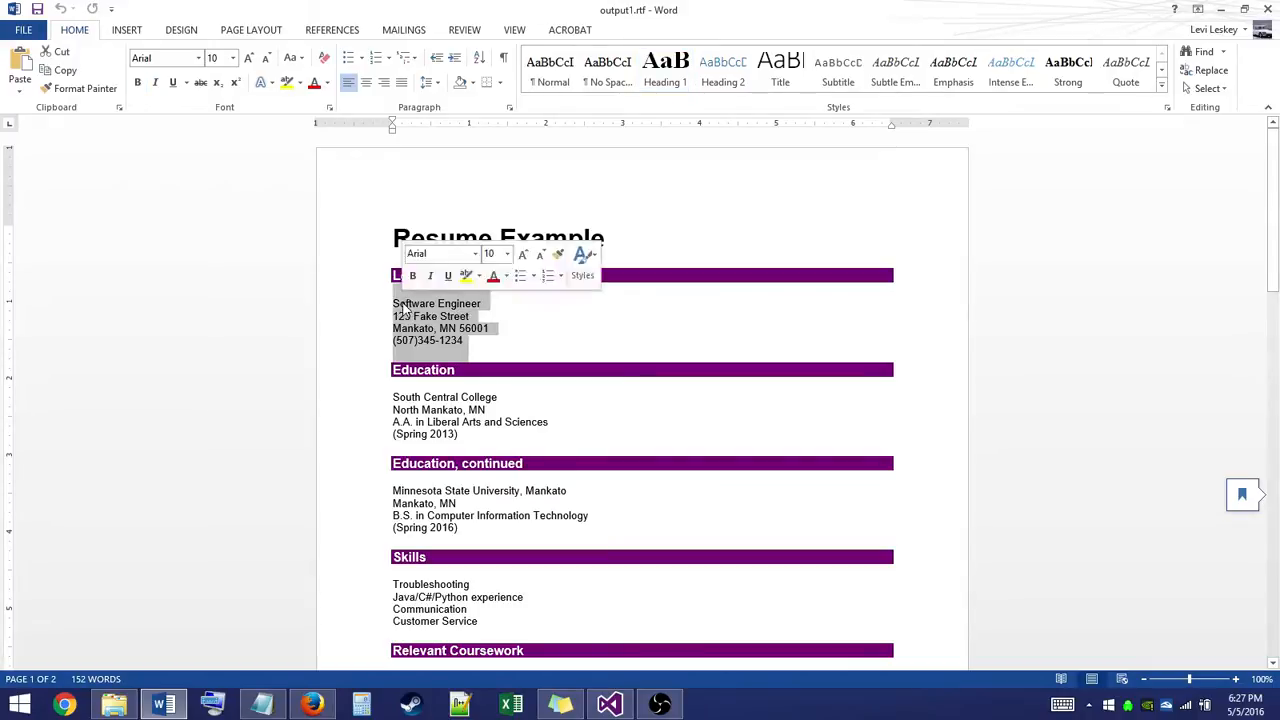
{"action": "scroll", "scroll_direction": "down", "scroll_amount": 3}
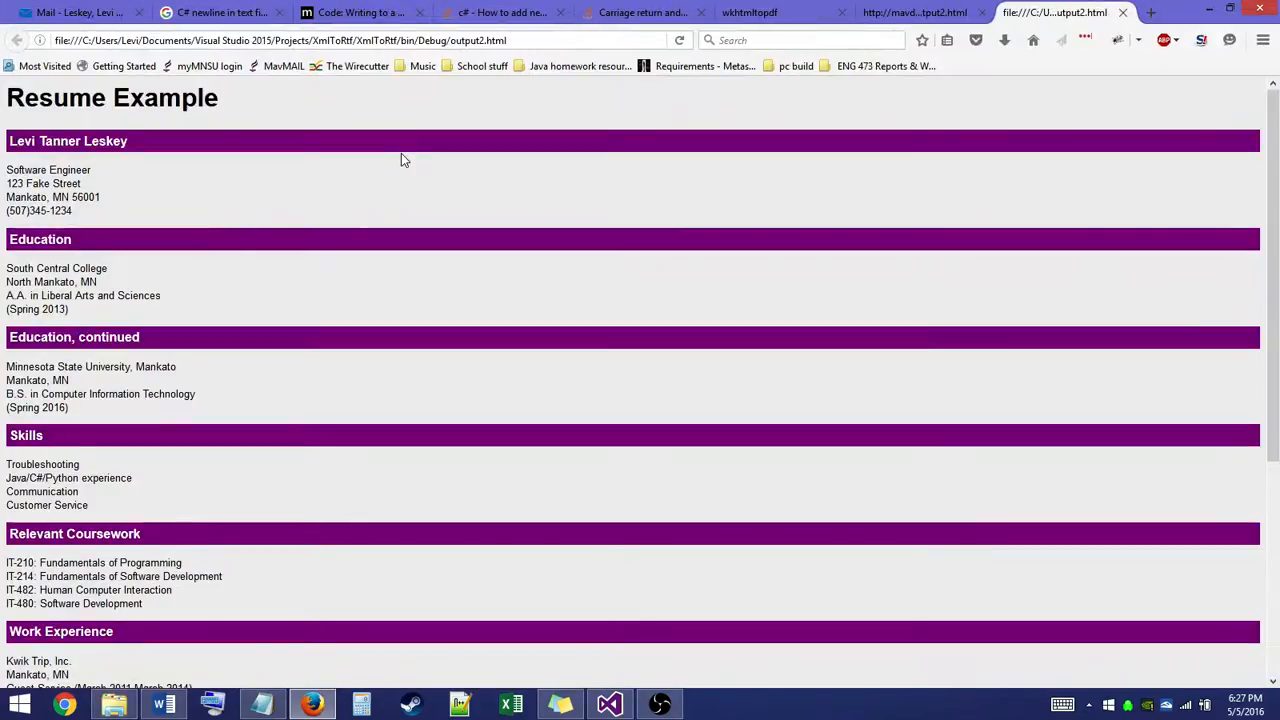
{"action": "mouse_move", "coordinate": [448, 184]}
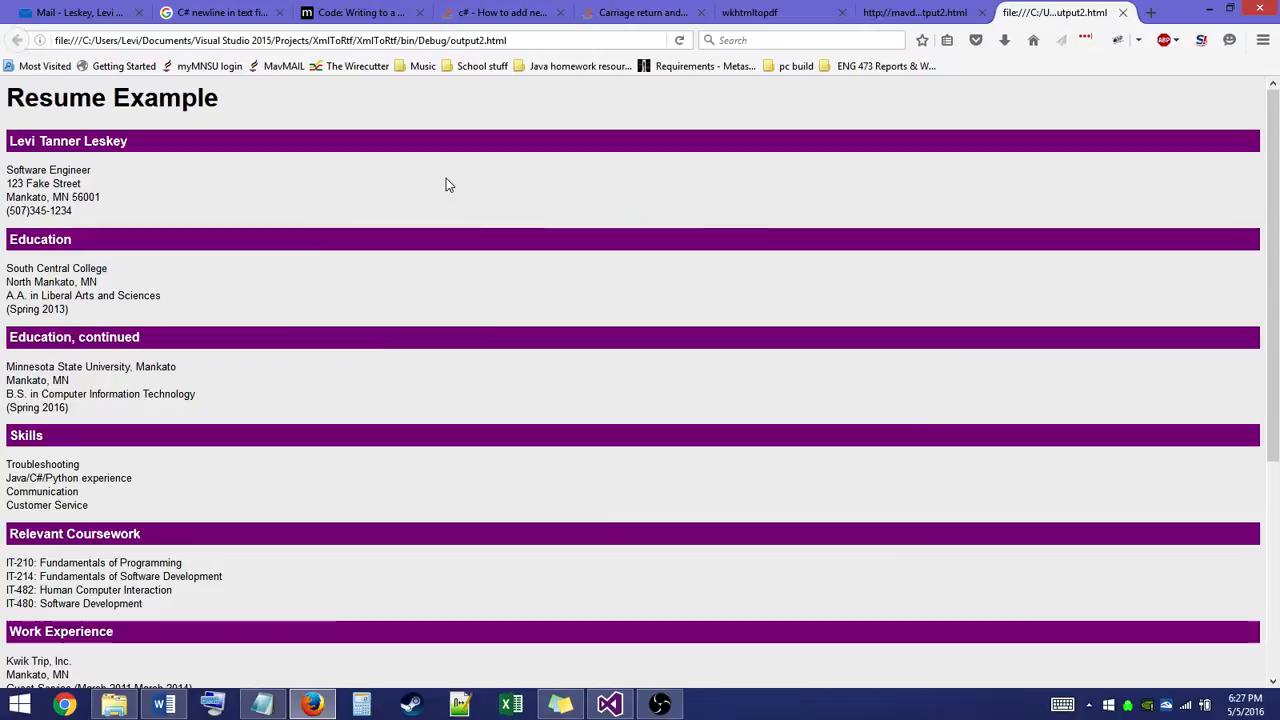
Return from the Firefox output2.html view to output1.rtf in Word
{"action": "left_click", "coordinate": [164, 704]}
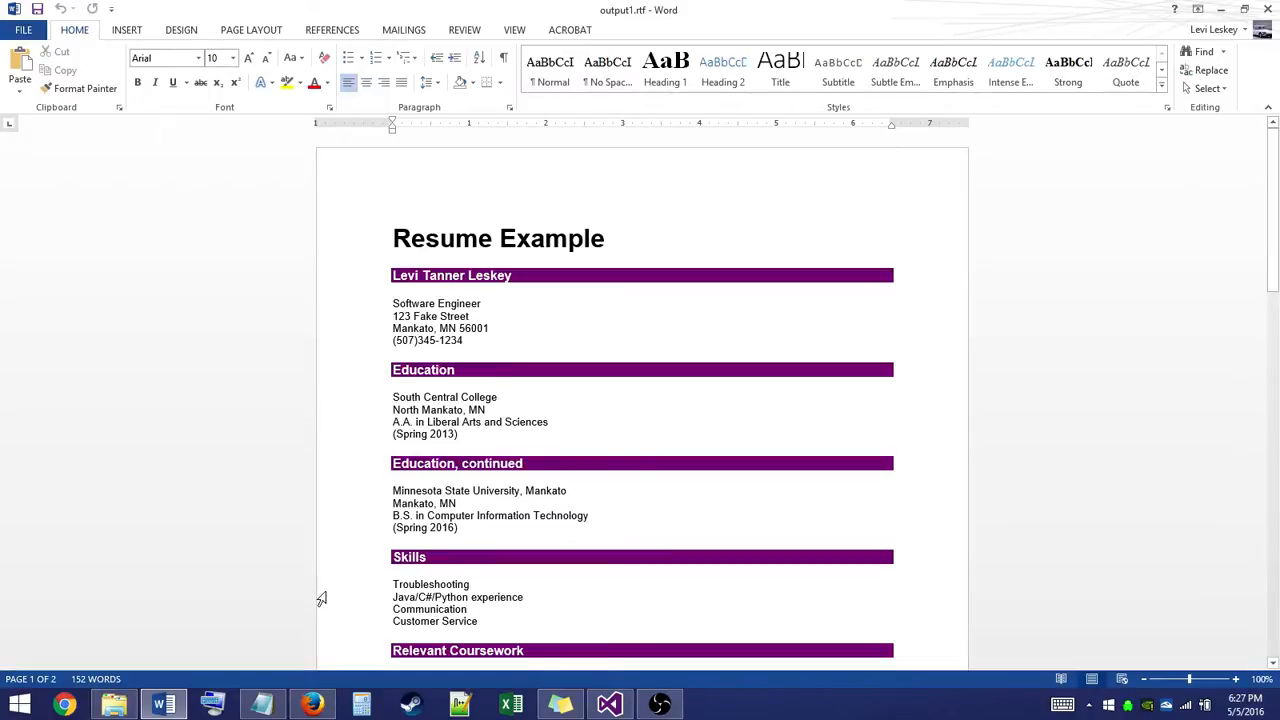
{"action": "mouse_move", "coordinate": [344, 690]}
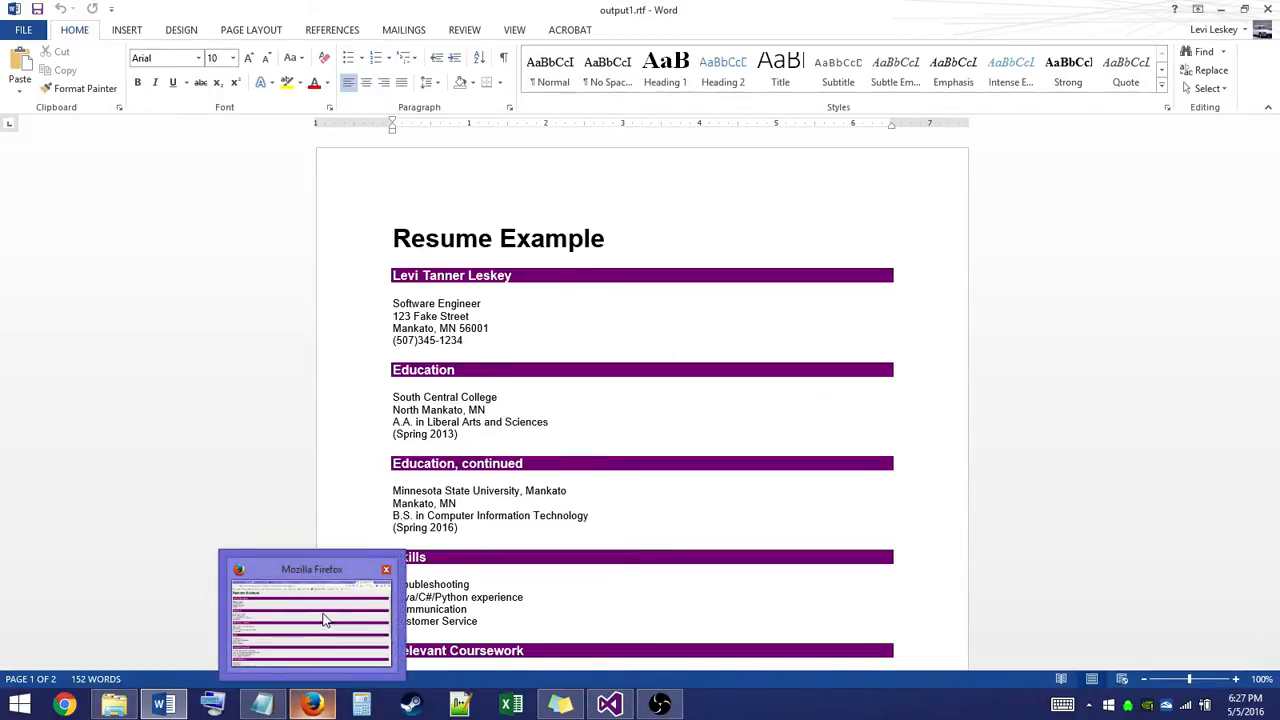
Read output1.rtf down to Volunteer Experience and References on page two, then return to Firefox
{"action": "left_click", "coordinate": [310, 616]}
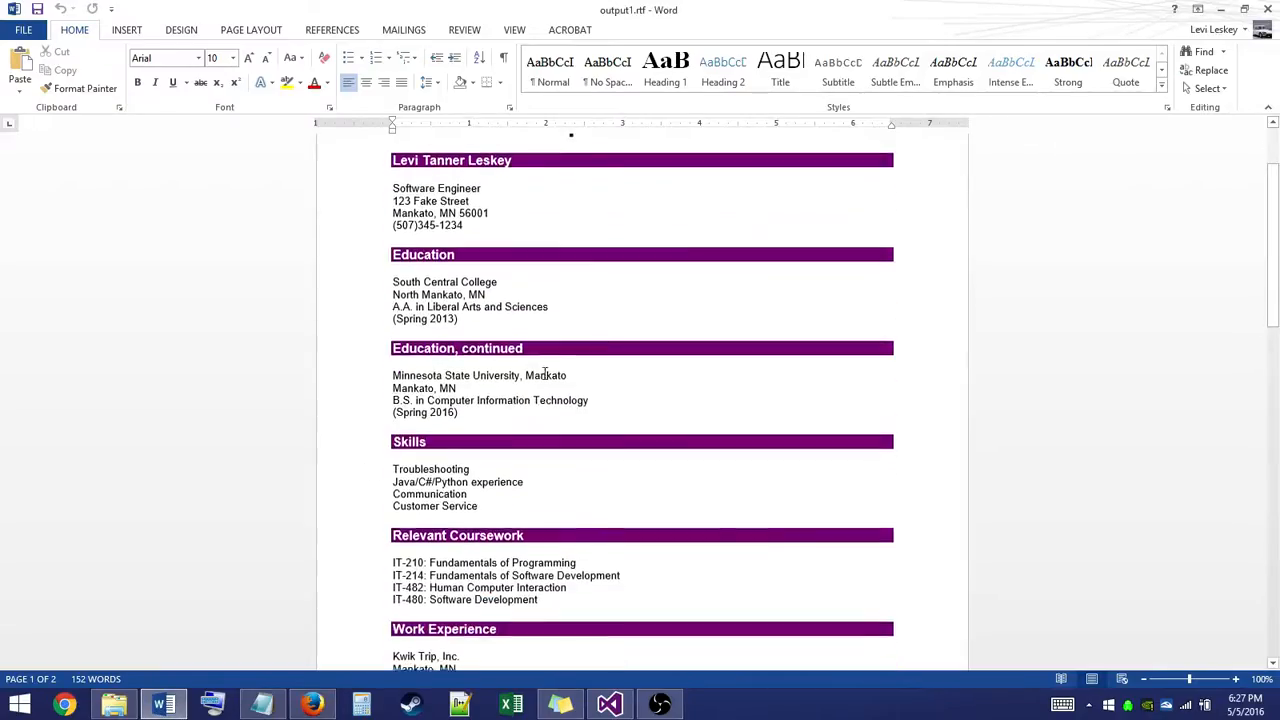
{"action": "scroll", "scroll_direction": "down", "scroll_amount": 3}
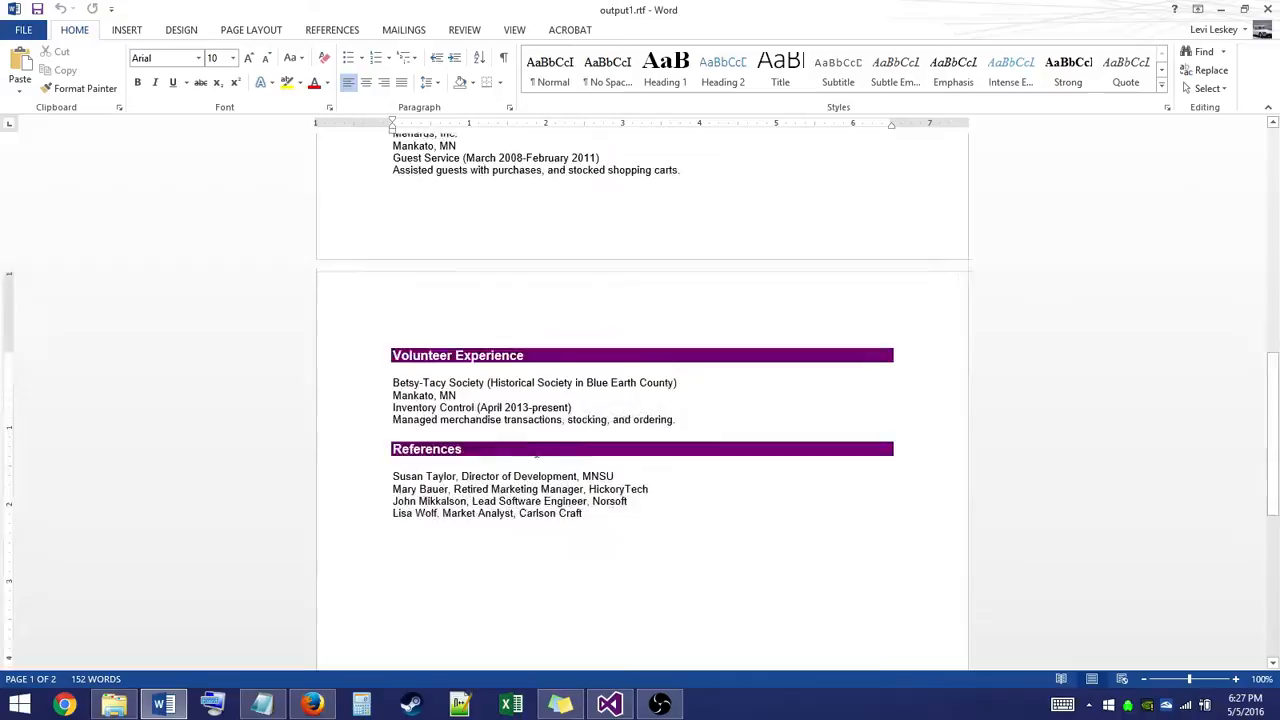
{"action": "scroll", "scroll_direction": "up", "scroll_amount": 3}
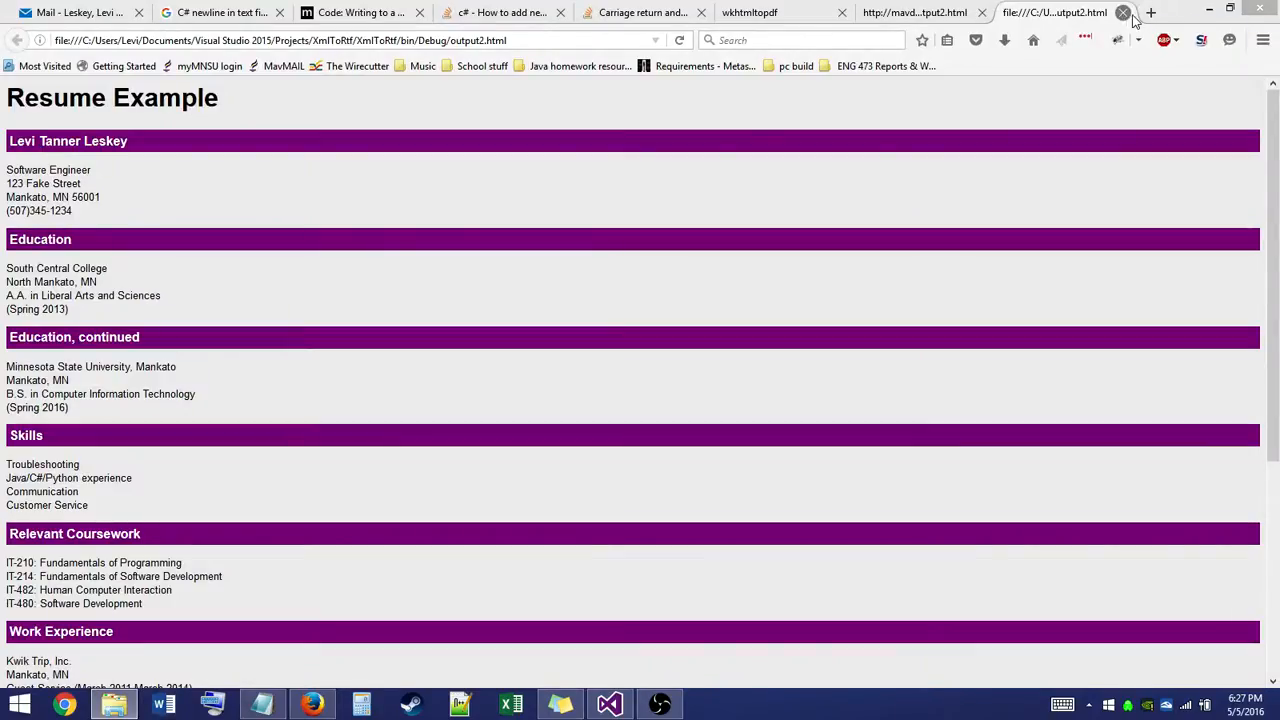
{"action": "mouse_move", "coordinate": [1124, 12]}
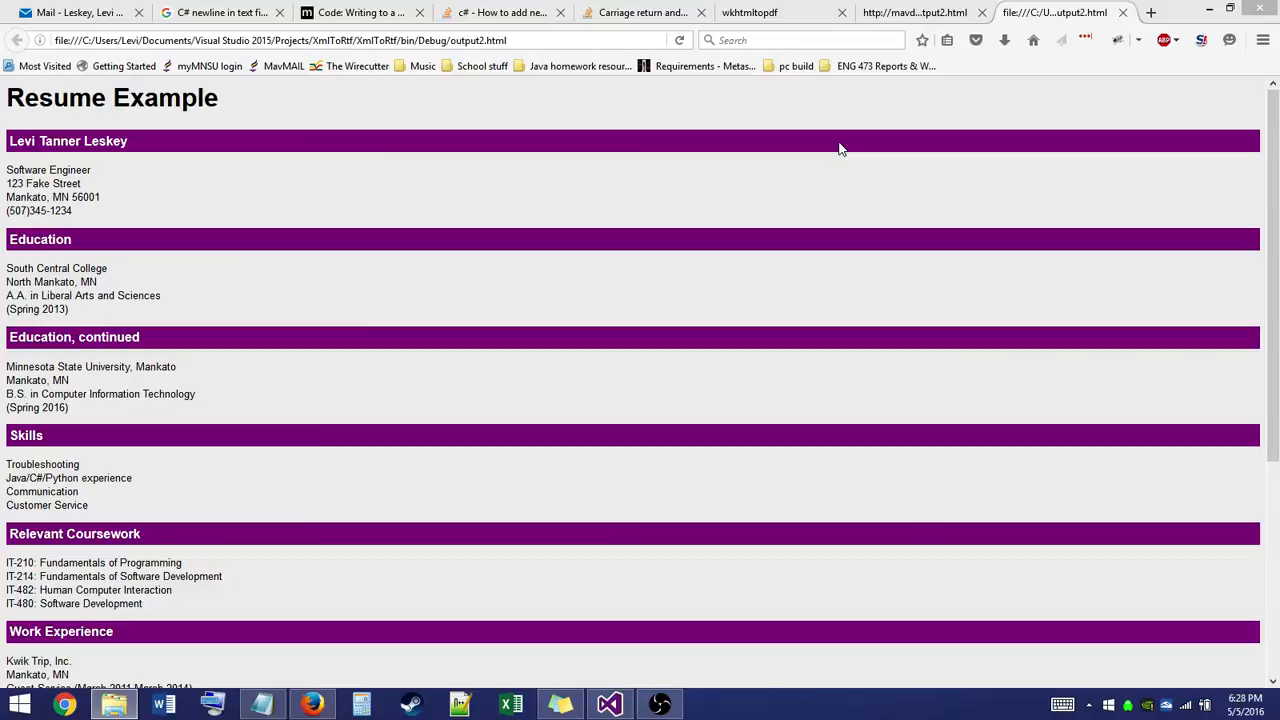
{"action": "mouse_move", "coordinate": [930, 8]}
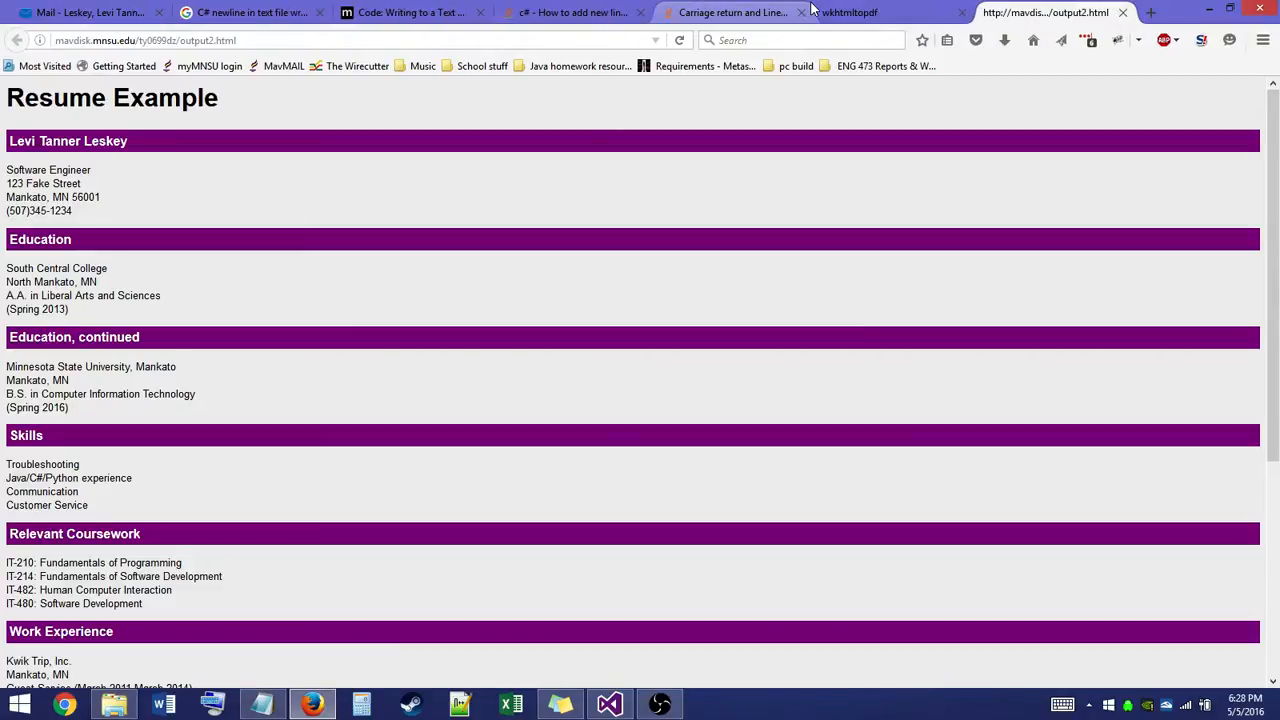
After the mavdisk-hosted resume, switch to the wkhtmltopdf home page tab
{"action": "left_click", "coordinate": [850, 12]}
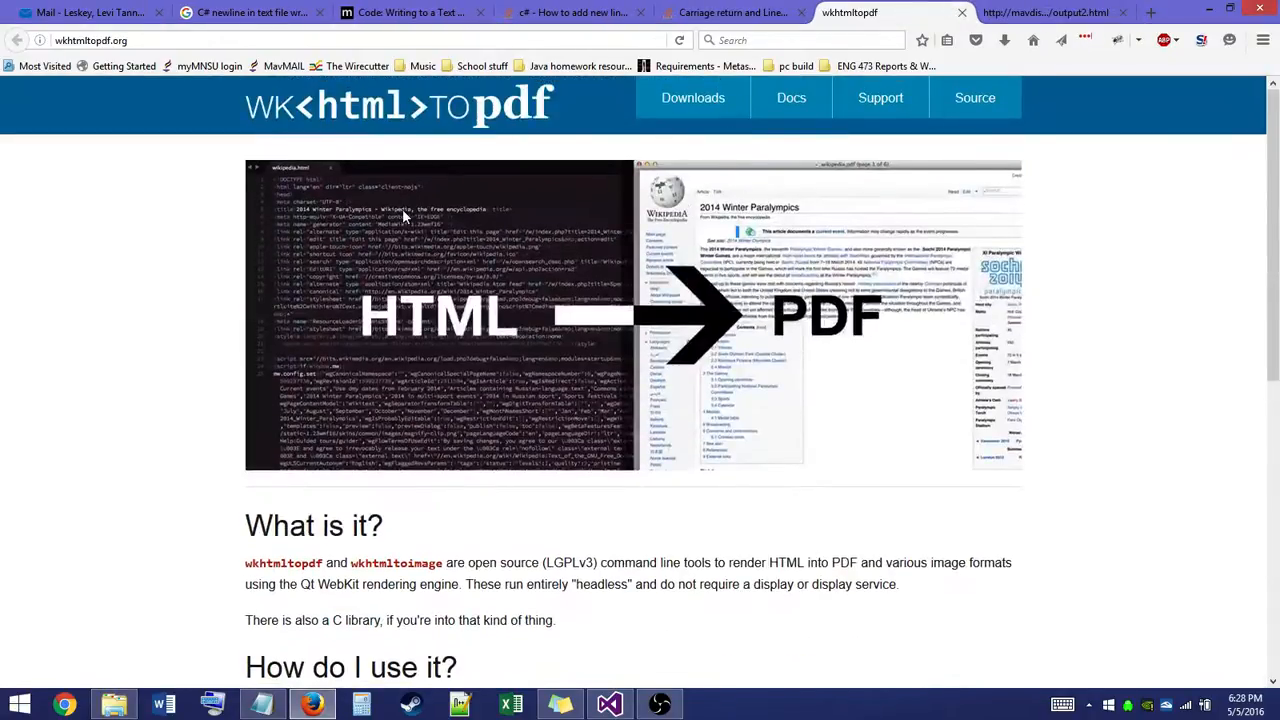
{"action": "mouse_move", "coordinate": [556, 156]}
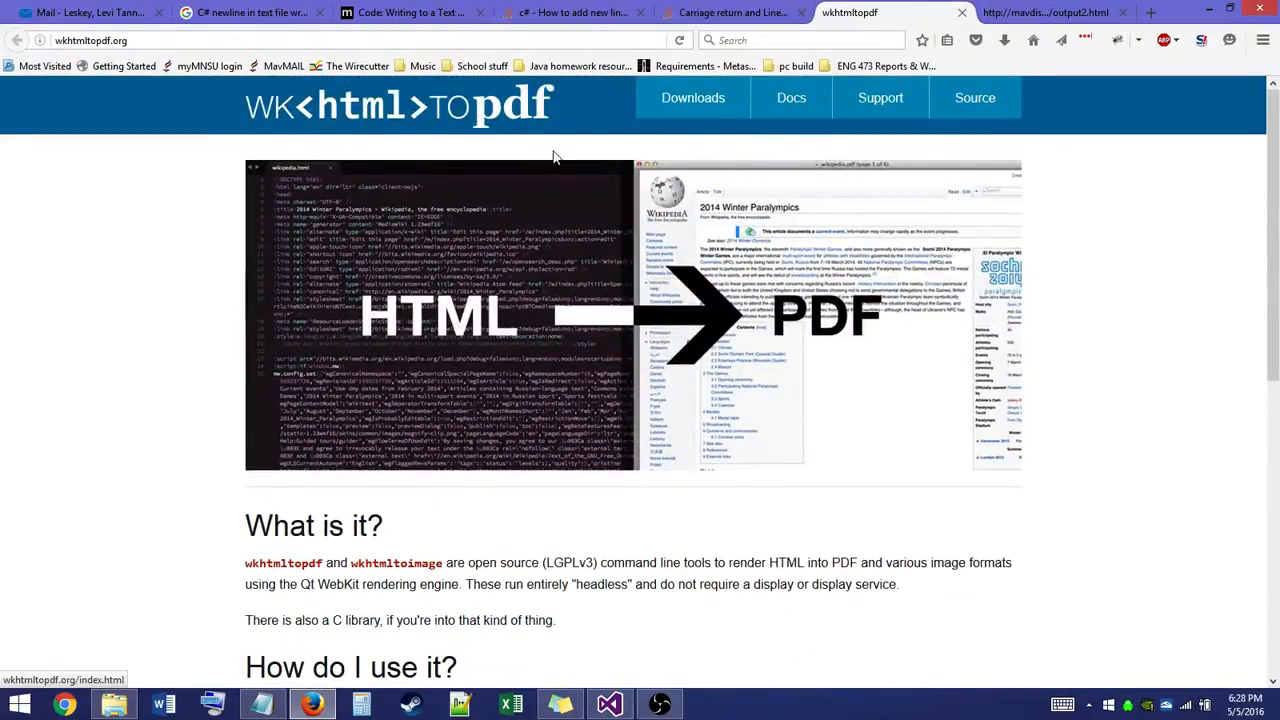
Read the 'How do I use it?' wkhtmltopdf example, then return to the hosted output2.html resume tab
{"action": "scroll", "scroll_direction": "down", "scroll_amount": 3}
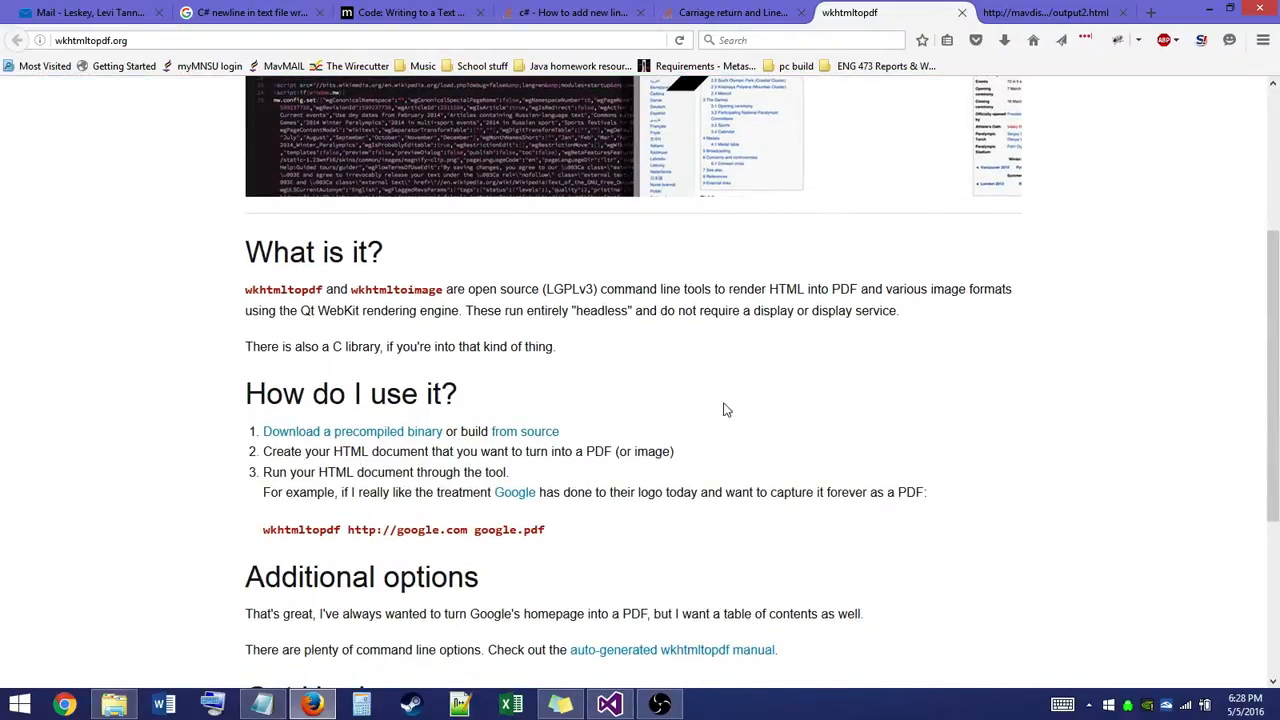
{"action": "mouse_move", "coordinate": [716, 436]}
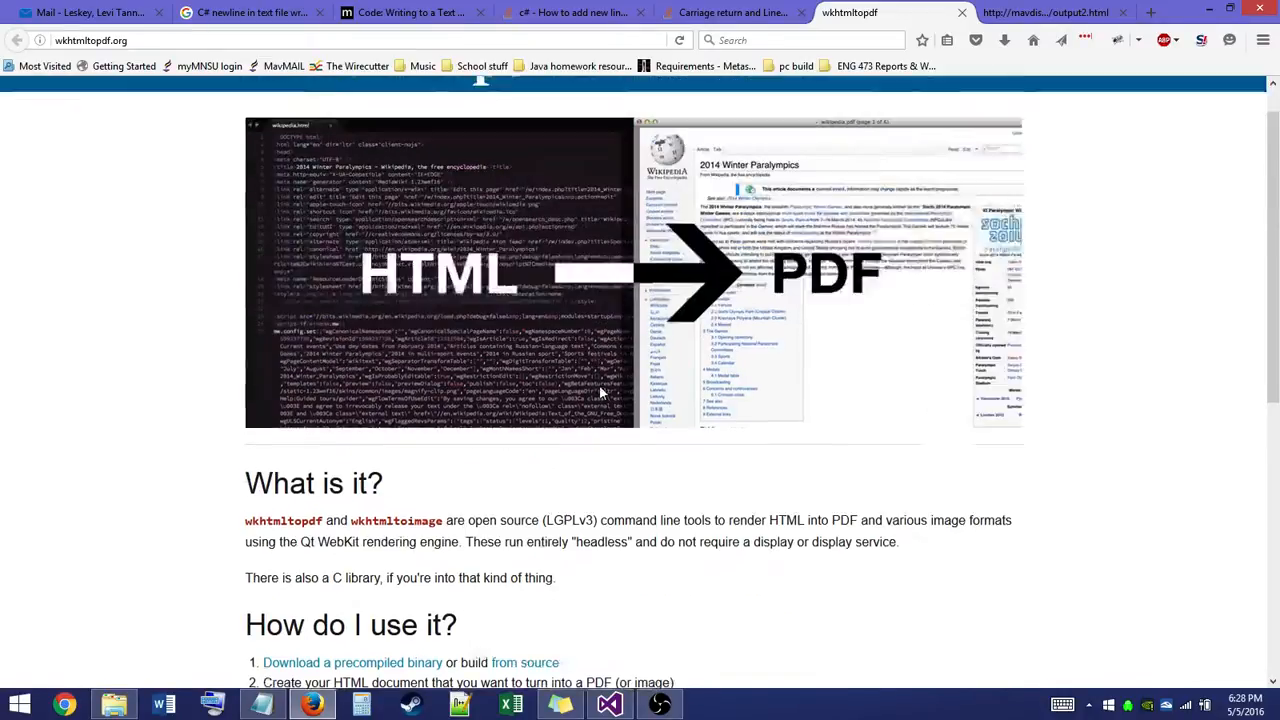
{"action": "scroll", "scroll_direction": "down", "scroll_amount": 3}
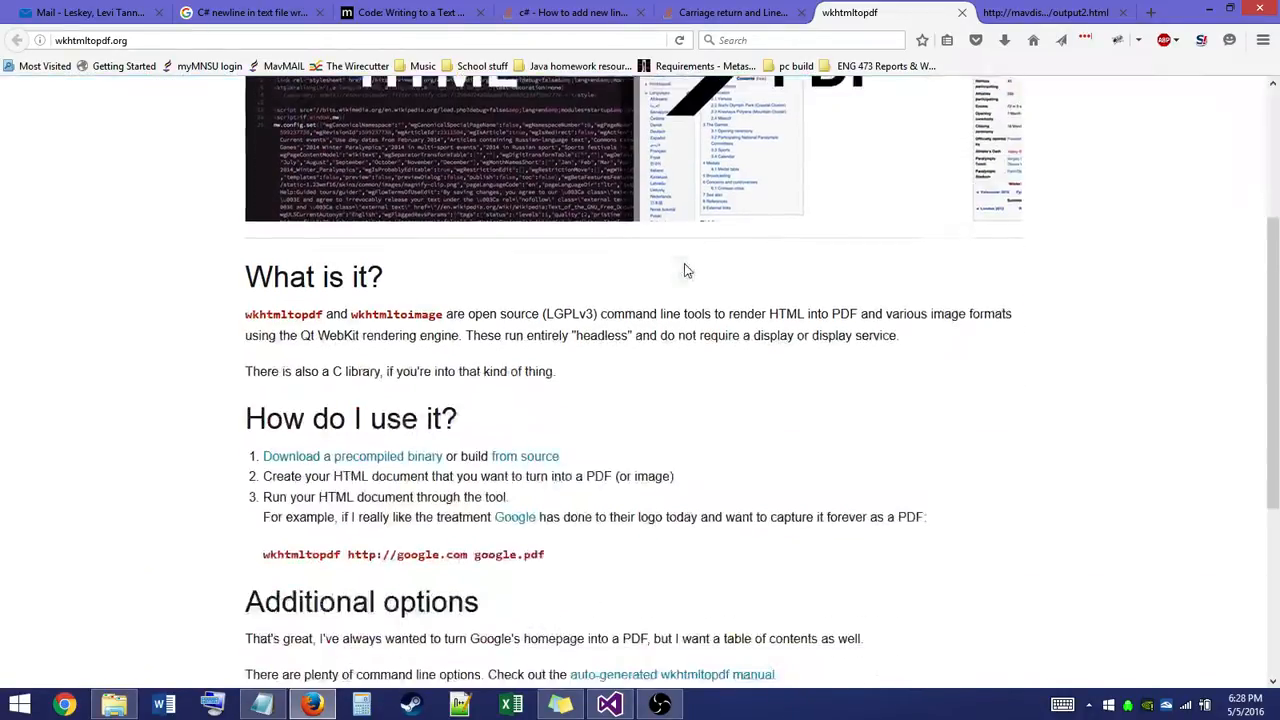
{"action": "scroll", "scroll_direction": "down", "scroll_amount": 3}
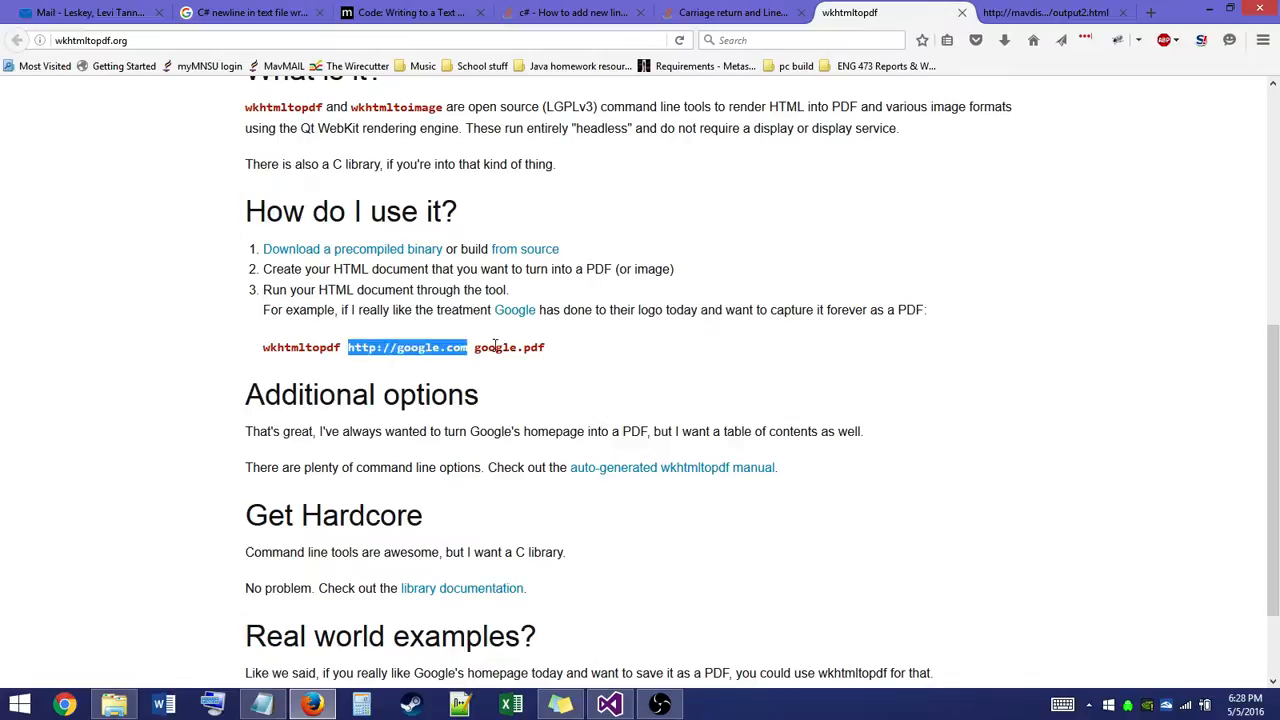
{"action": "left_click", "coordinate": [480, 348]}
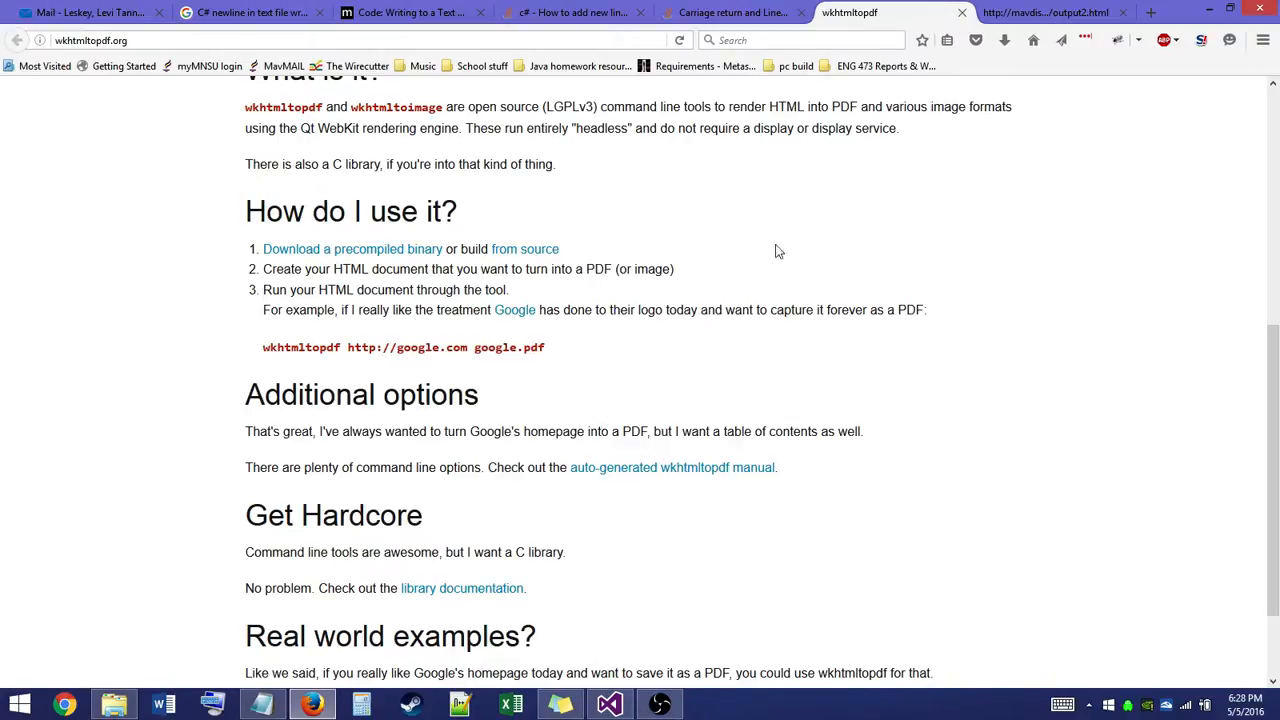
{"action": "left_click", "coordinate": [1044, 12]}
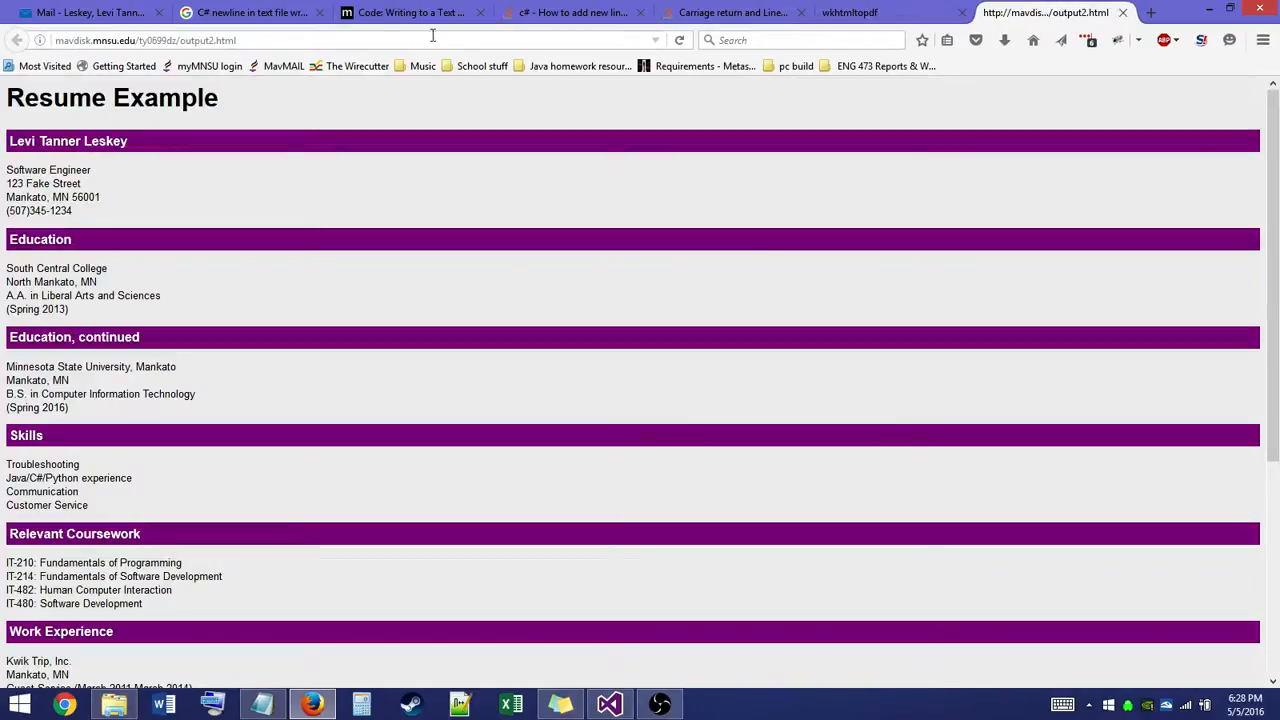
{"action": "mouse_move", "coordinate": [564, 616]}
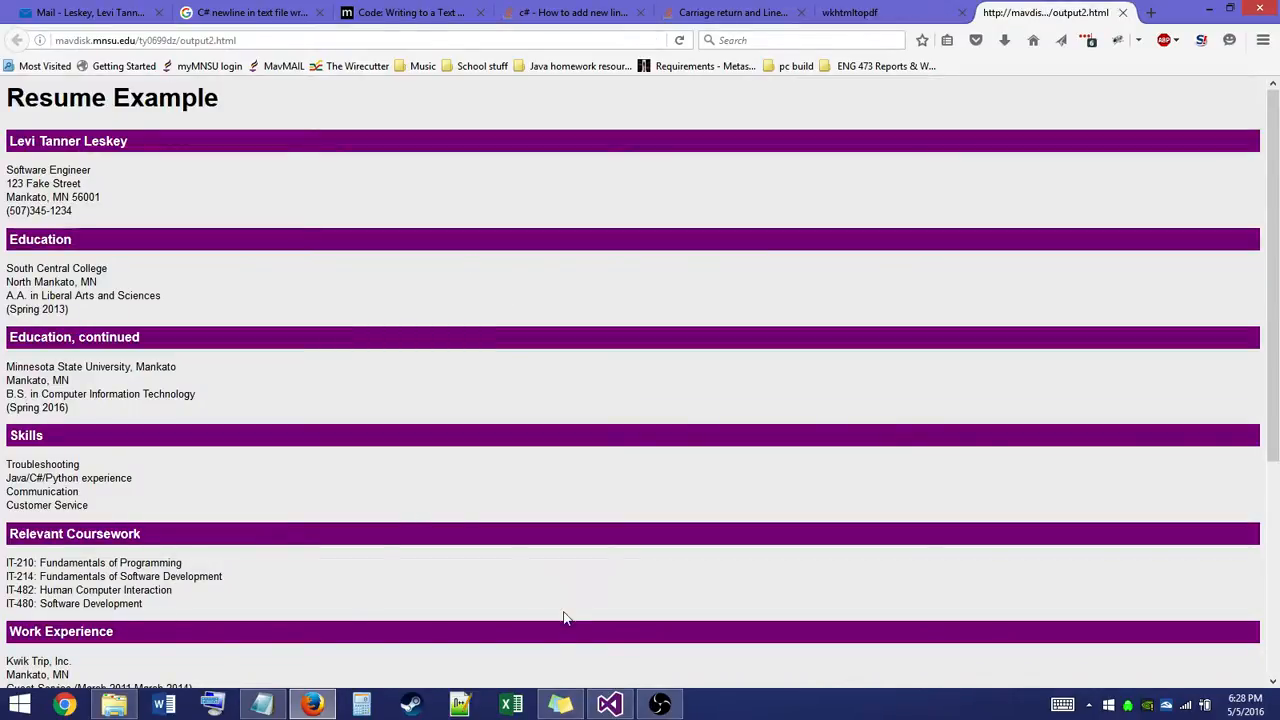
{"action": "mouse_move", "coordinate": [368, 588]}
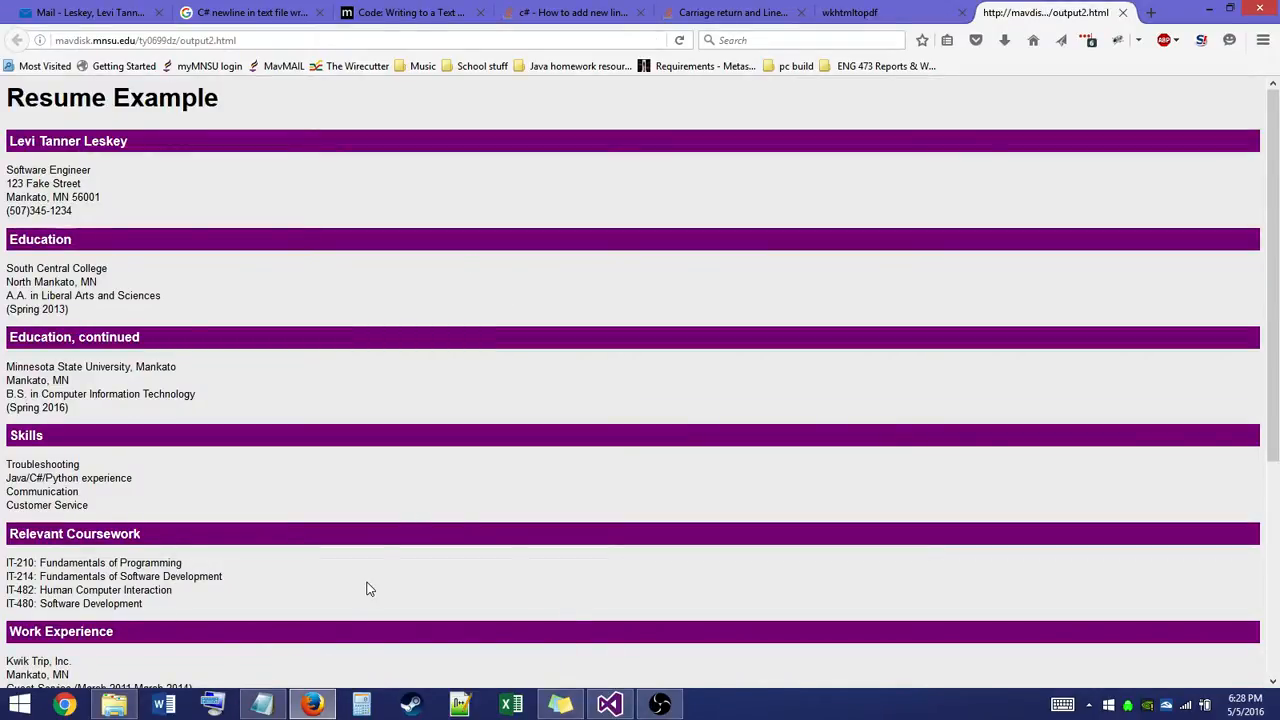
Launch a Command Prompt window from Windows Search
{"action": "left_click", "coordinate": [1200, 40]}
{"action": "type", "text": "command"}
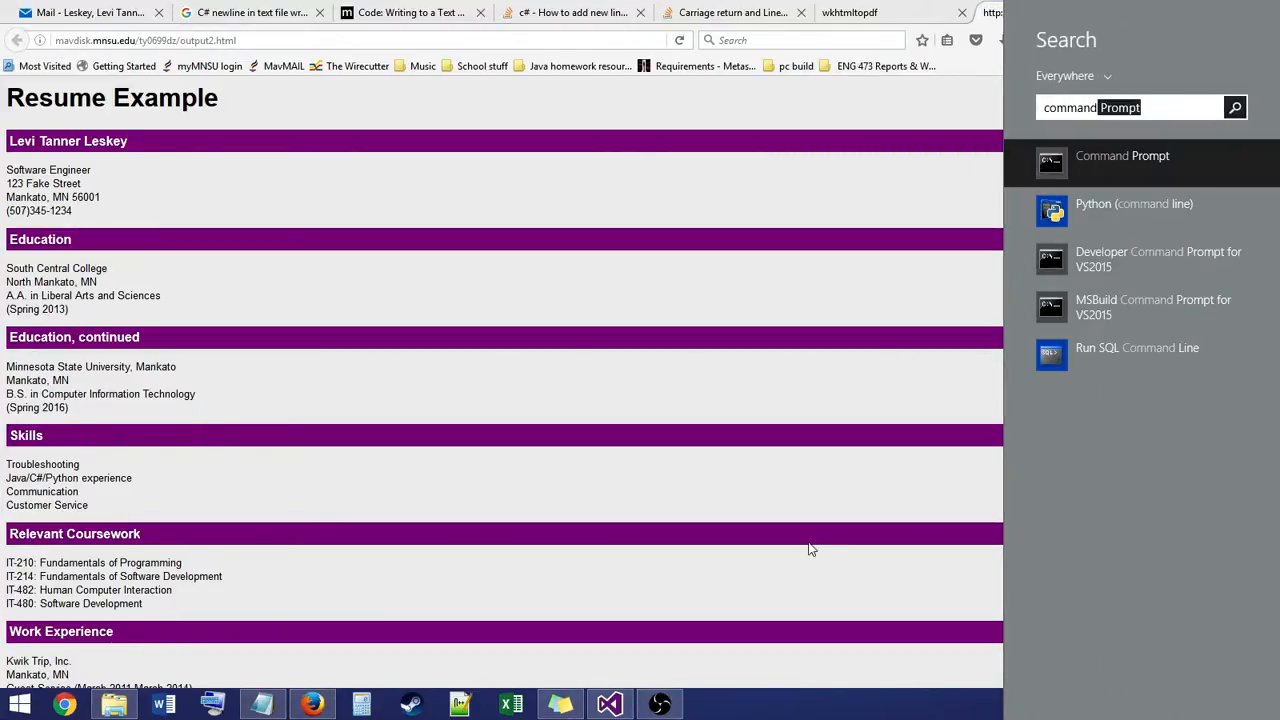
{"action": "left_click", "coordinate": [1122, 156]}
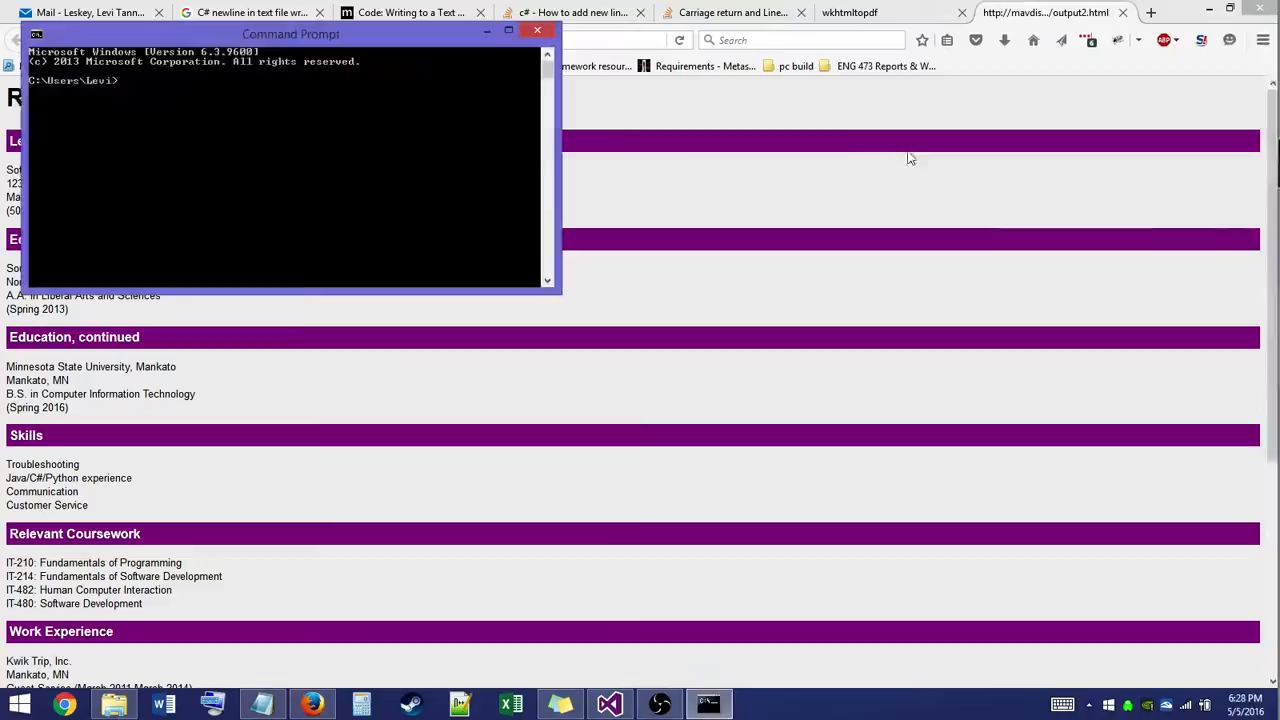
Change the working directory to C:\Program Files\wkhtmltopdf\bin
{"action": "left_click_drag", "start_coordinate": [290, 34], "coordinate": [628, 268]}
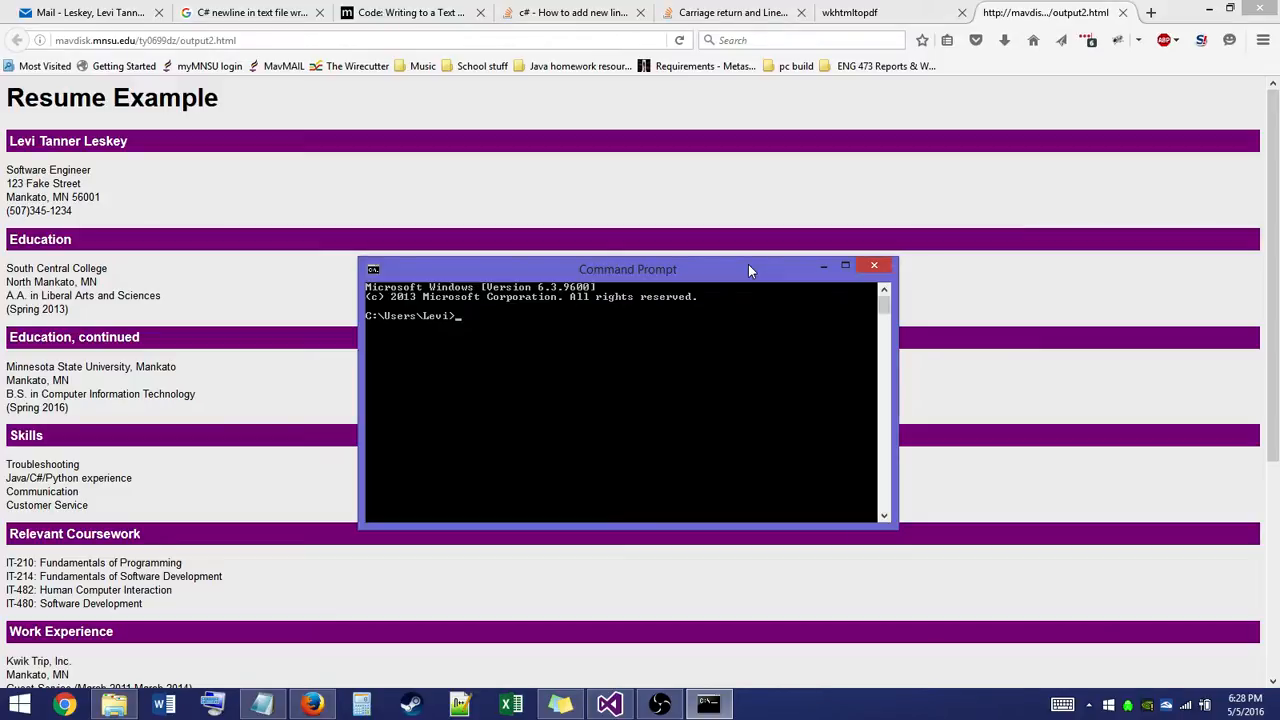
{"action": "type", "text": "cd"}
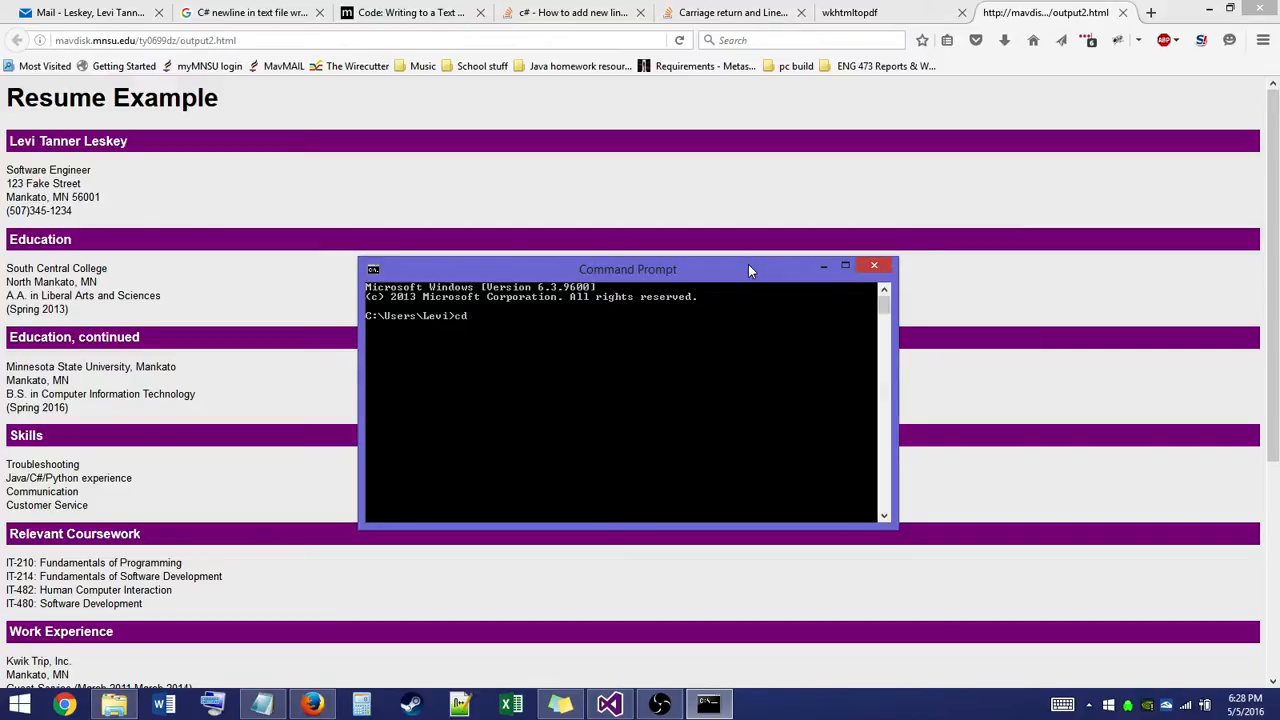
{"action": "type", "text": "C:\\"}
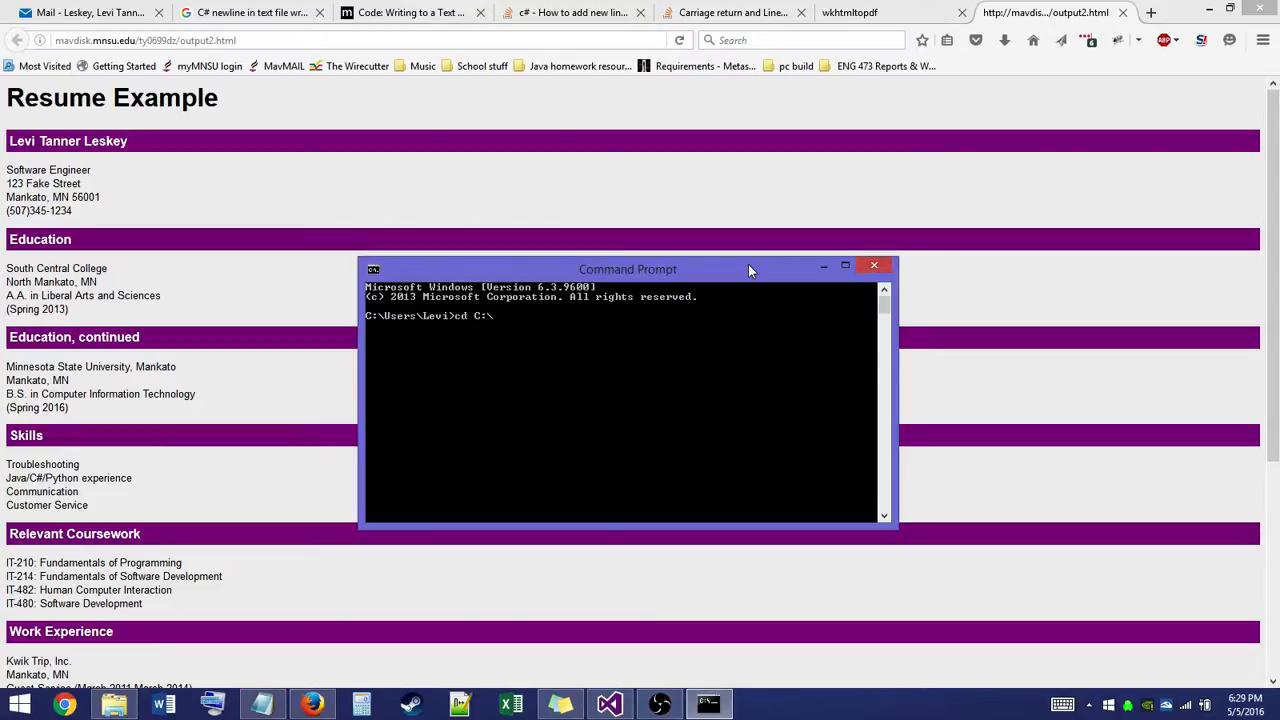
{"action": "type", "text": "Program Files\\"}
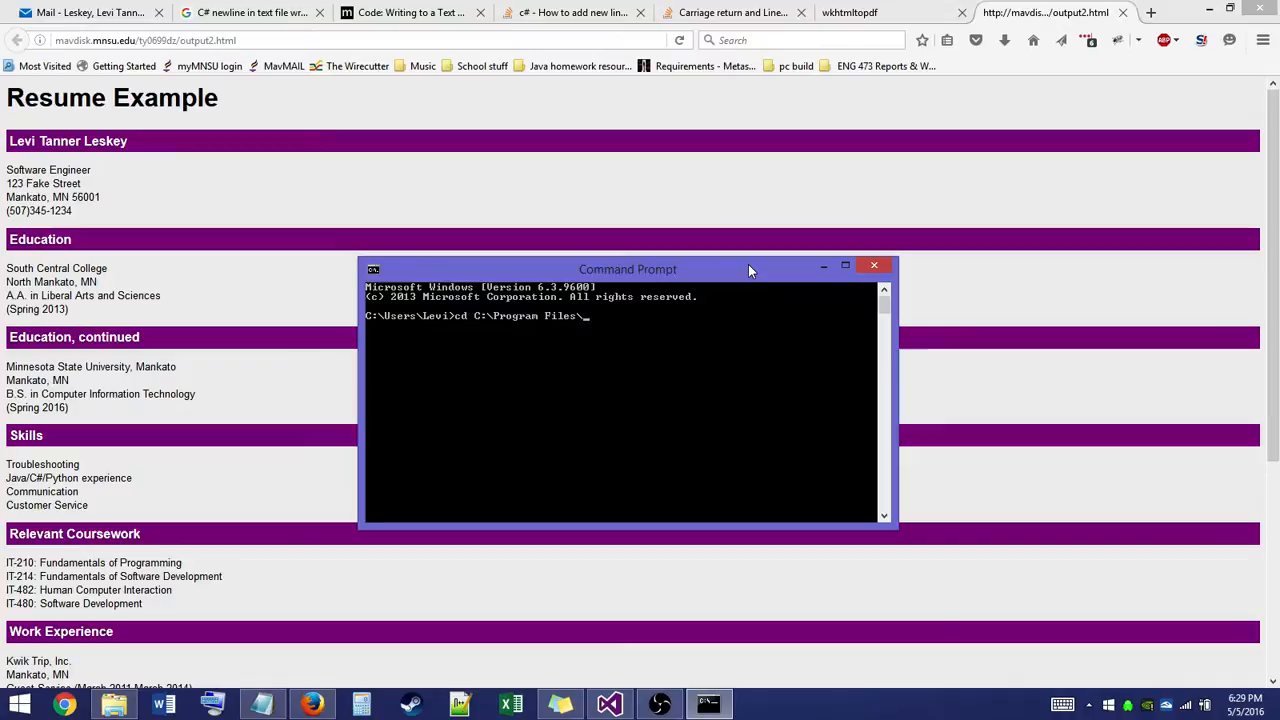
{"action": "type", "text": "wkhtml"}
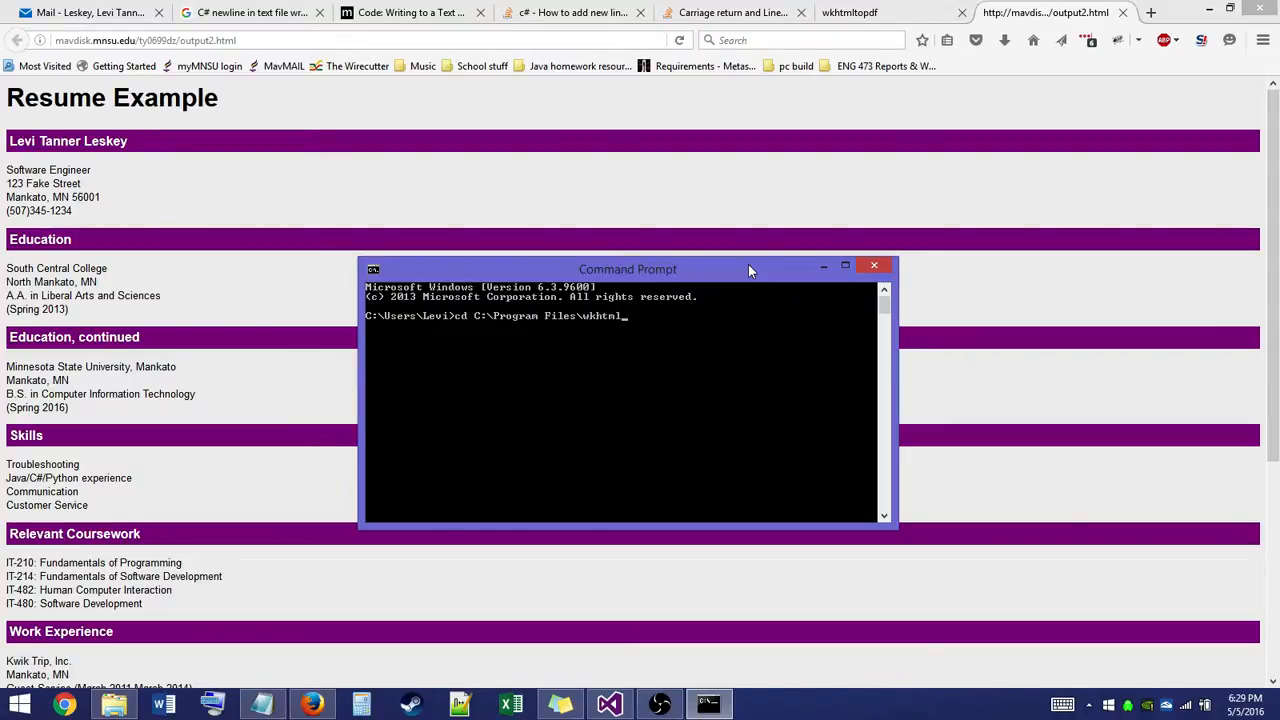
{"action": "type", "text": "topdf\\b"}
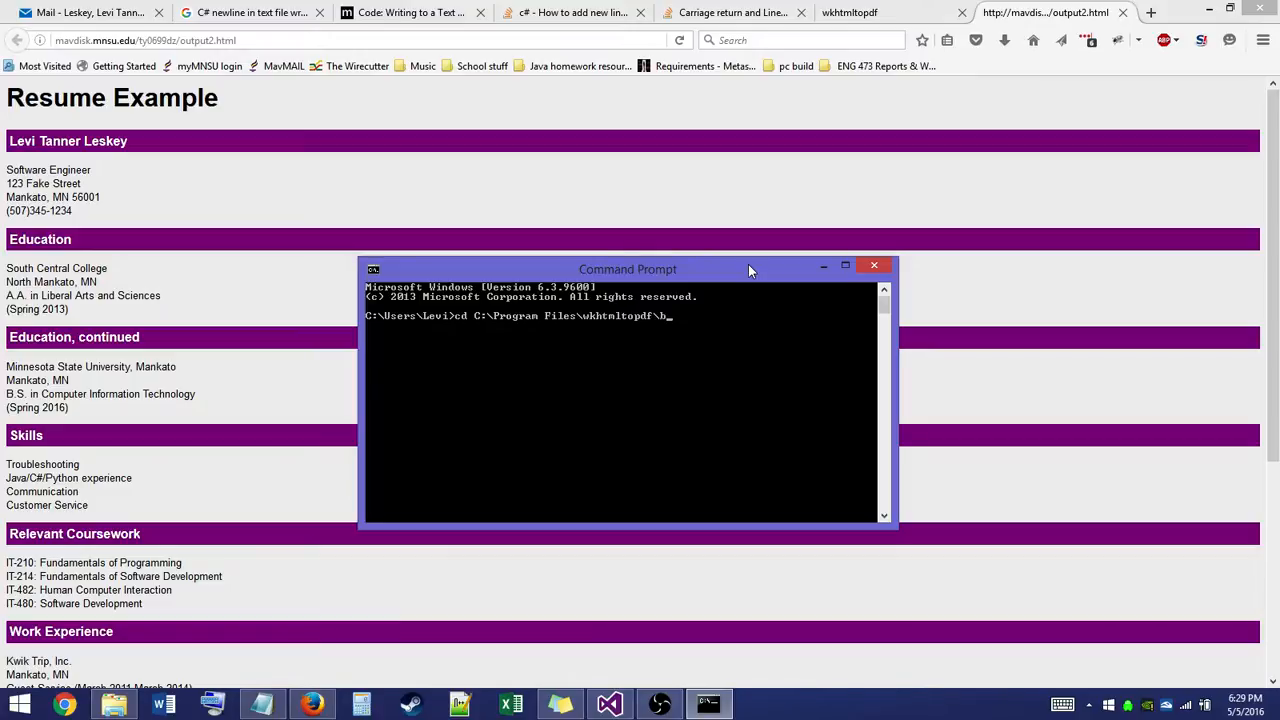
{"action": "type", "text": "in"}
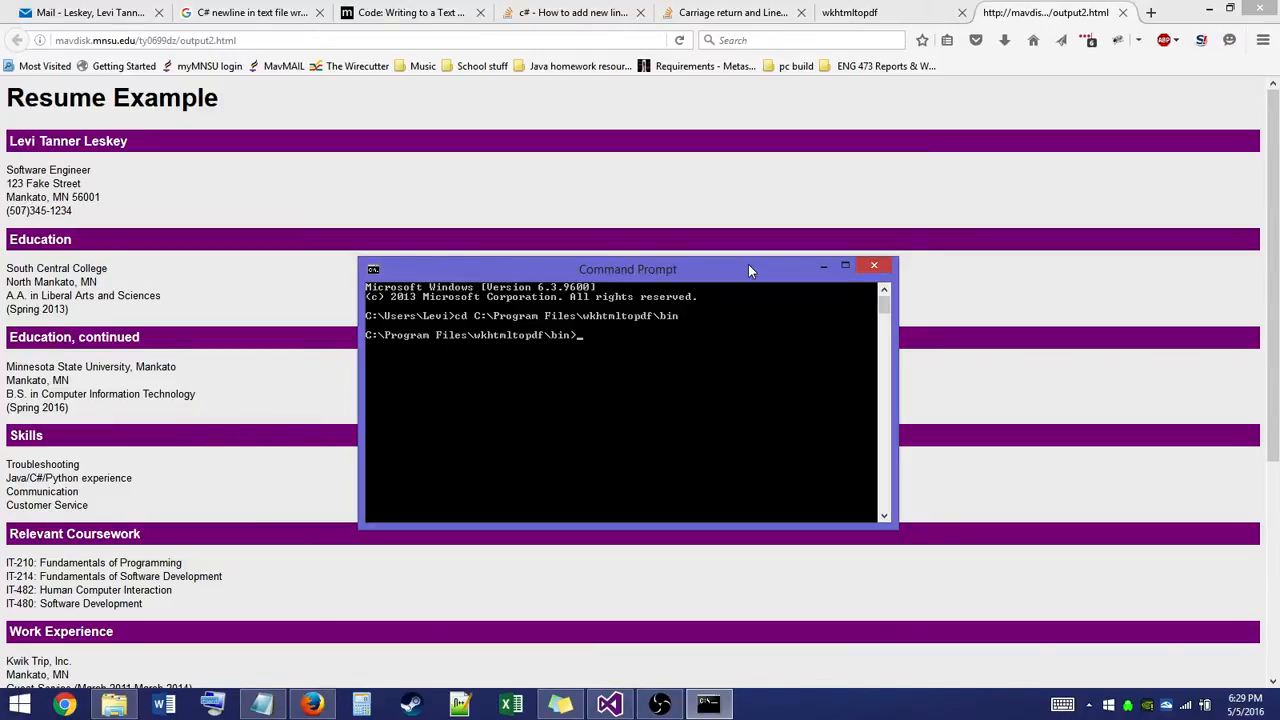
List the bin folder with dir and run wkhtmltopdf to print its usage help
{"action": "type", "text": "dir"}
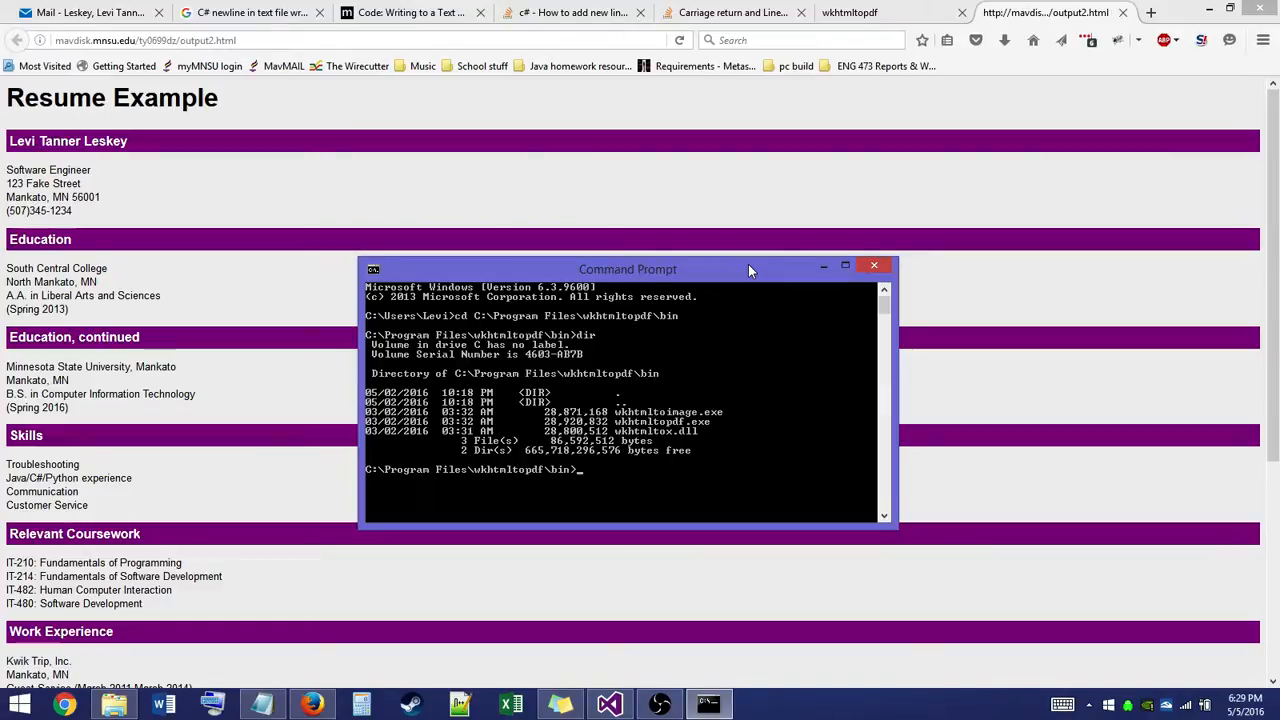
{"action": "type", "text": "wkhtm"}
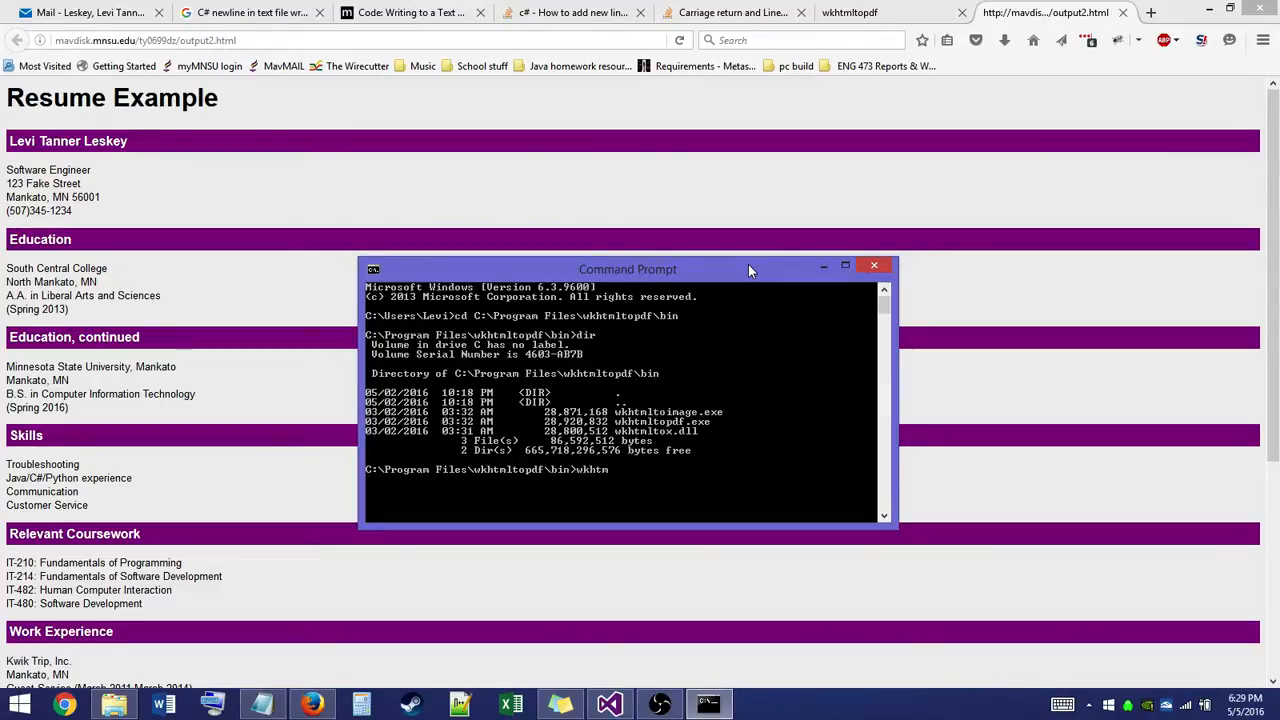
{"action": "type", "text": "lpdf"}
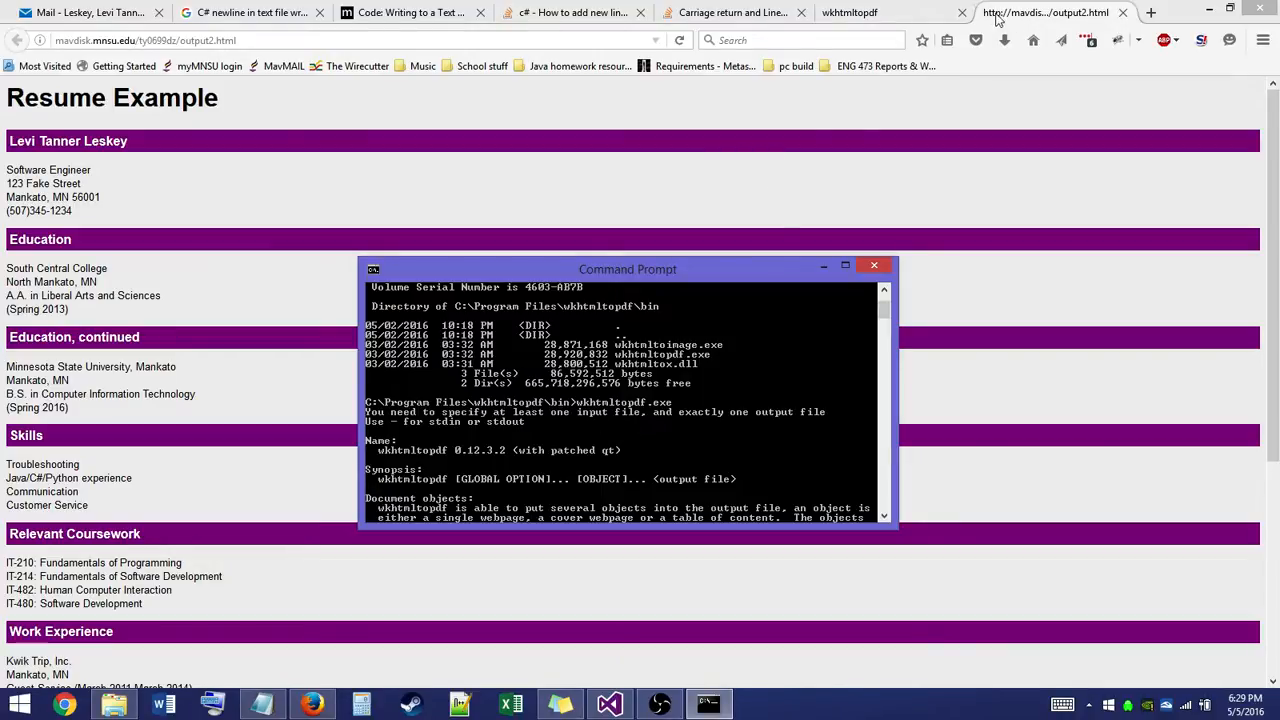
{"action": "mouse_move", "coordinate": [724, 420]}
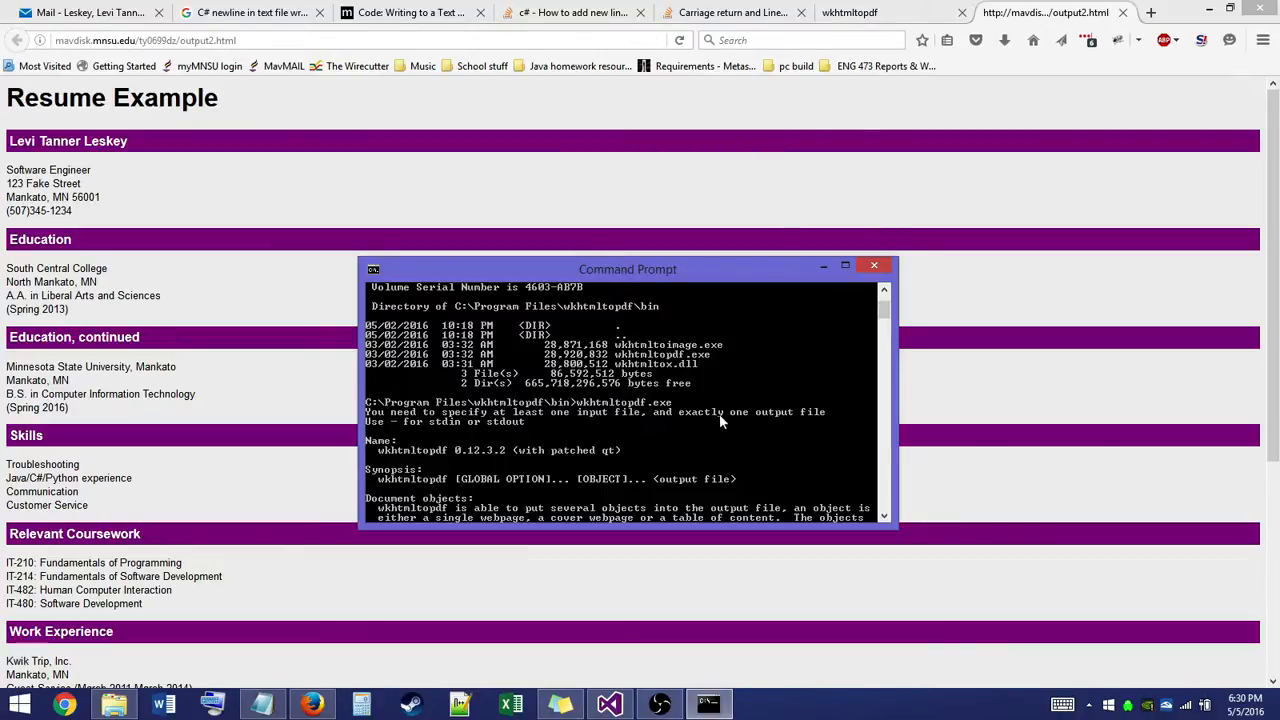
{"action": "scroll", "scroll_direction": "down", "scroll_amount": 3}
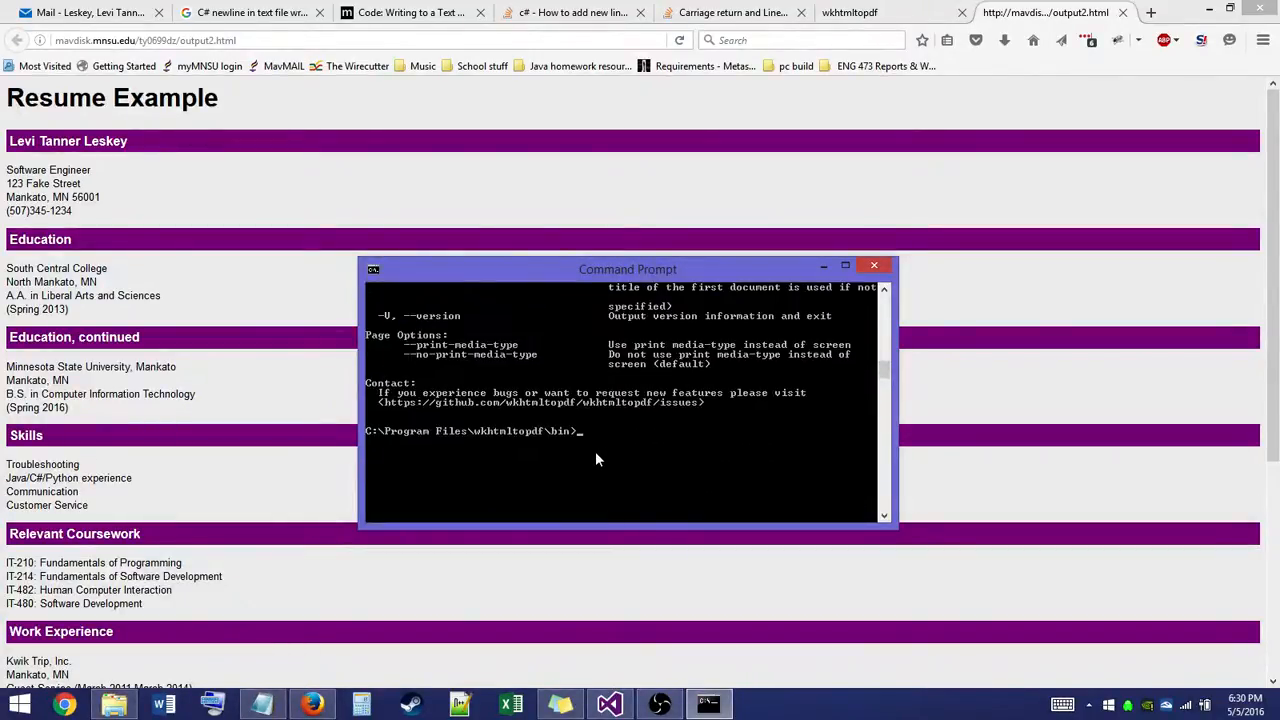
Run wkhtmltopdf on the hosted output2.html URL, writing HelloDrNord.pdf to the Desktop
{"action": "type", "text": "wkhtmltopdf"}
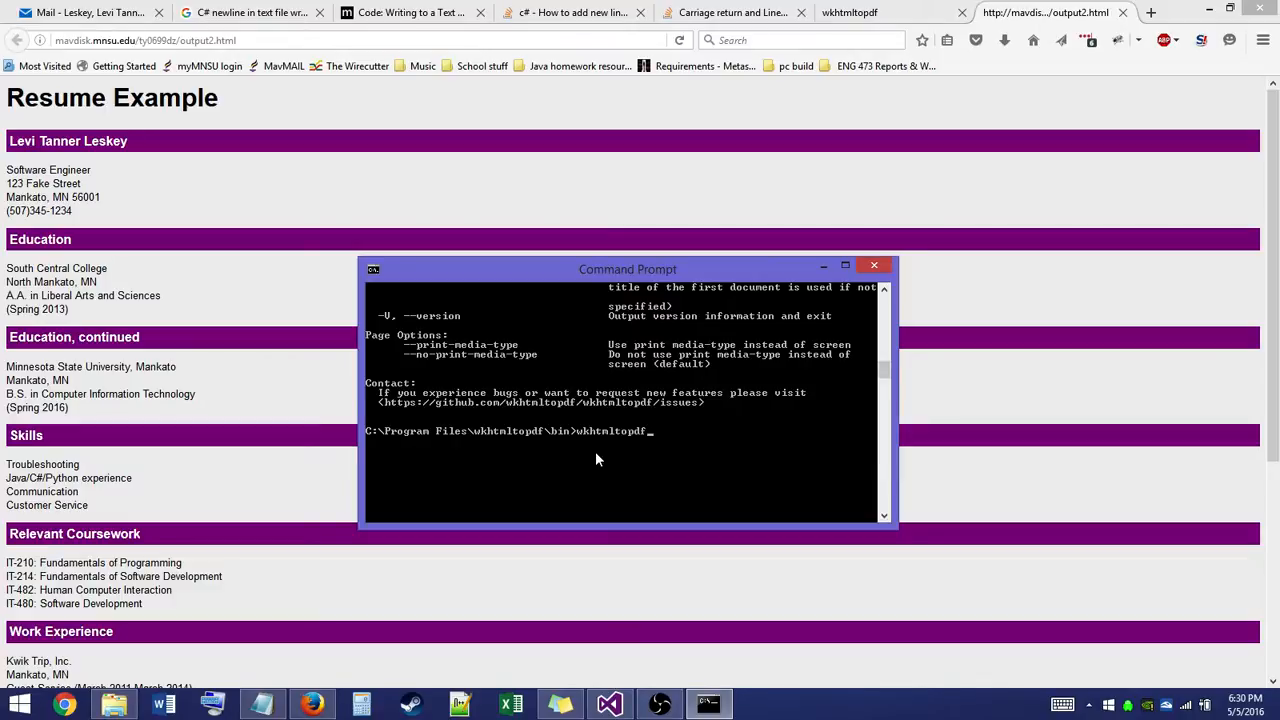
{"action": "type", "text": "mac"}
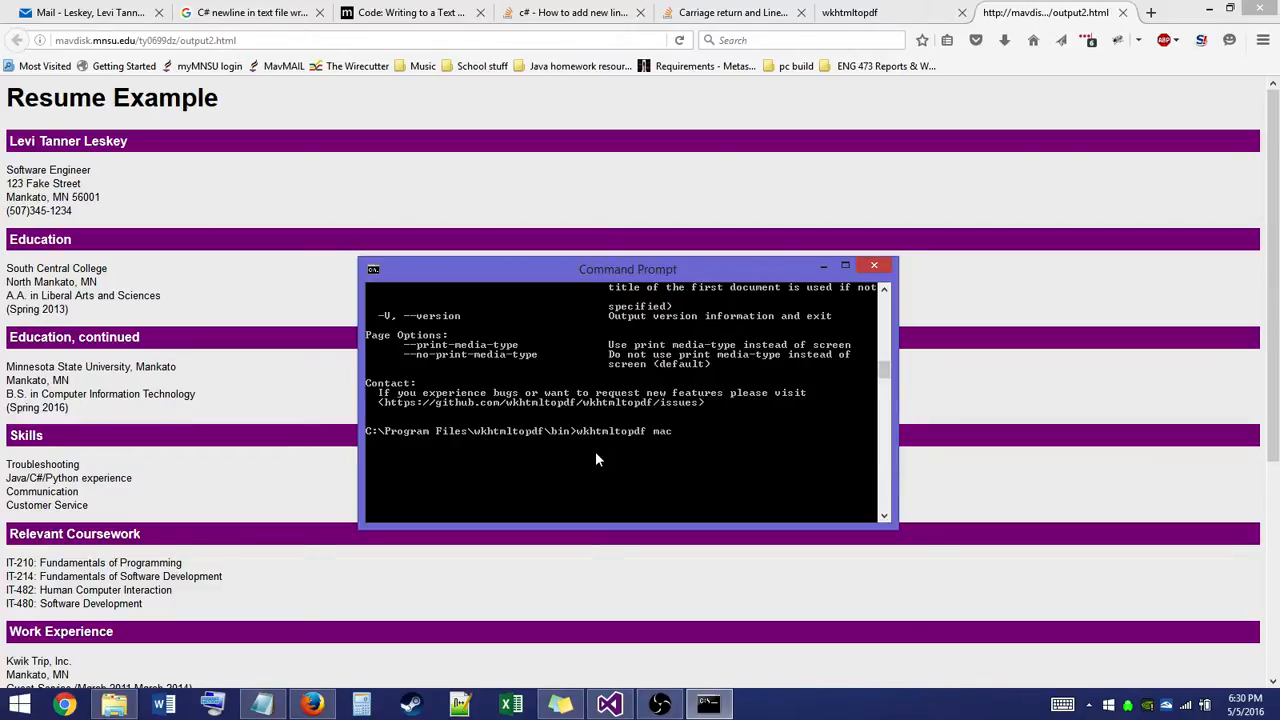
{"action": "type", "text": "vdisk.mnsu.edu/"}
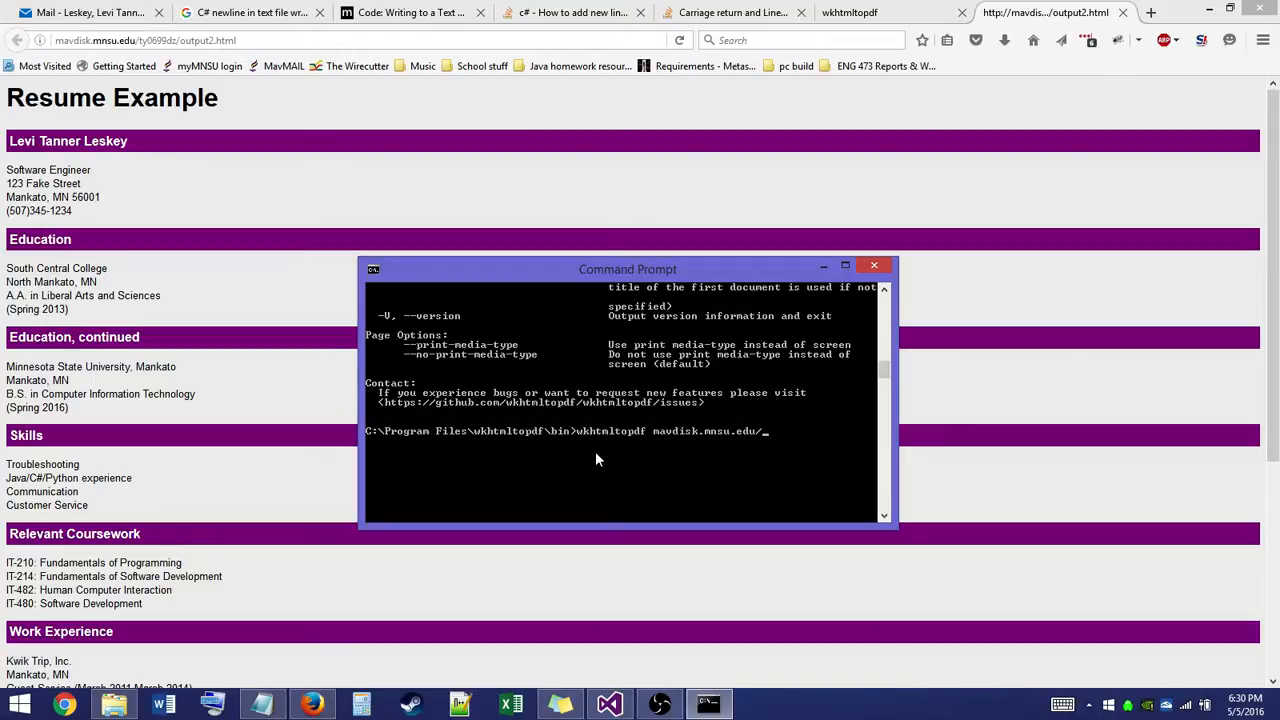
{"action": "type", "text": "ty0699dz"}
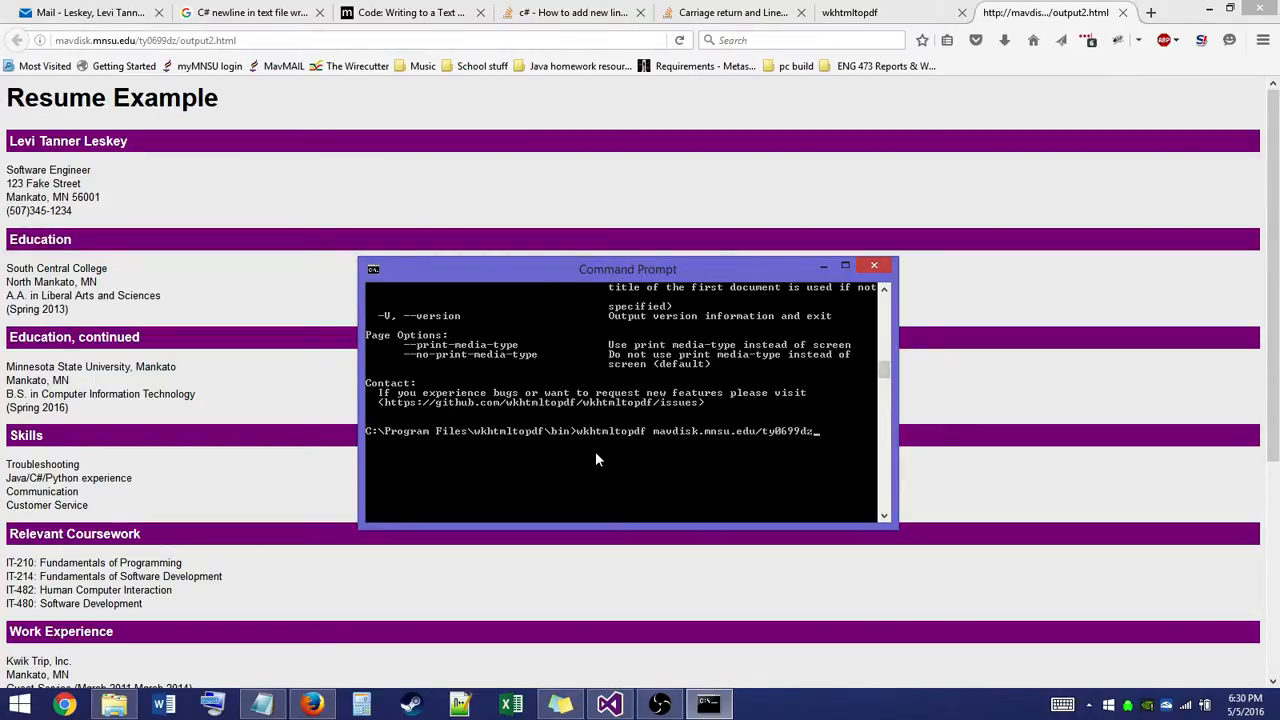
{"action": "type", "text": "output2.html"}
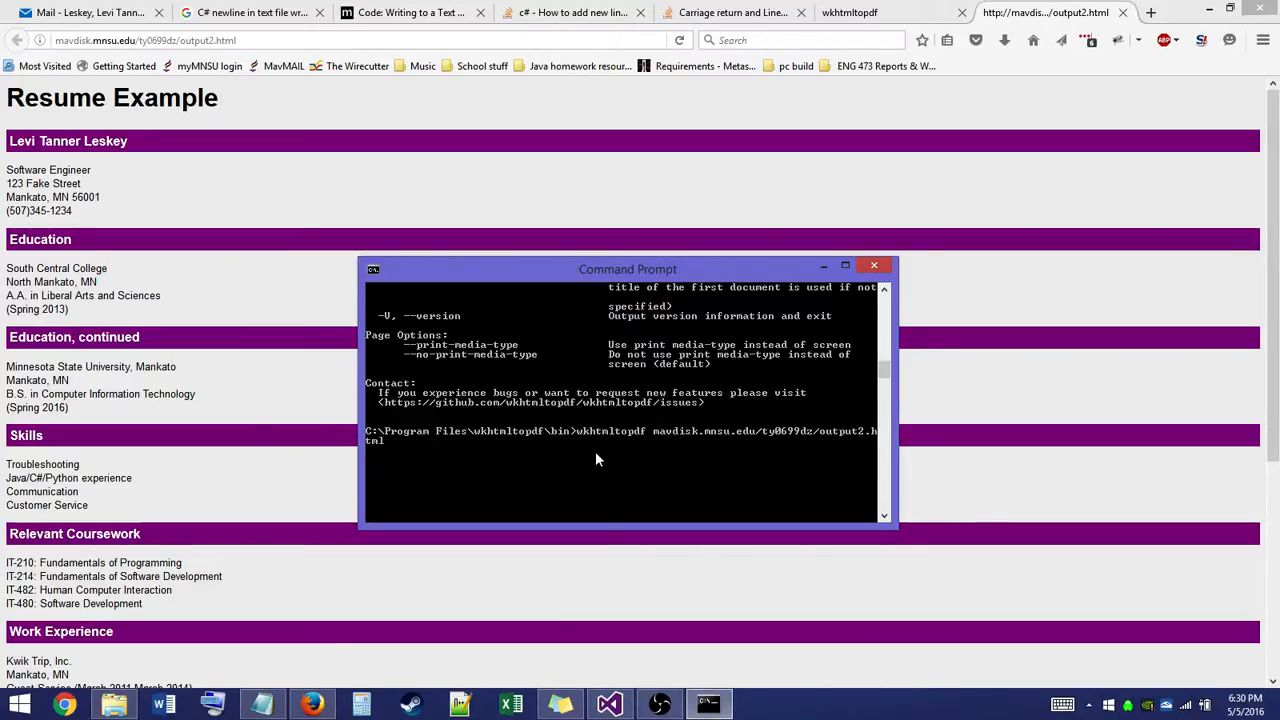
{"action": "type", "text": "\"C:"}
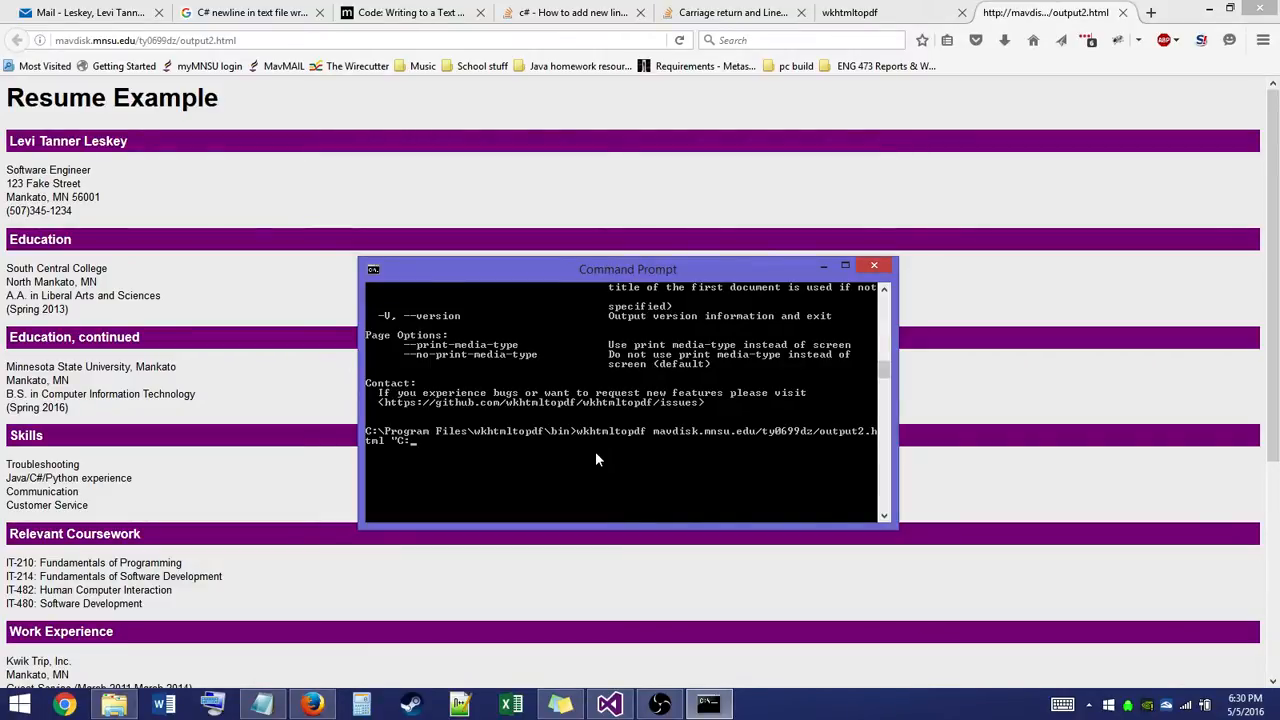
{"action": "type", "text": "US"}
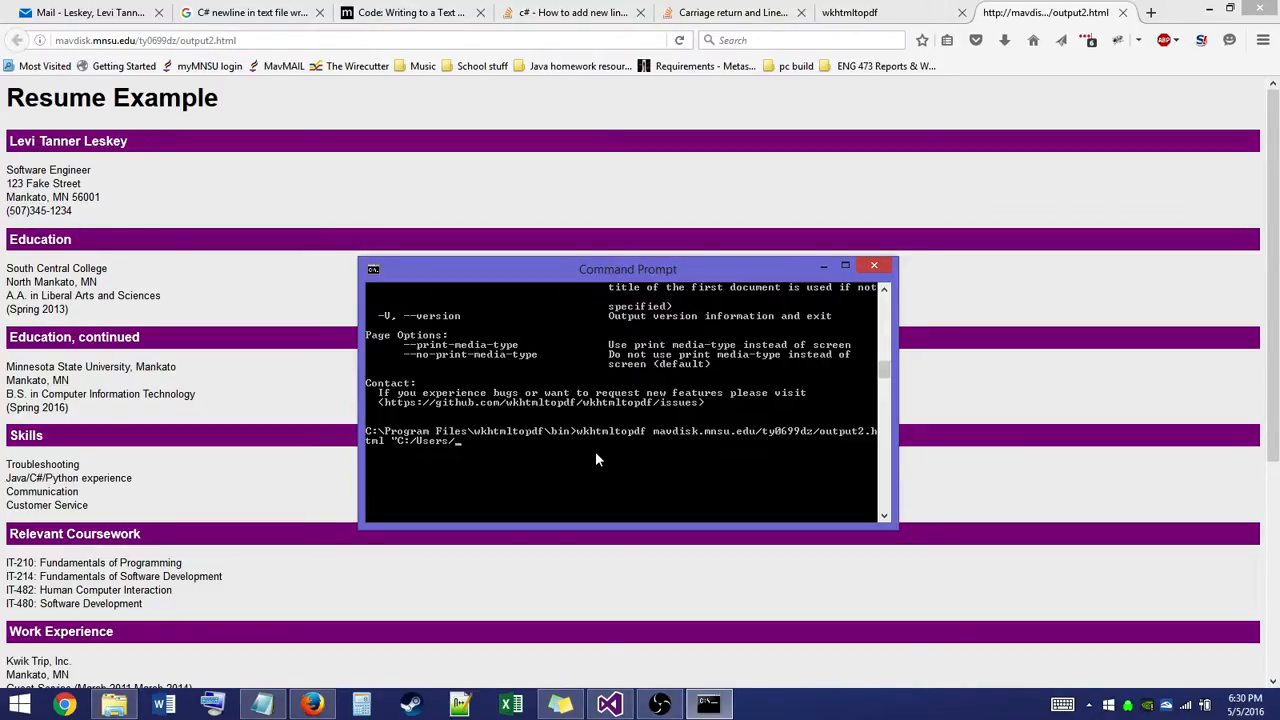
{"action": "type", "text": "Levi/"}
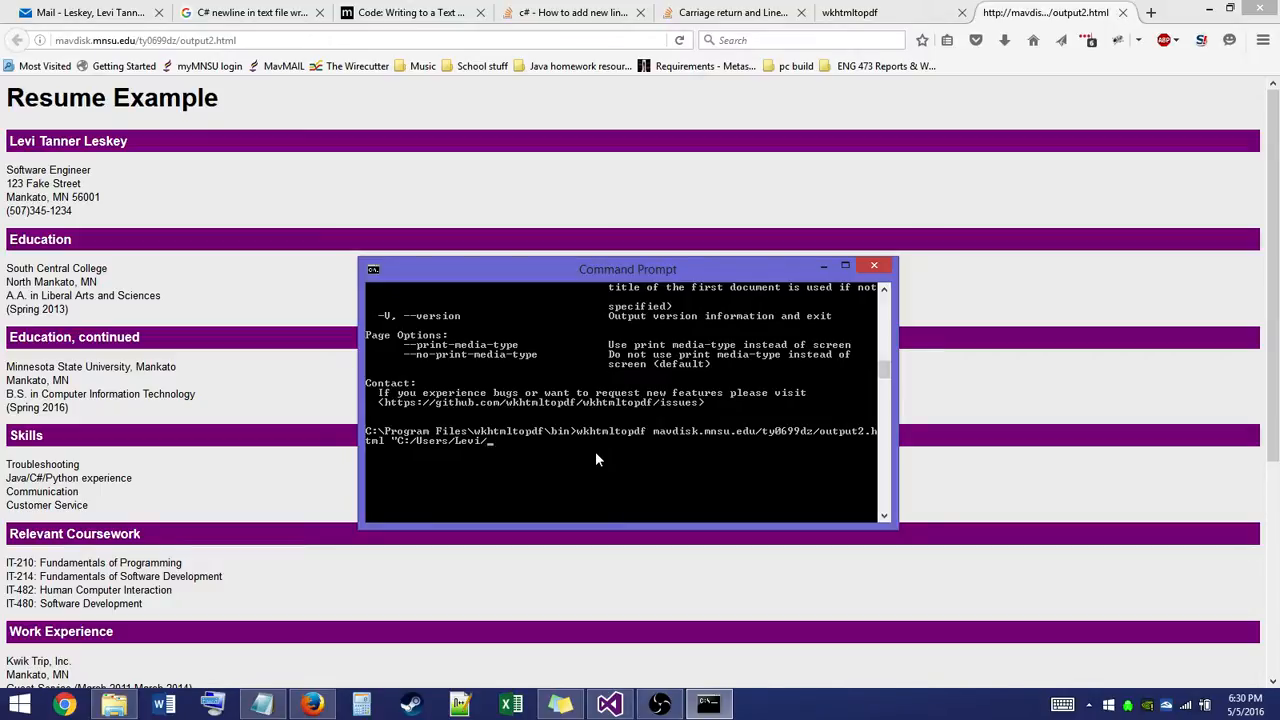
{"action": "type", "text": "Desktop/"}
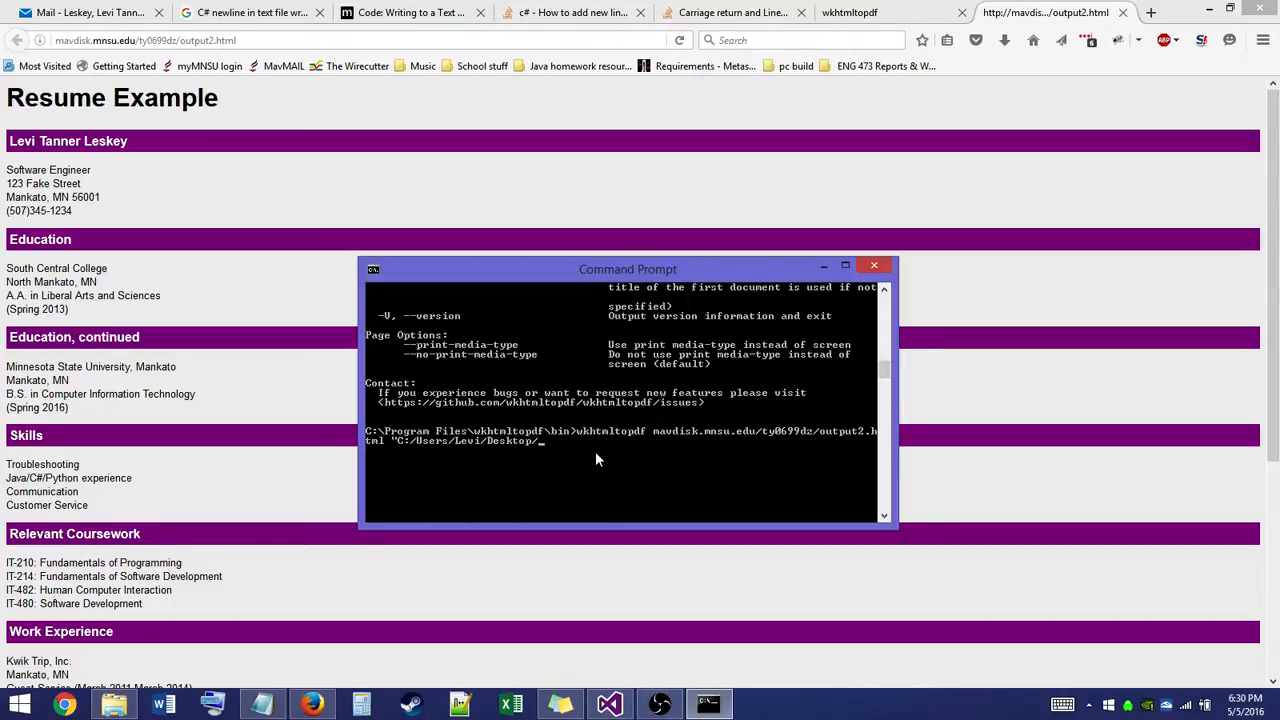
{"action": "type", "text": "H"}
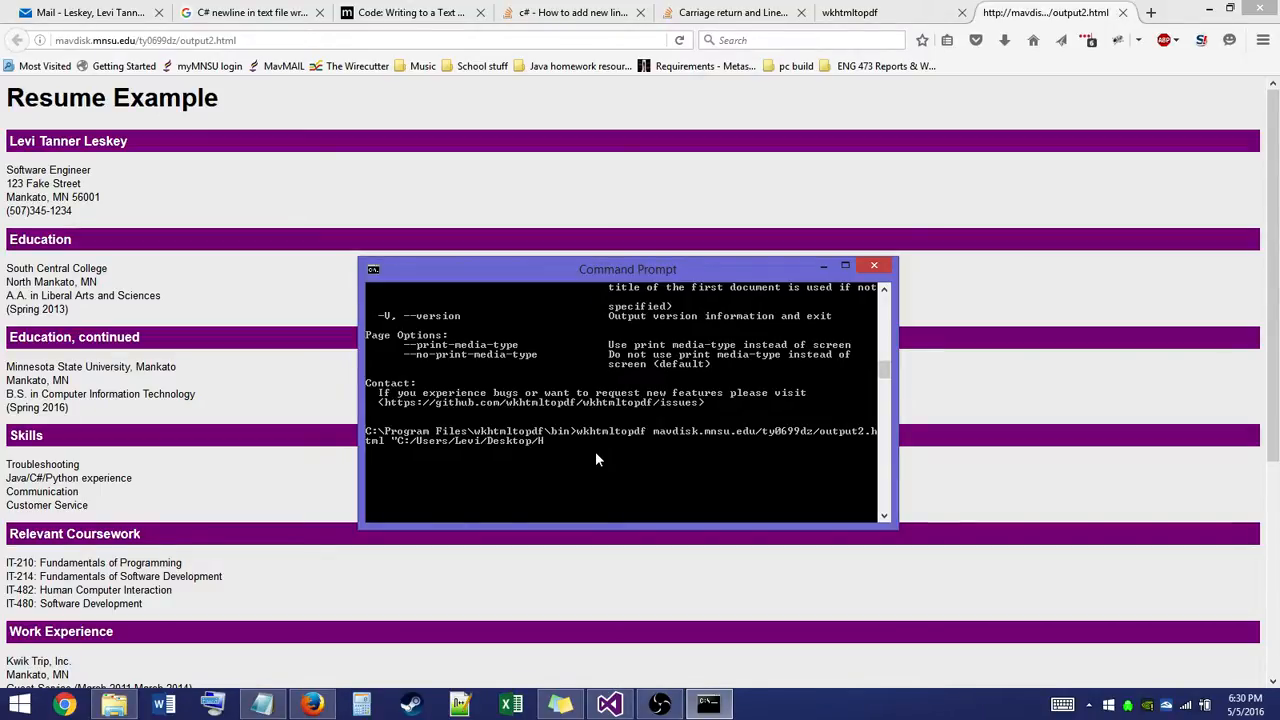
{"action": "type", "text": "ello"}
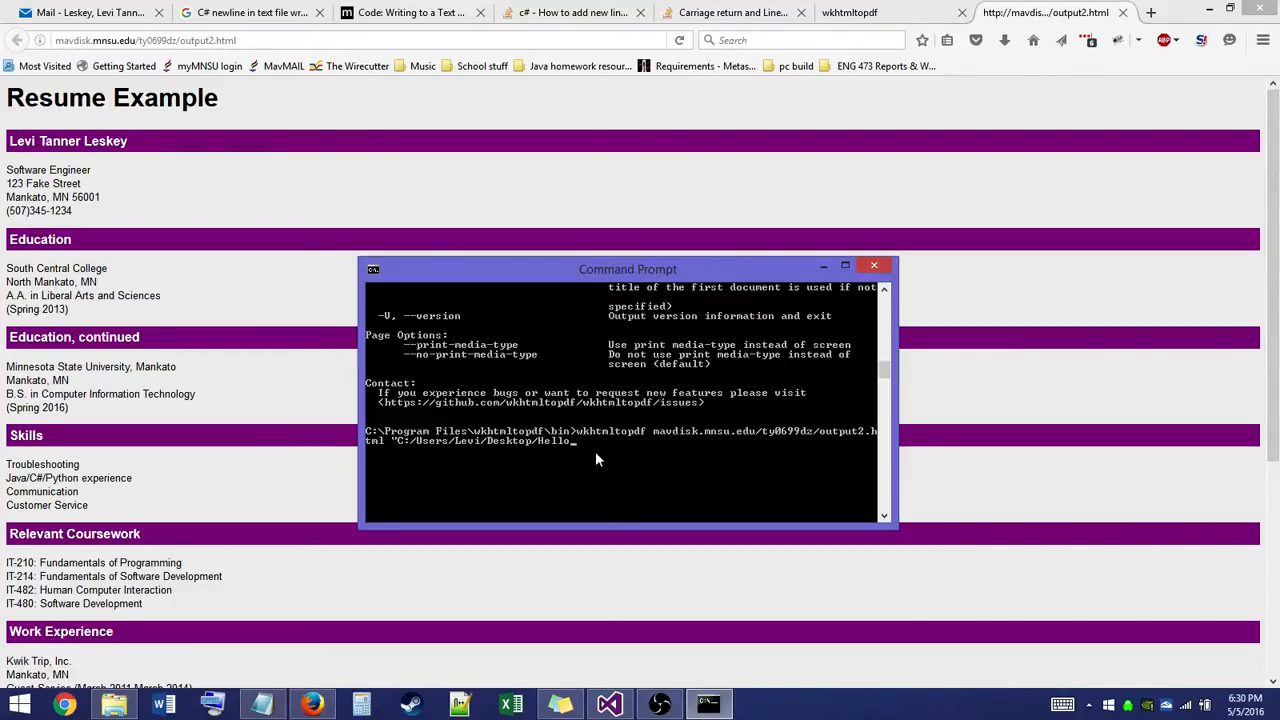
{"action": "type", "text": "DrWord"}
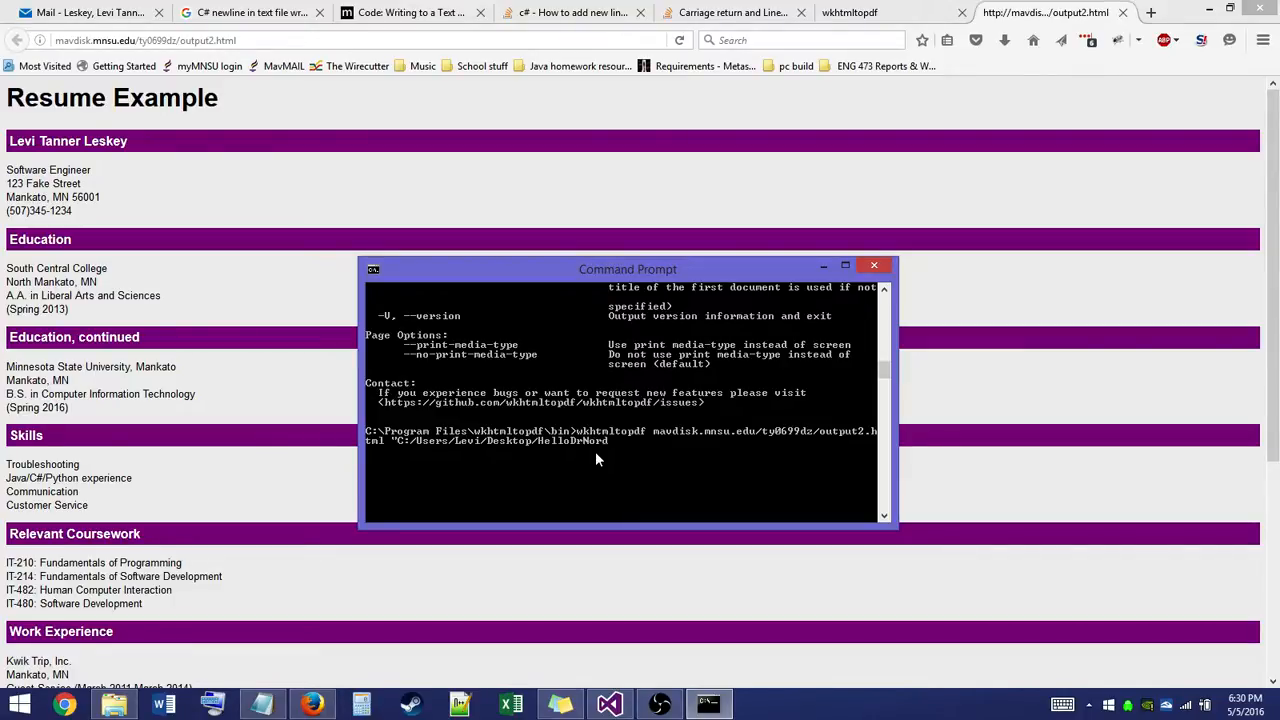
{"action": "type", "text": ".pdf"}
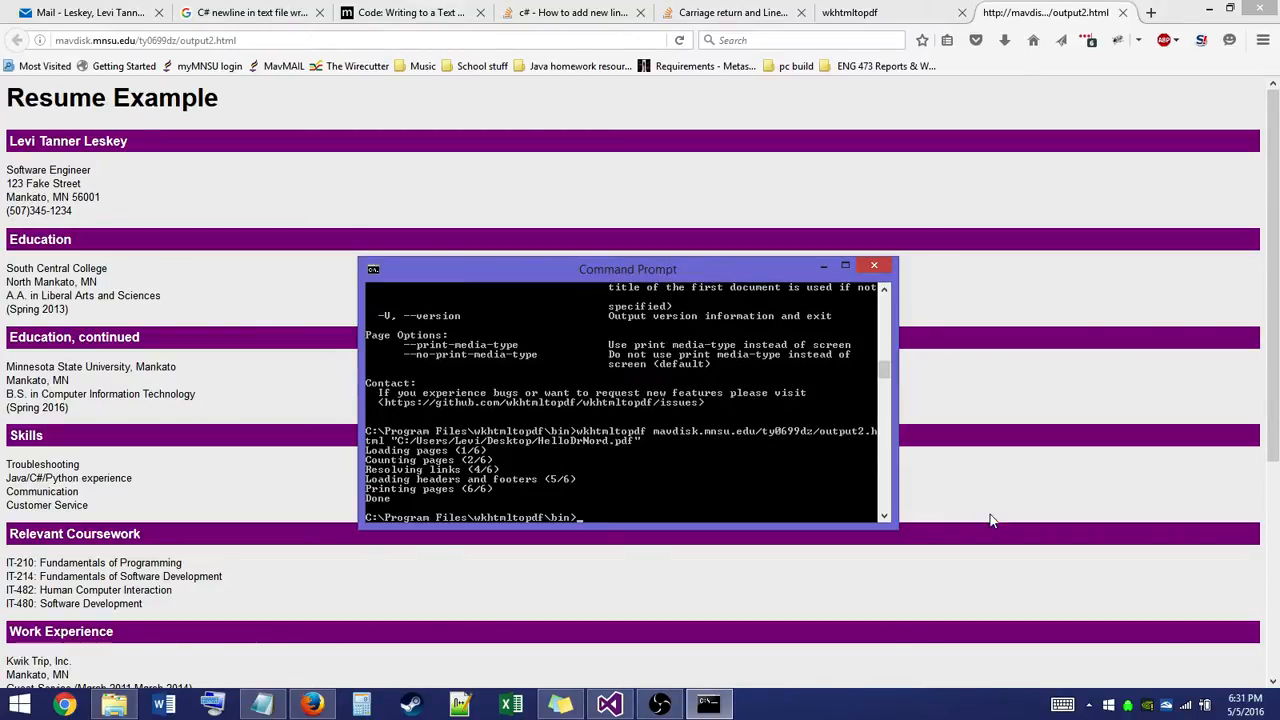
Exit Command Prompt, view HelloDrNord.pdf in Adobe Reader, then close the viewer
{"action": "type", "text": "exit"}
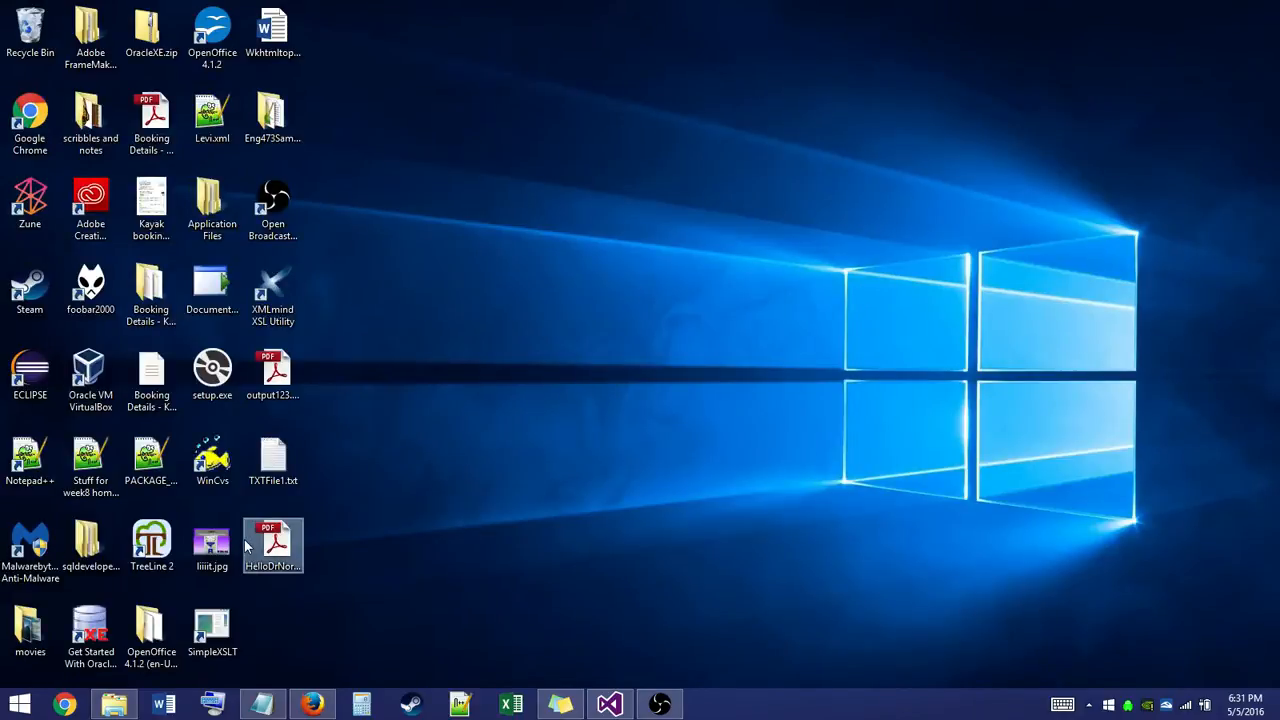
{"action": "double_click", "coordinate": [272, 540]}
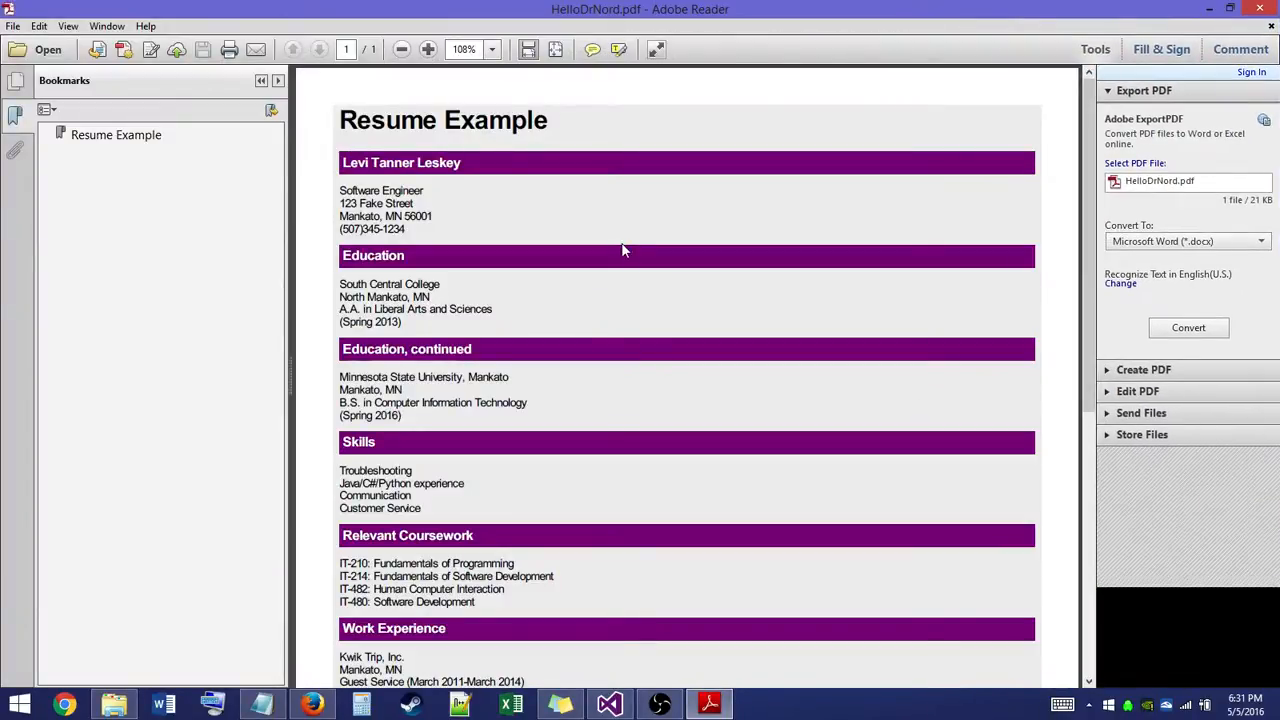
{"action": "mouse_move", "coordinate": [770, 466]}
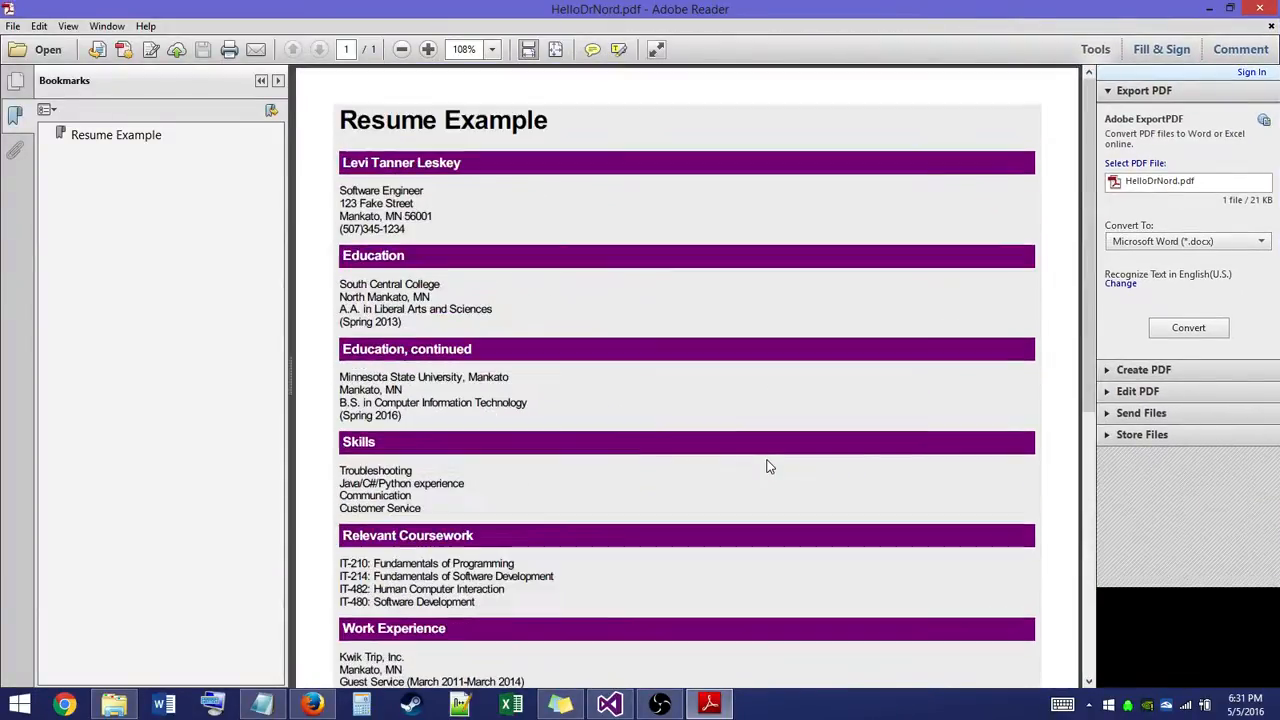
{"action": "mouse_move", "coordinate": [624, 212]}
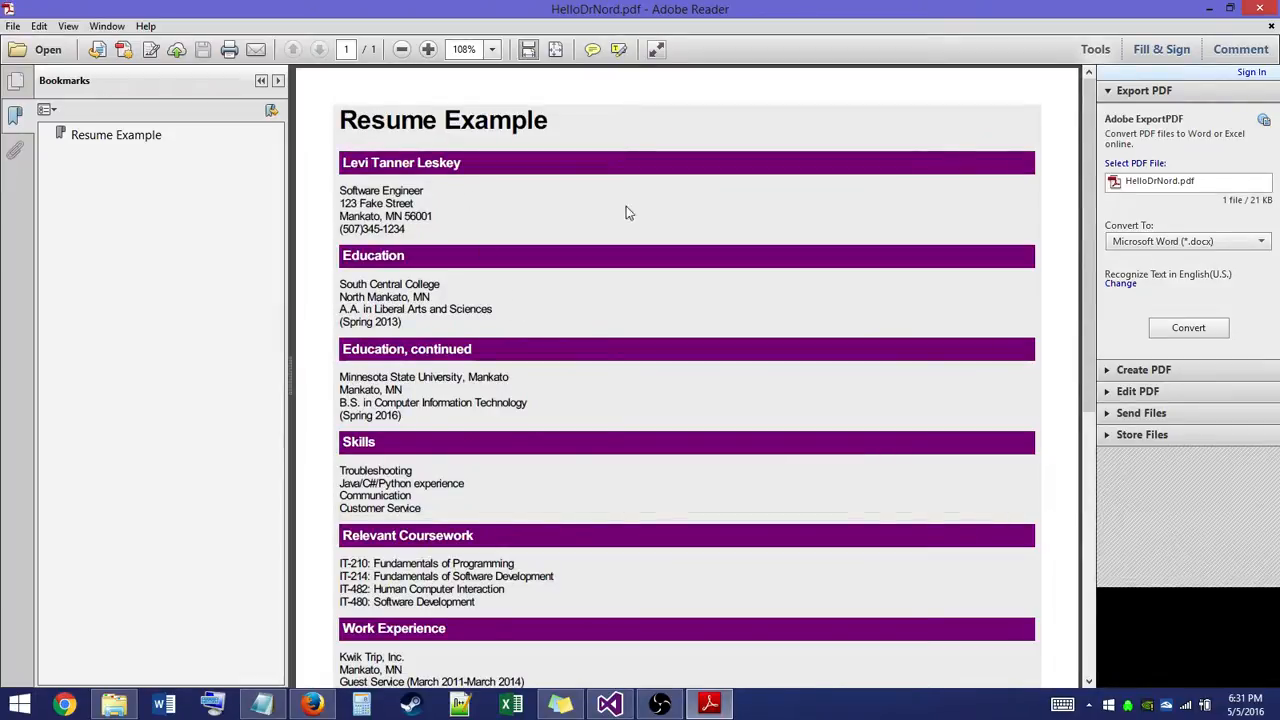
{"action": "scroll", "scroll_direction": "down", "scroll_amount": 3}
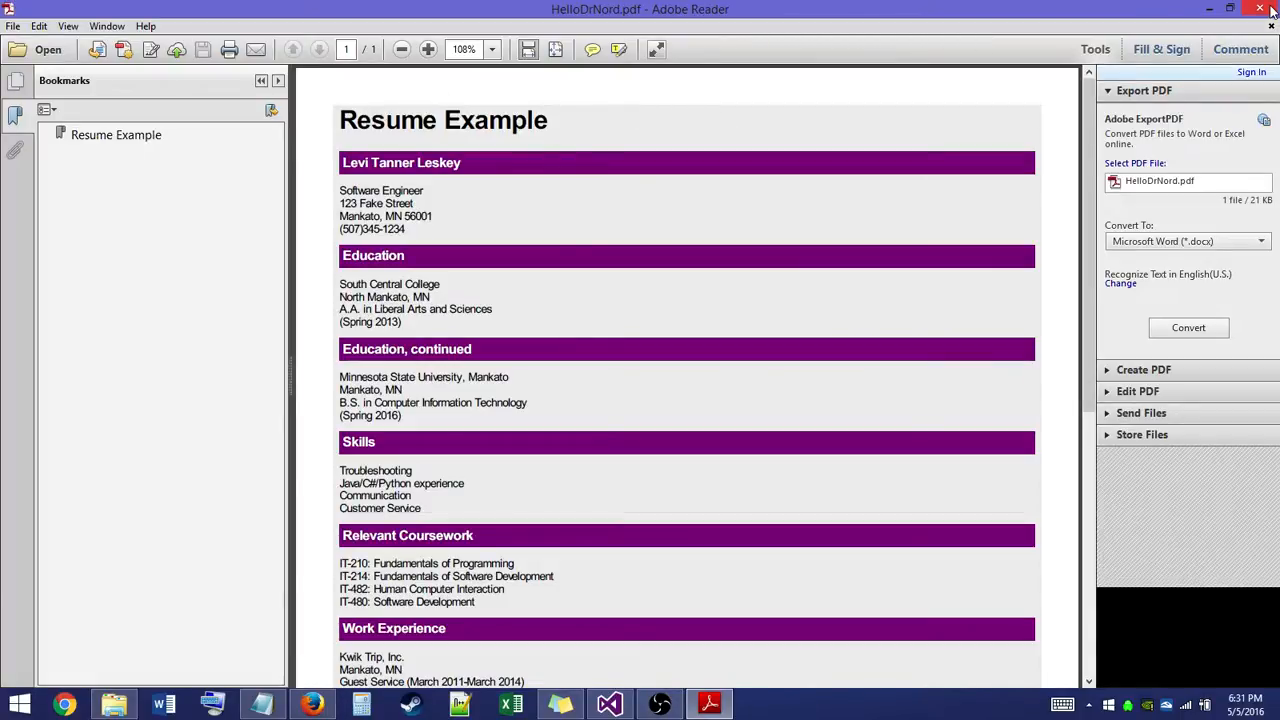
{"action": "left_click", "coordinate": [1234, 8]}
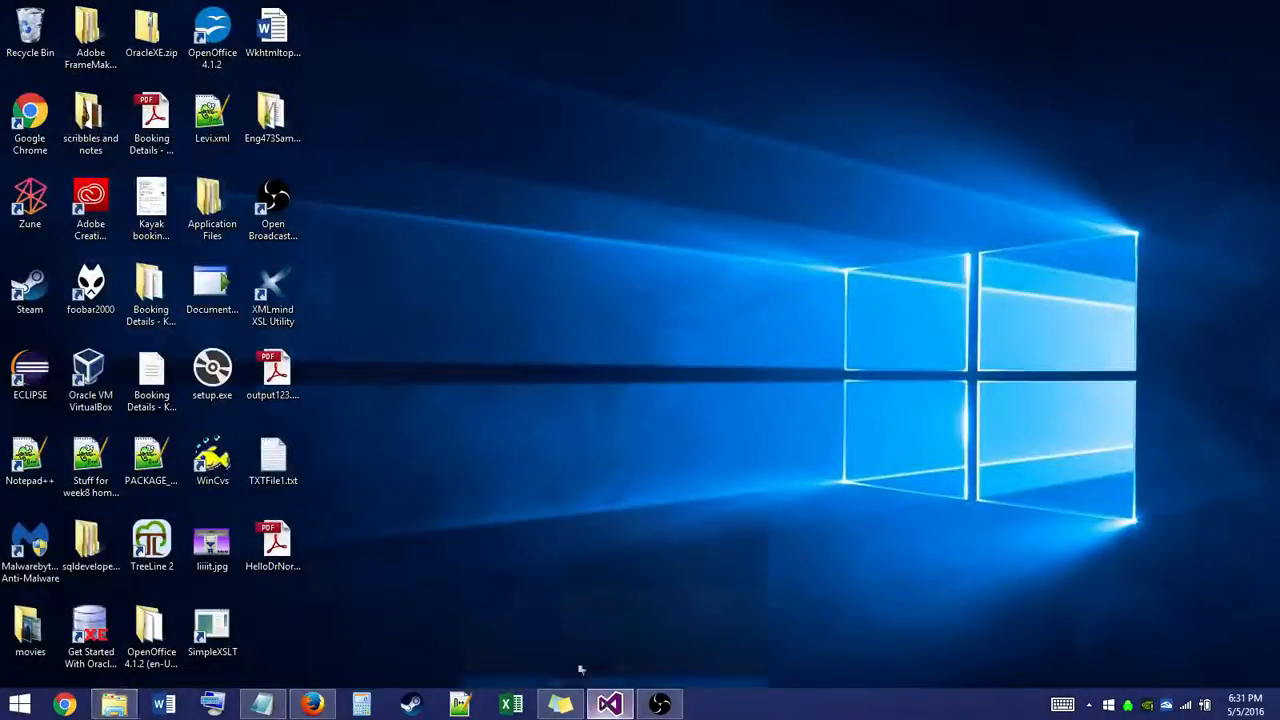
Bring Visual Studio back and look through the XmlToRtf Program.cs code
{"action": "left_click", "coordinate": [608, 704]}
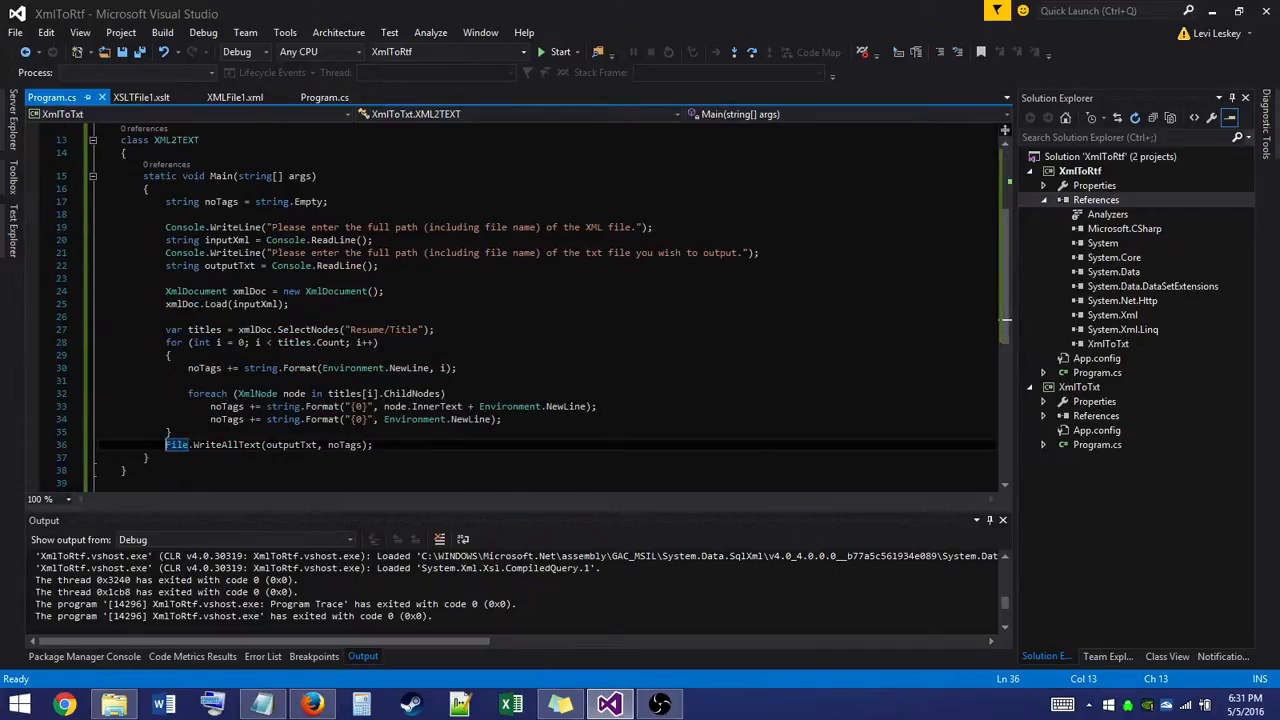
{"action": "left_click", "coordinate": [324, 96]}
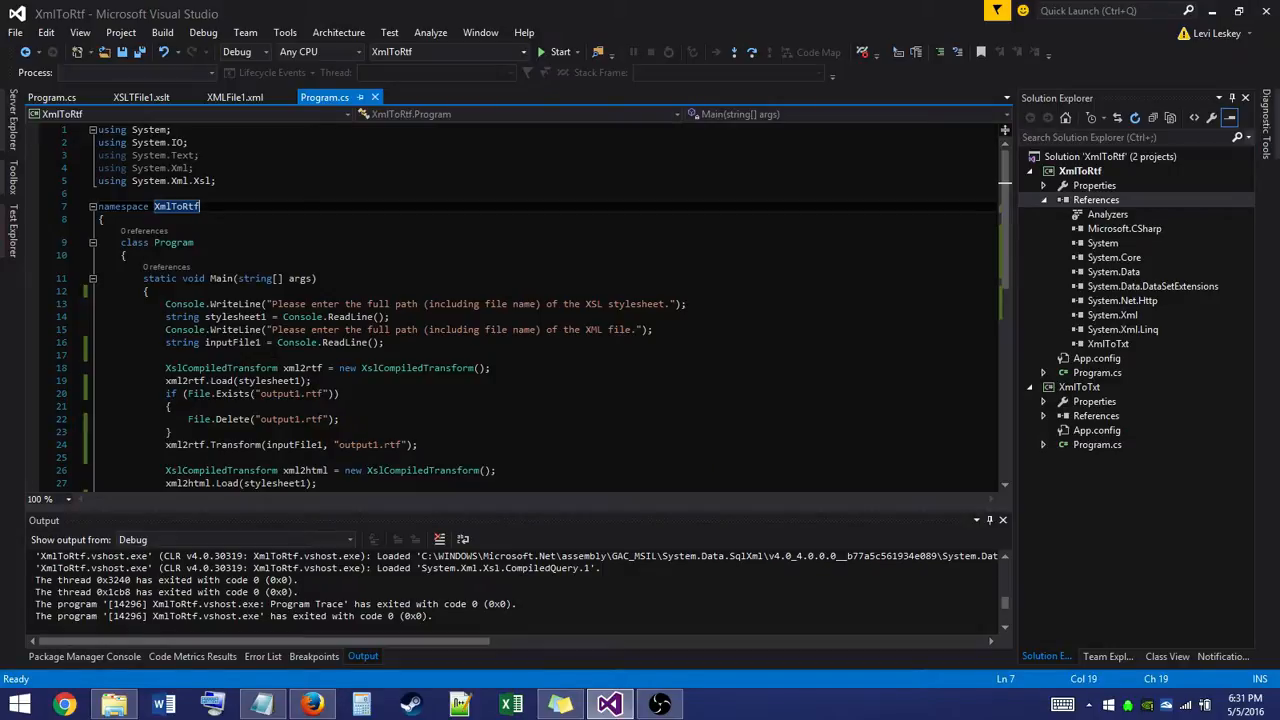
{"action": "scroll", "scroll_direction": "down", "scroll_amount": 3}
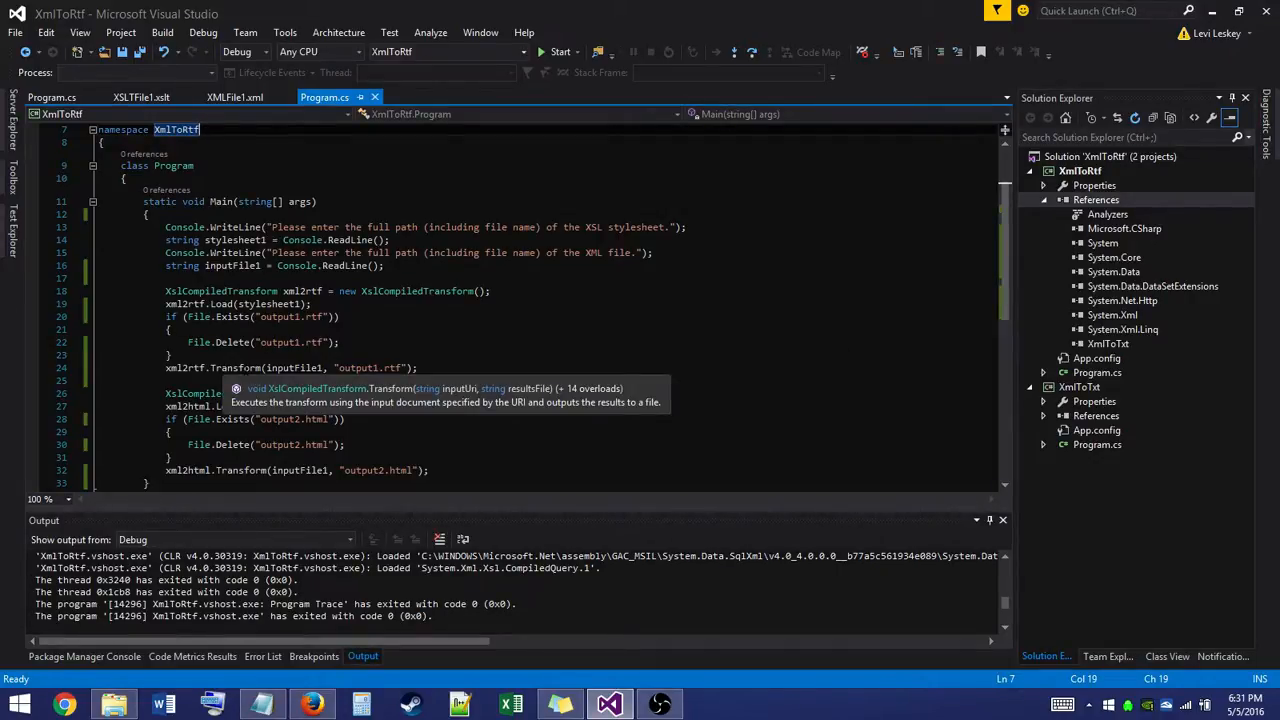
Review XMLFile1.xml down to its references, then return to the XmlToTxt Program.cs code
{"action": "left_click", "coordinate": [50, 96]}
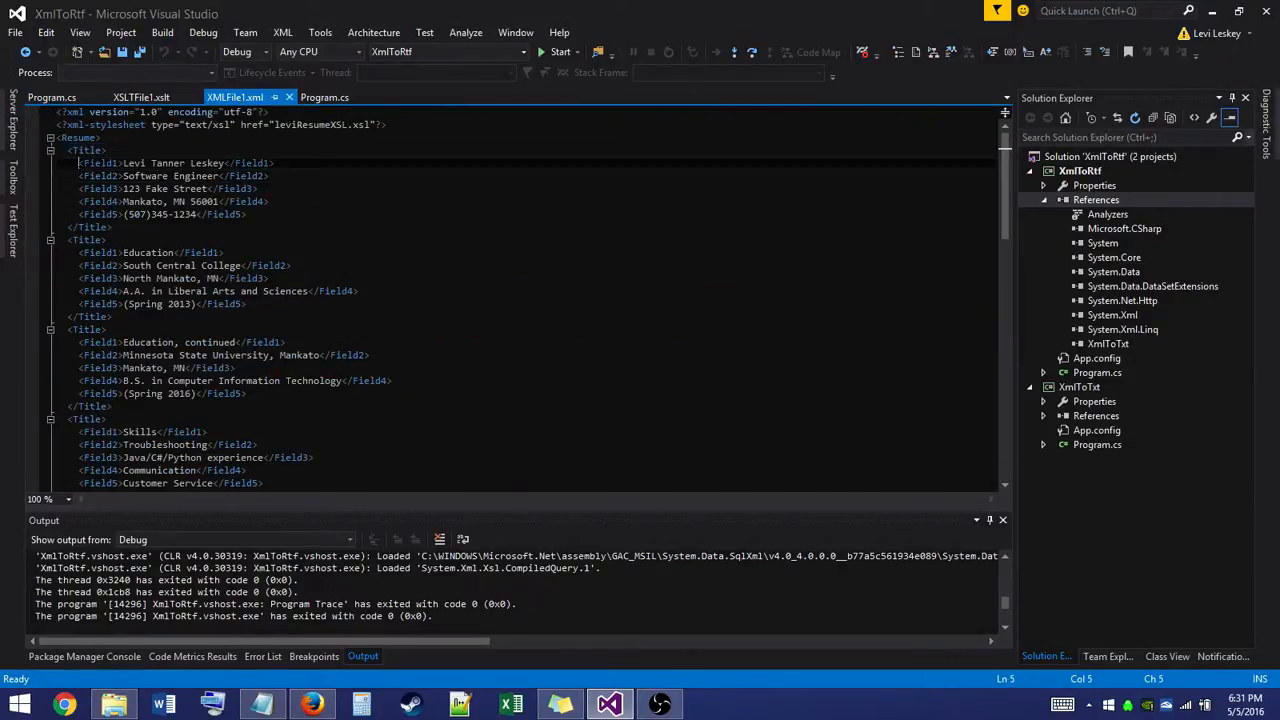
{"action": "left_click", "coordinate": [52, 96]}
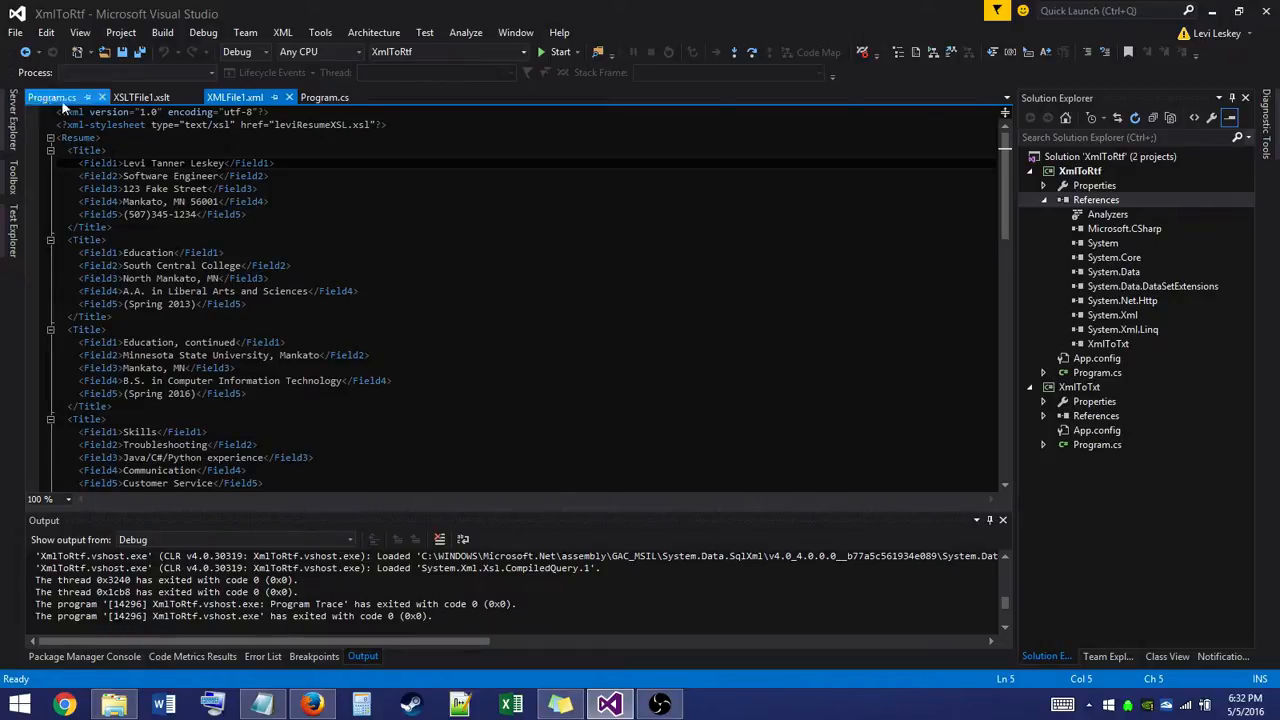
{"action": "left_click", "coordinate": [236, 96]}
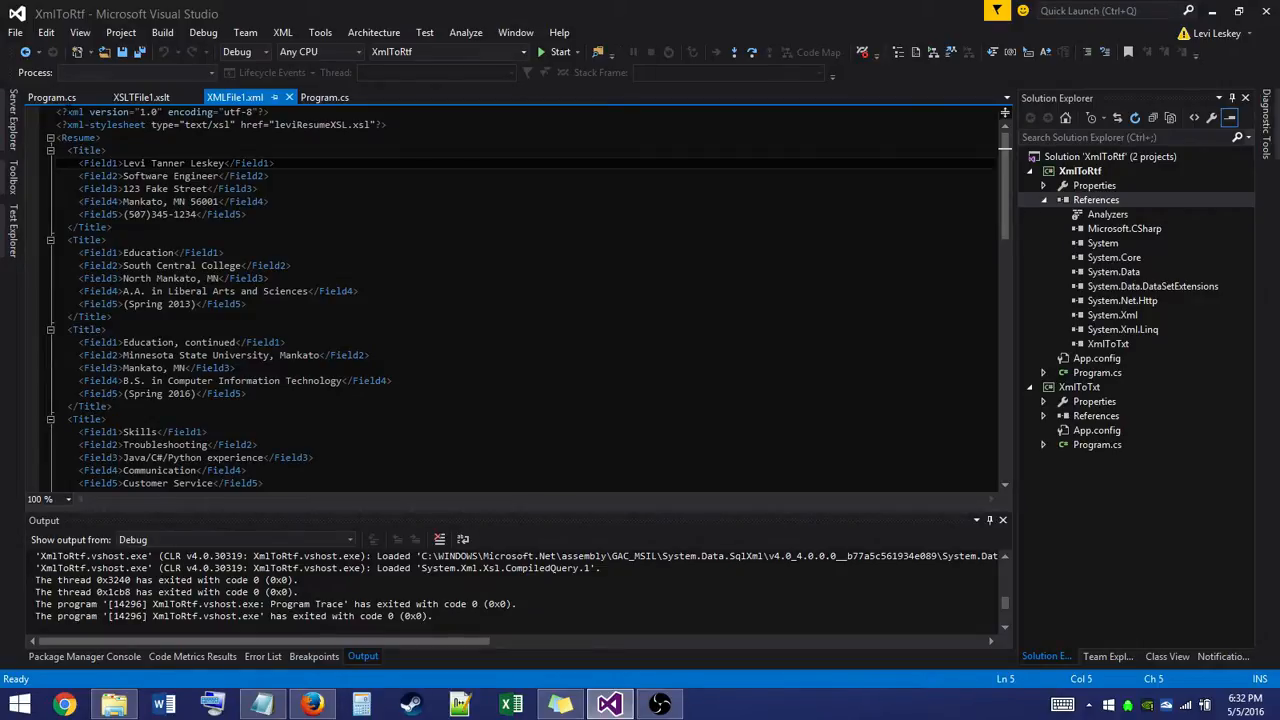
{"action": "scroll", "scroll_direction": "down", "scroll_amount": 3}
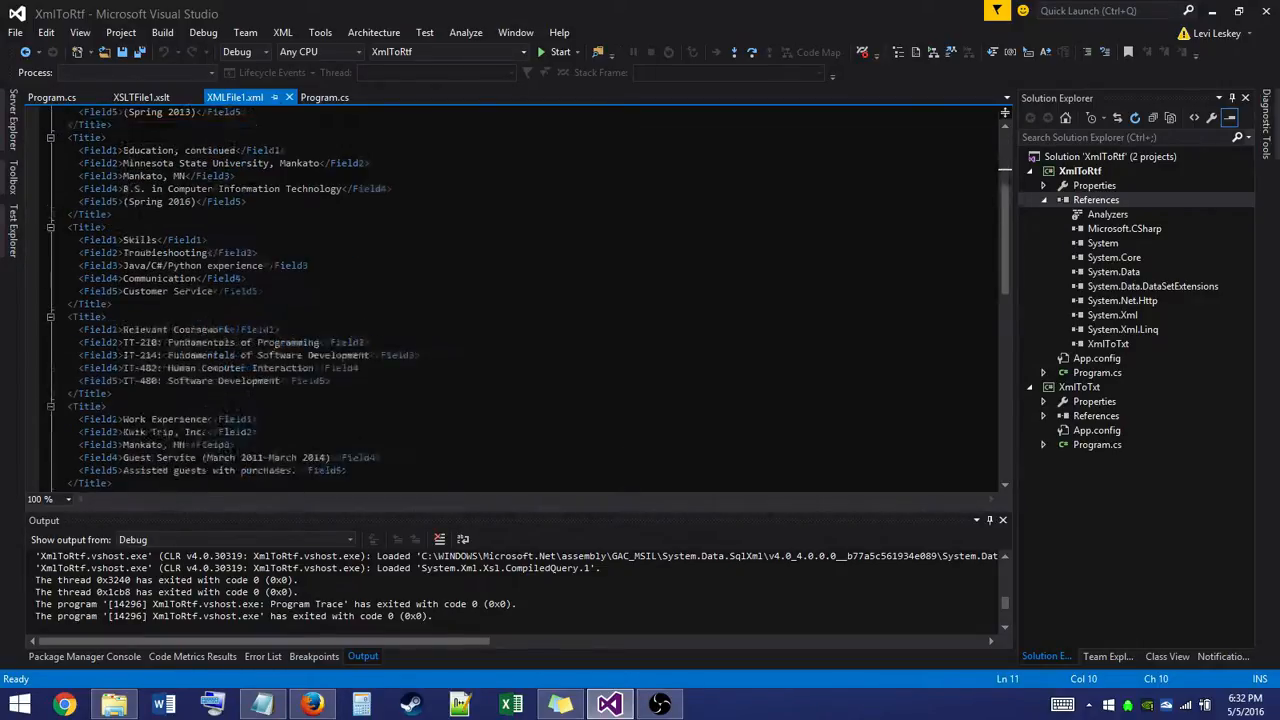
{"action": "scroll", "scroll_direction": "down", "scroll_amount": 3}
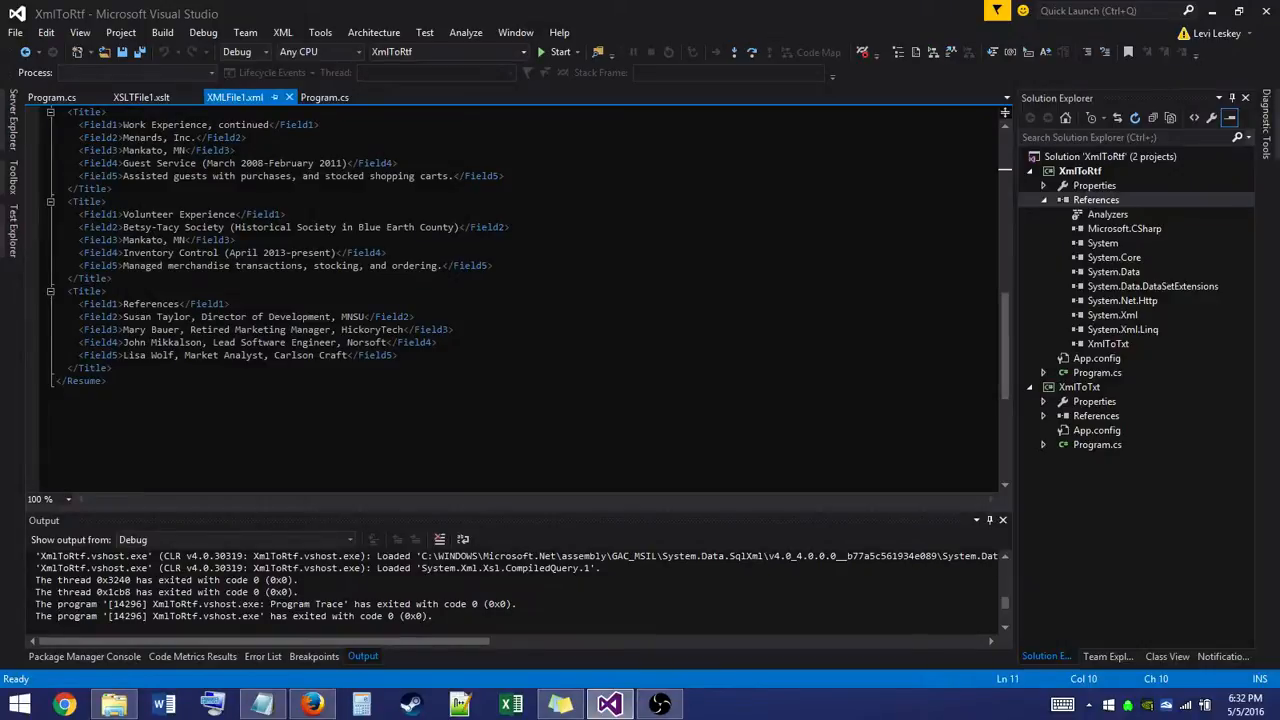
{"action": "left_click", "coordinate": [430, 342]}
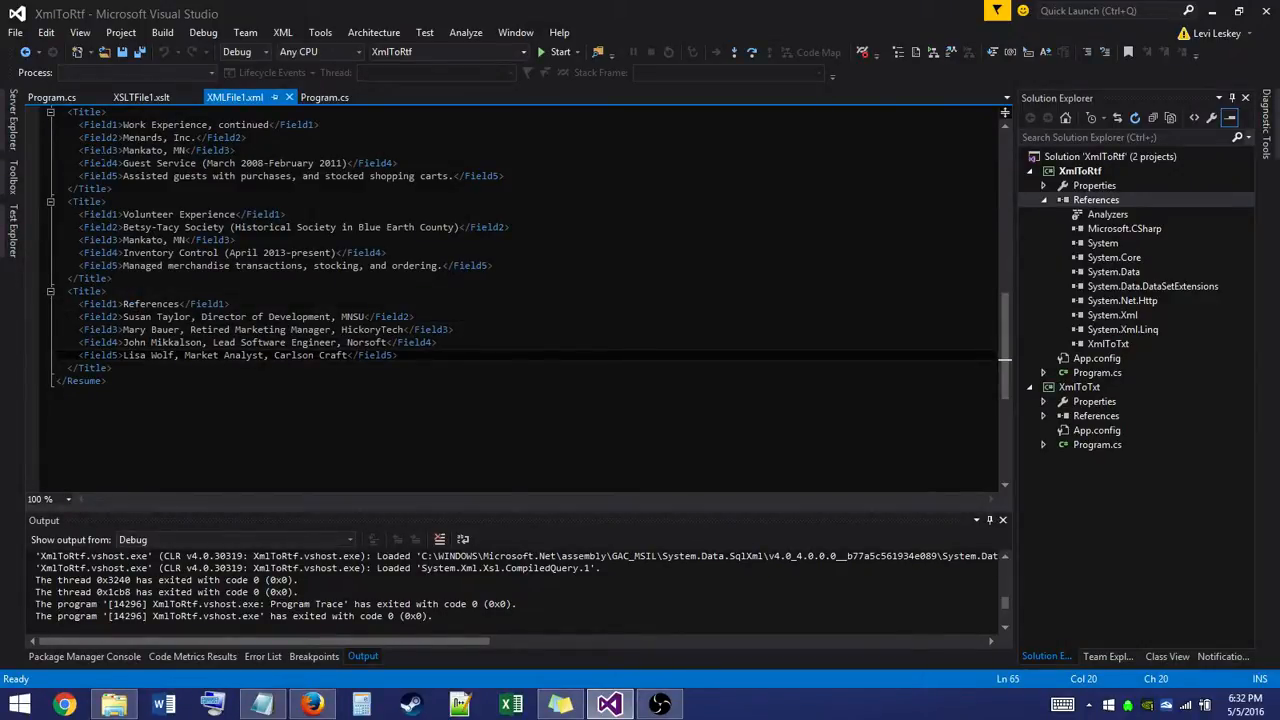
{"action": "left_click", "coordinate": [52, 96]}
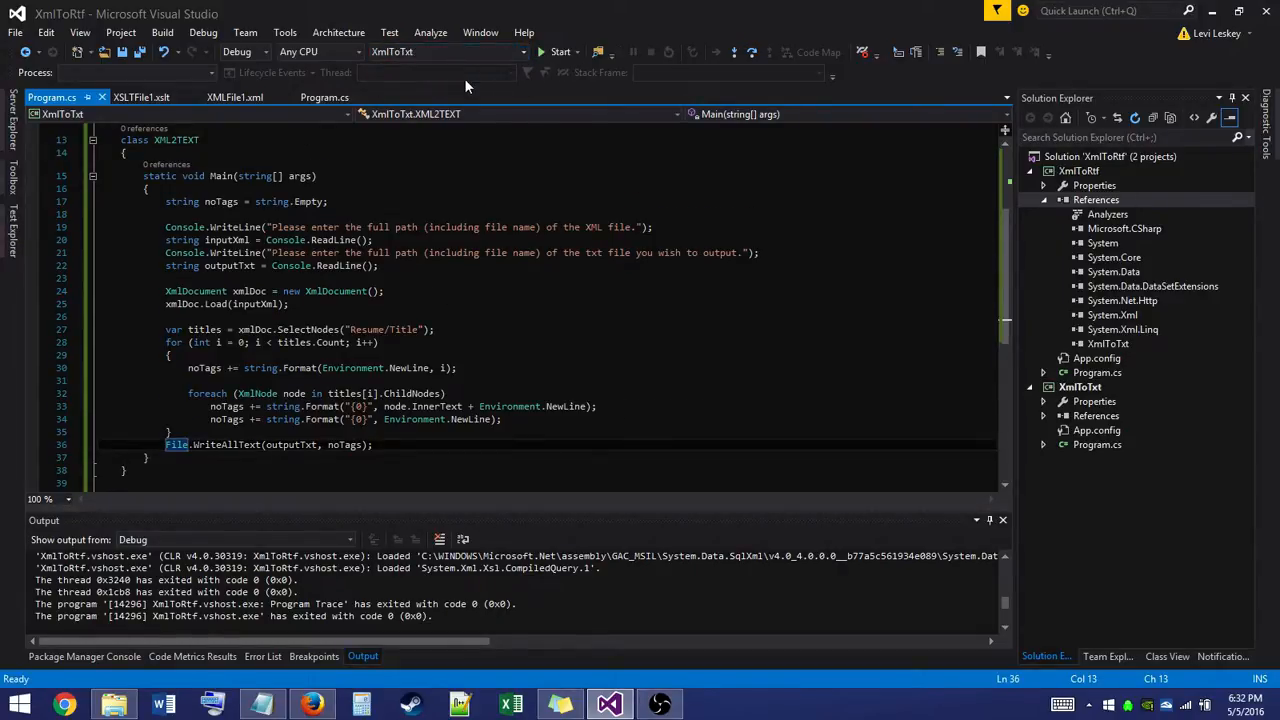
Run XmlToTxt and enter the full XMLFile1.xml path under the project's bin\Debug folder
{"action": "left_click", "coordinate": [560, 52]}
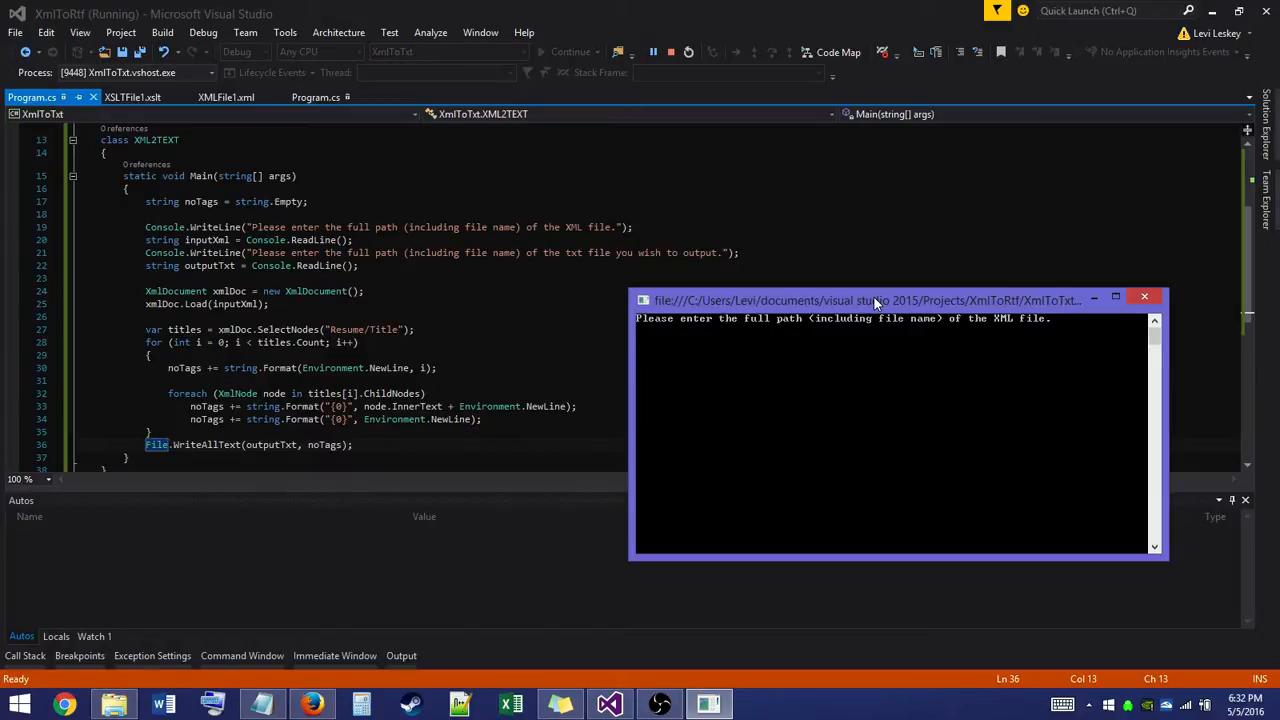
{"action": "type", "text": "C:\\"}
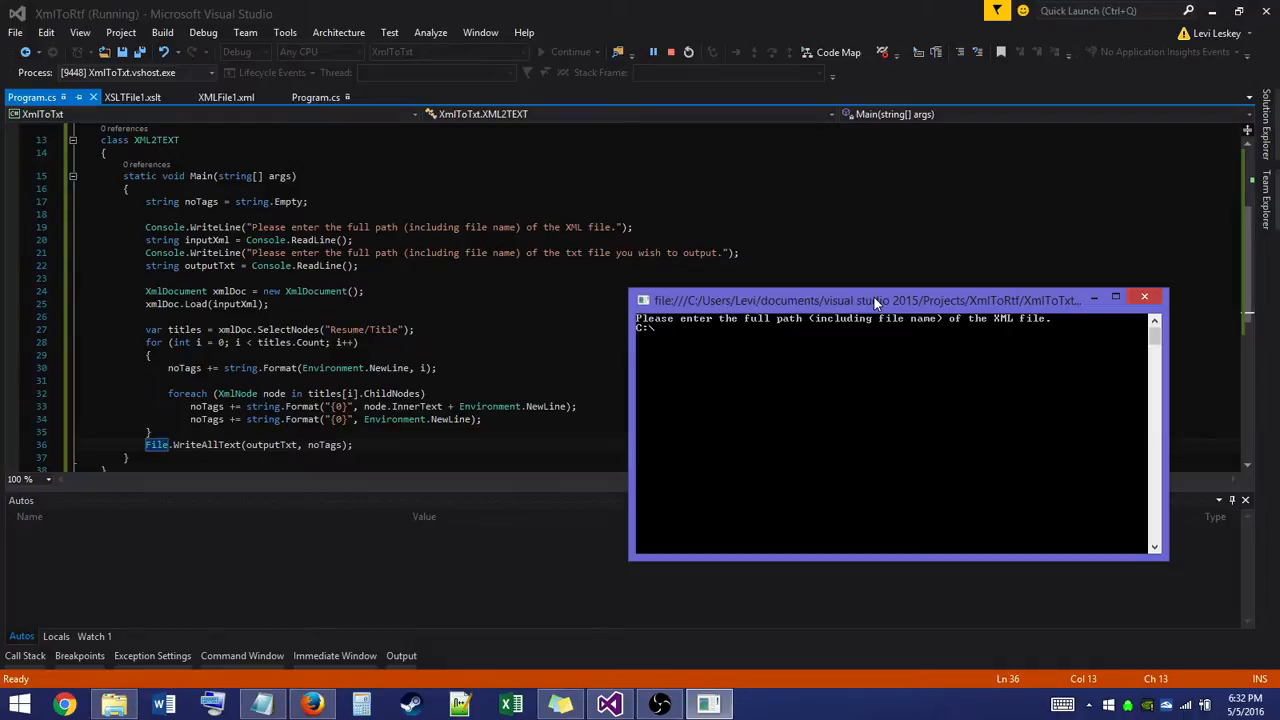
{"action": "type", "text": "US"}
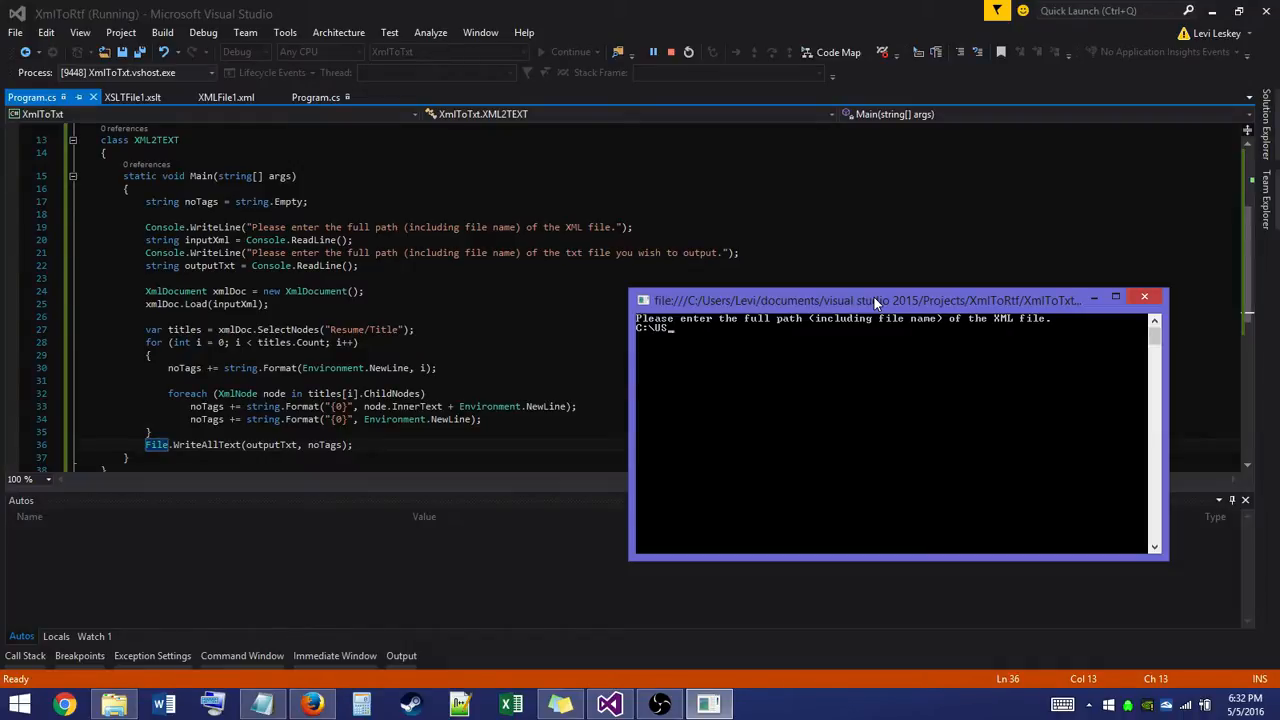
{"action": "key", "text": "BackSpace"}
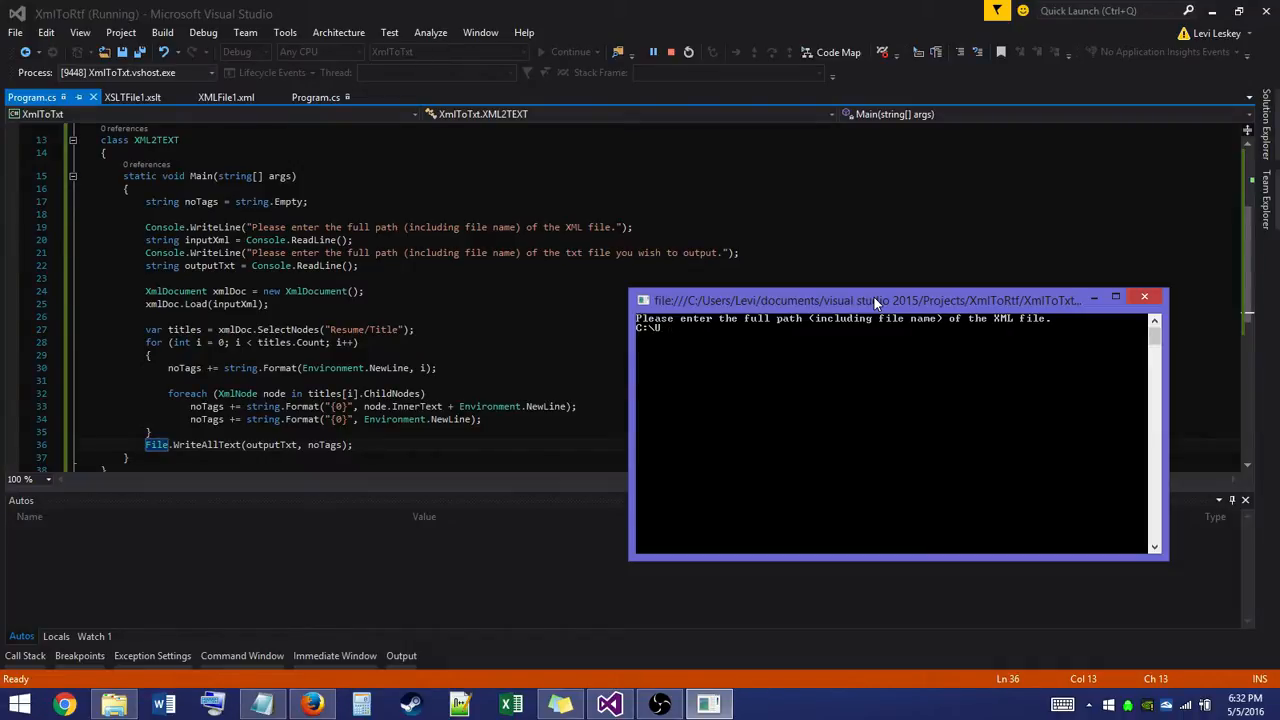
{"action": "type", "text": "sers\\"}
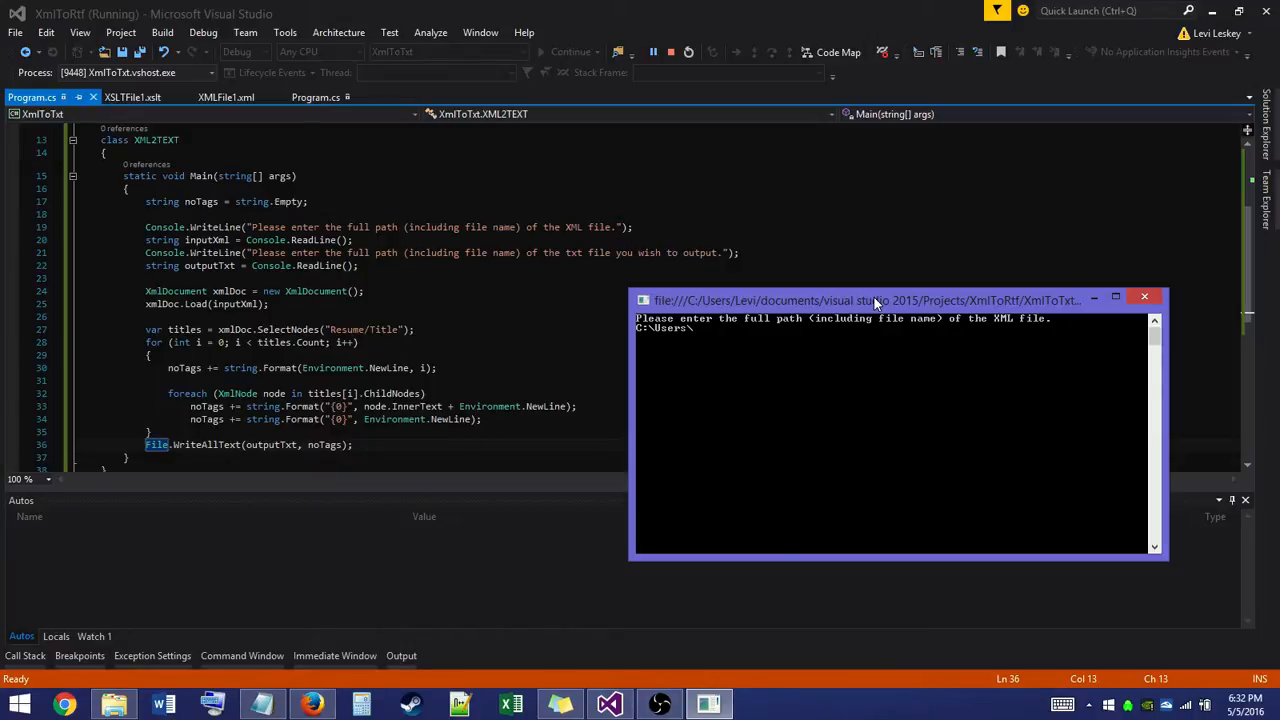
{"action": "type", "text": "Levi\\"}
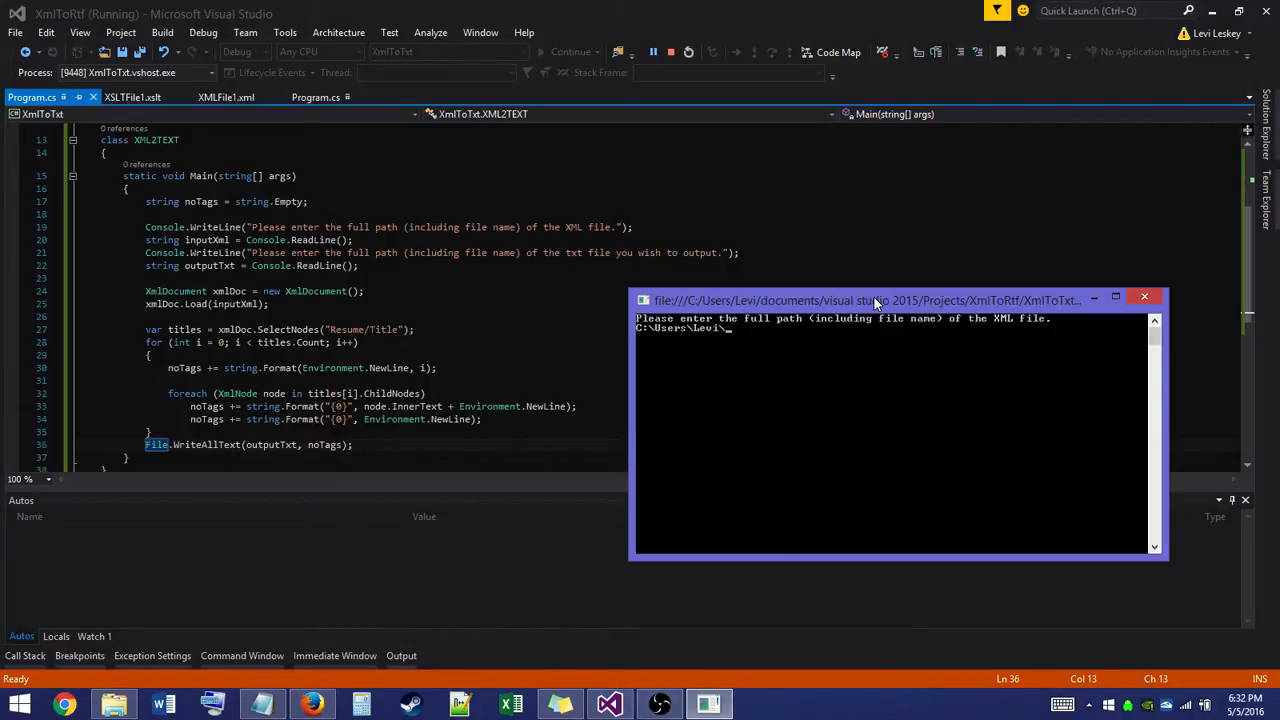
{"action": "type", "text": "Documents\\"}
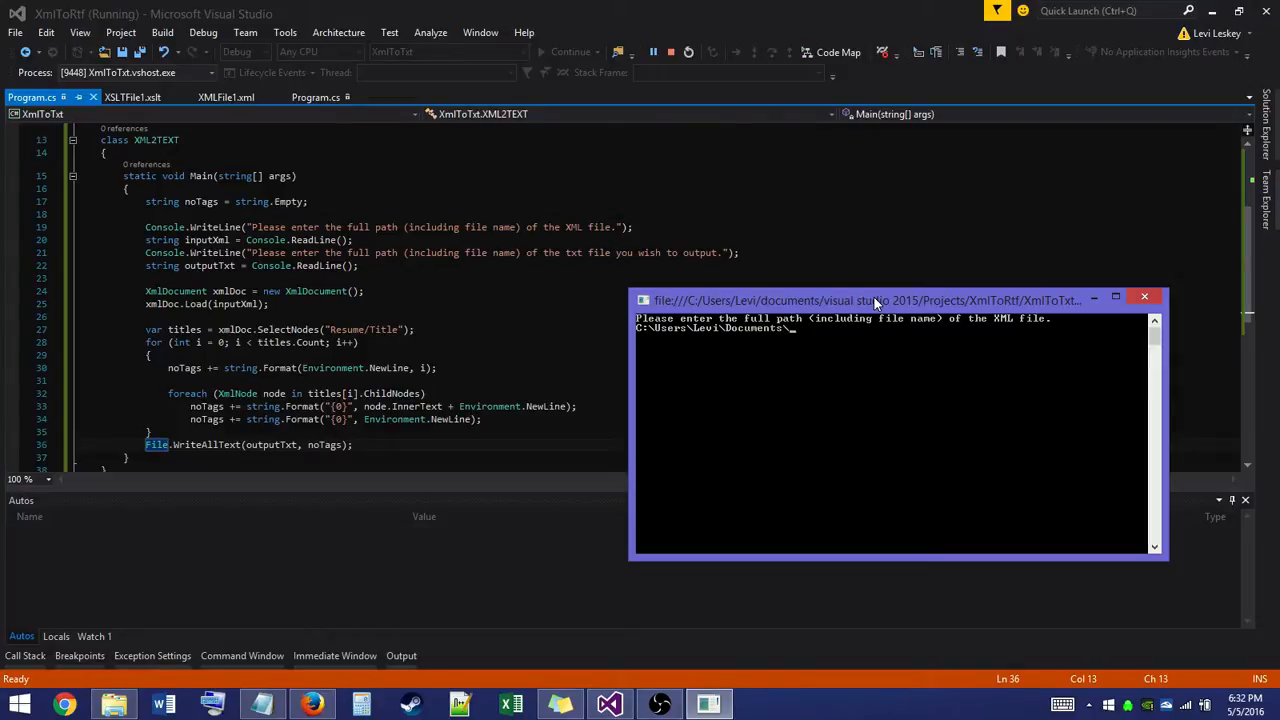
{"action": "type", "text": "Visual Stduio 2015"}
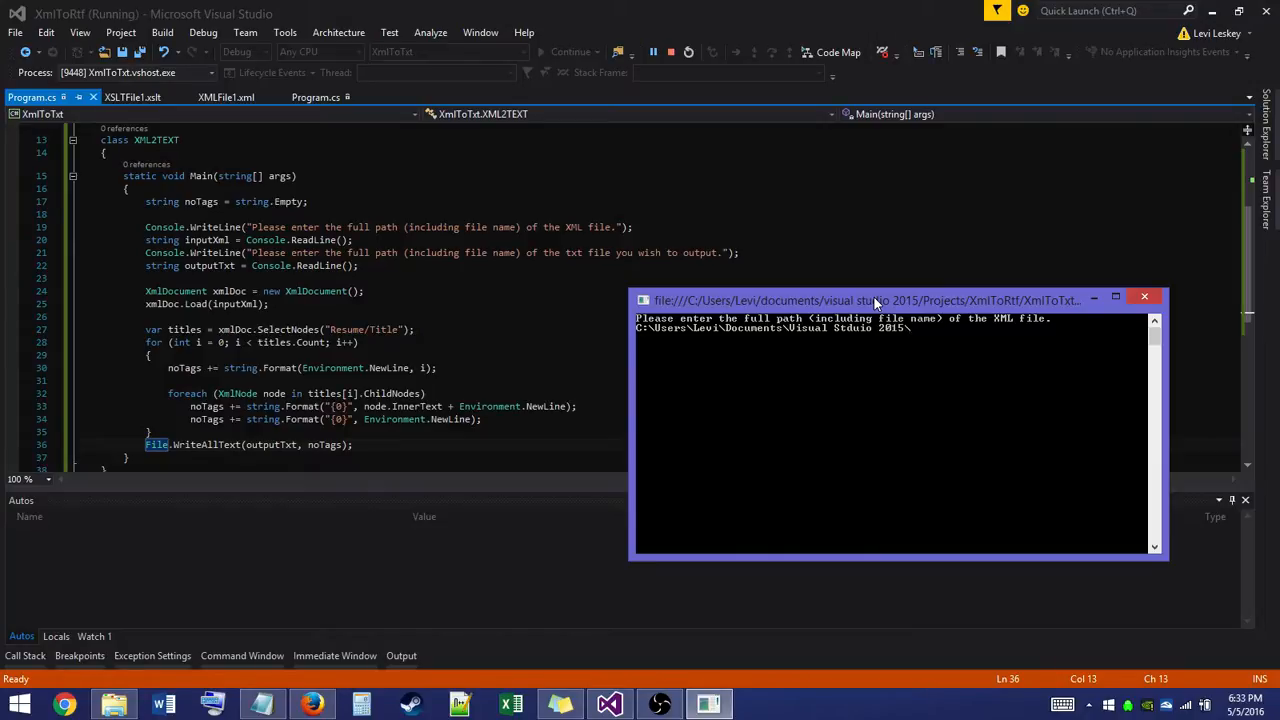
{"action": "type", "text": "\\Projects\\"}
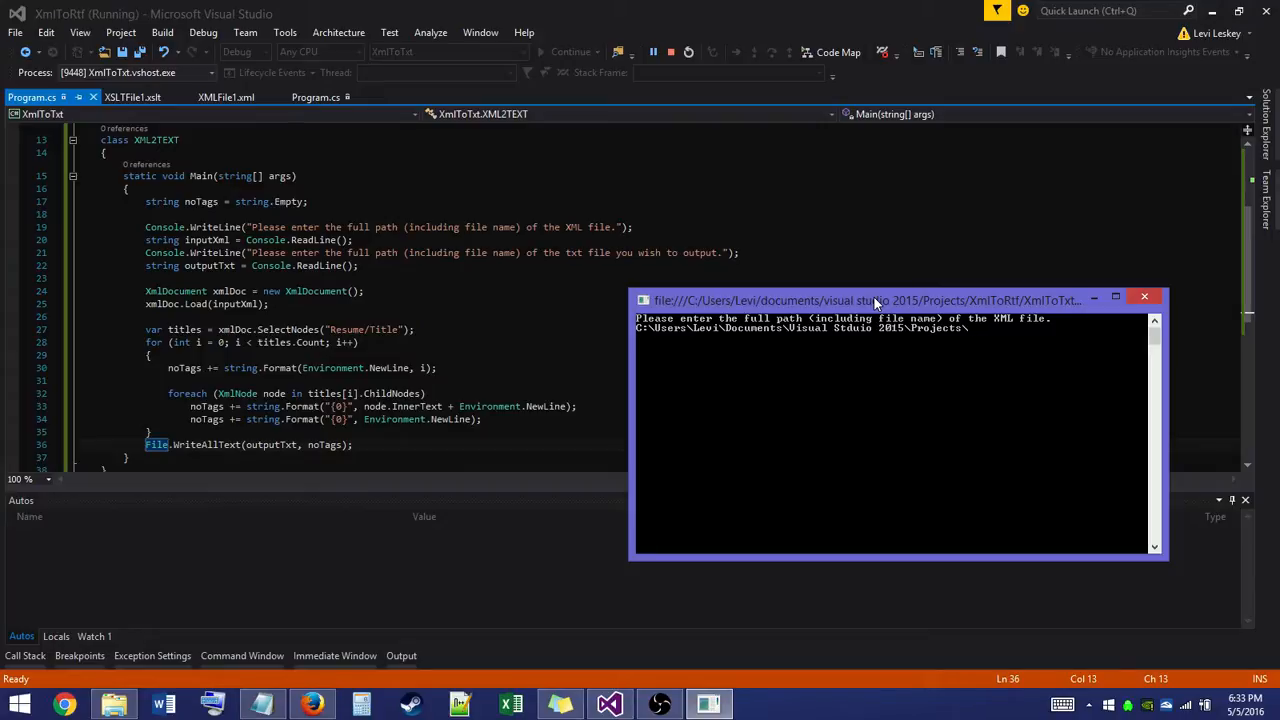
{"action": "type", "text": "XmlToRtf\\XmlToRtf\\"}
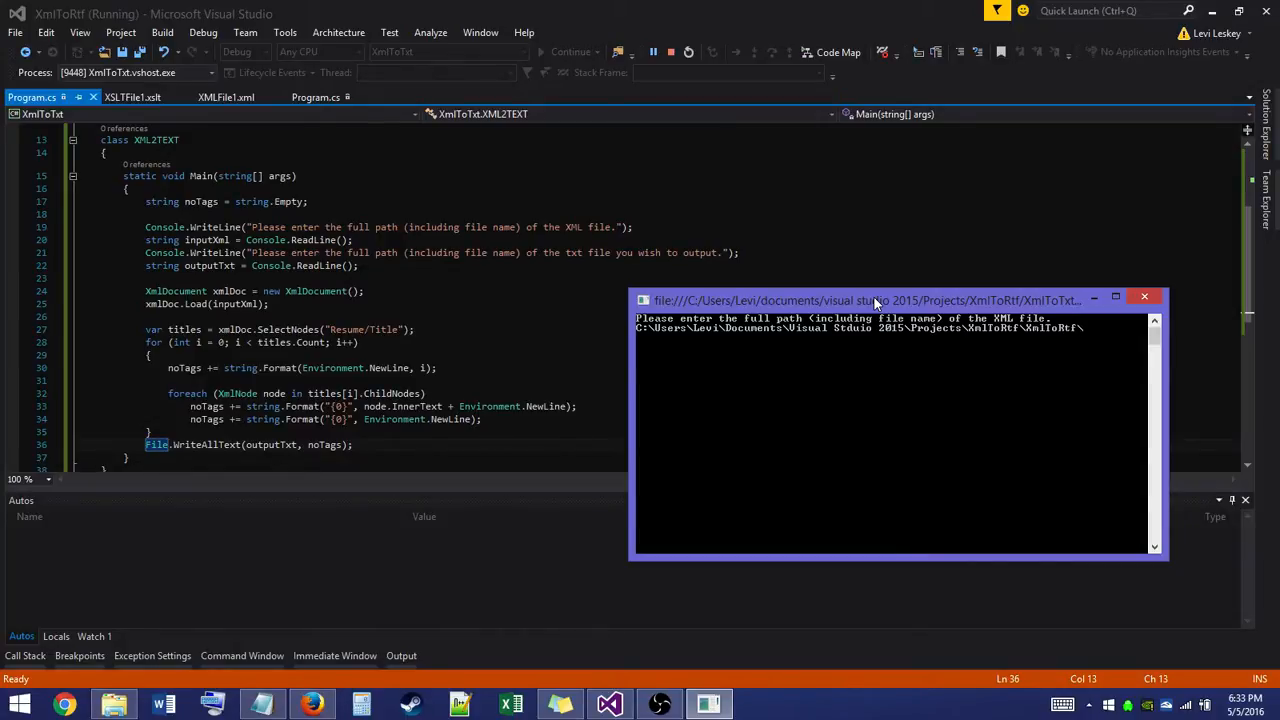
{"action": "type", "text": "bin\\d"}
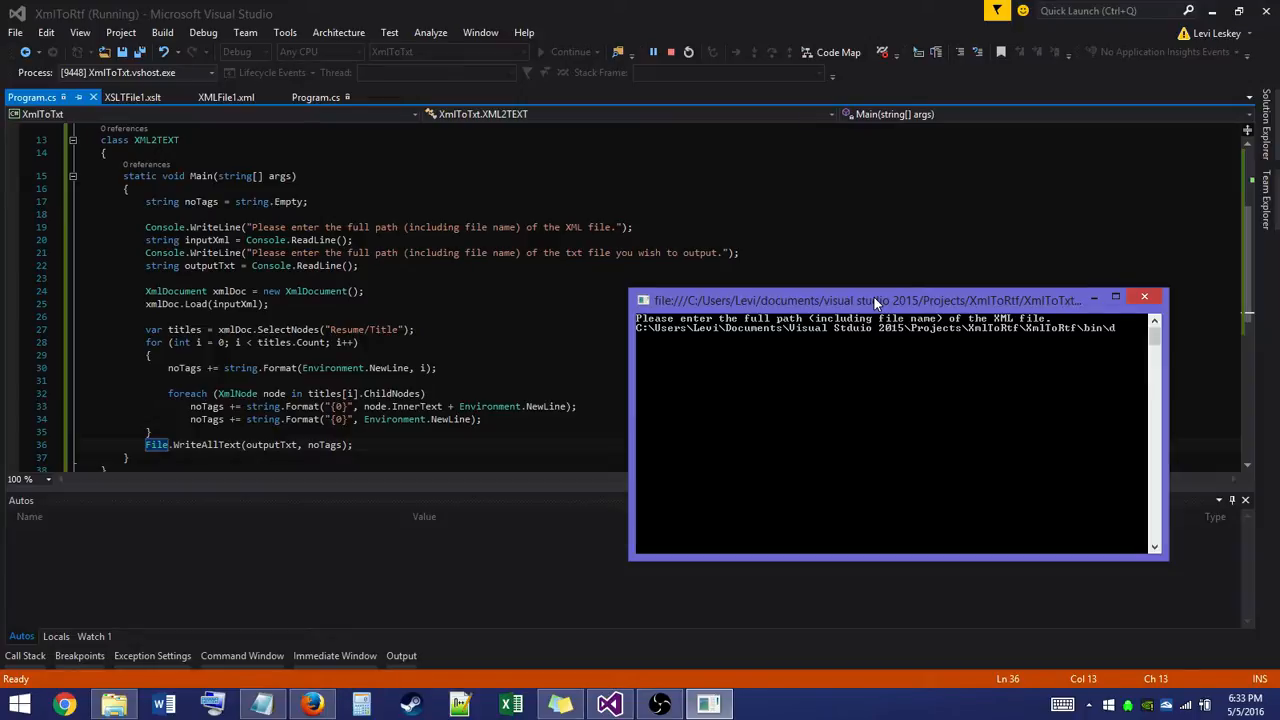
{"action": "type", "text": "D"}
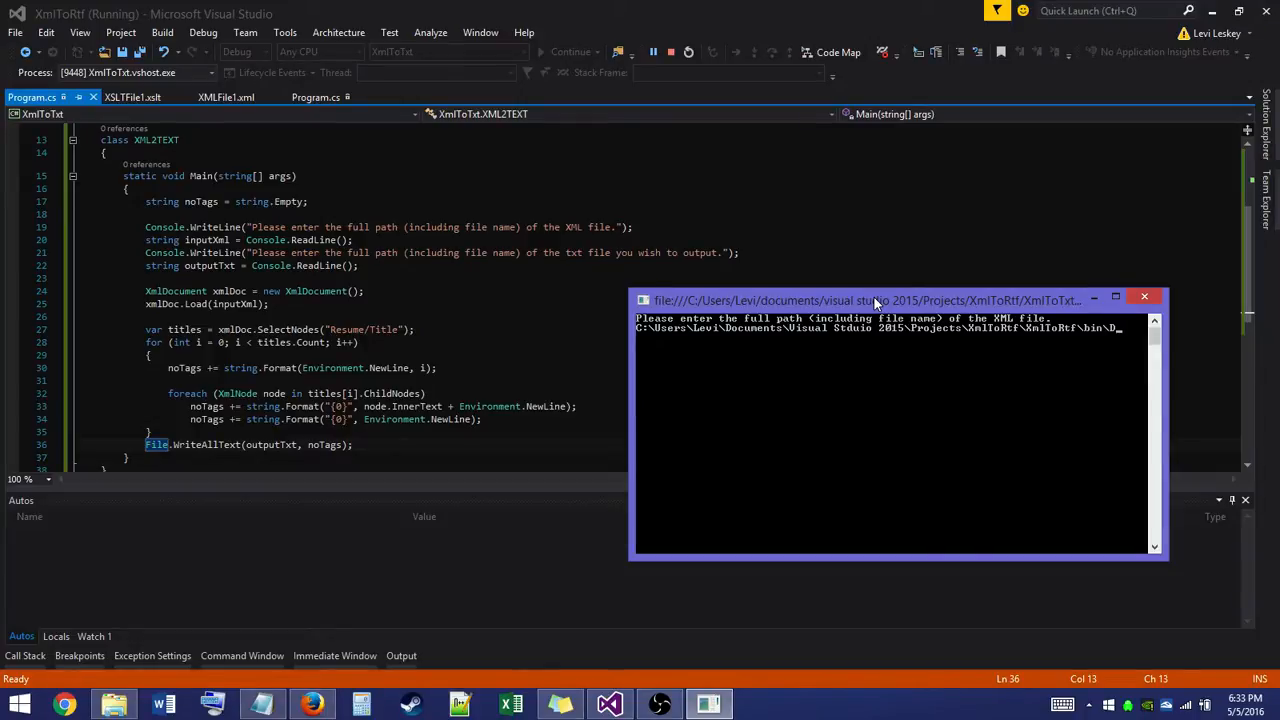
{"action": "type", "text": "Debug\\"}
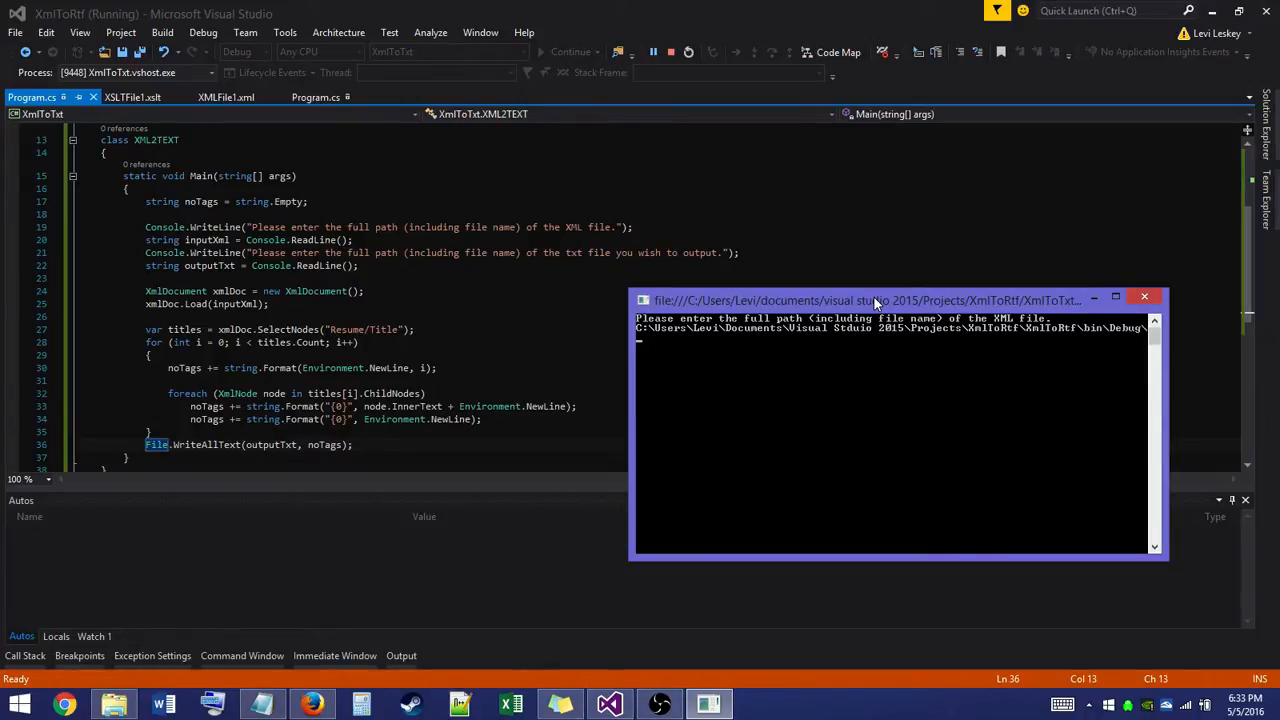
{"action": "type", "text": "XMLFile1.x"}
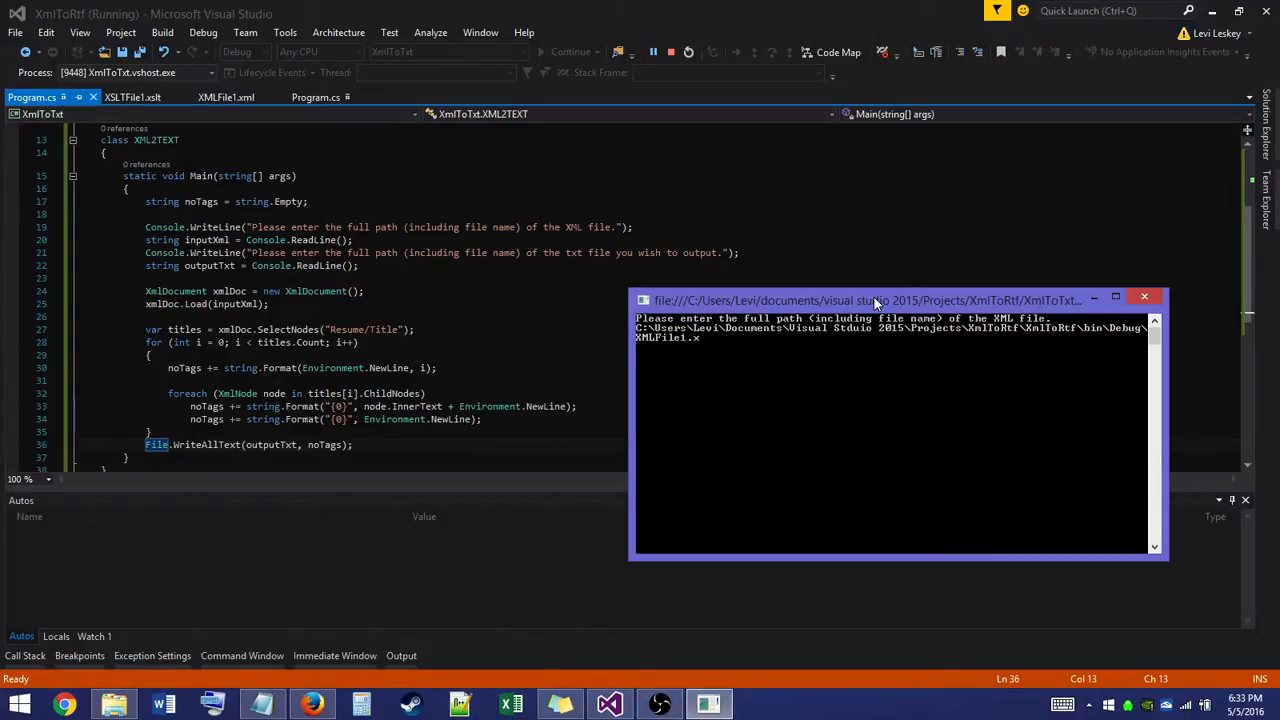
{"action": "key", "text": "Return"}
{"action": "type", "text": "C:\\"}
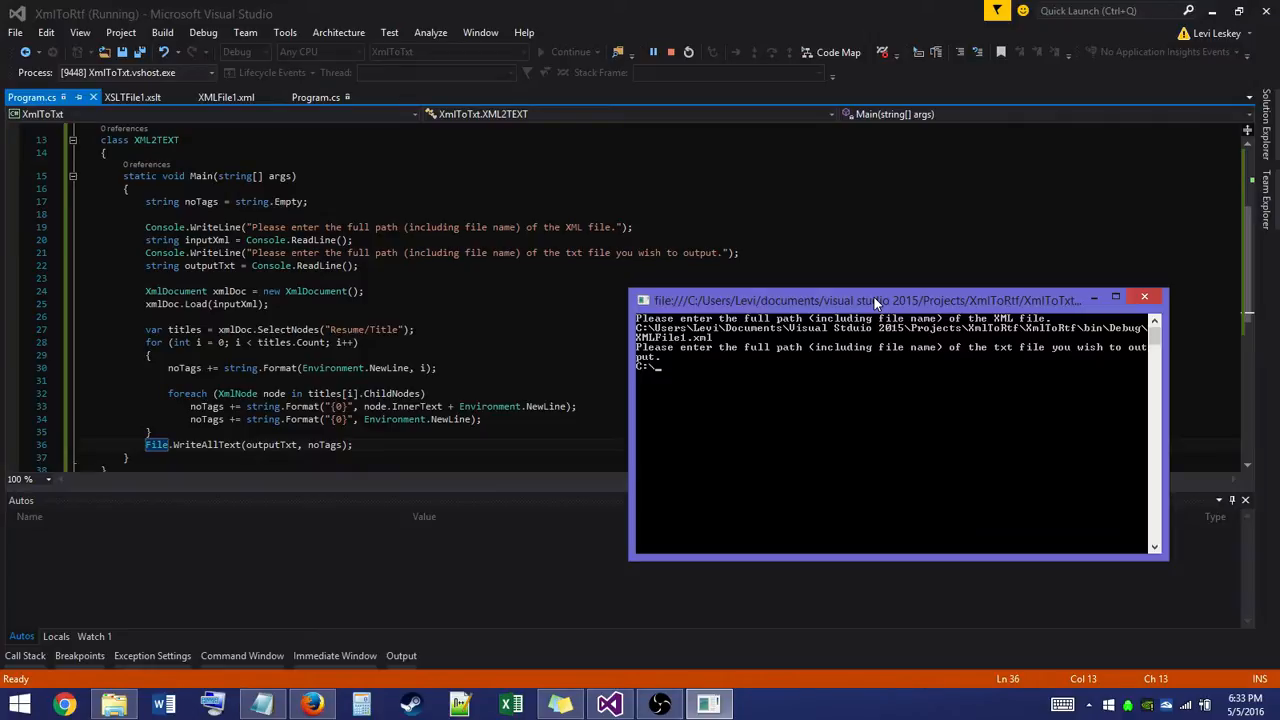
Enter the Desktop path for the HelloDrNord .txt output file
{"action": "type", "text": "Users"}
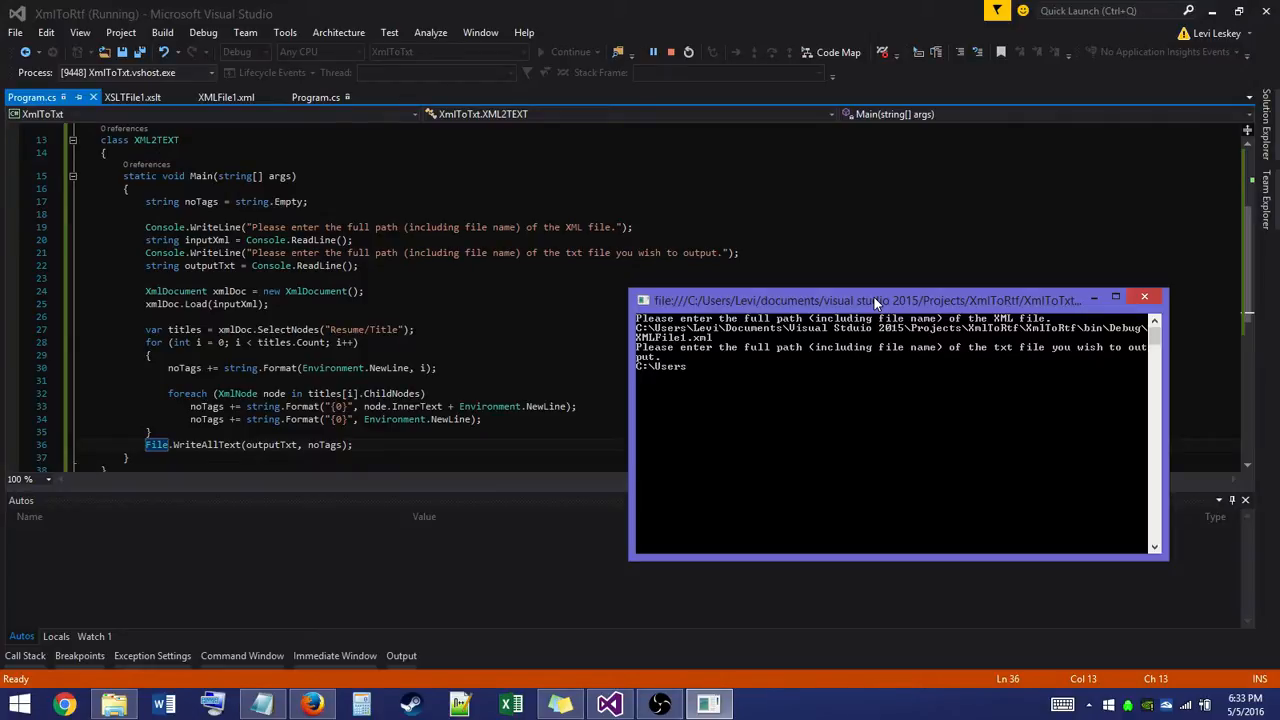
{"action": "type", "text": "Levi\\"}
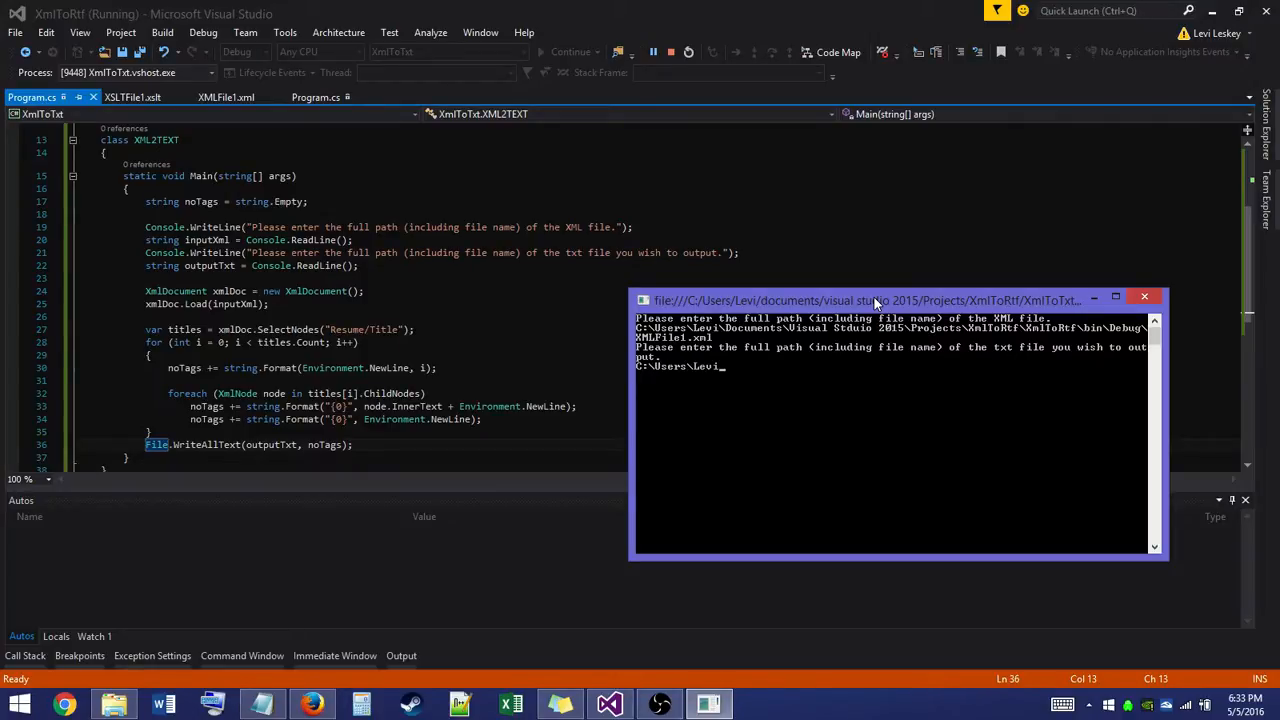
{"action": "type", "text": "D"}
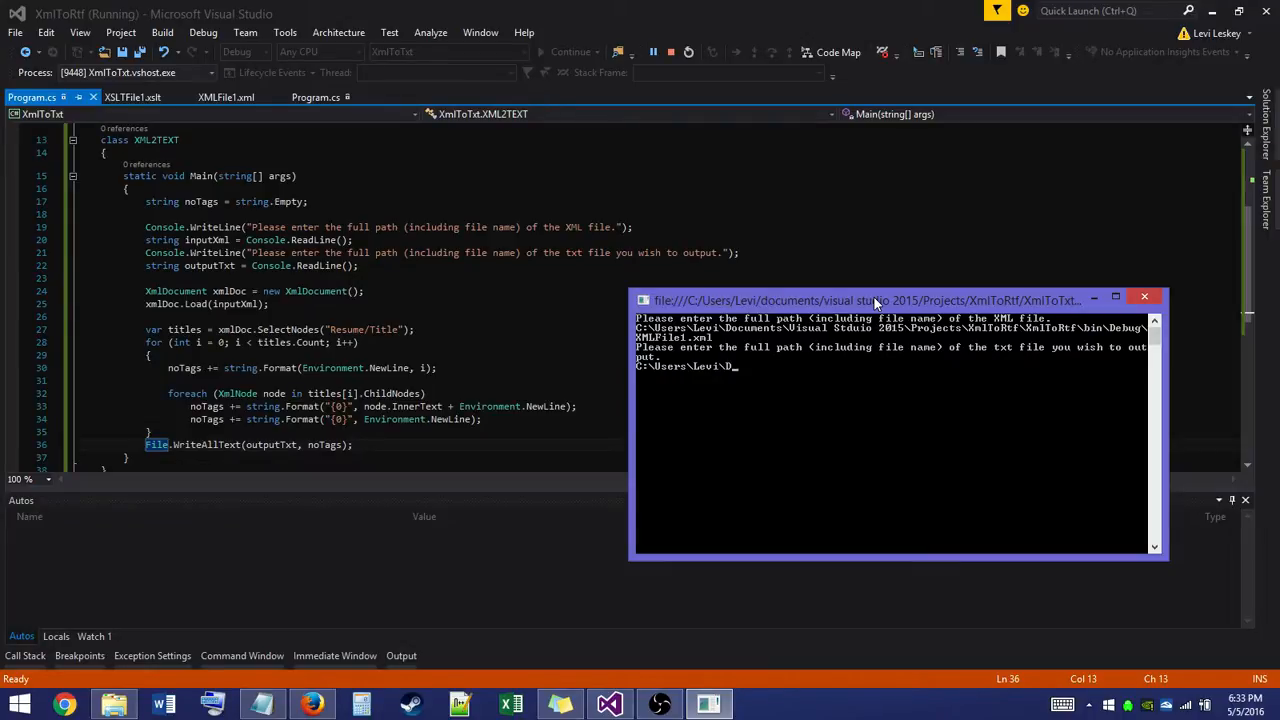
{"action": "type", "text": "esktop\\"}
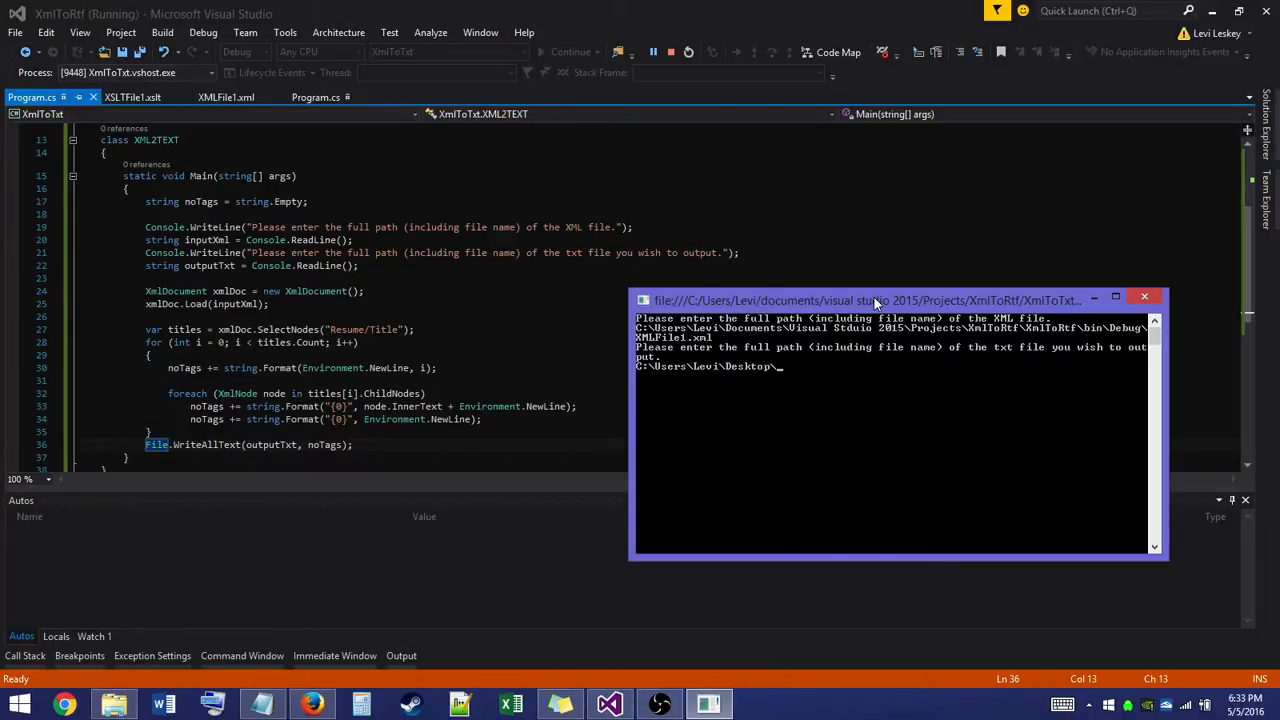
{"action": "type", "text": "Hell"}
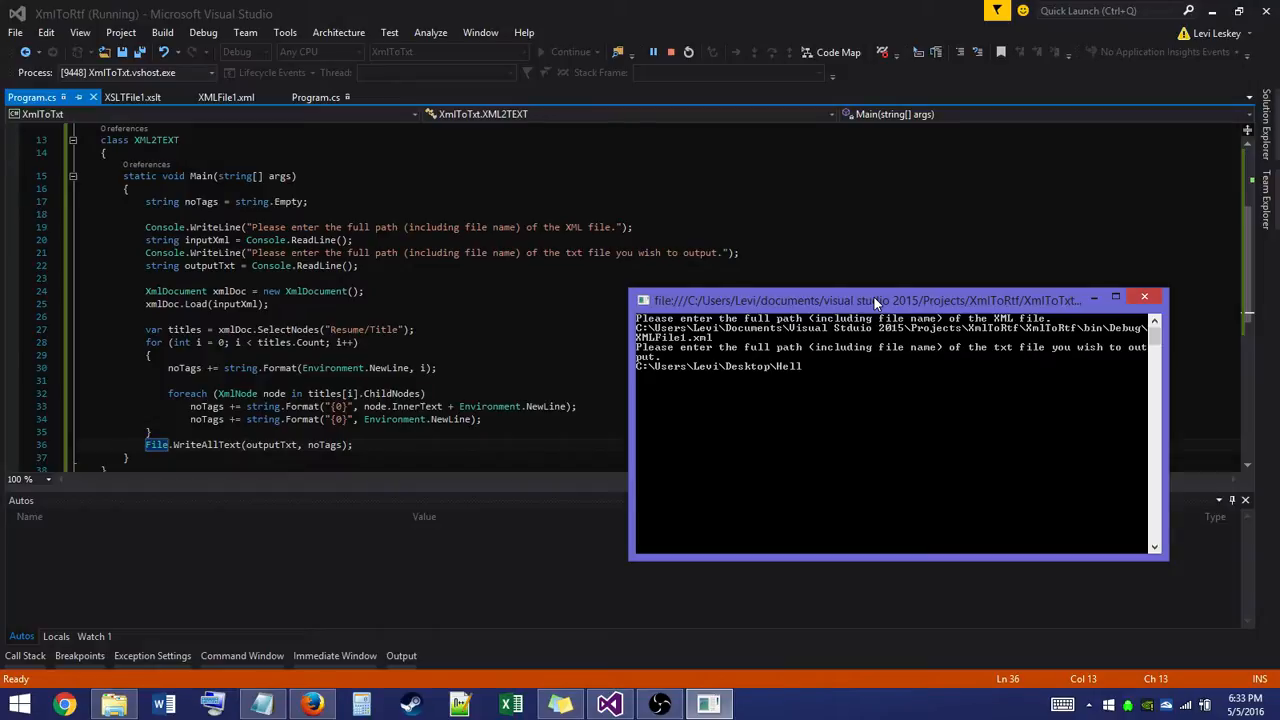
{"action": "type", "text": "oDrNord"}
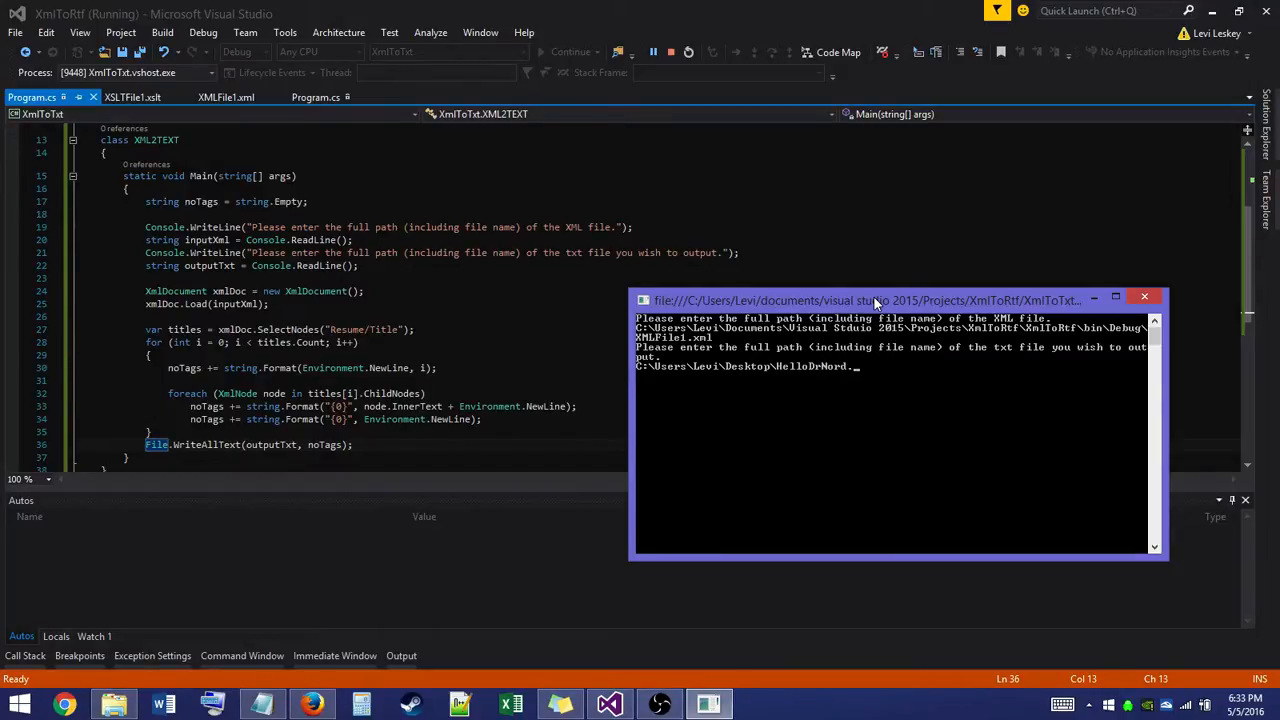
{"action": "type", "text": ".txt"}
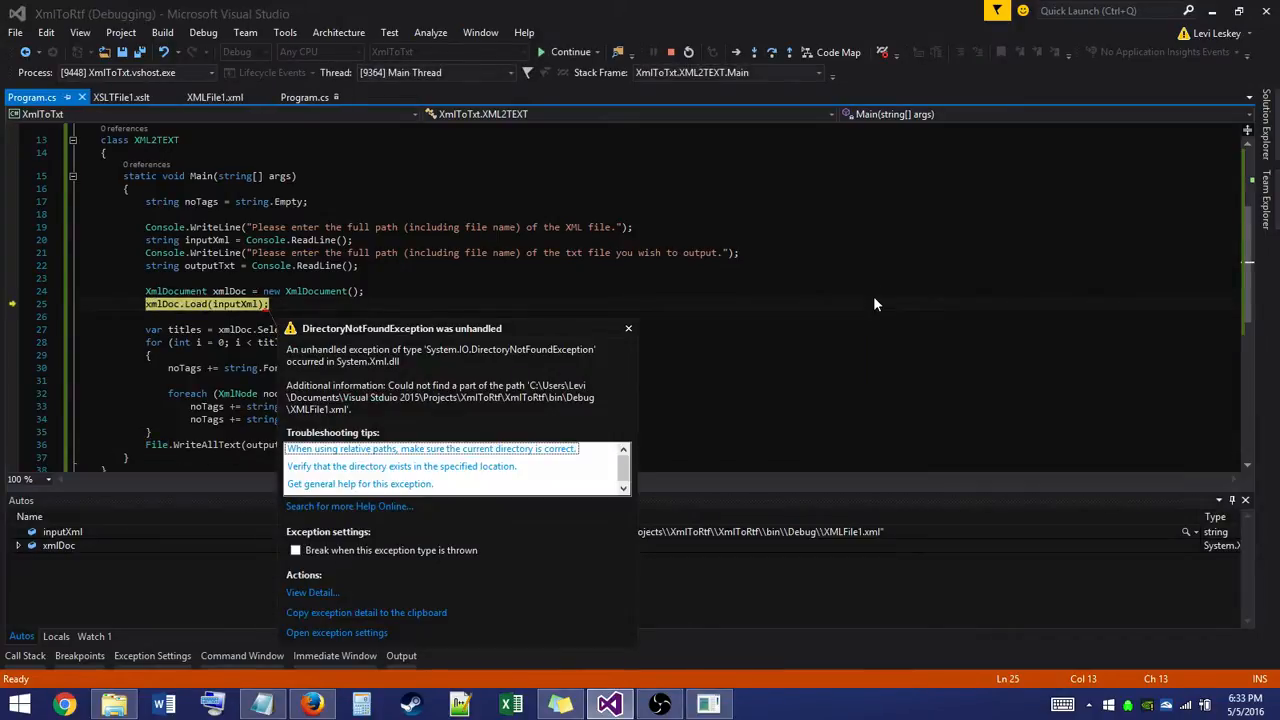
{"action": "mouse_move", "coordinate": [512, 332]}
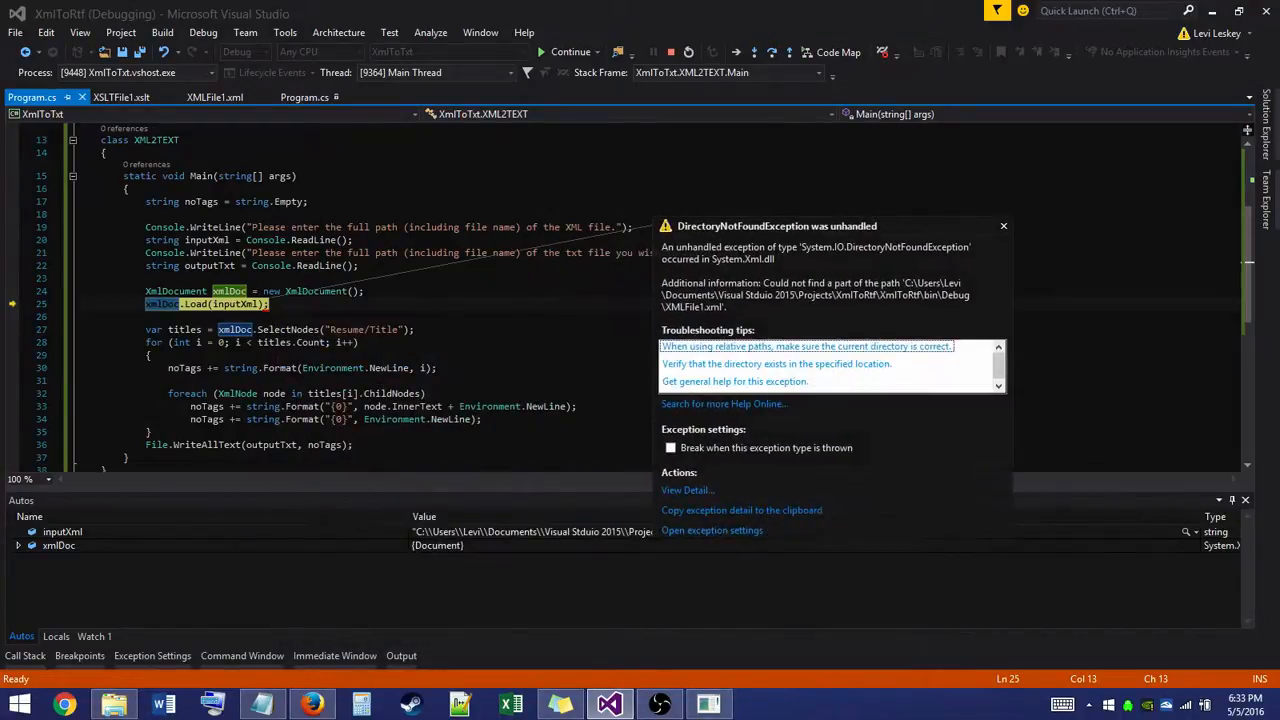
{"action": "mouse_move", "coordinate": [918, 232]}
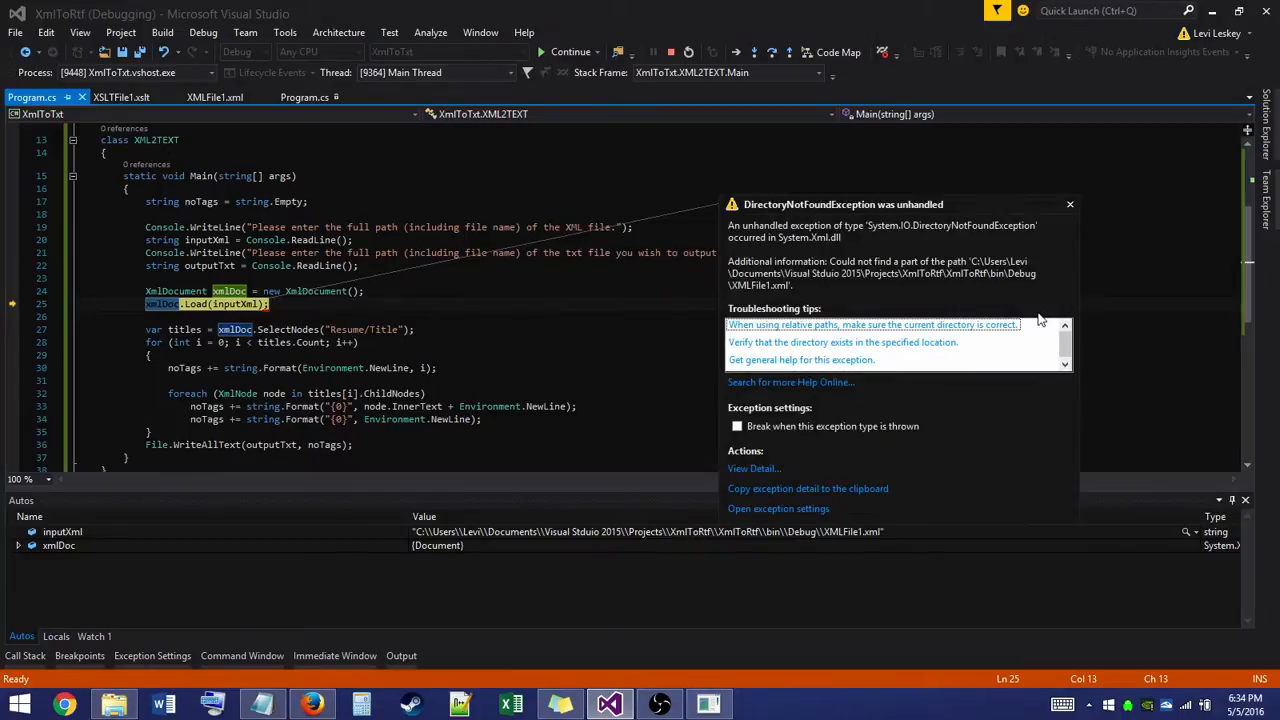
{"action": "mouse_move", "coordinate": [978, 320]}
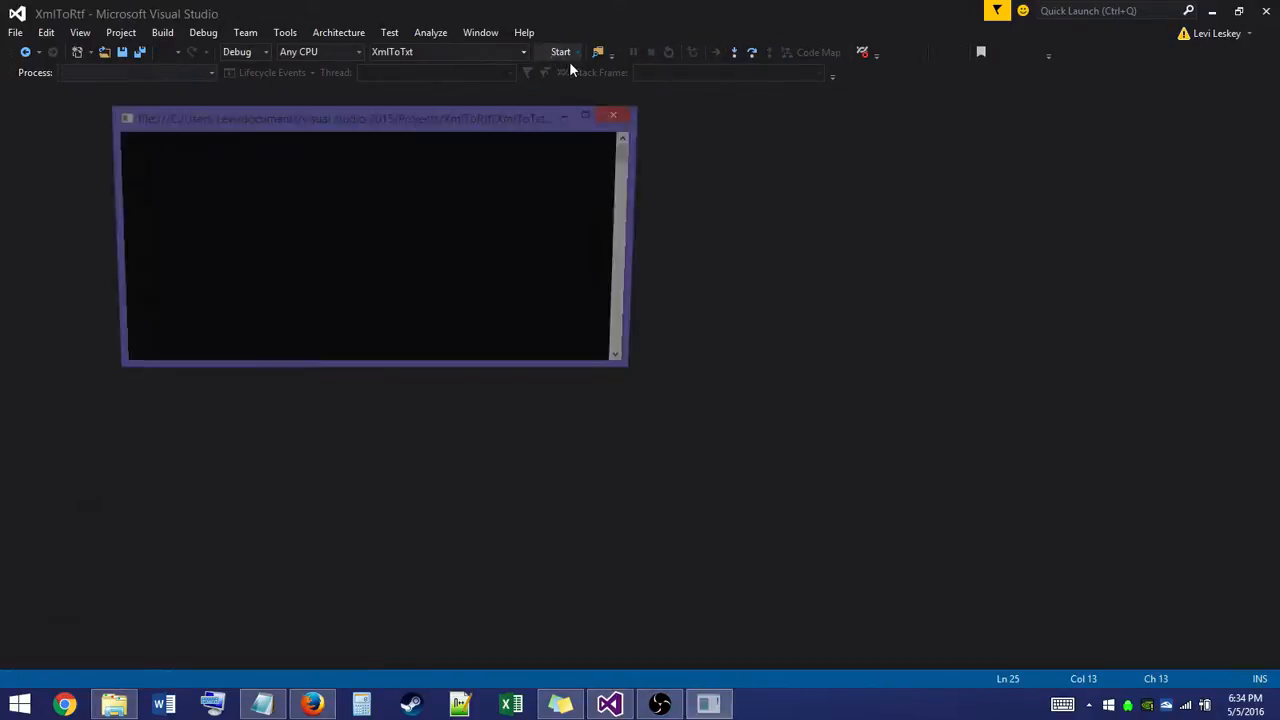
Rerun the program and enter the corrected bin\Debug path to XMLFile.xml
{"action": "left_click", "coordinate": [560, 52]}
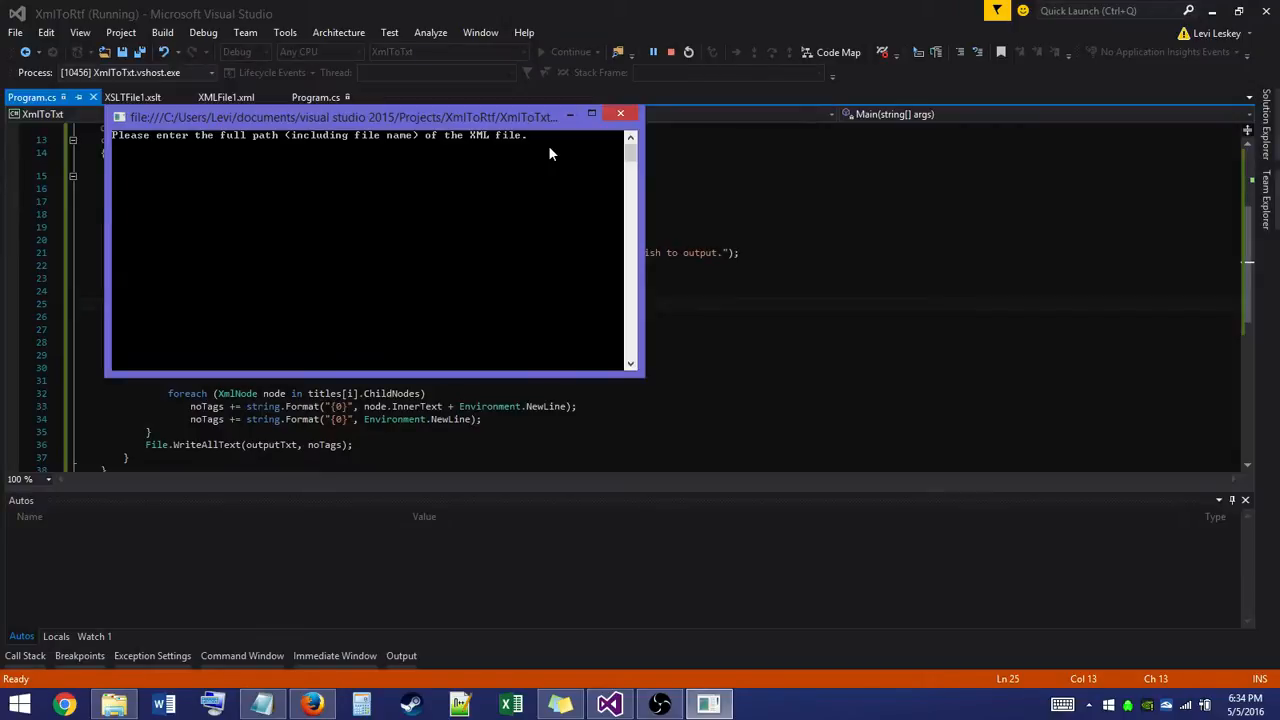
{"action": "type", "text": "C:"}
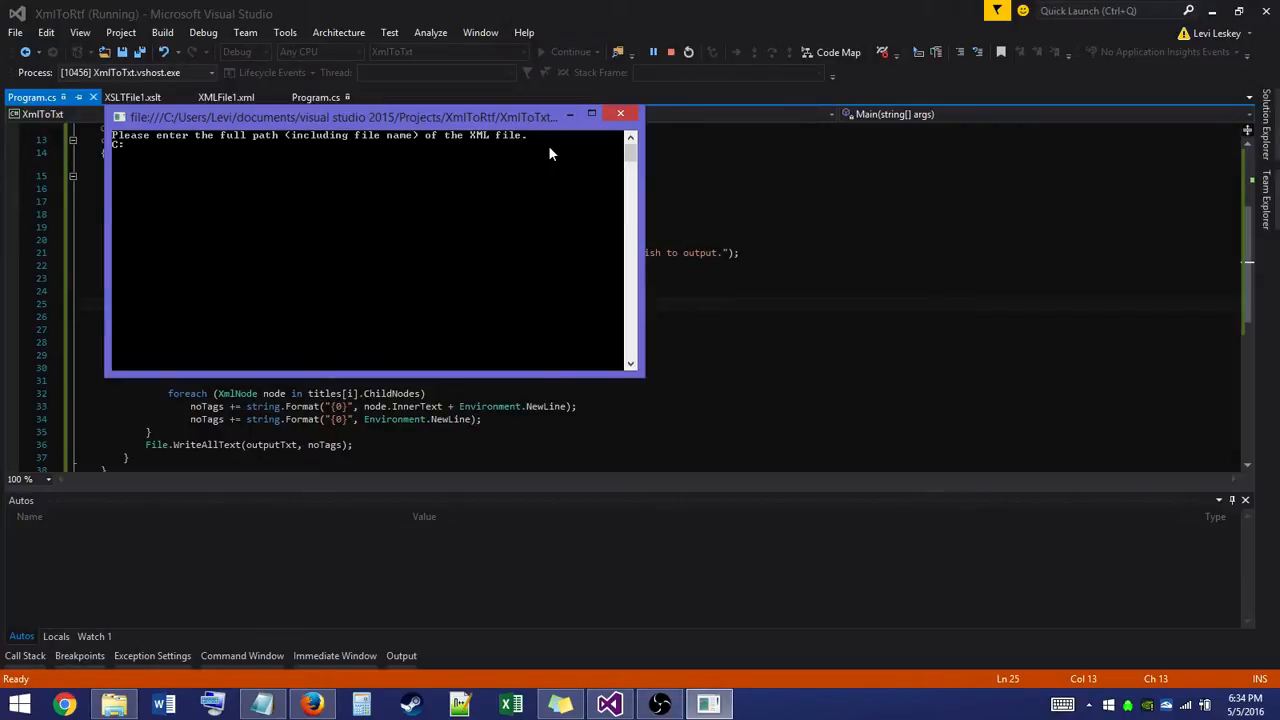
{"action": "type", "text": "\\"}
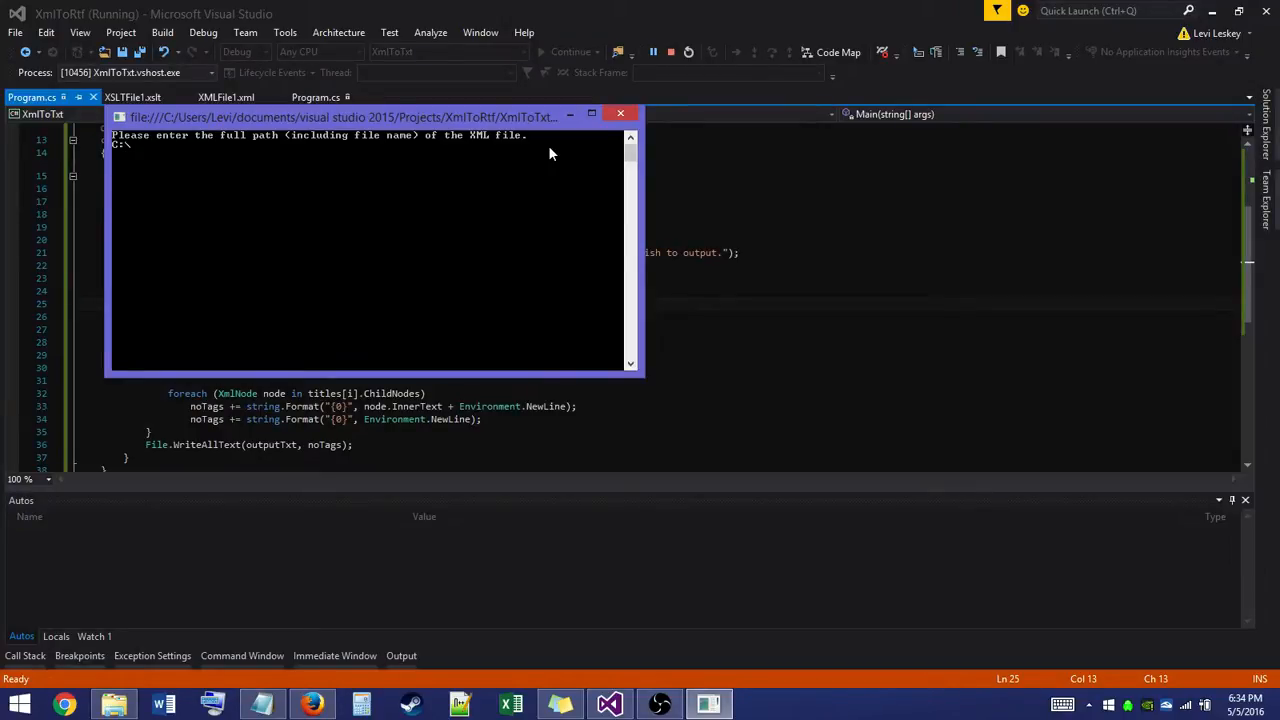
{"action": "type", "text": "Usse"}
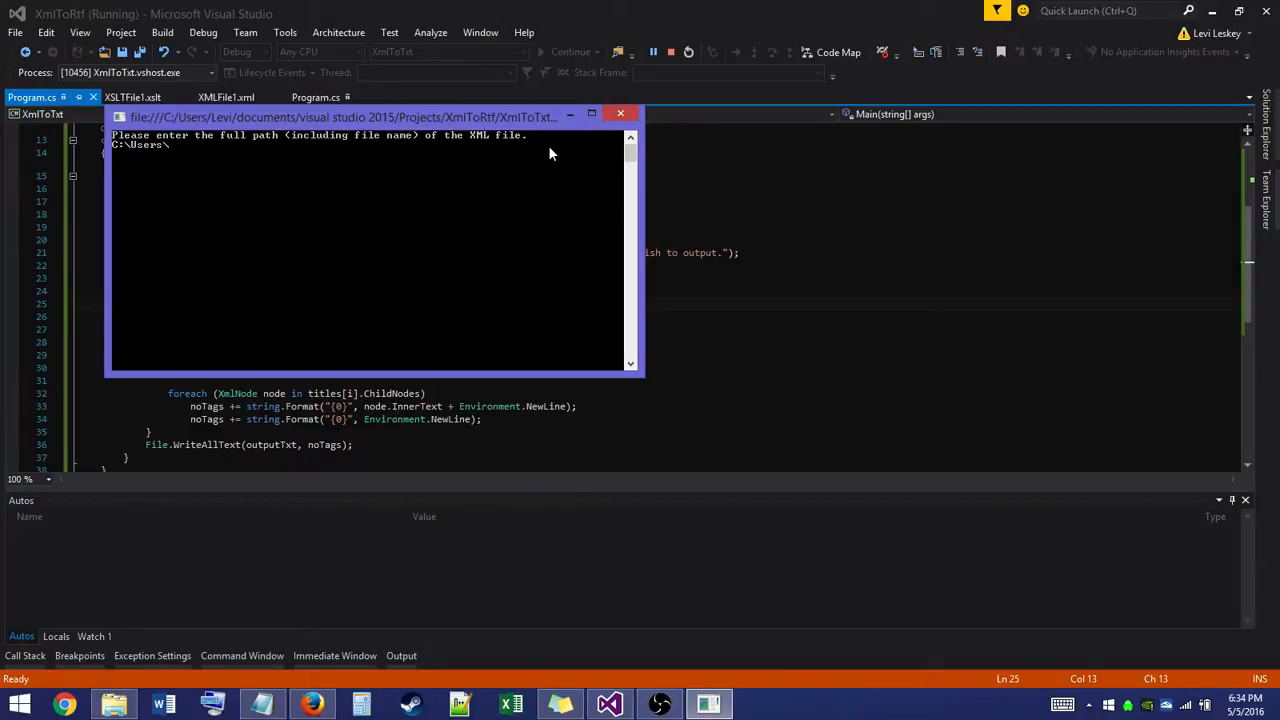
{"action": "type", "text": "Levi\\Do"}
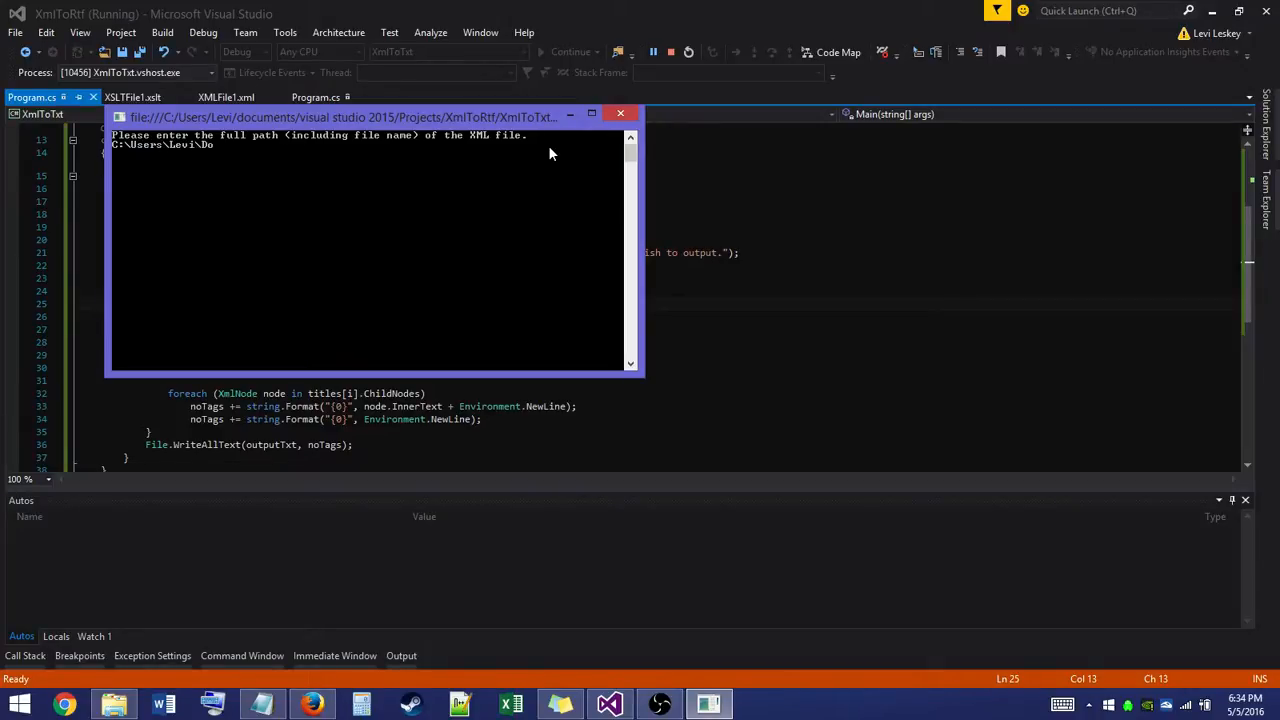
{"action": "type", "text": "cuments"}
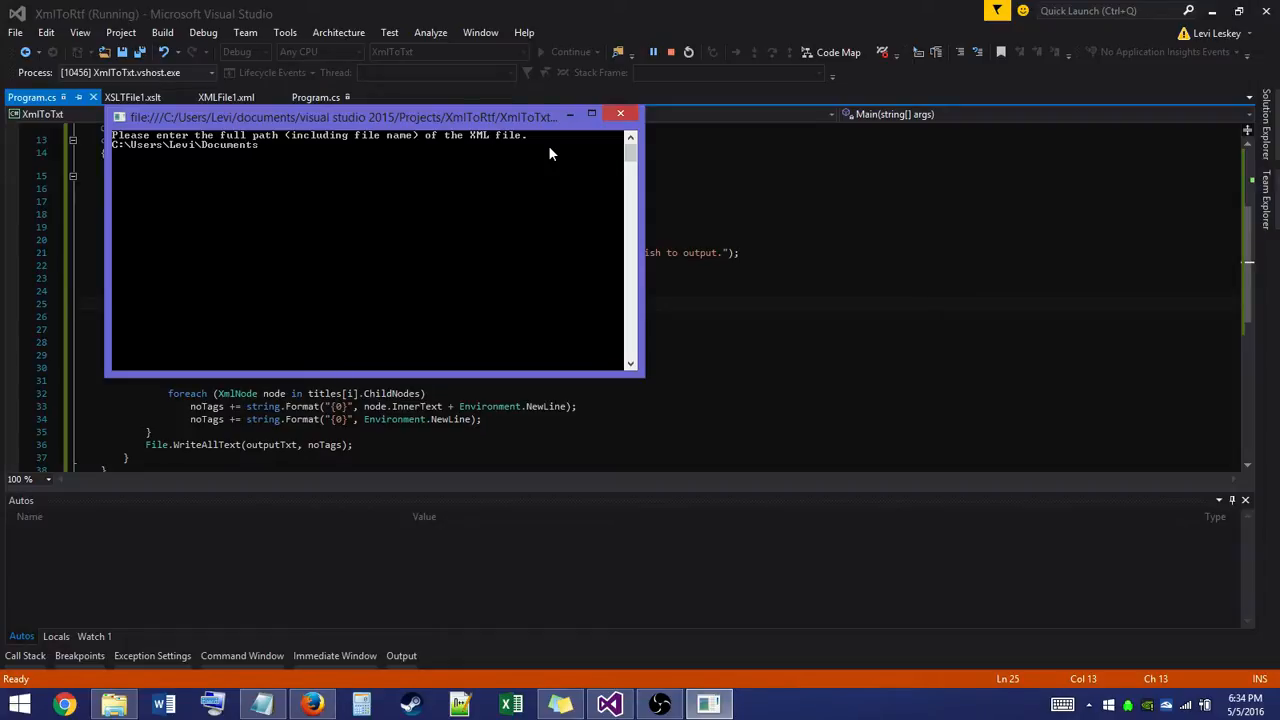
{"action": "type", "text": "\\Visual Studio 2015"}
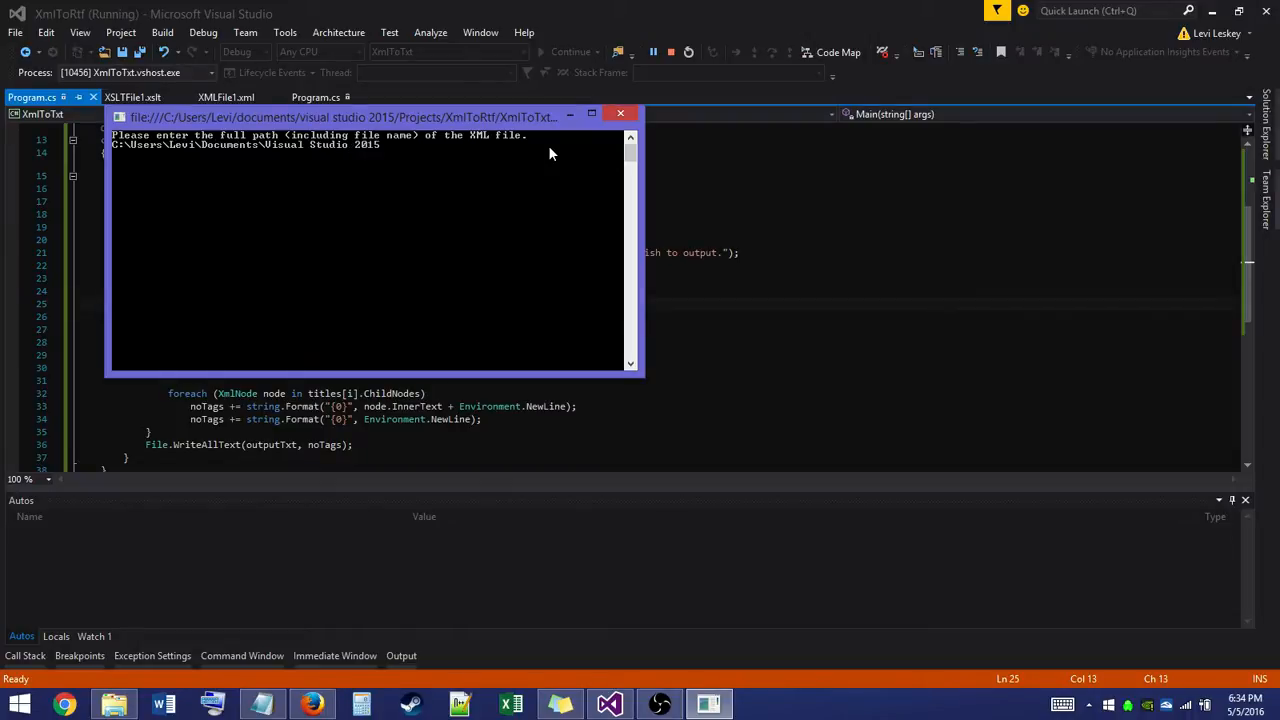
{"action": "type", "text": "P"}
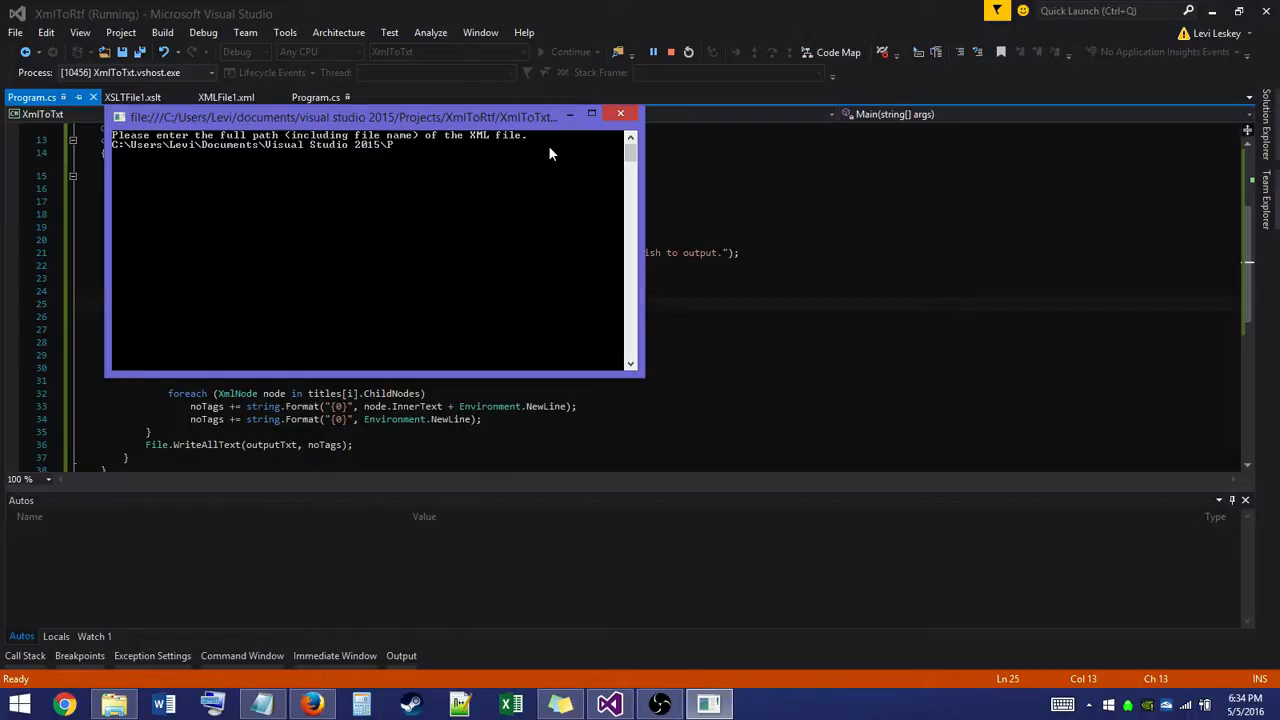
{"action": "type", "text": "rojects"}
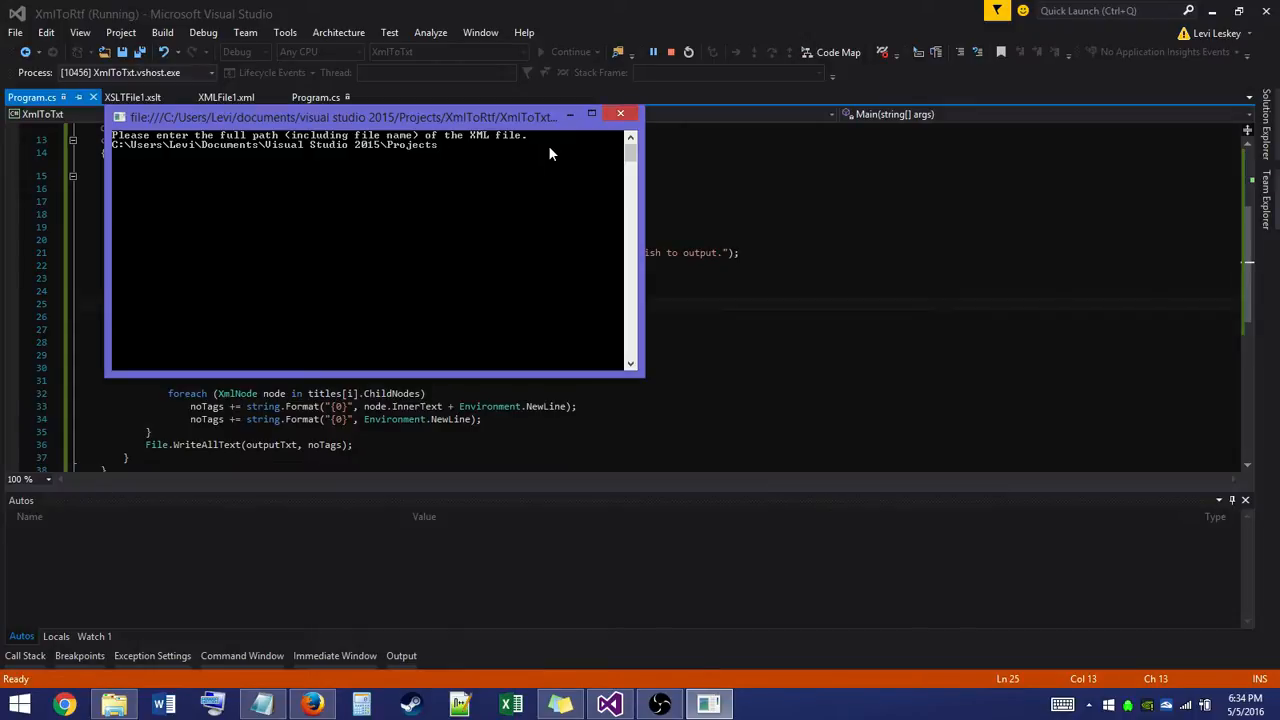
{"action": "type", "text": "\\"}
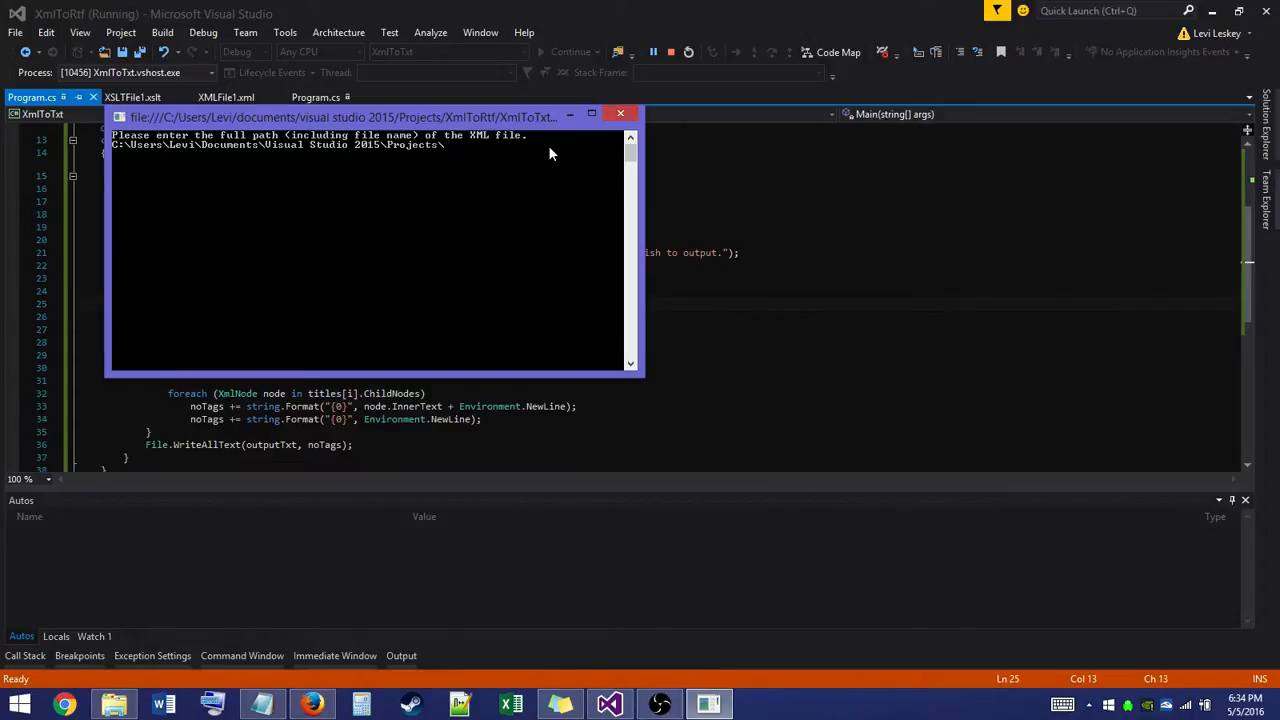
{"action": "type", "text": "XmlToRtf\\"}
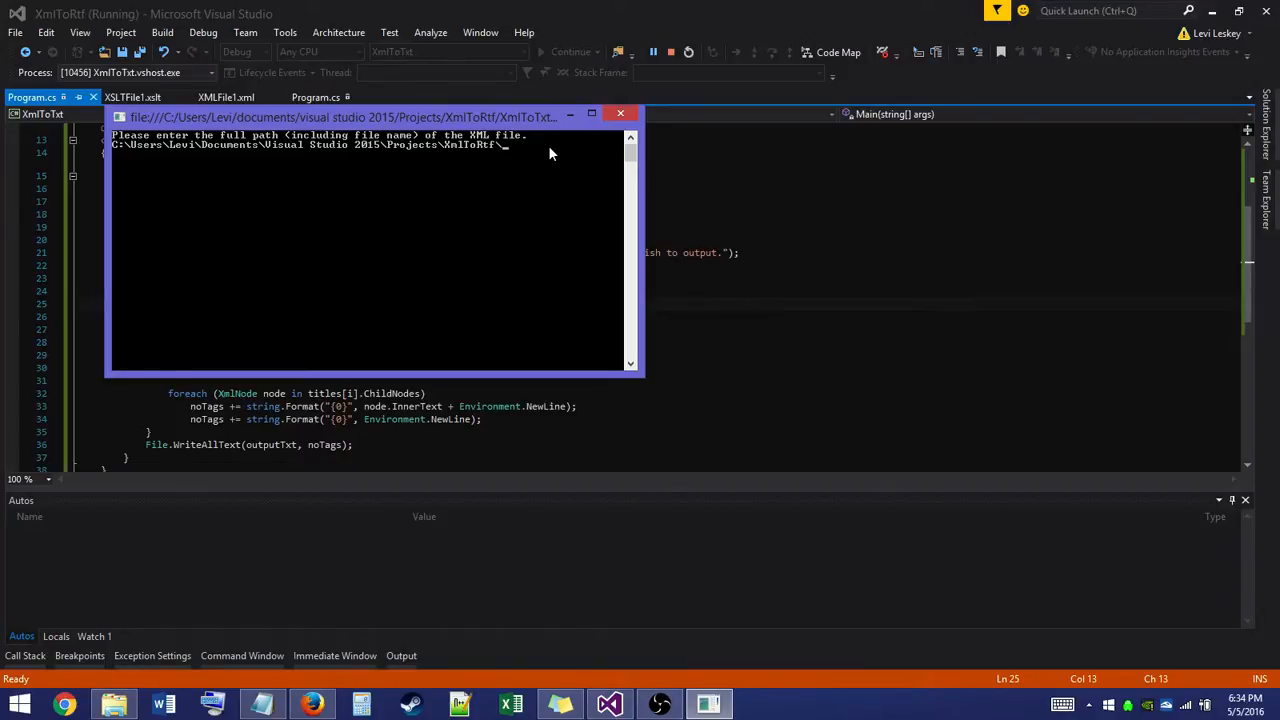
{"action": "type", "text": "XmlToR"}
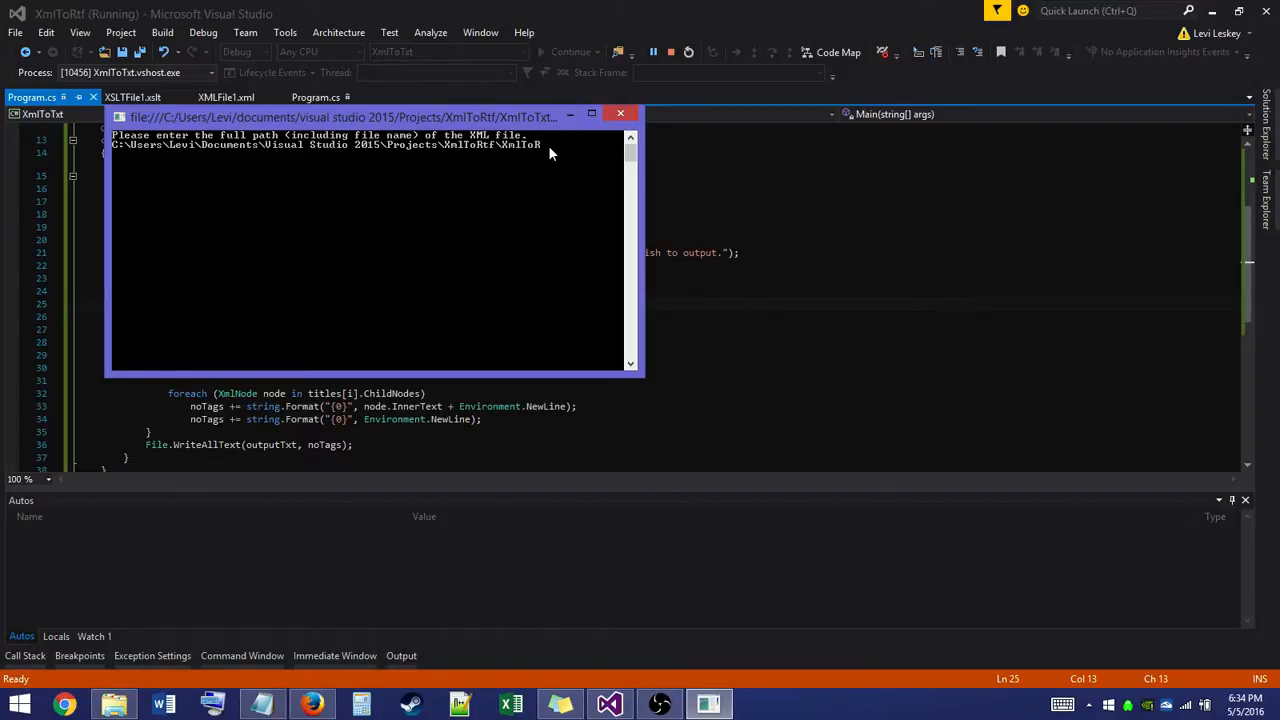
{"action": "type", "text": "\\b"}
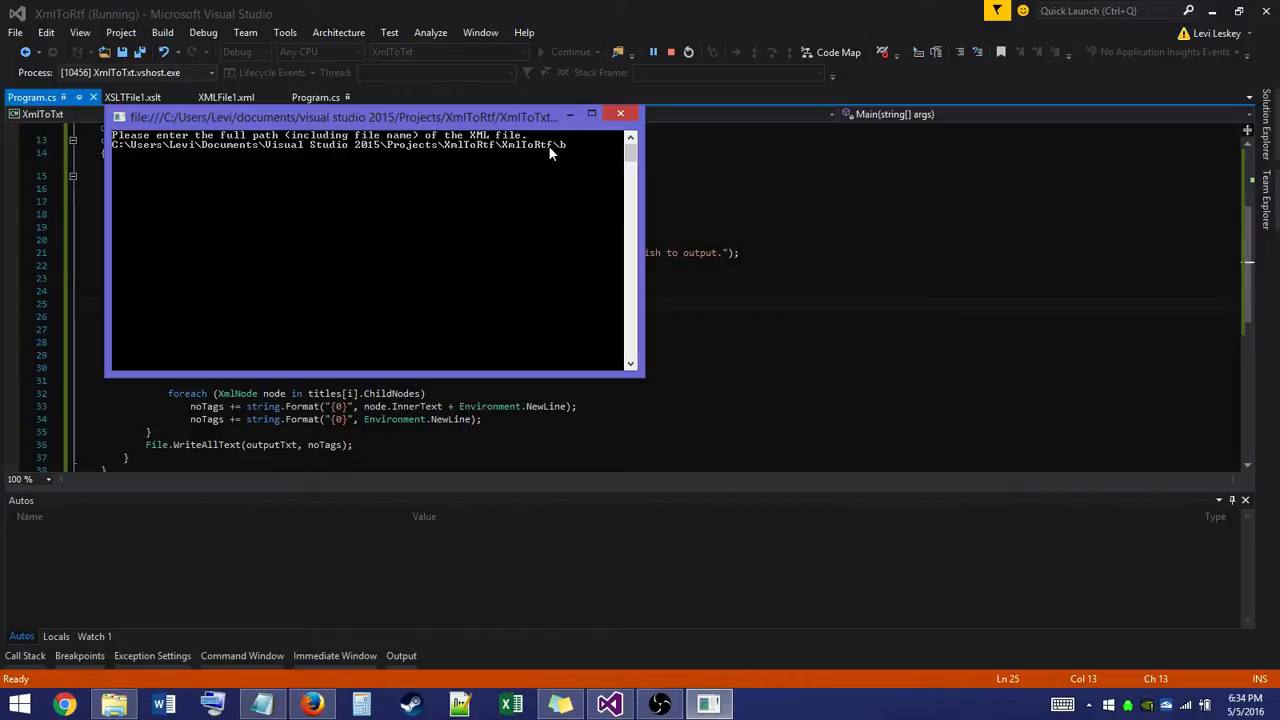
{"action": "type", "text": "in\\Debug\\"}
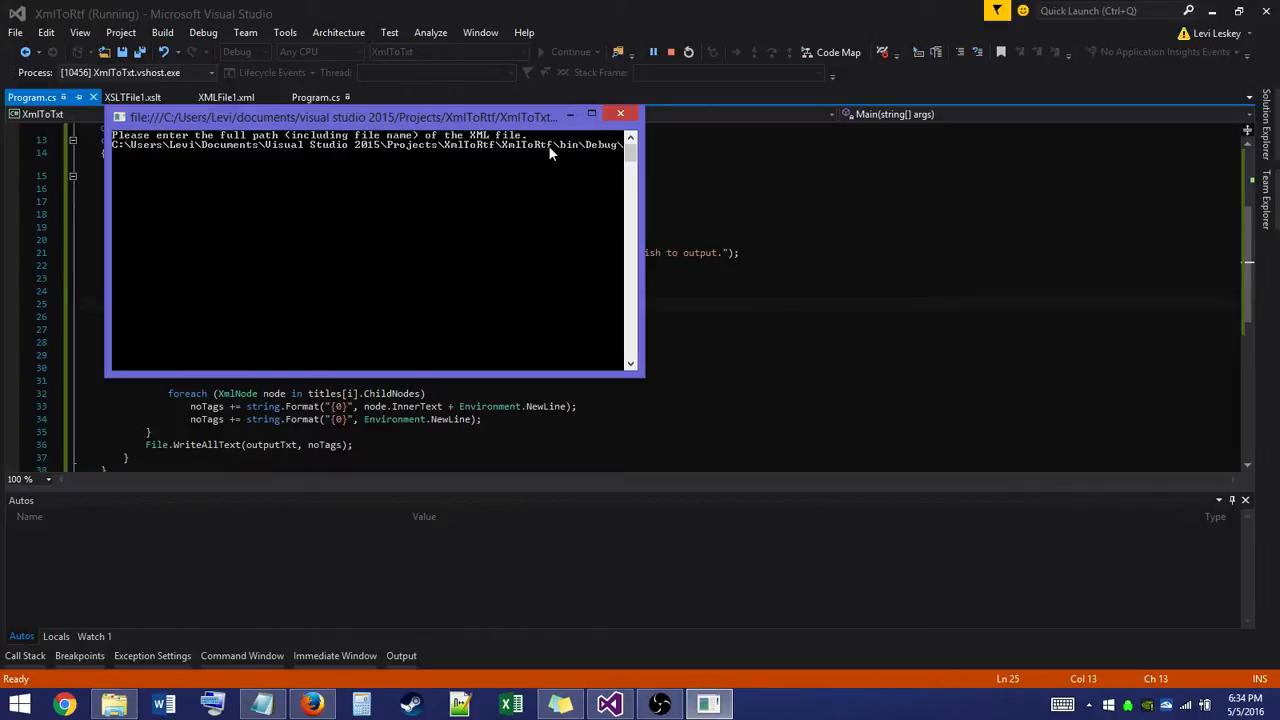
{"action": "type", "text": "XMLFile"}
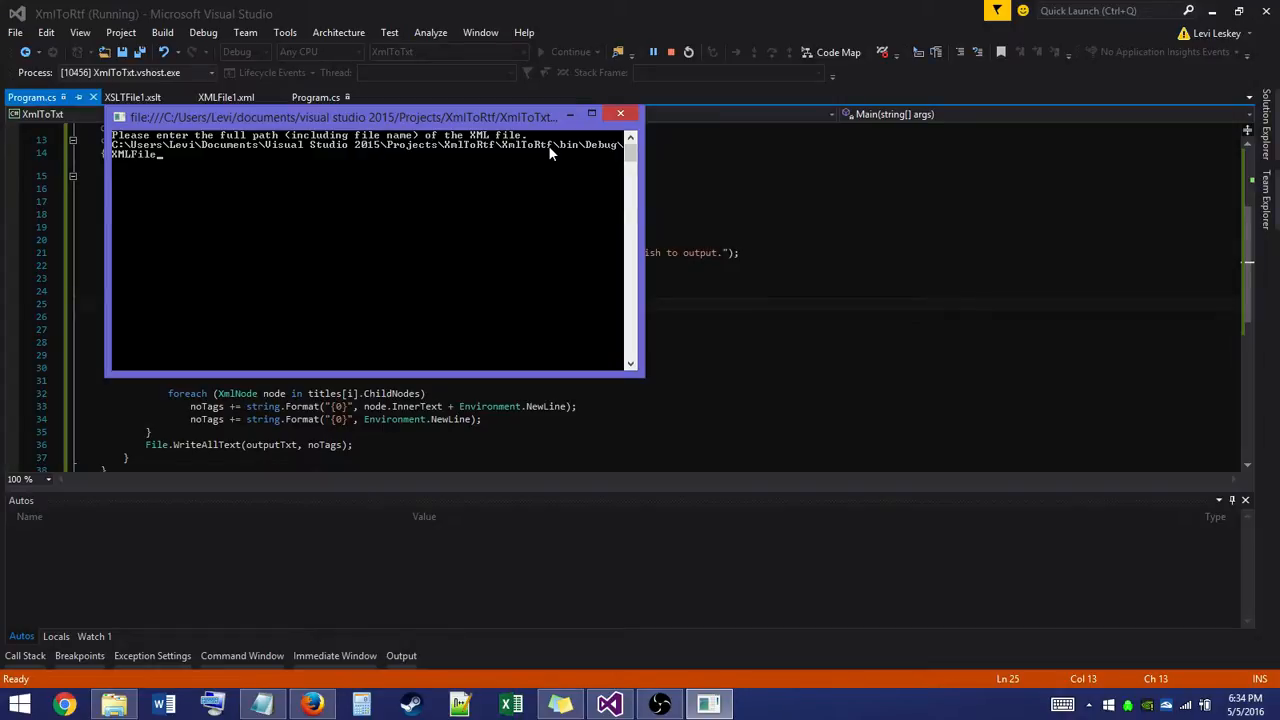
{"action": "type", "text": ".xml"}
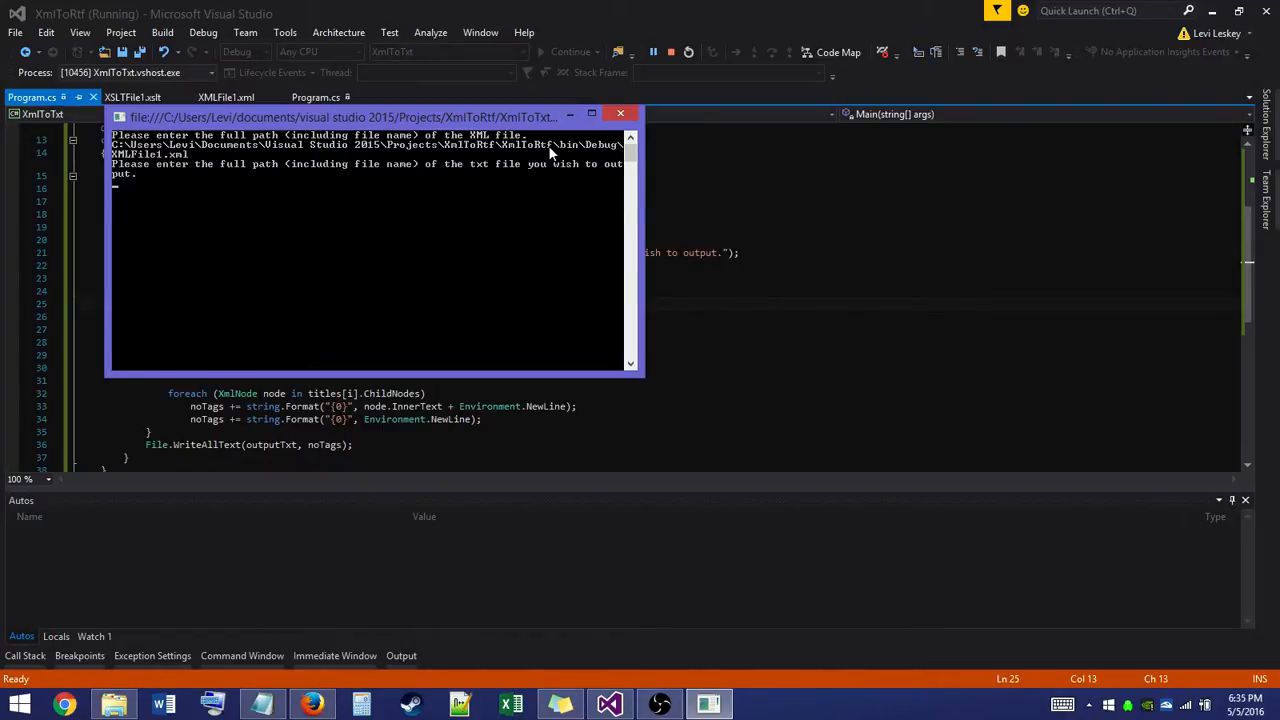
Enter C:\Users\Levi\Desktop\HelloDrNord.txt as the output and let the program finish
{"action": "type", "text": "C"}
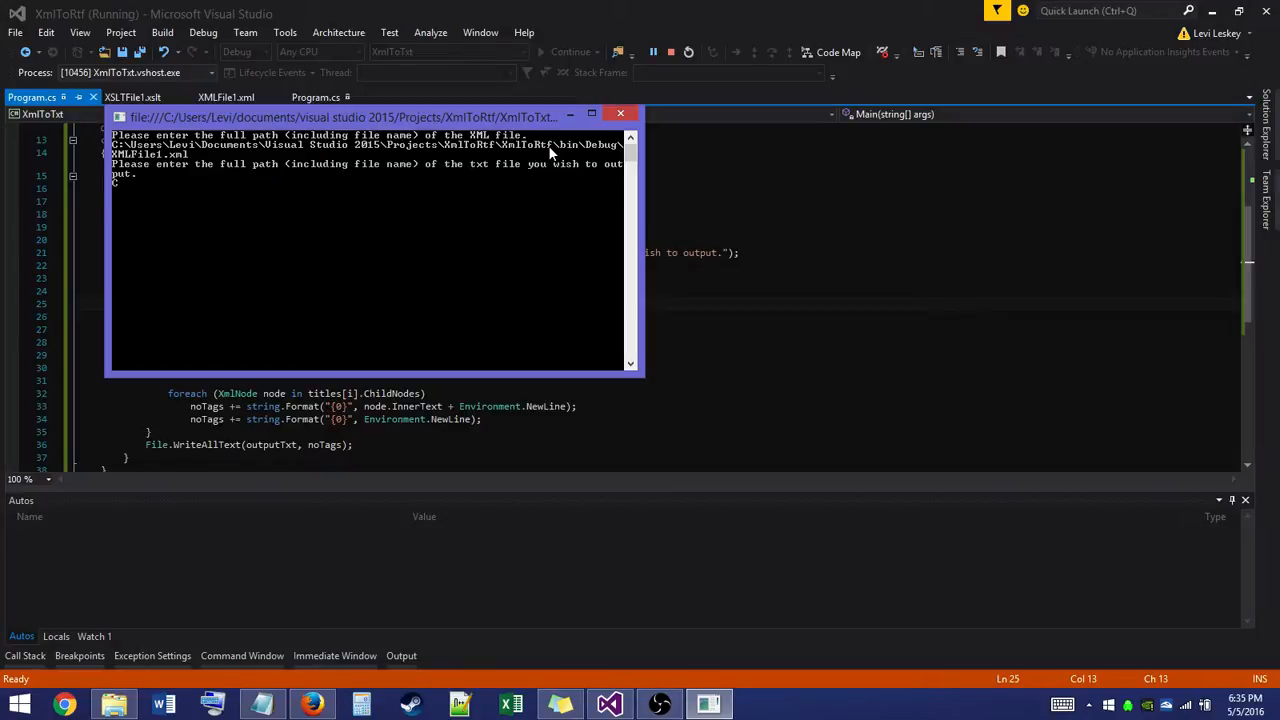
{"action": "type", "text": "C:\\"}
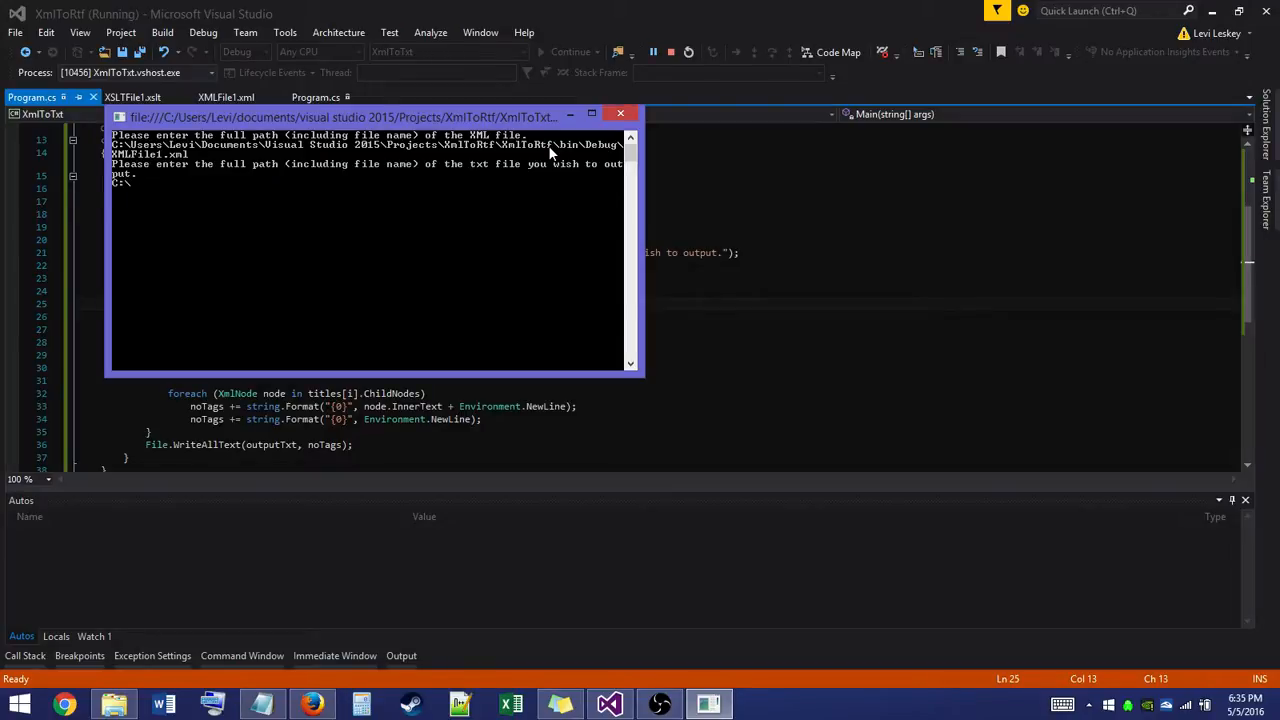
{"action": "type", "text": "Users\\"}
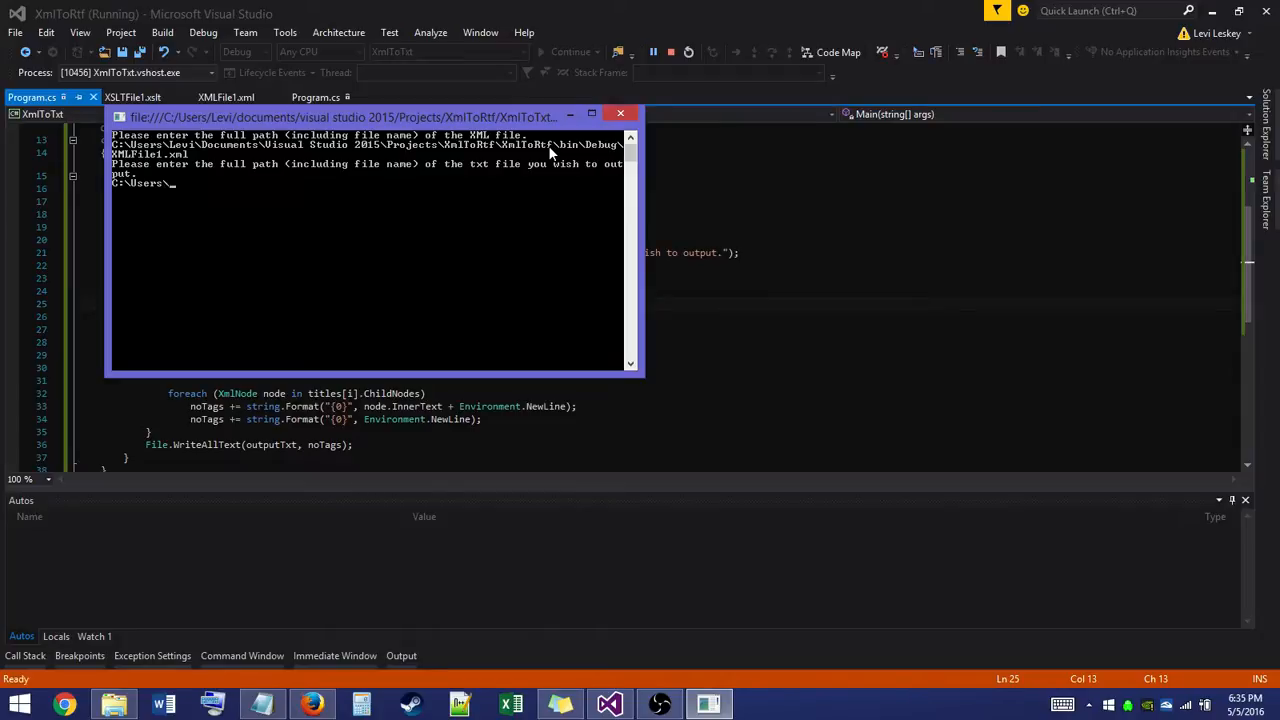
{"action": "type", "text": "Levi"}
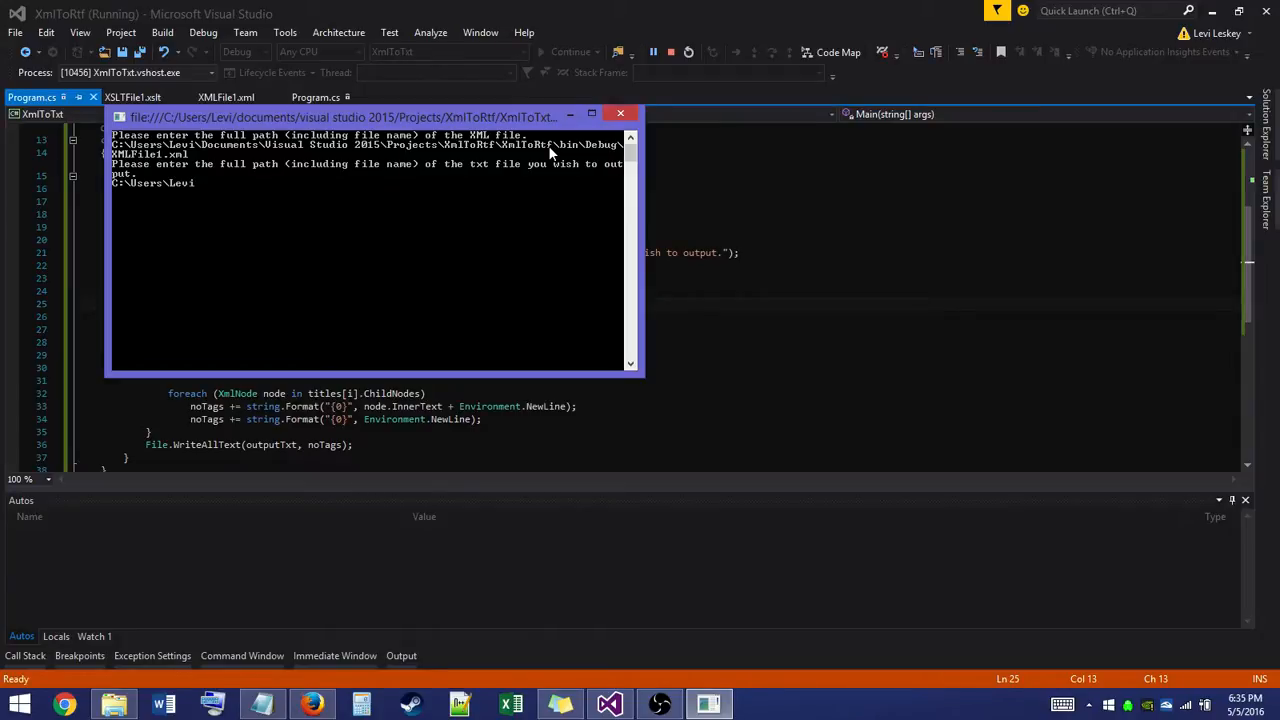
{"action": "type", "text": "\\Deskto"}
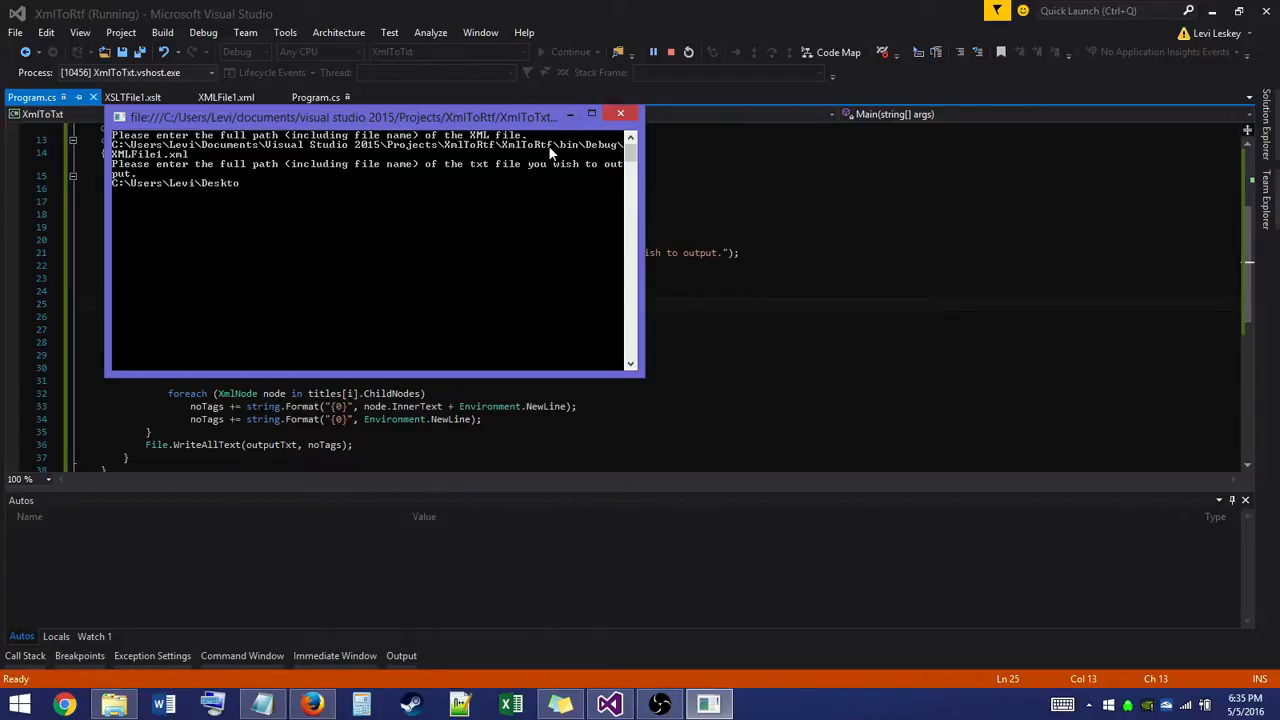
{"action": "type", "text": "p\\"}
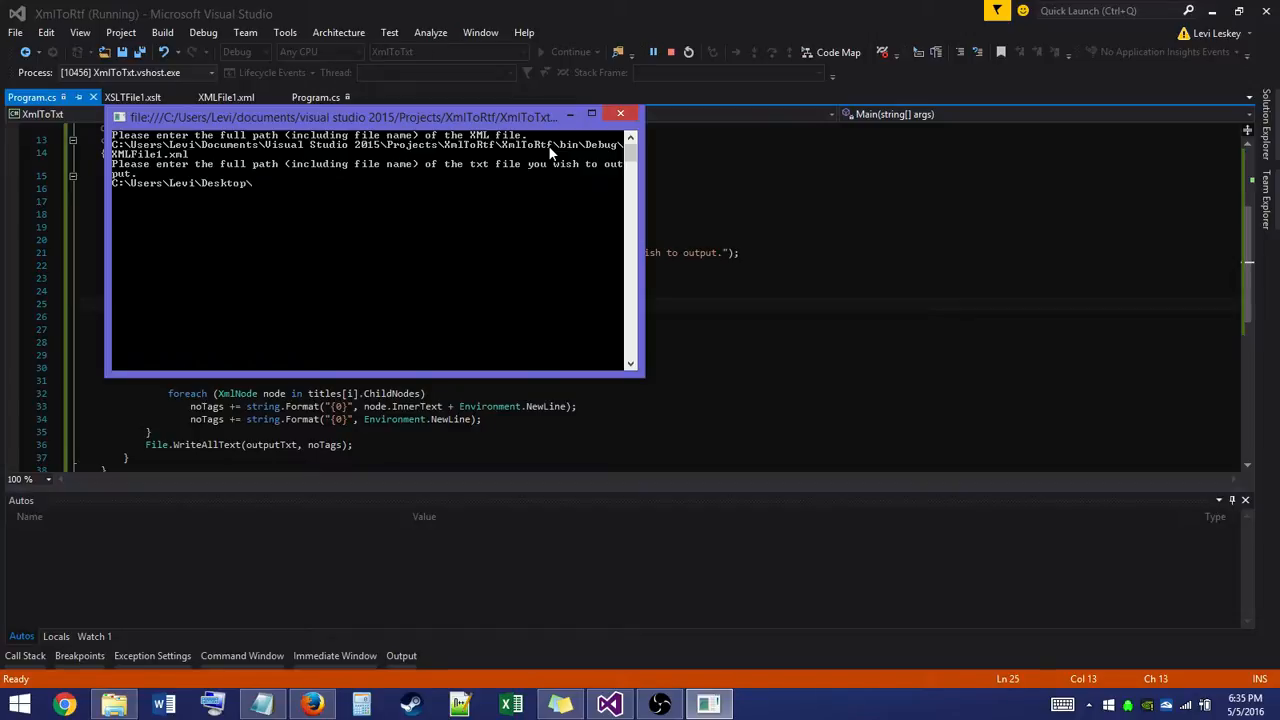
{"action": "type", "text": "Hello"}
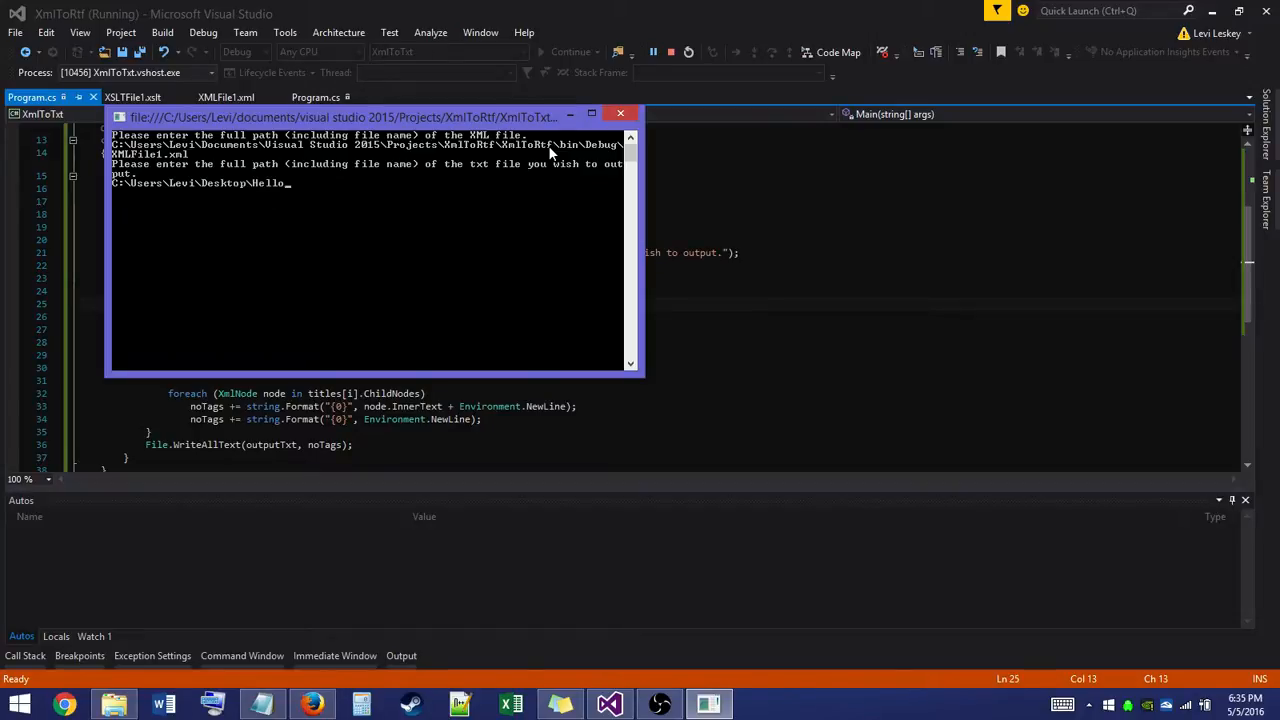
{"action": "type", "text": "D"}
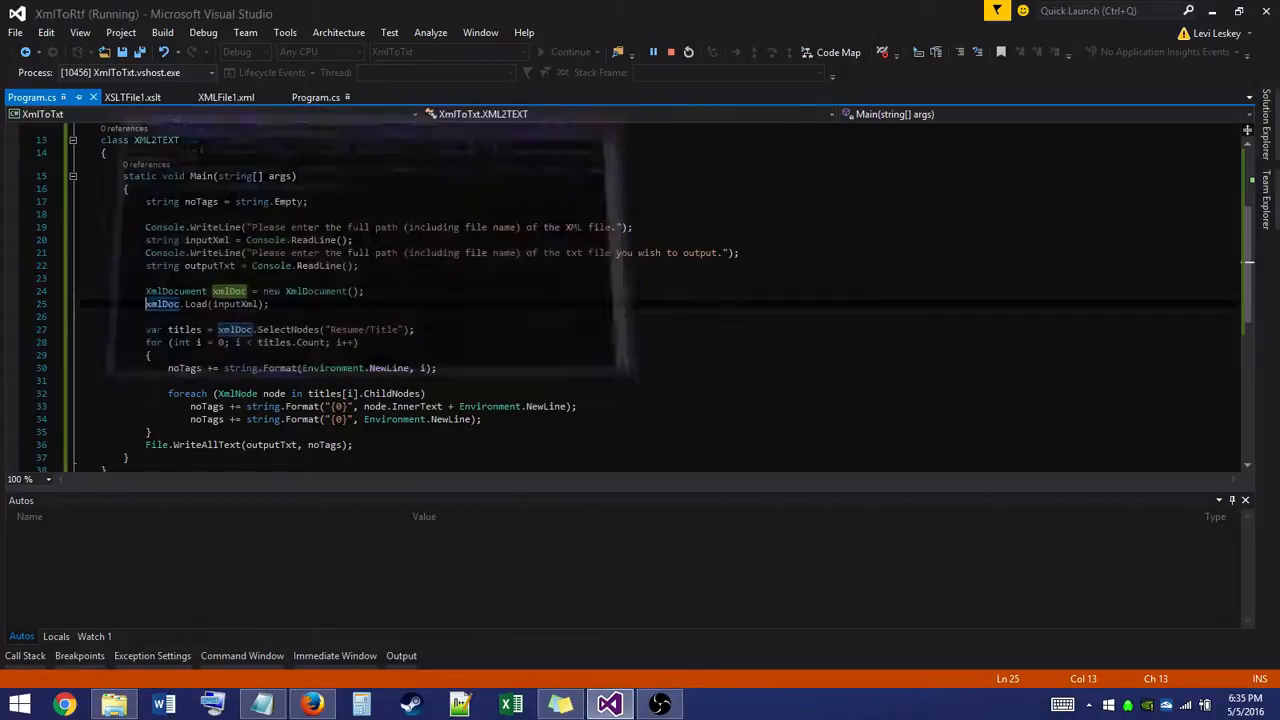
Open HelloDrNord.txt from the desktop in Notepad and read the tag-stripped resume to its references
{"action": "left_click", "coordinate": [688, 52]}
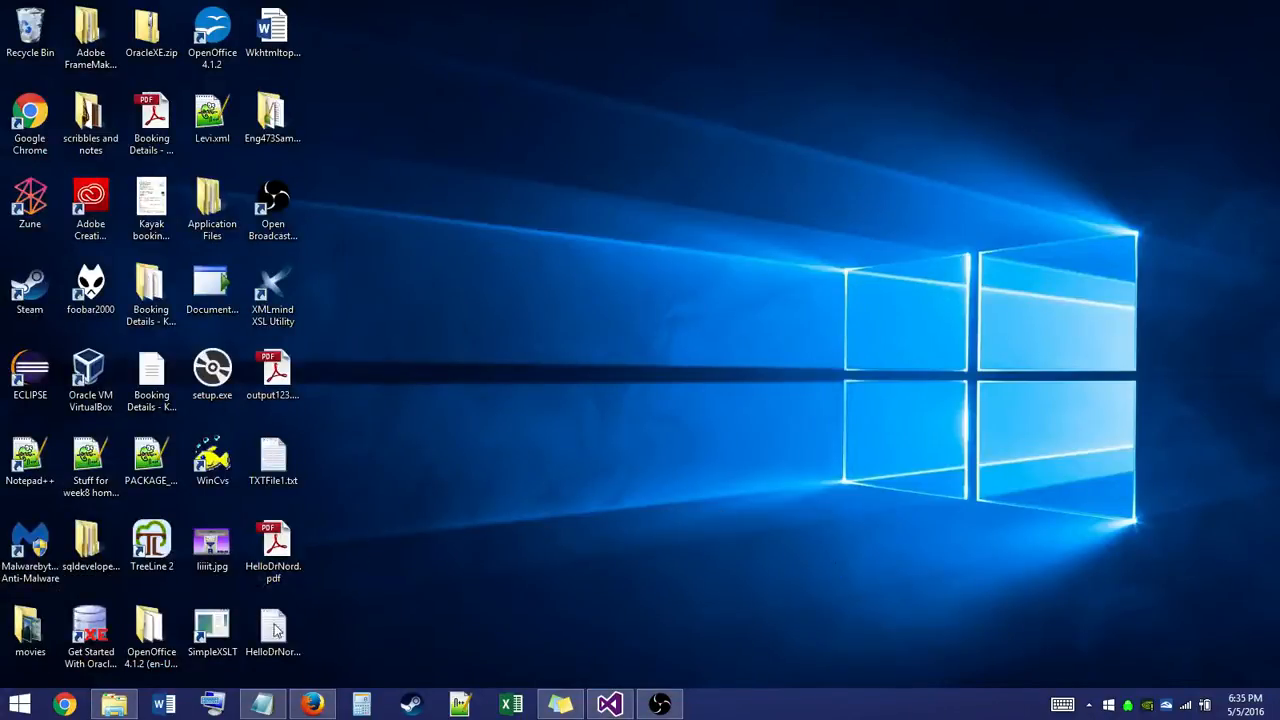
{"action": "mouse_move", "coordinate": [272, 630]}
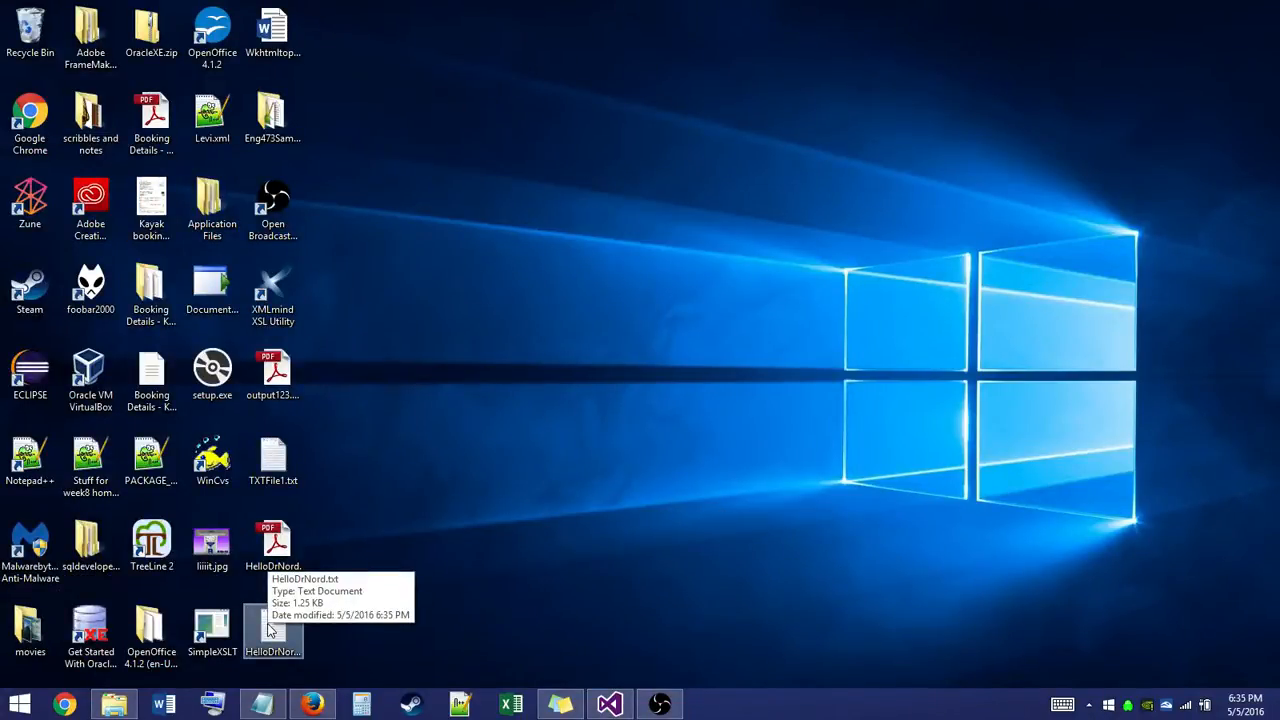
{"action": "double_click", "coordinate": [272, 624]}
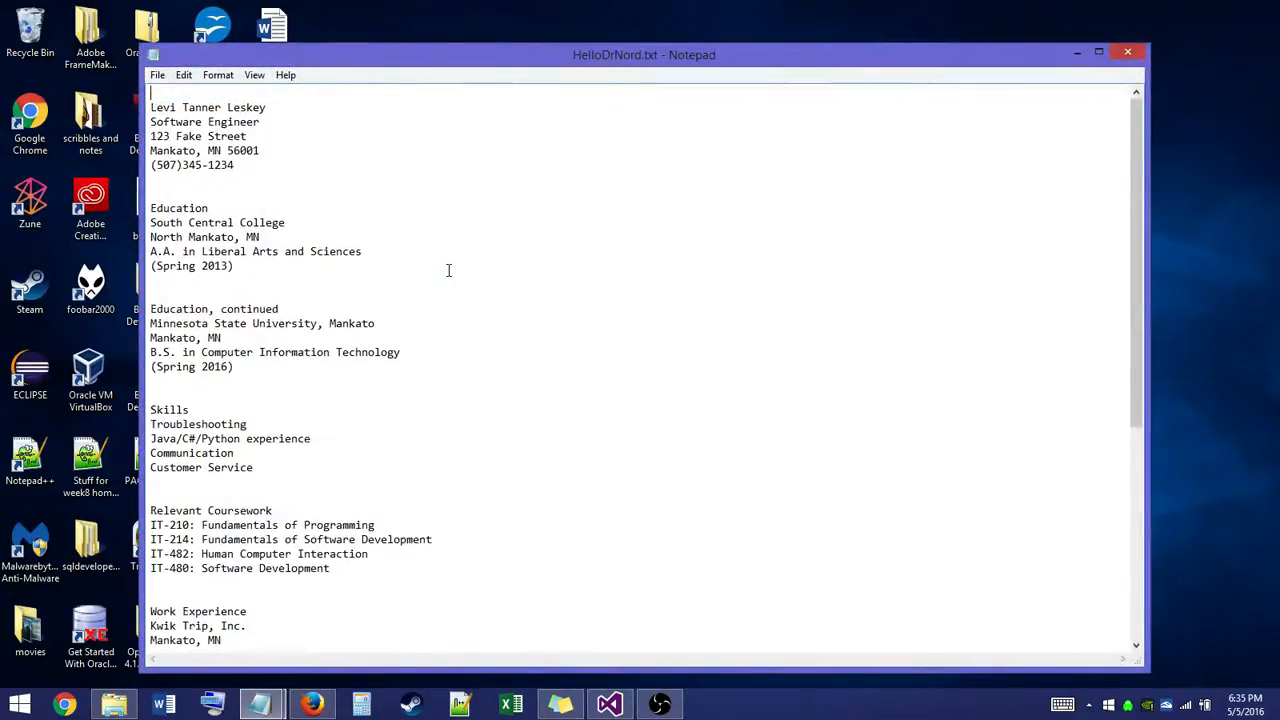
{"action": "scroll", "scroll_direction": "down", "scroll_amount": 3}
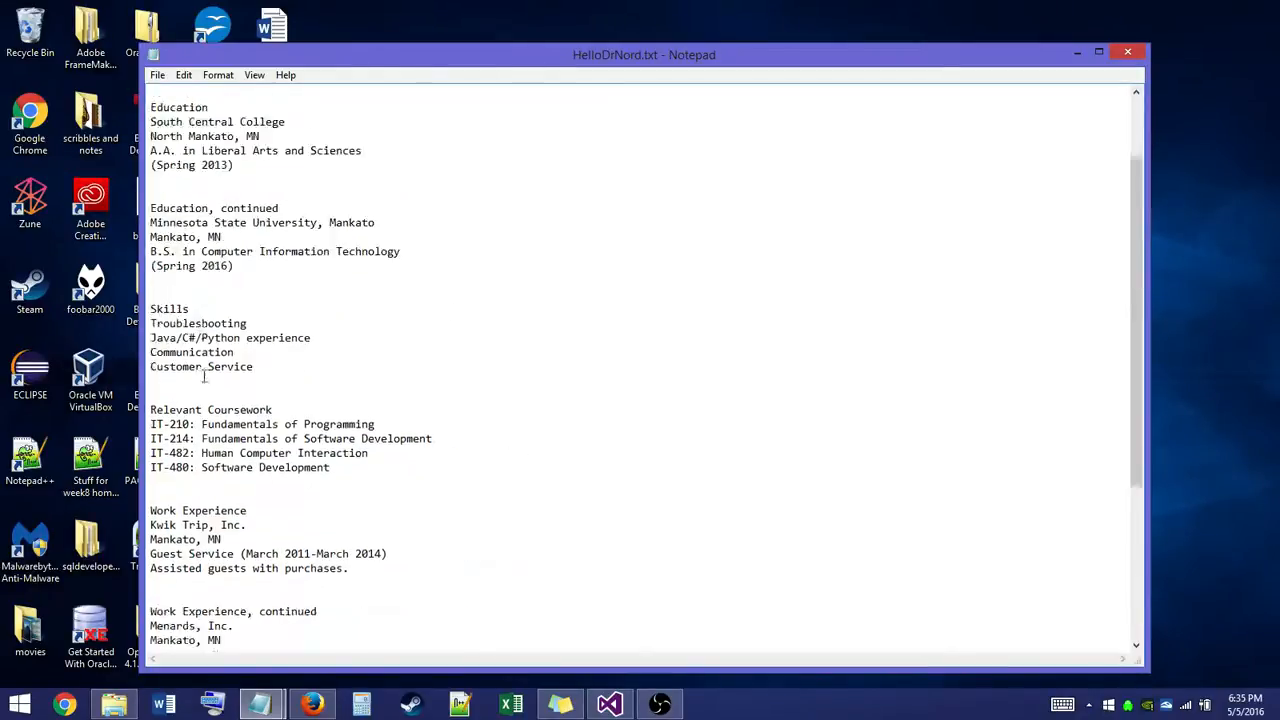
{"action": "scroll", "scroll_direction": "down", "scroll_amount": 3}
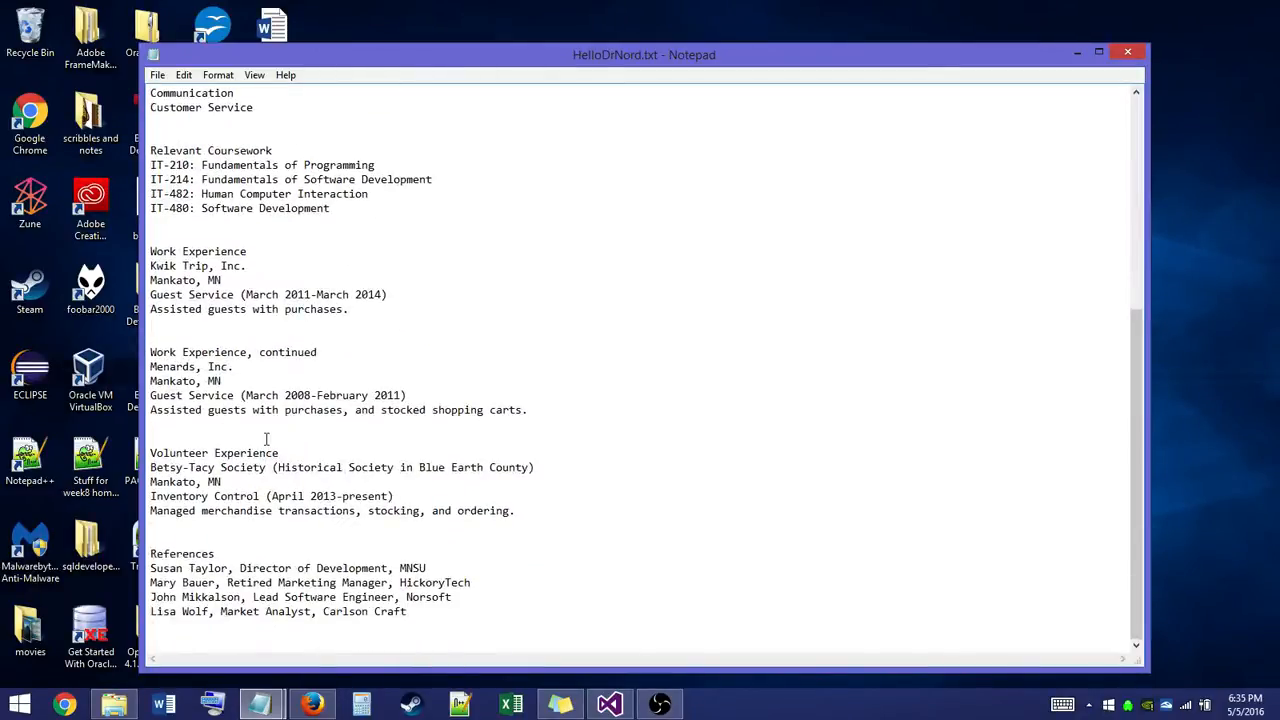
Return to Visual Studio and scroll through XmlToRtf Program.cs and its RTF/HTML transform calls
{"action": "left_click", "coordinate": [608, 704]}
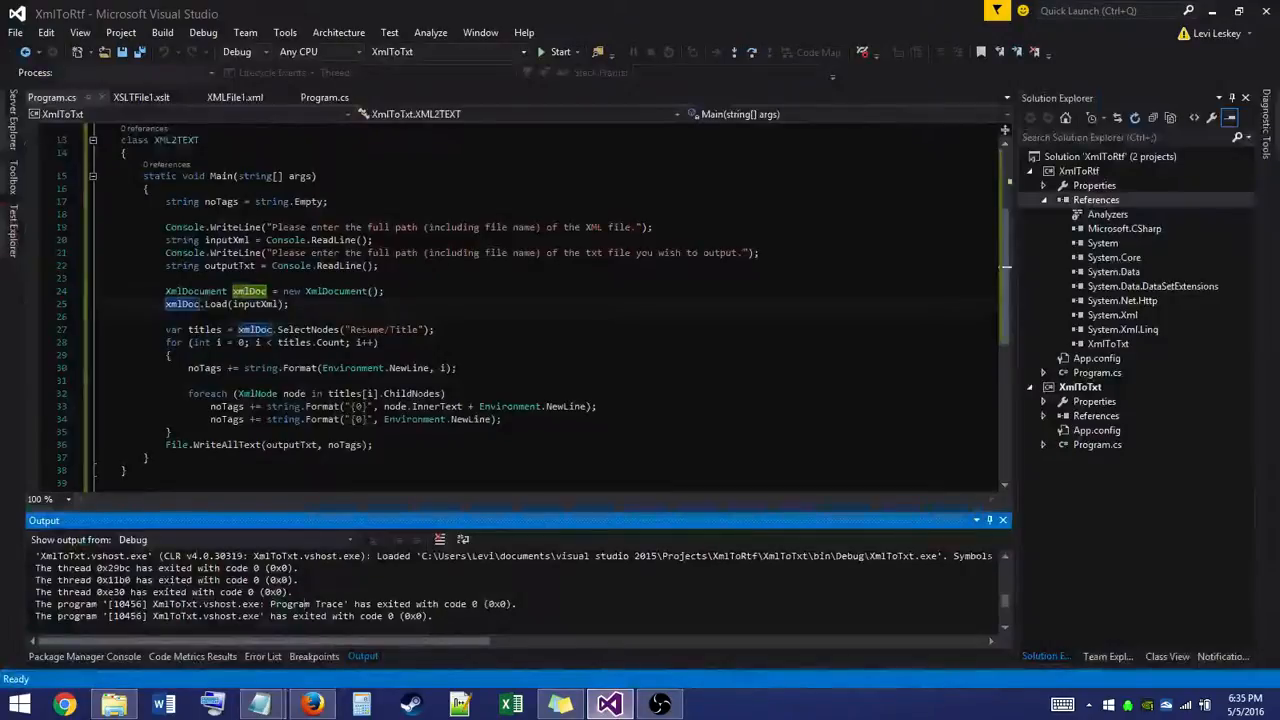
{"action": "left_click", "coordinate": [518, 406]}
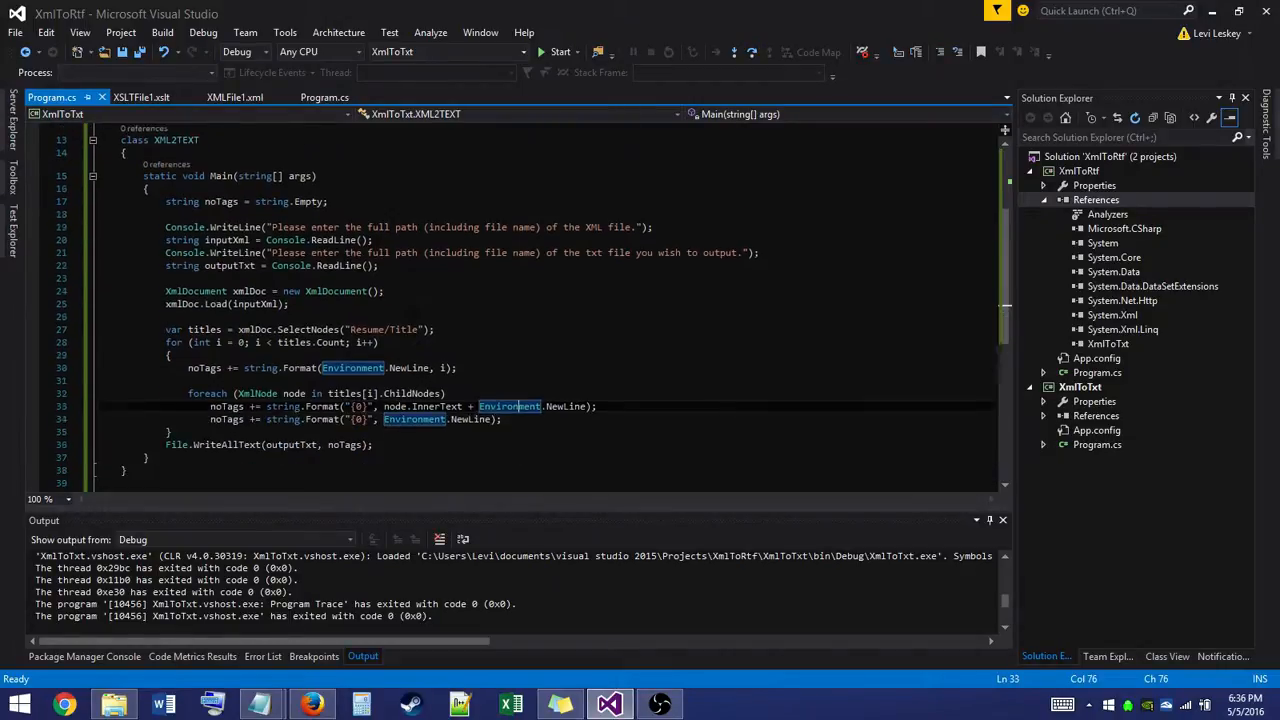
{"action": "left_click", "coordinate": [324, 96]}
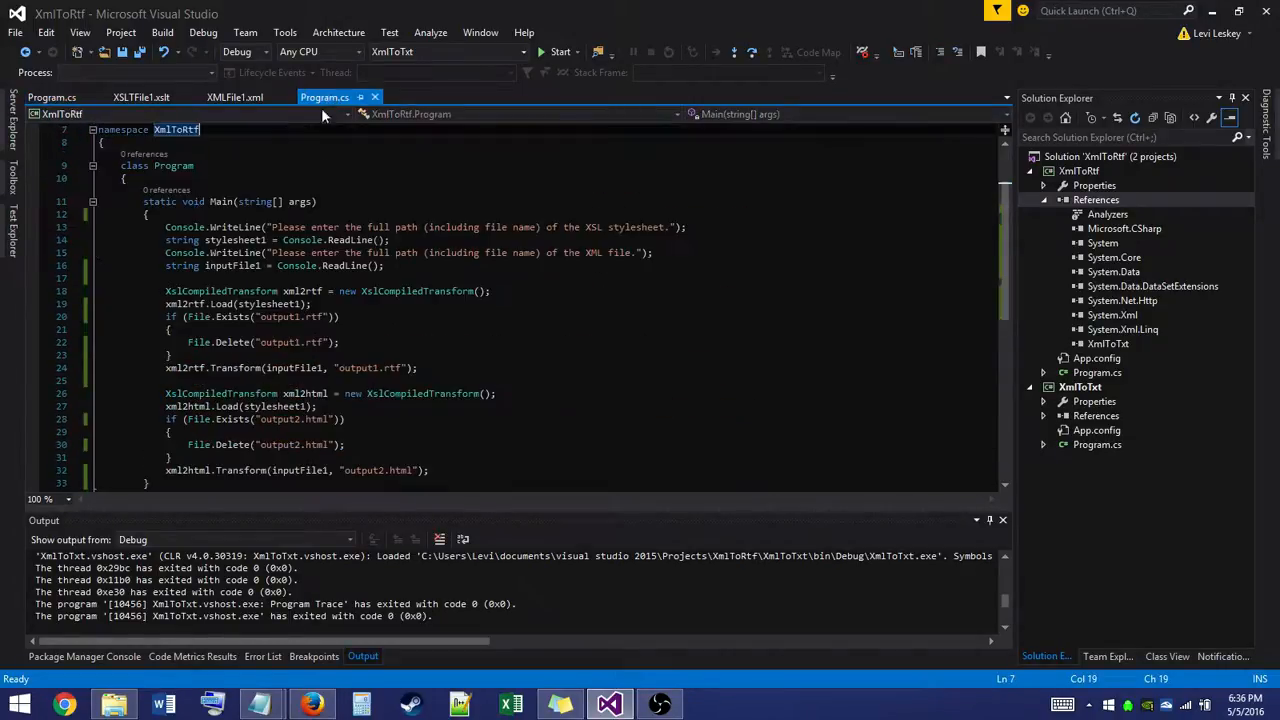
{"action": "scroll", "scroll_direction": "down", "scroll_amount": 3}
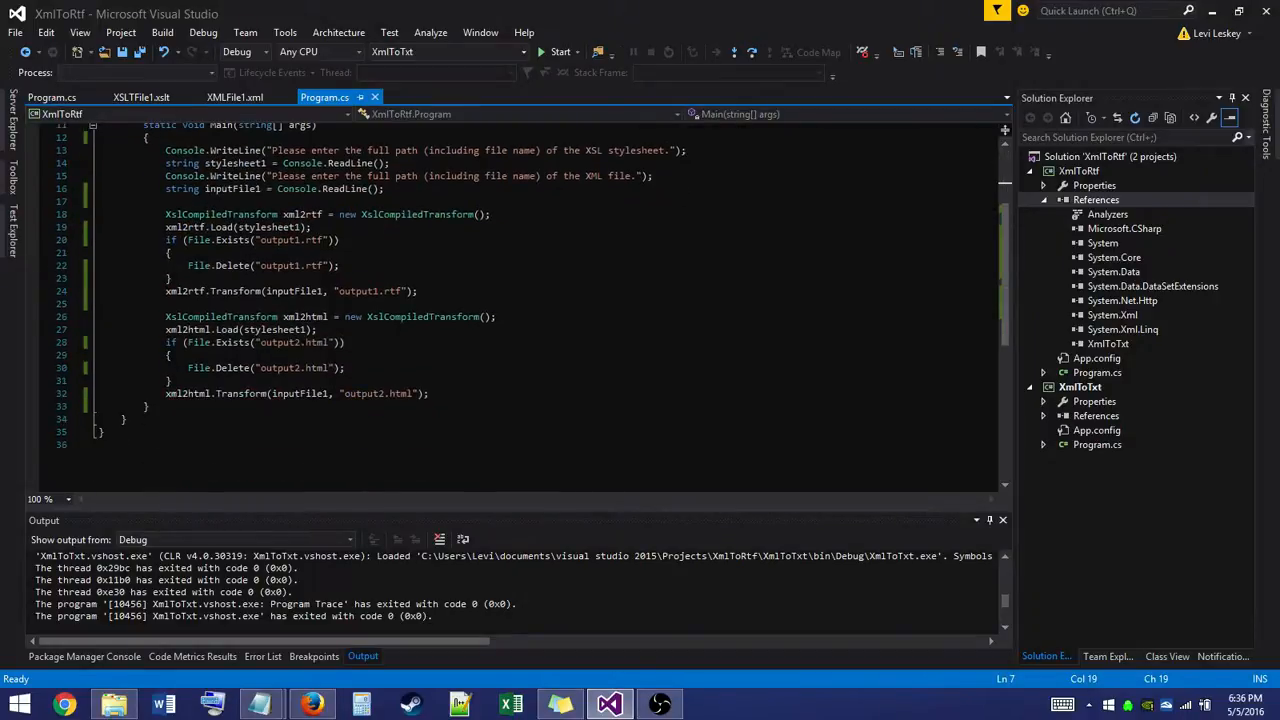
{"action": "scroll", "scroll_direction": "up", "scroll_amount": 3}
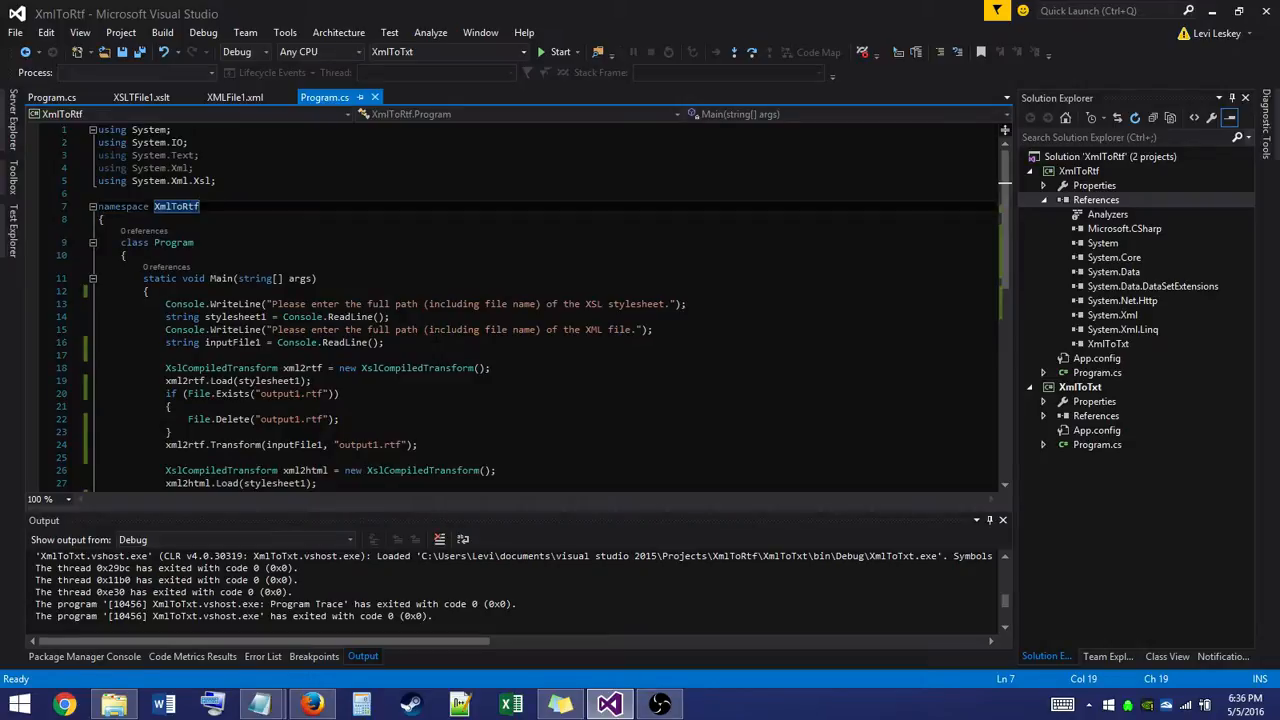
{"action": "scroll", "scroll_direction": "down", "scroll_amount": 3}
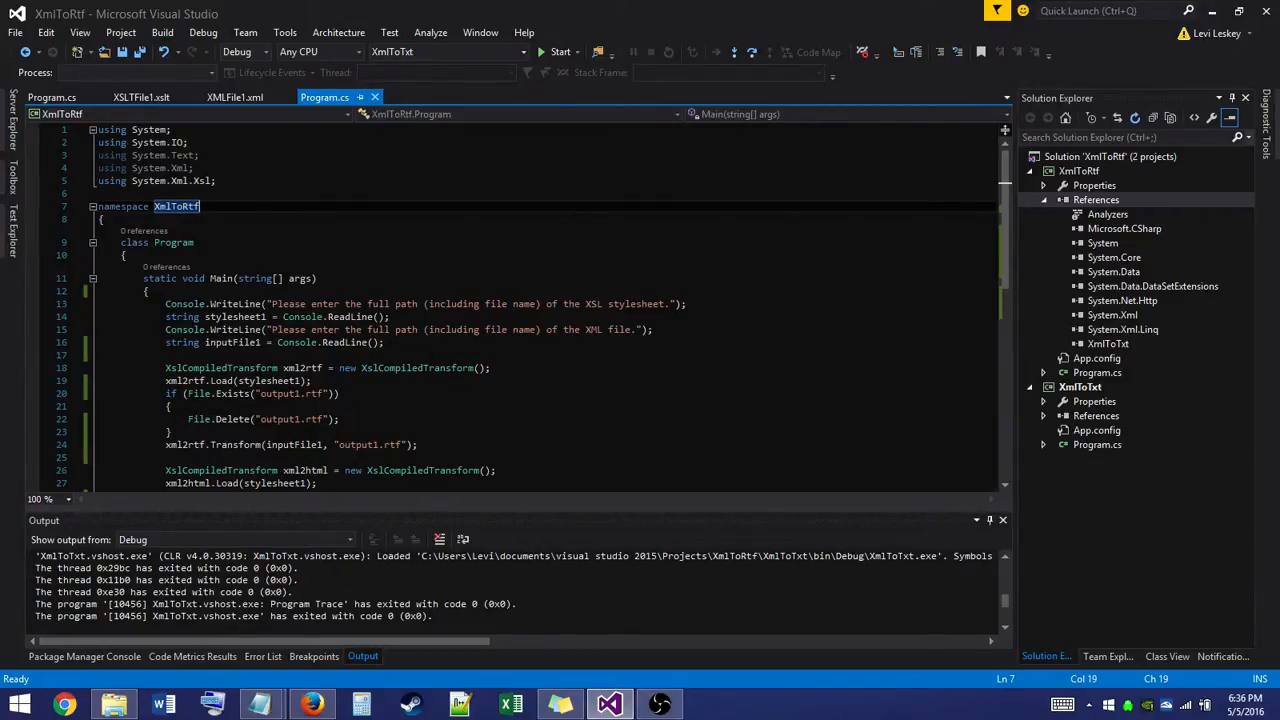
{"action": "scroll", "scroll_direction": "down", "scroll_amount": 3}
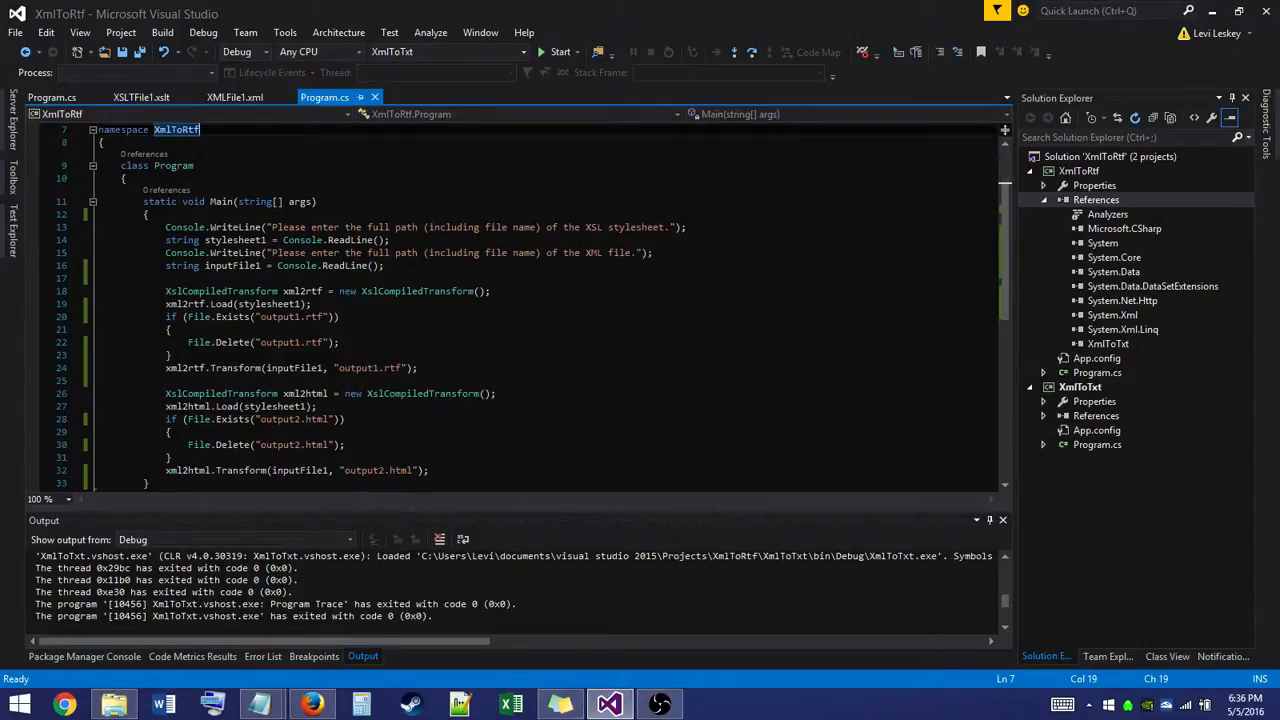